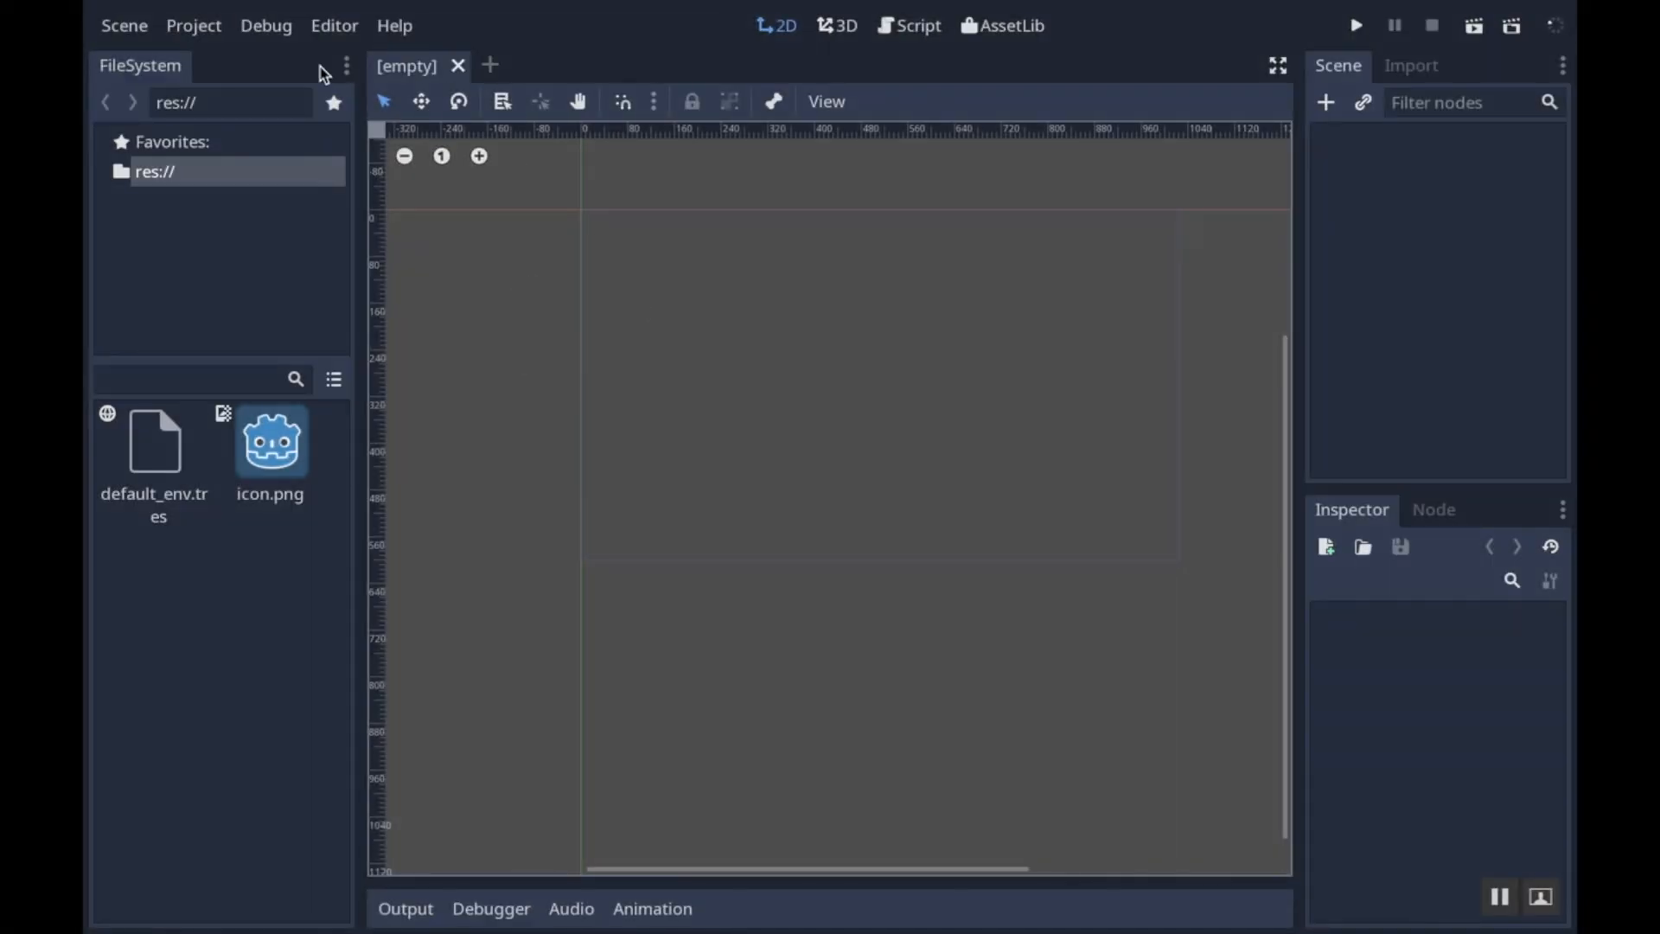
# Set Display > Window size to 576×1024 and test size to 288×512
pyautogui.click(194, 25)
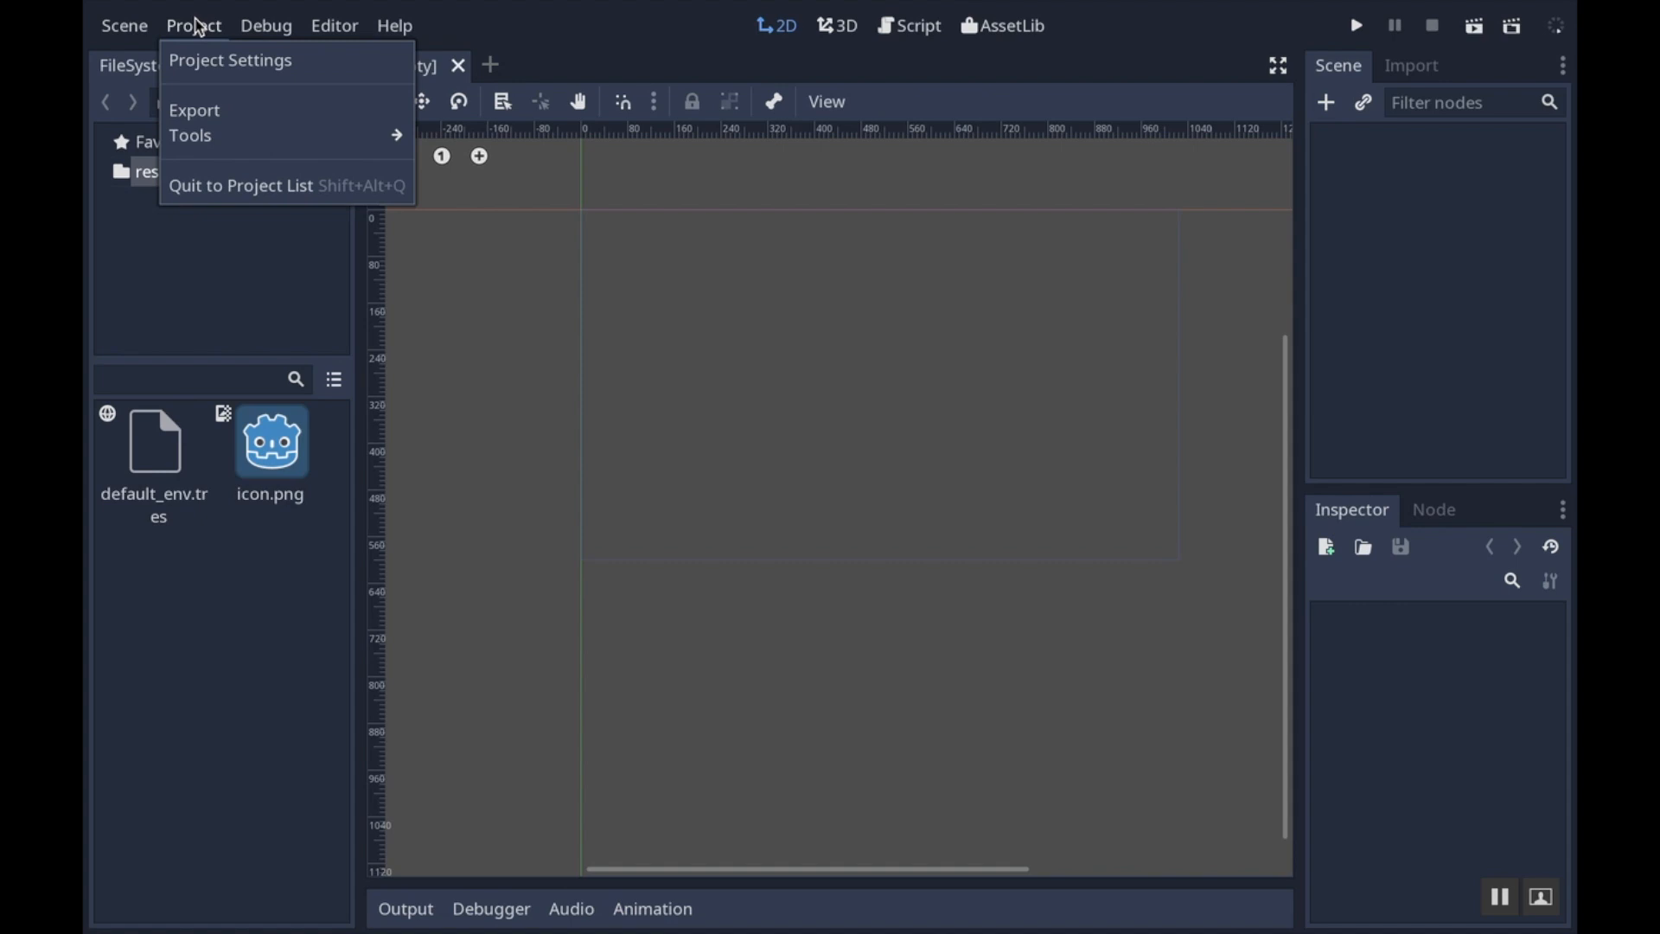
pyautogui.click(231, 59)
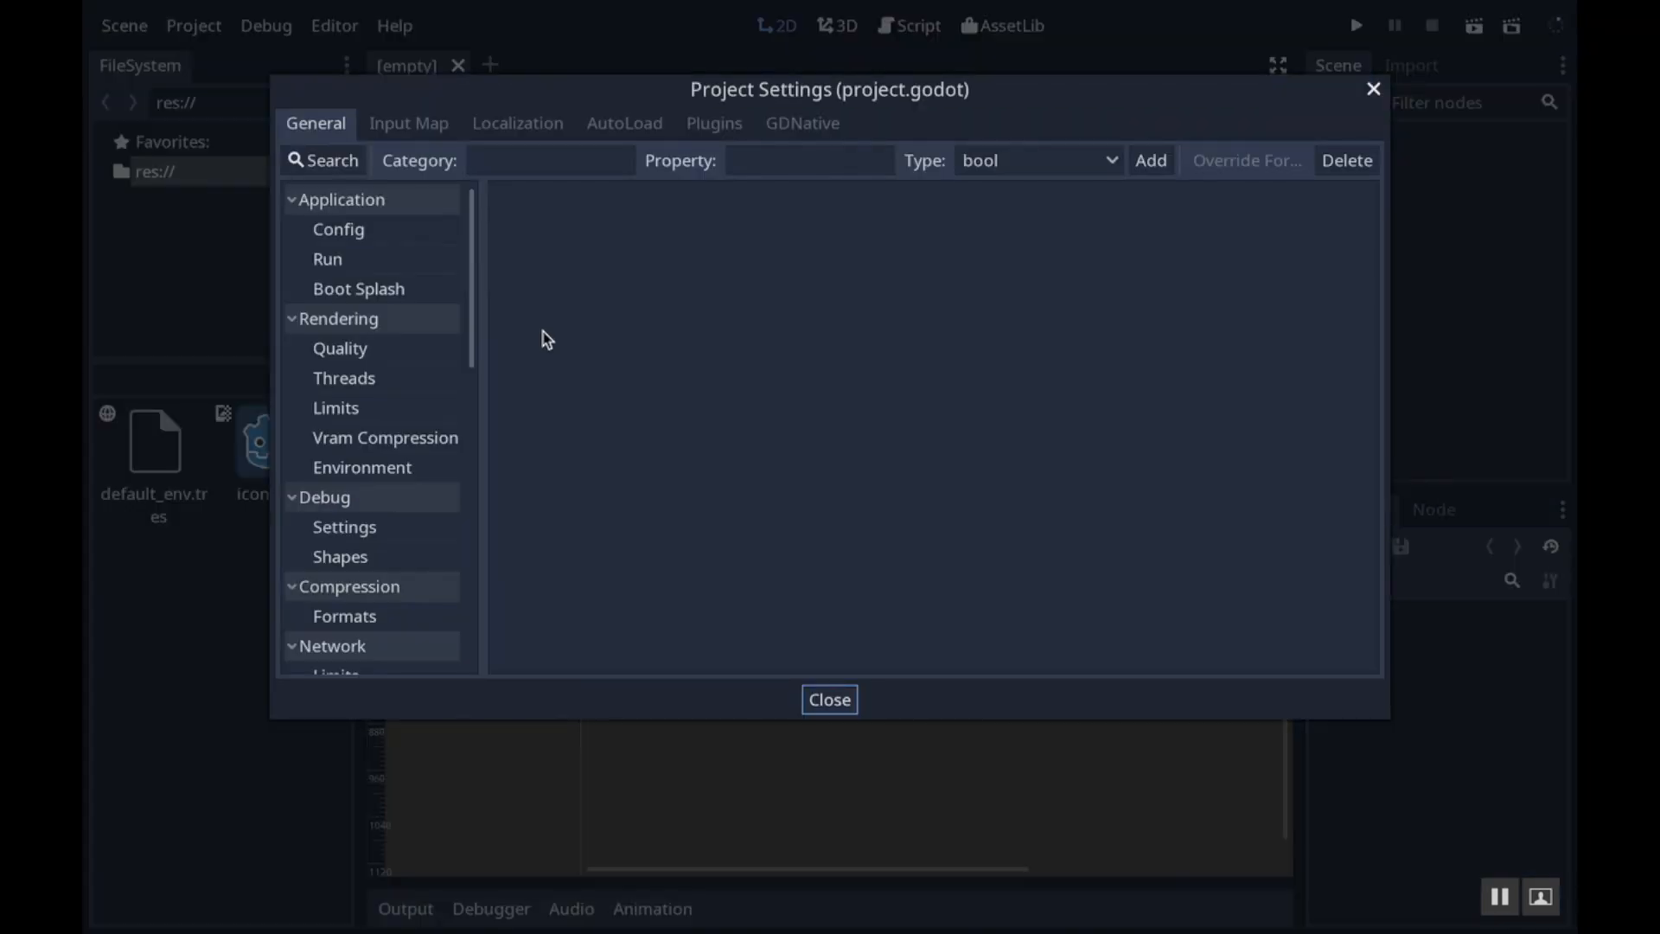
pyautogui.moveTo(379, 344)
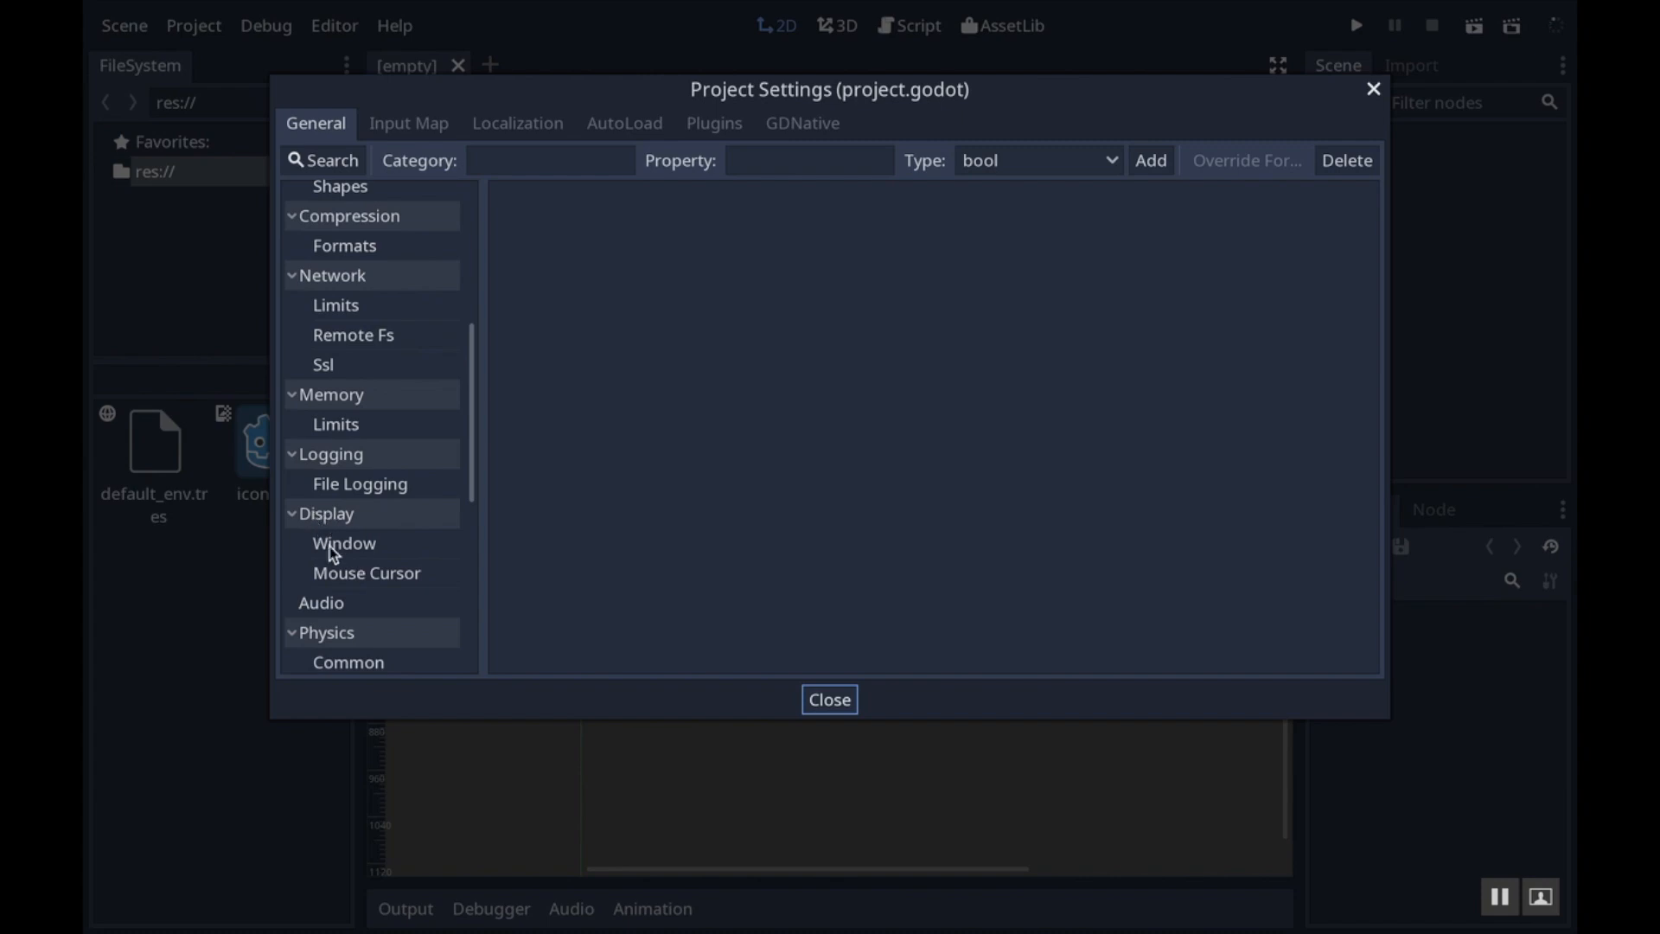
pyautogui.click(344, 543)
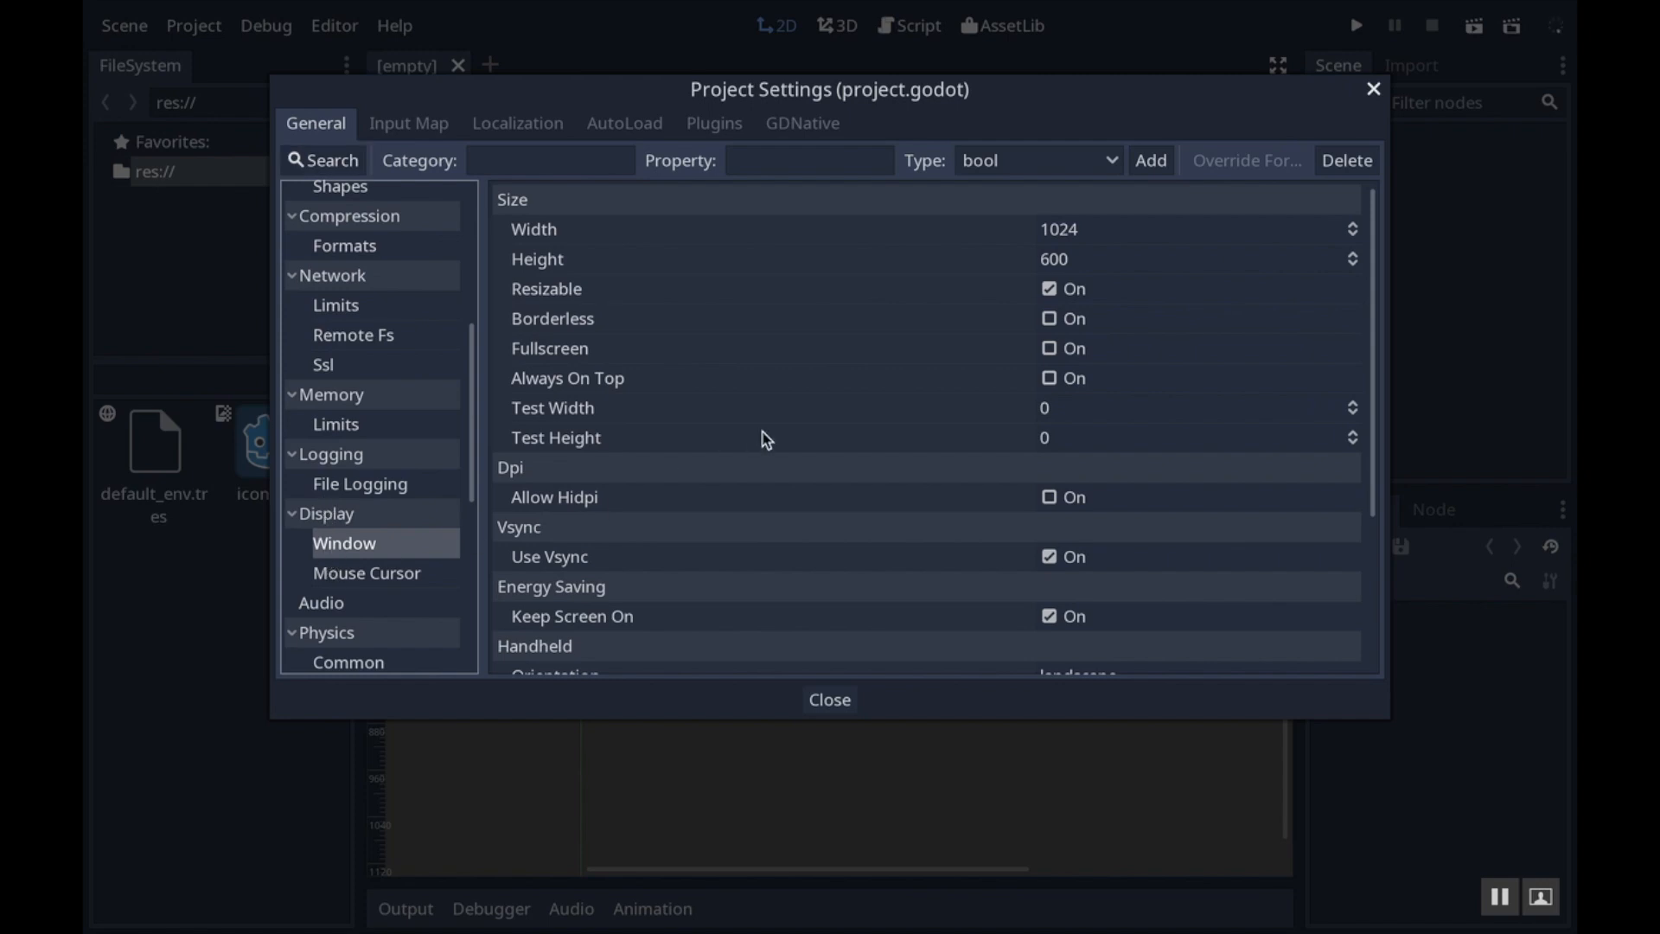
pyautogui.click(1165, 228)
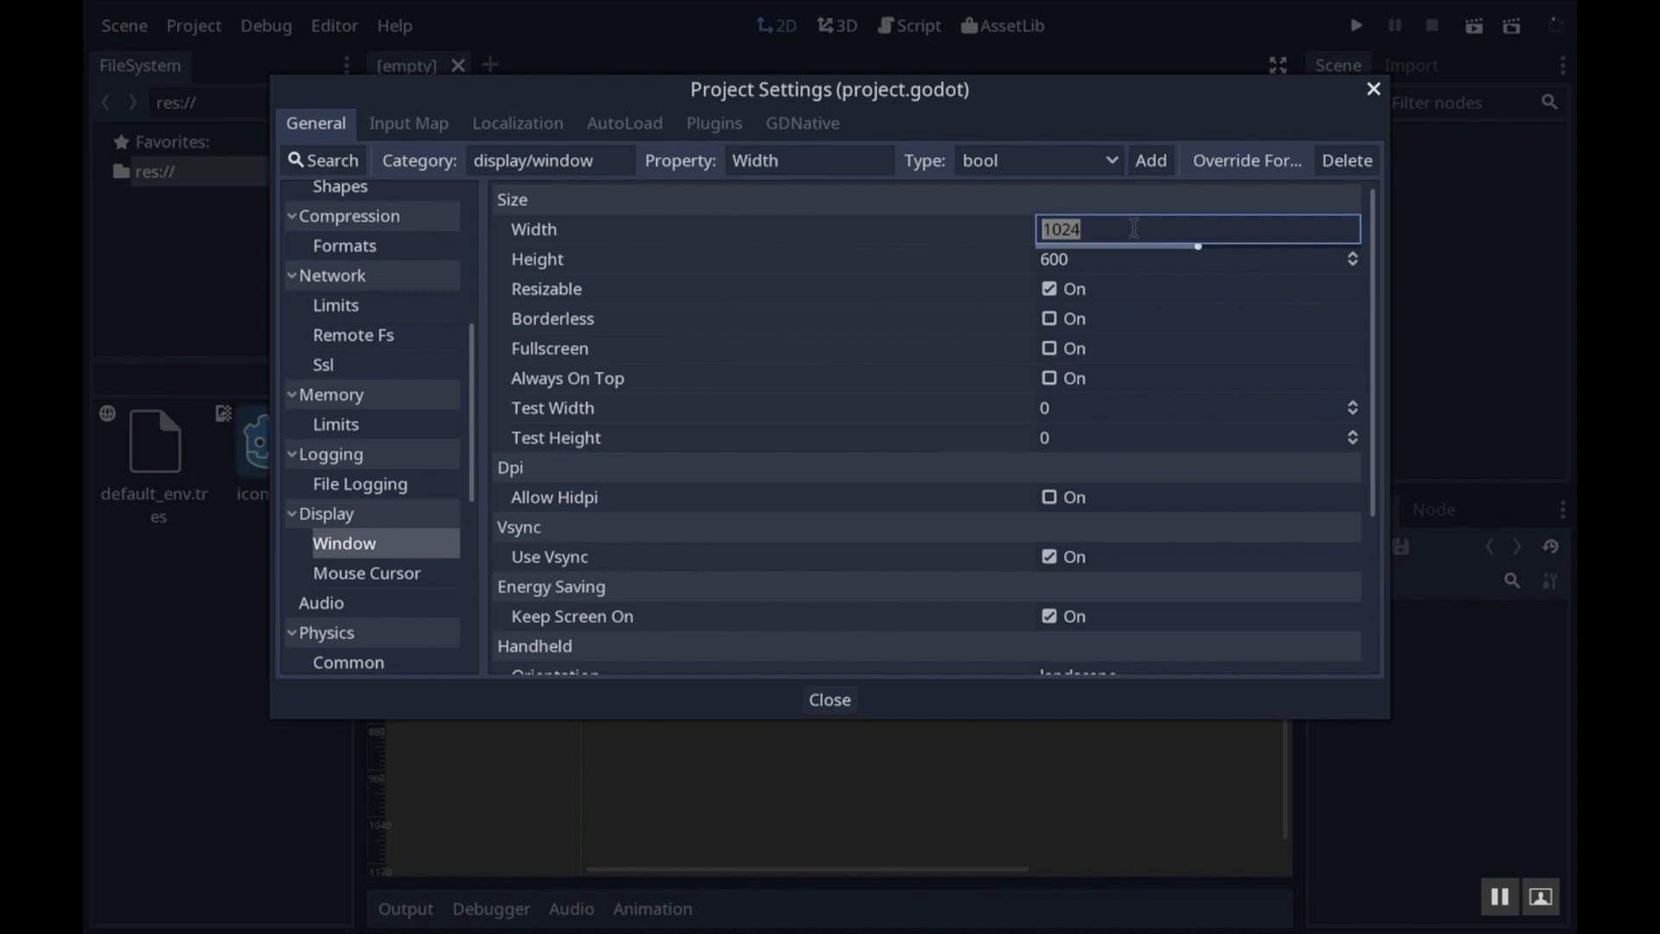
pyautogui.write('576')
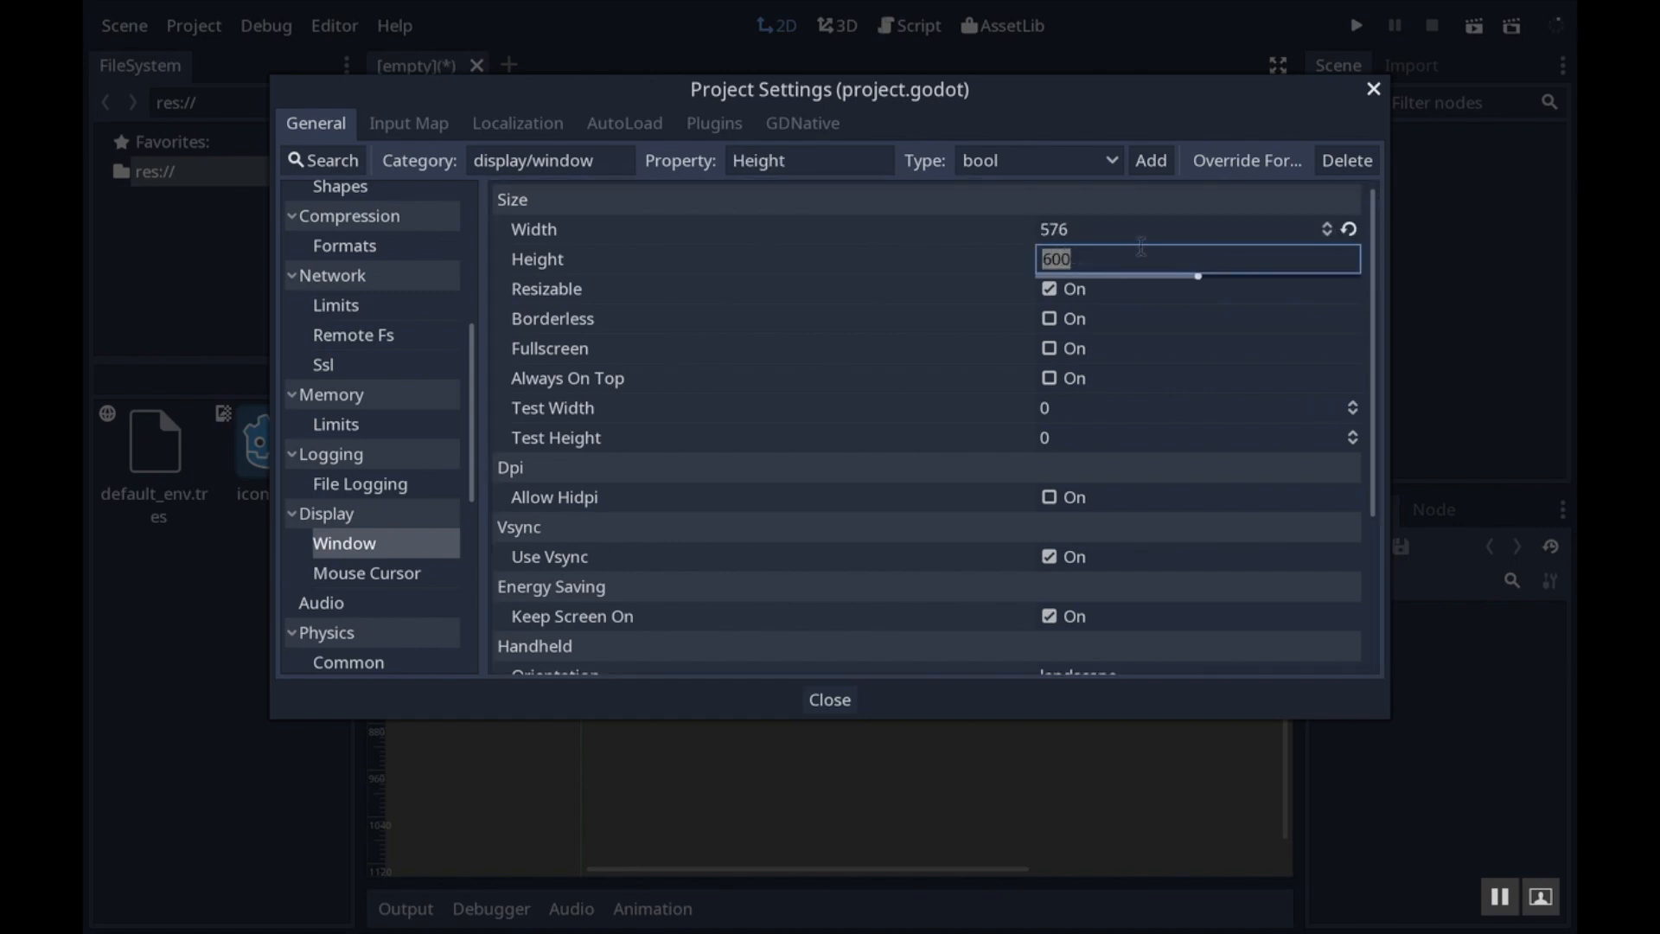
pyautogui.write('1024')
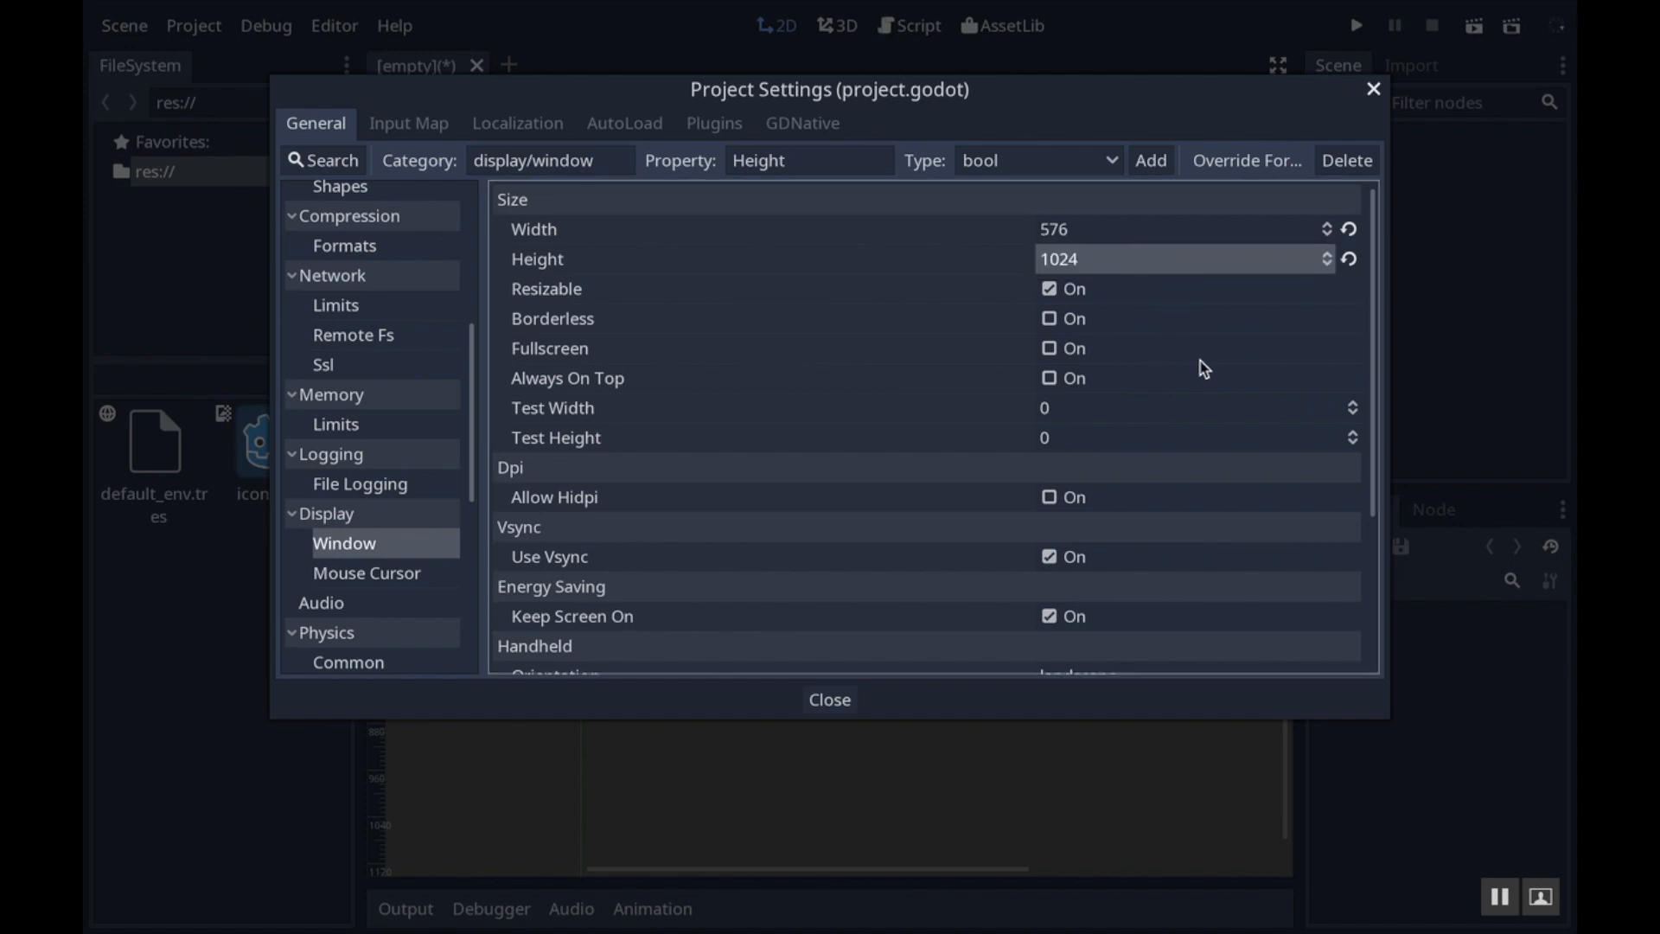
pyautogui.moveTo(951, 429)
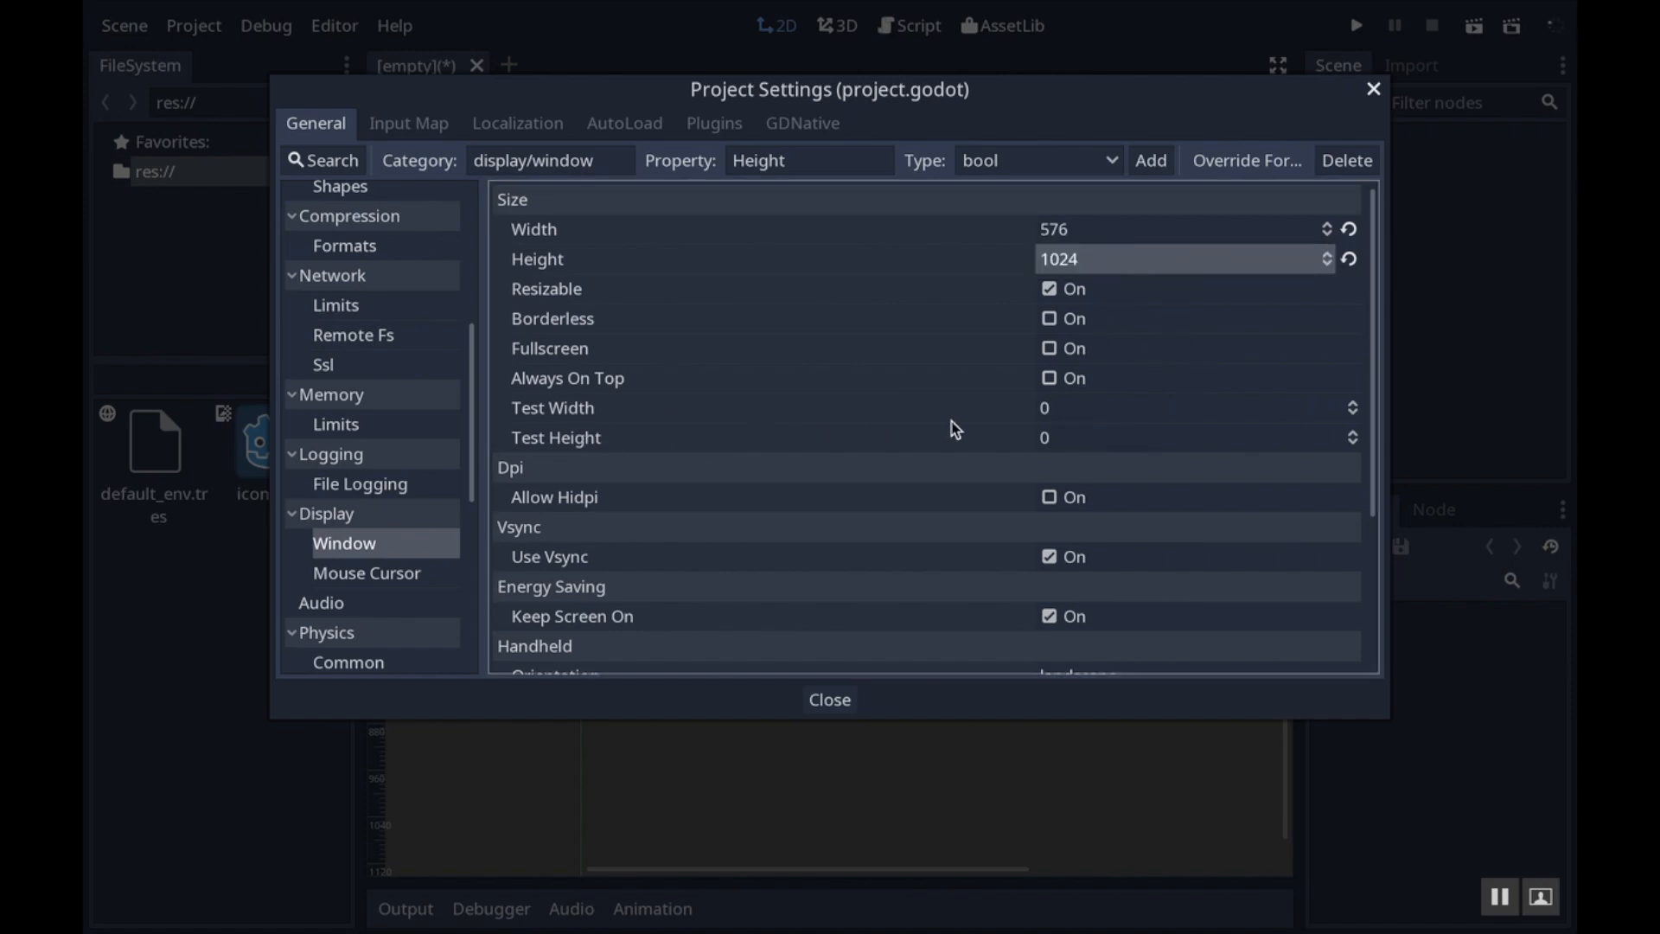
pyautogui.click(1175, 407)
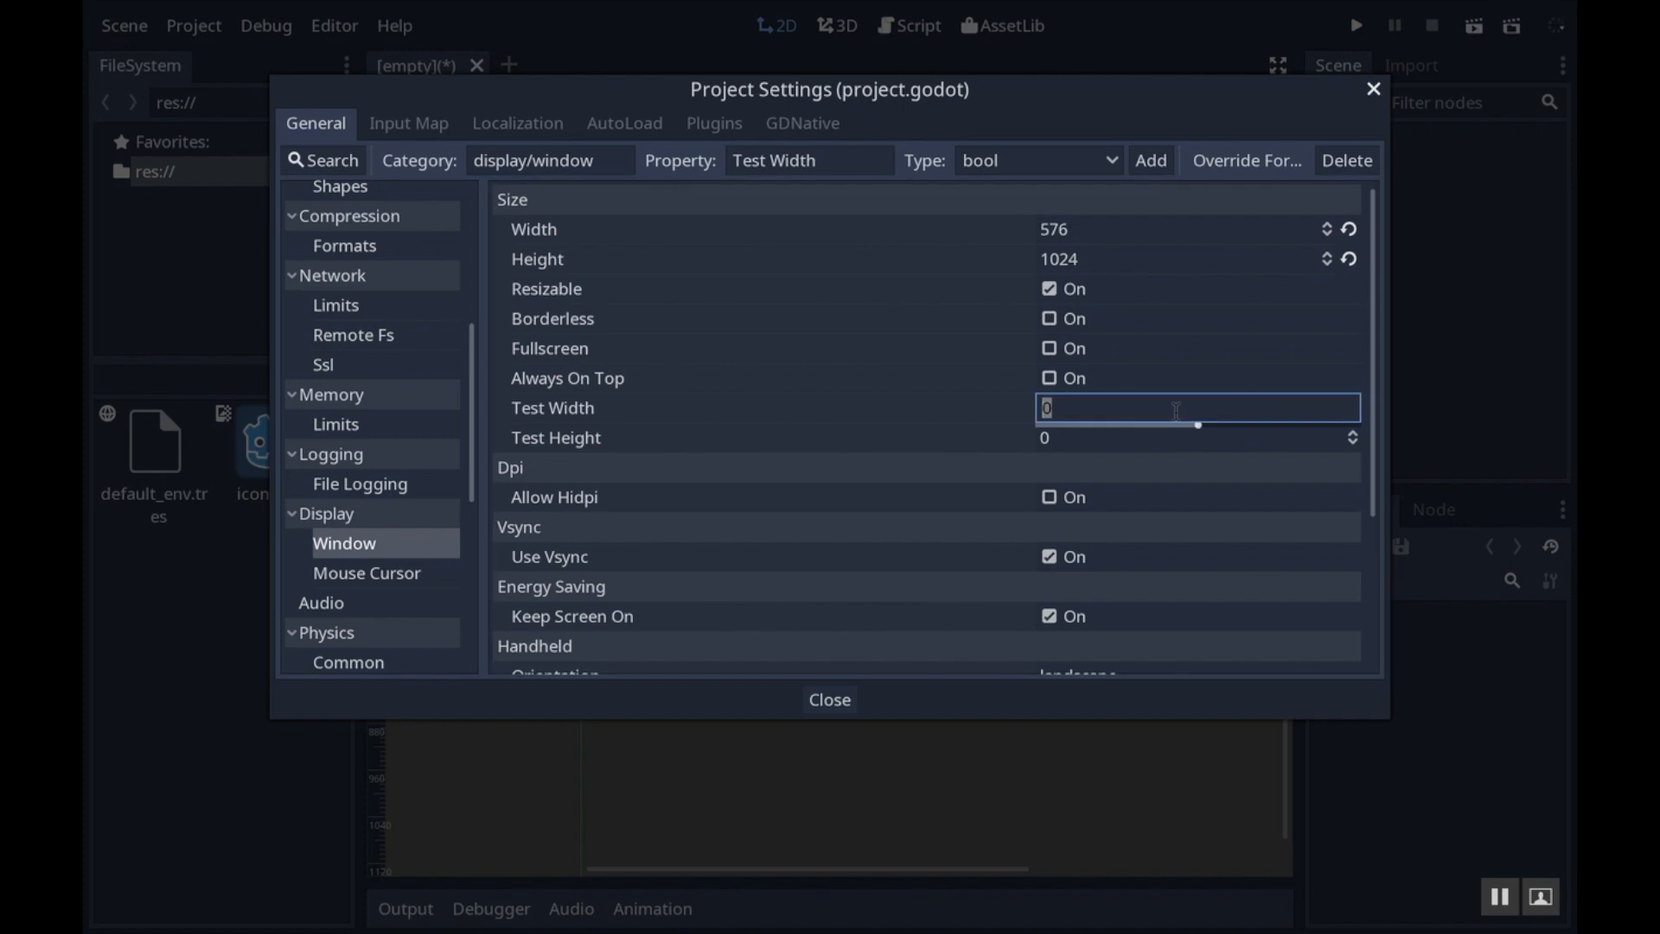
pyautogui.write('288')
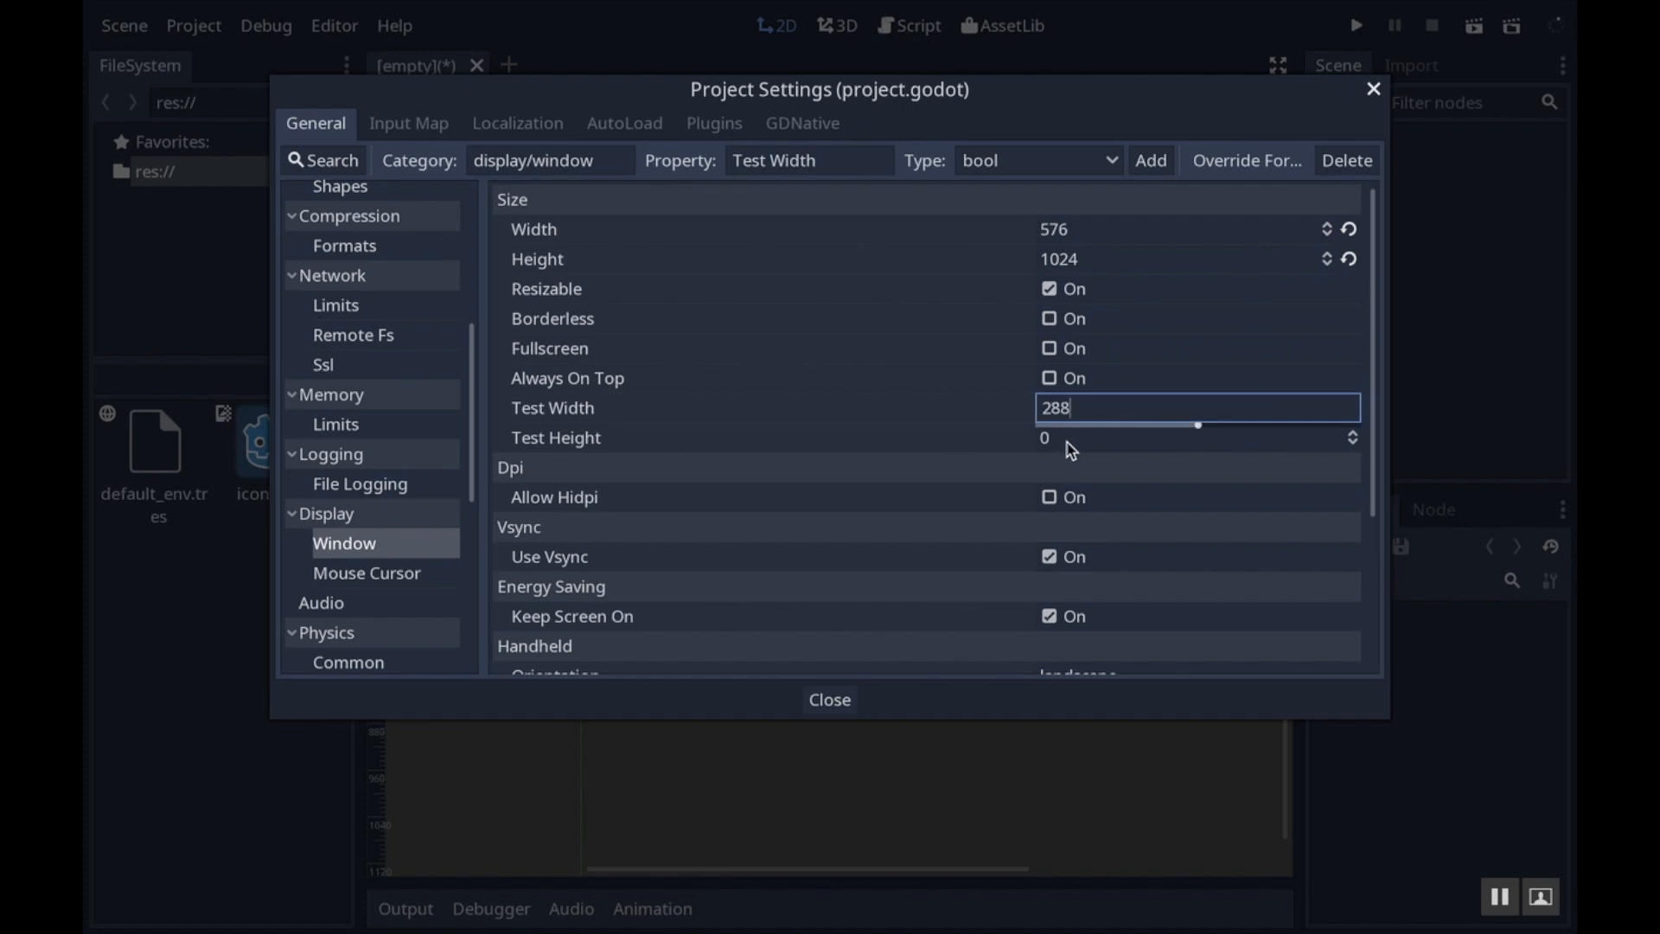
pyautogui.click(1196, 437)
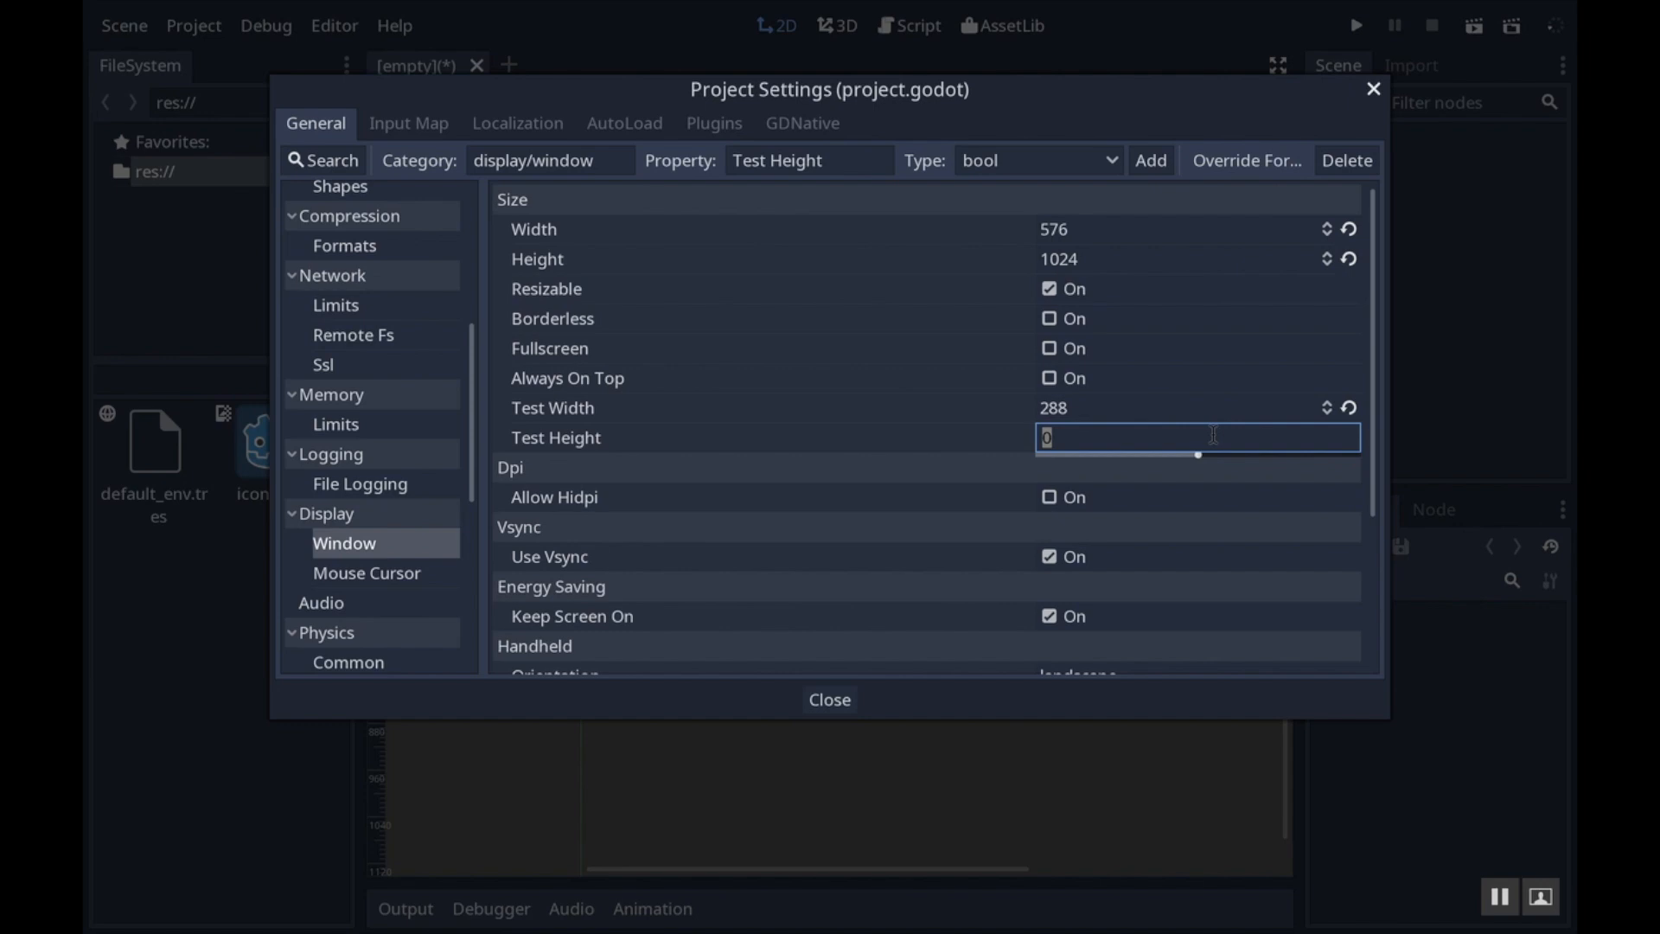
pyautogui.write('512')
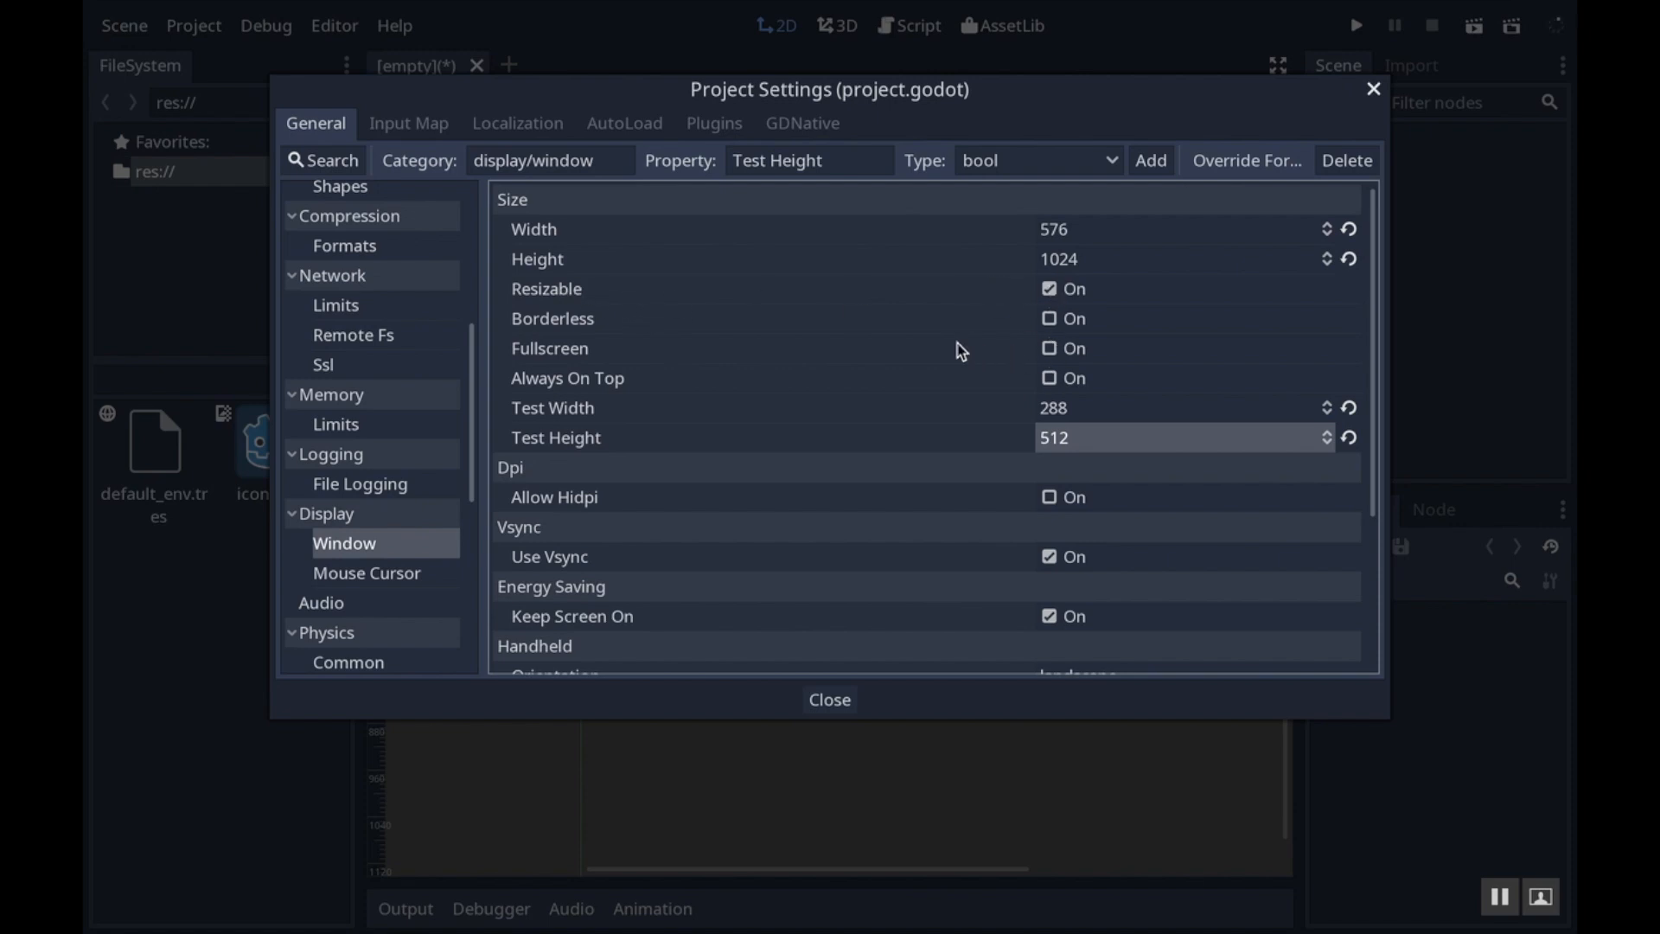
# Tick Emulate Touchscreen and pick a stretch aspect option from its dropdown
pyautogui.scroll(-3)
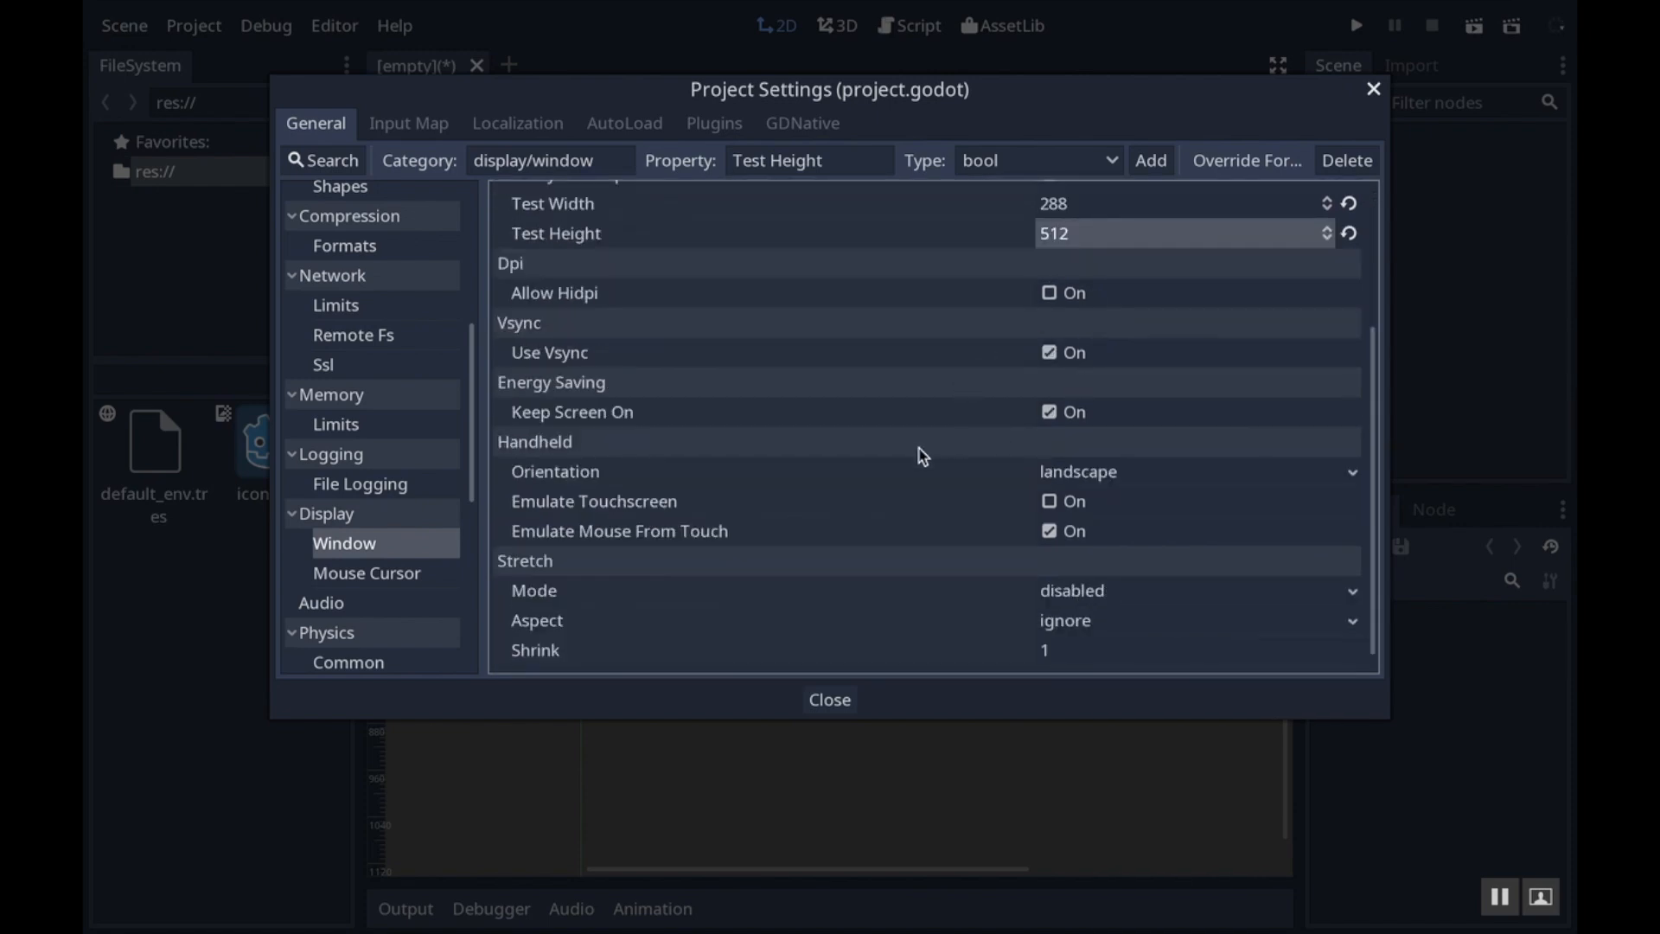
pyautogui.click(1049, 501)
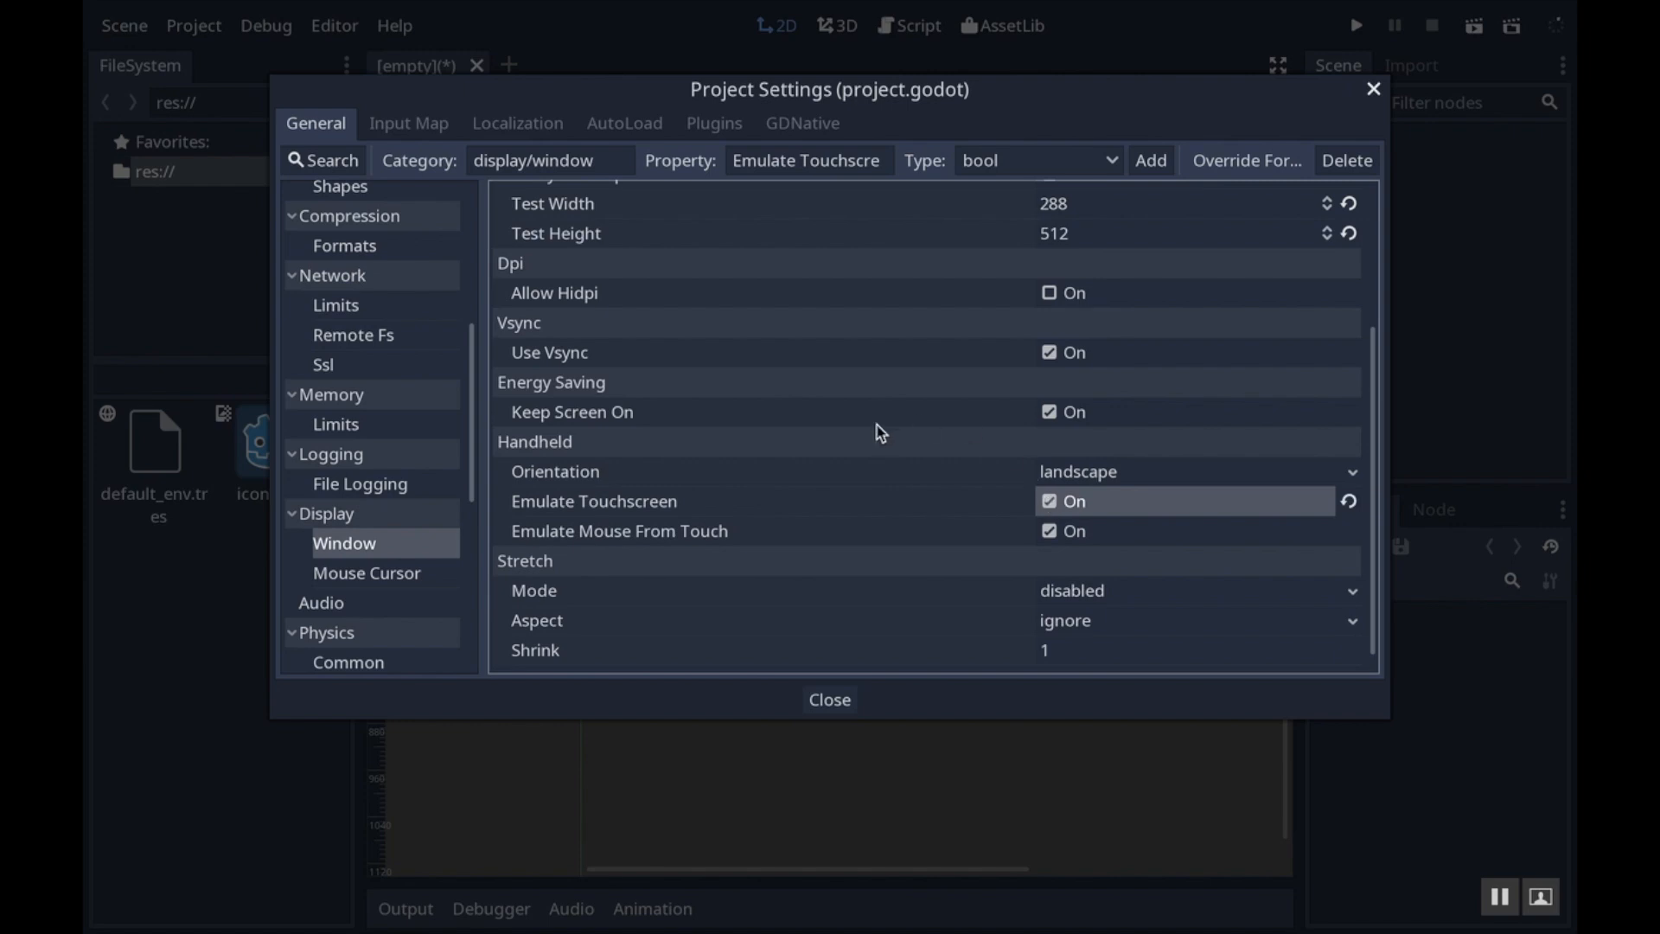
pyautogui.scroll(-3)
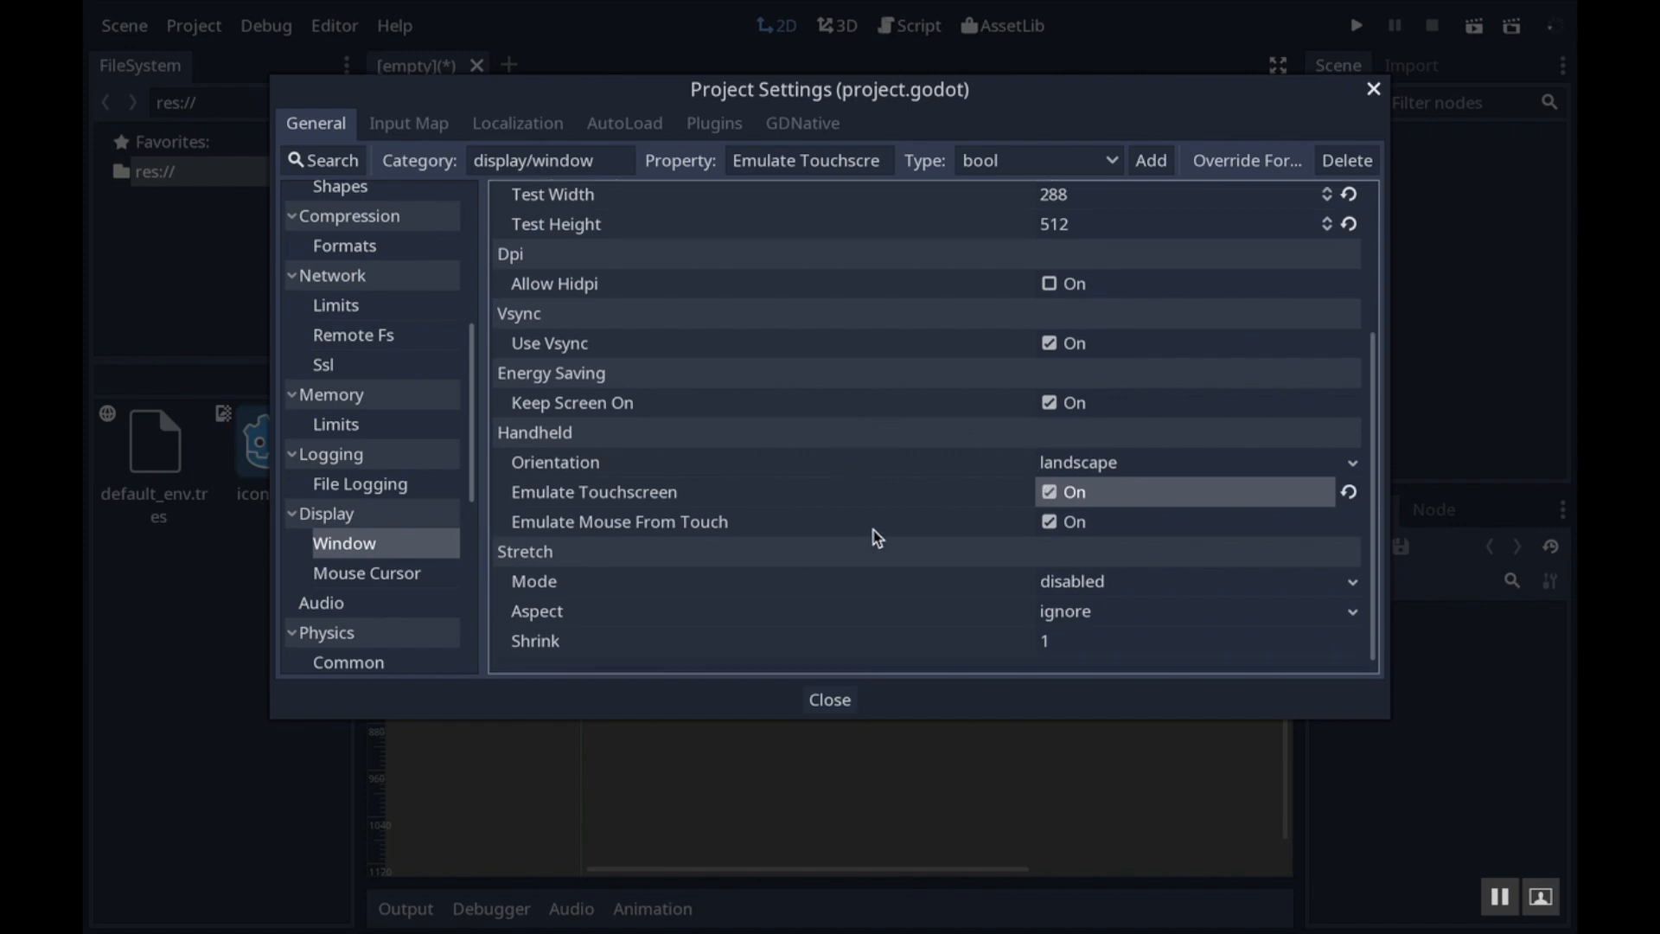
pyautogui.moveTo(937, 600)
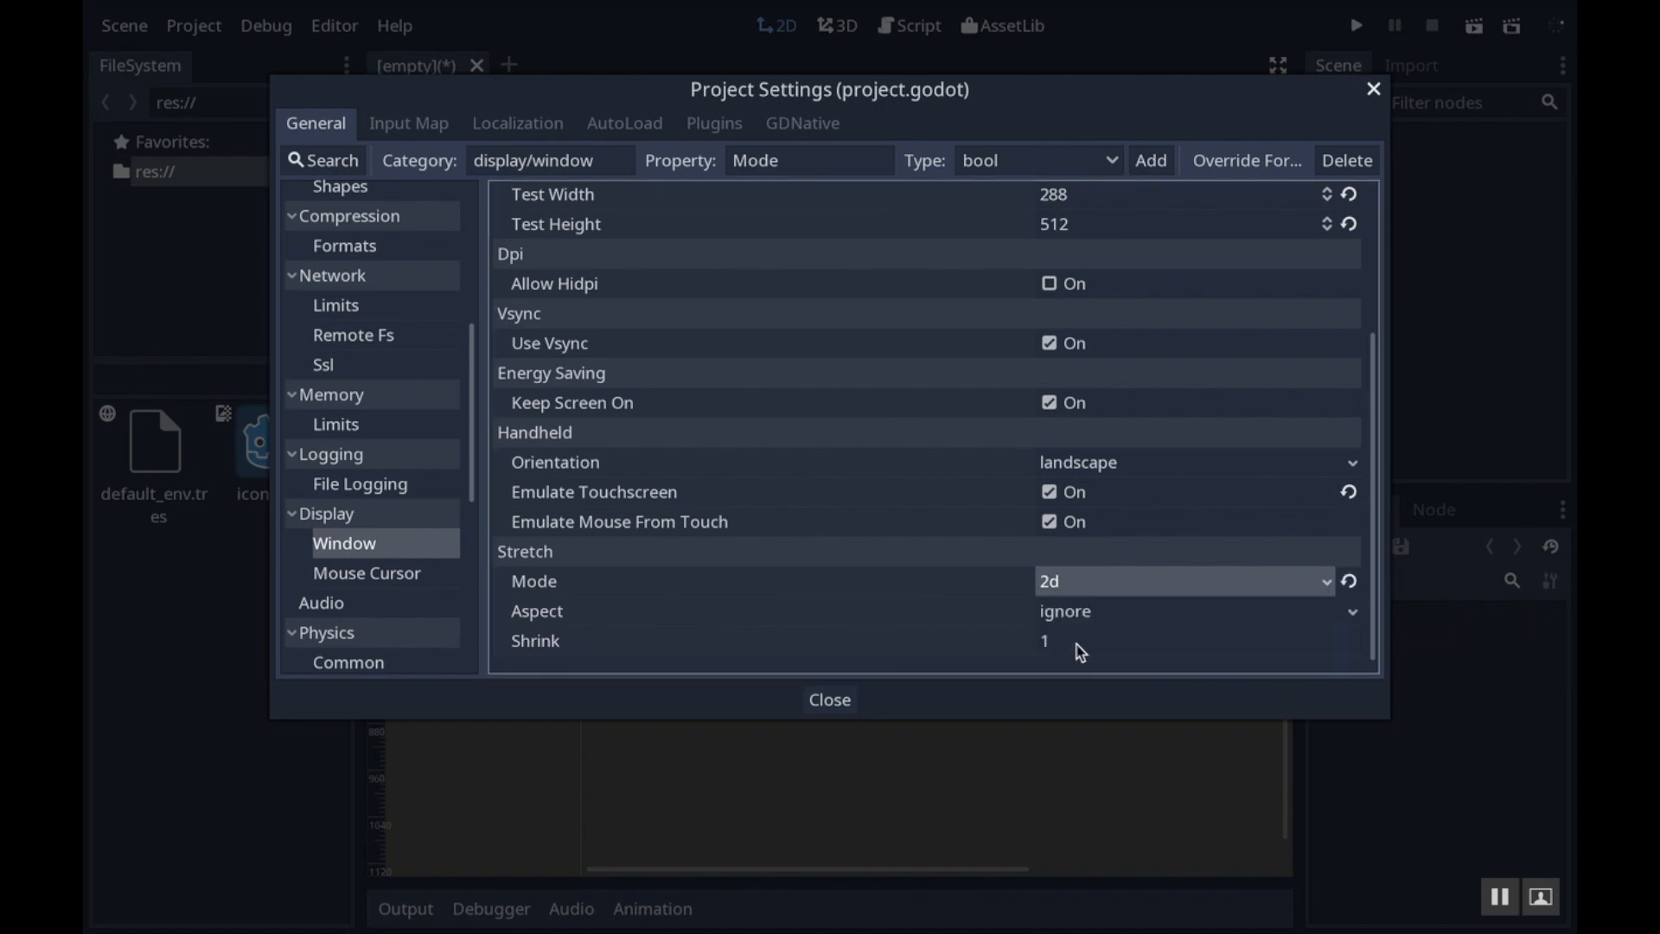
pyautogui.click(1197, 611)
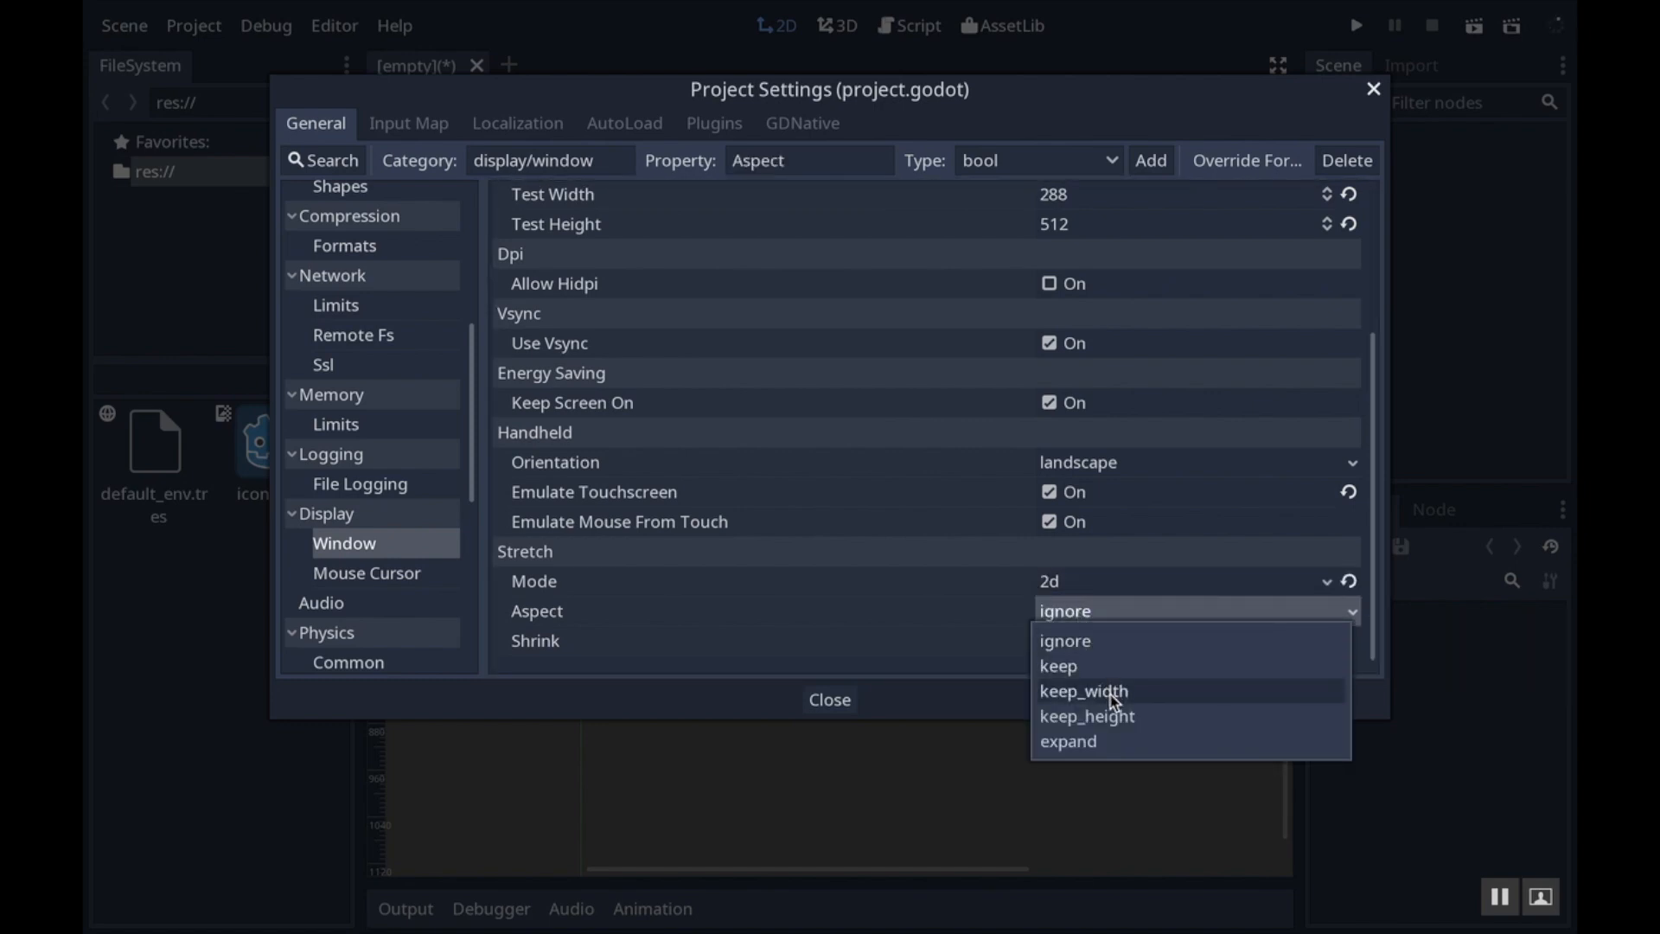
pyautogui.click(1083, 690)
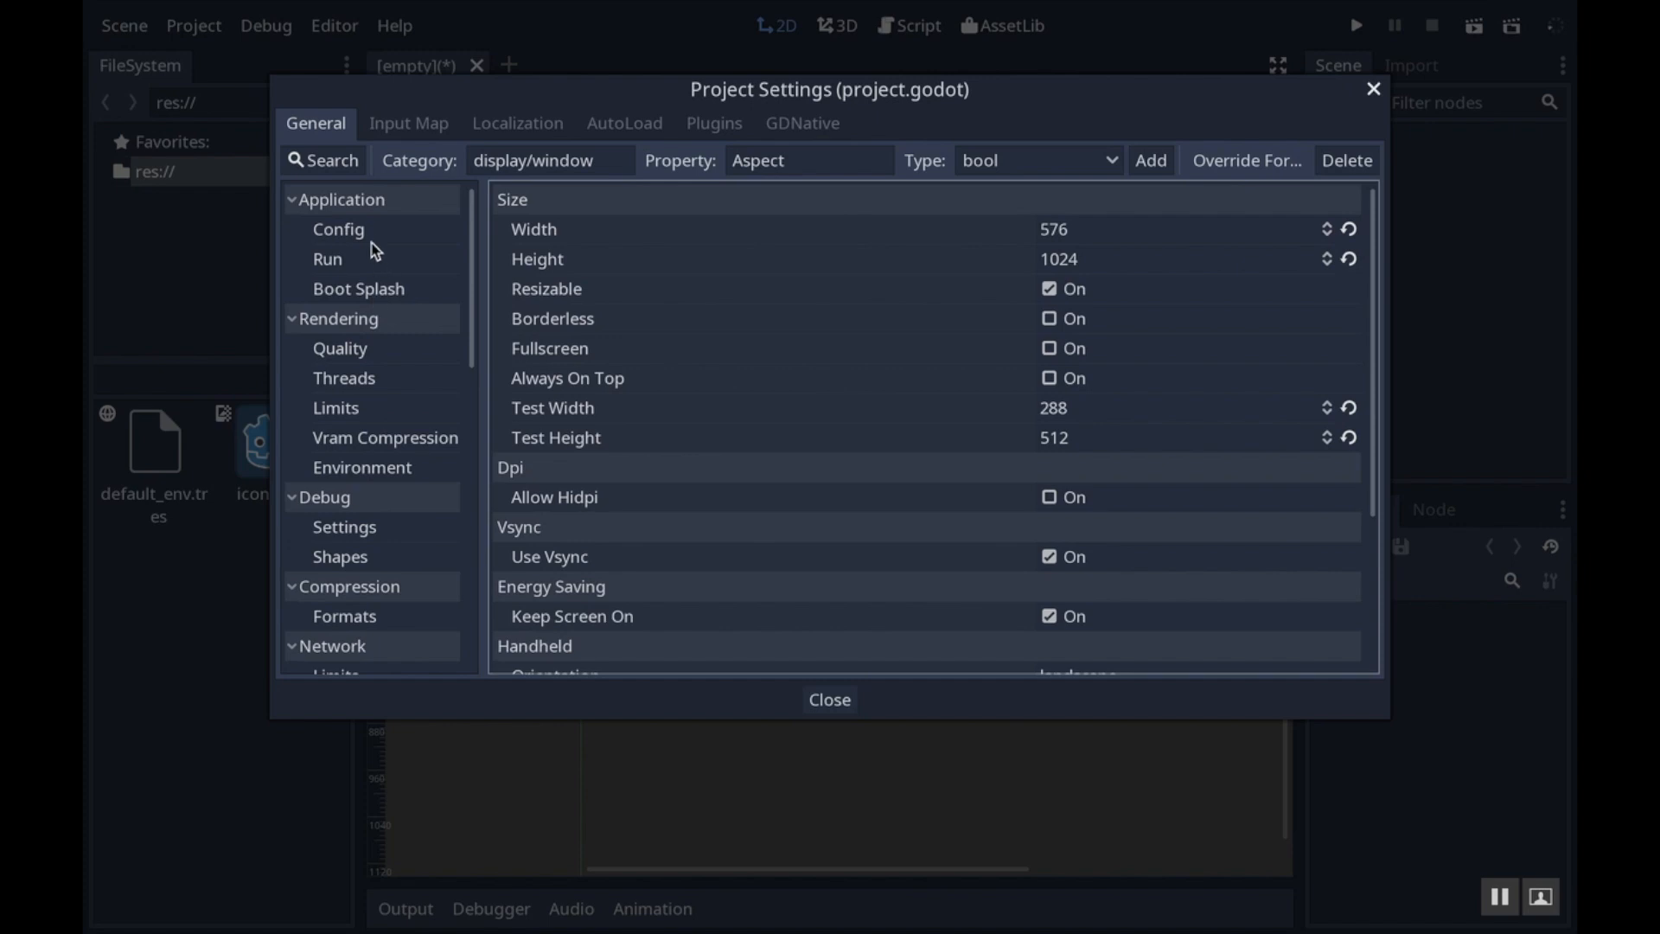
# Enable 2D Use Pixel Snap under Rendering > Quality
pyautogui.click(338, 229)
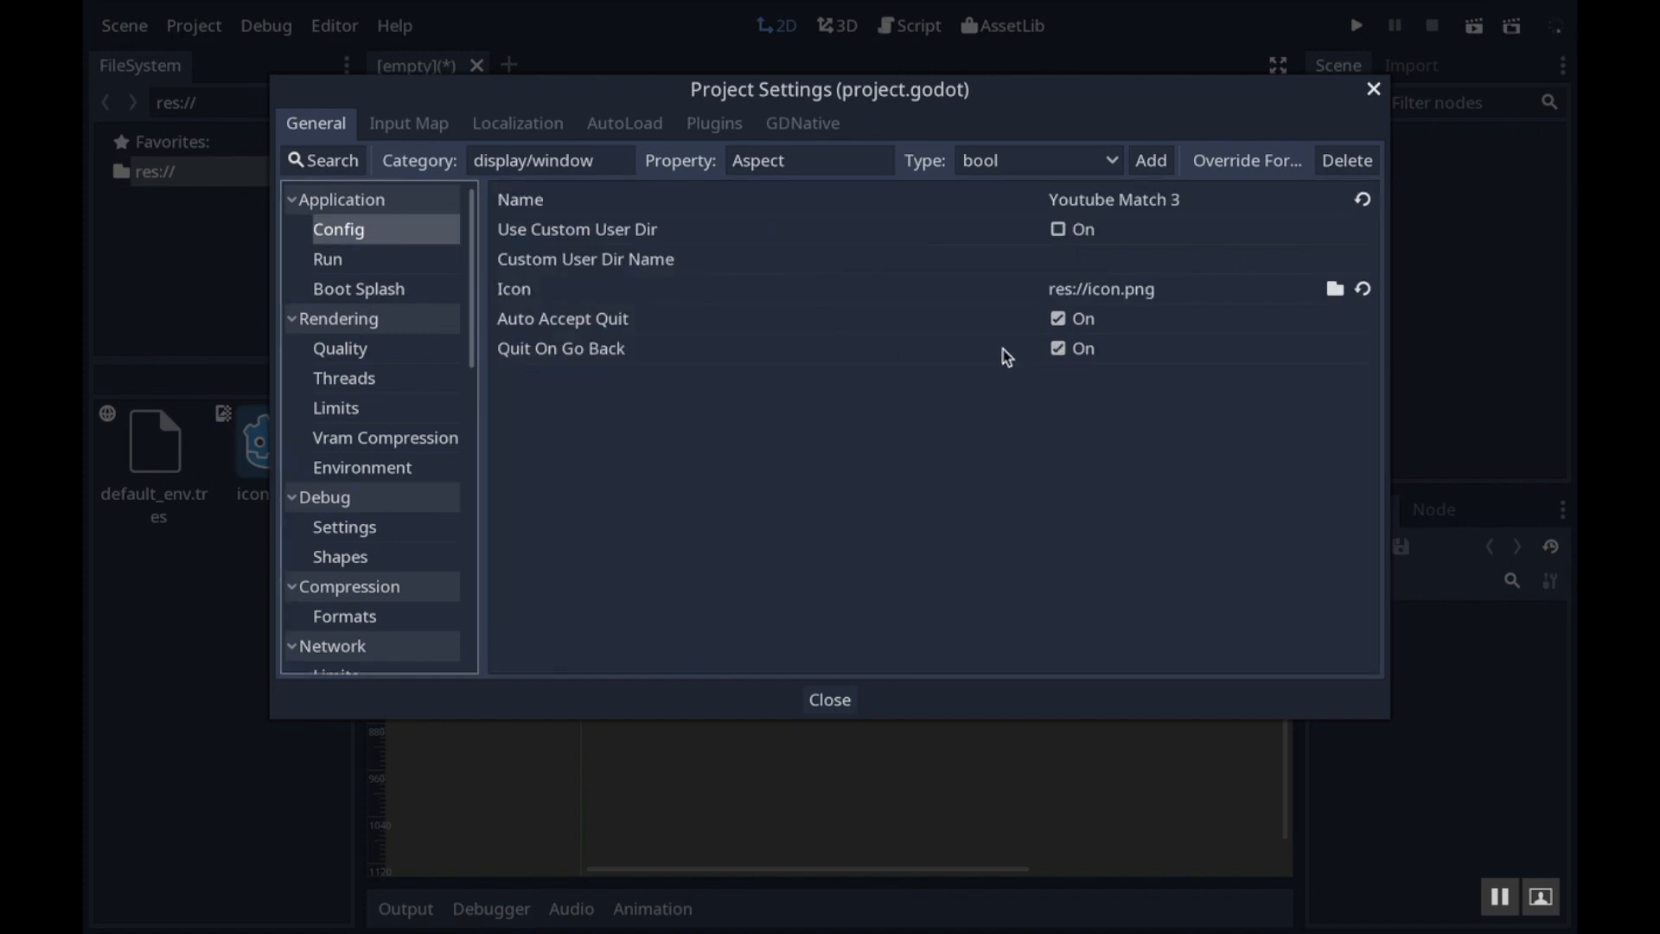
pyautogui.click(327, 258)
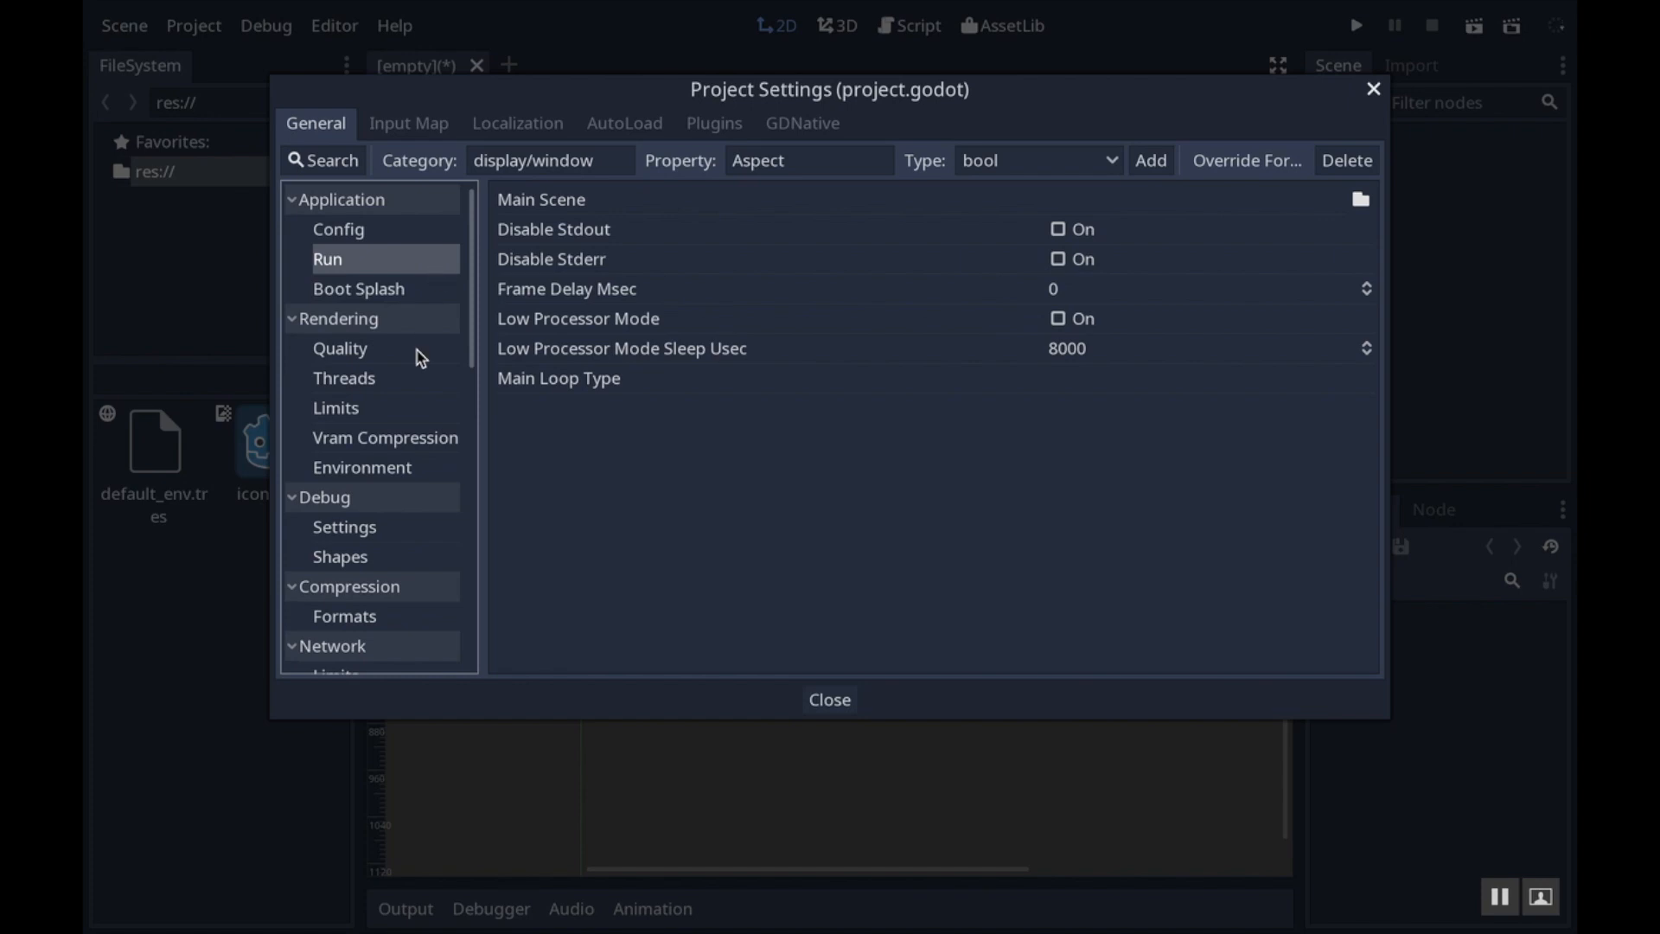
pyautogui.click(340, 349)
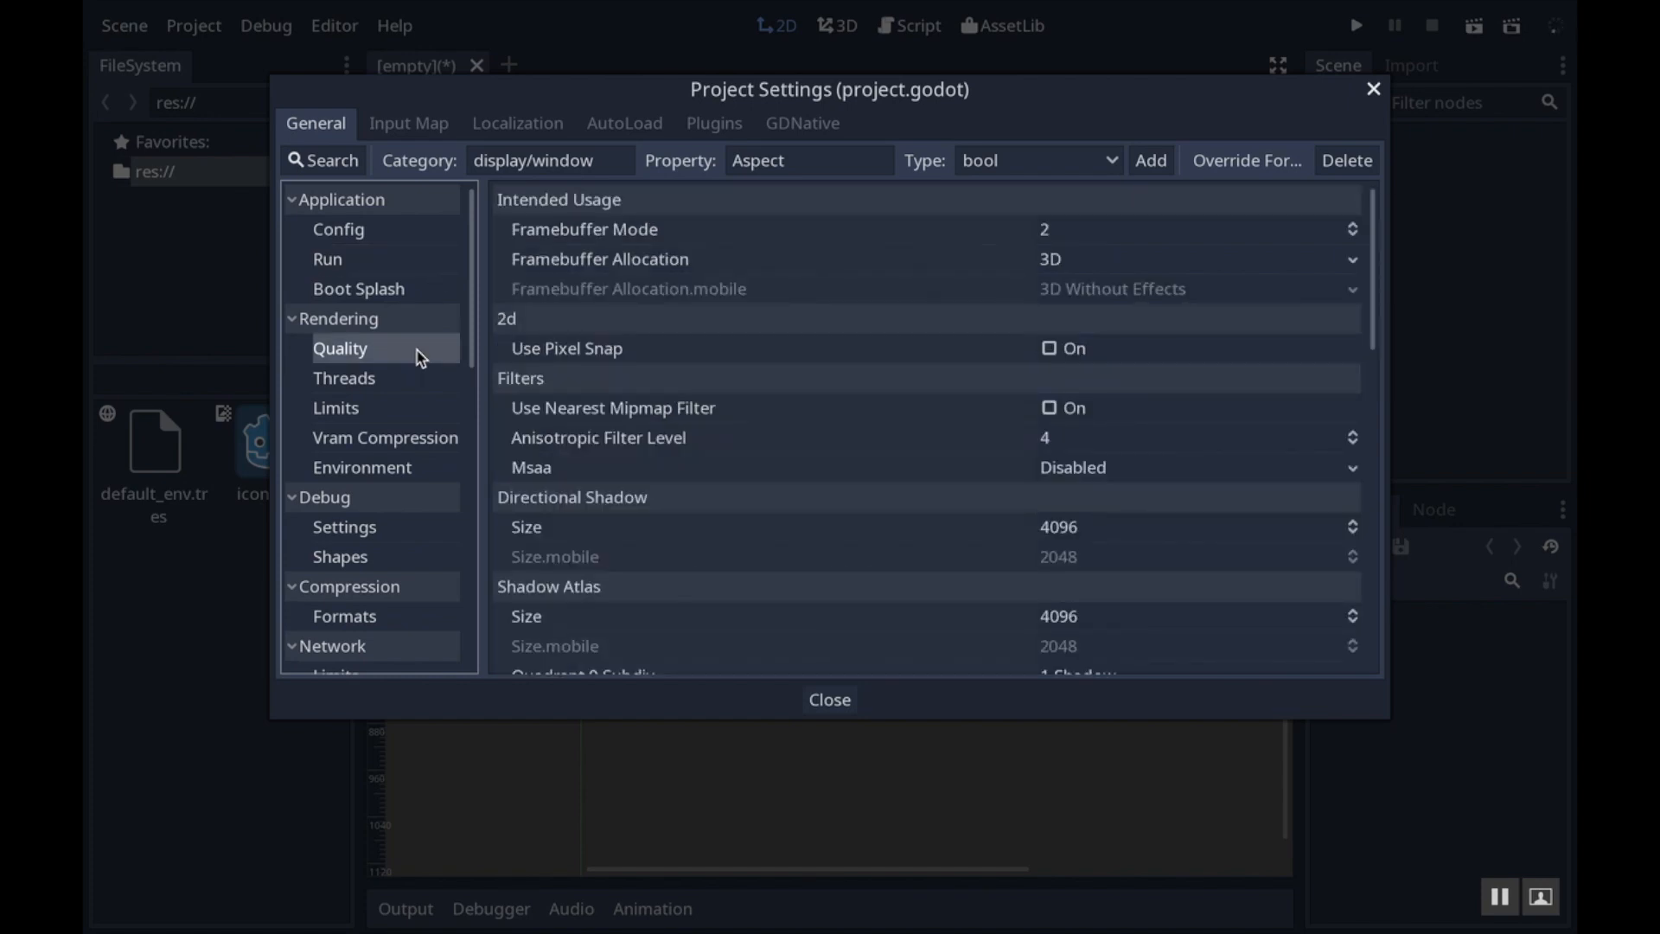
pyautogui.moveTo(337, 320)
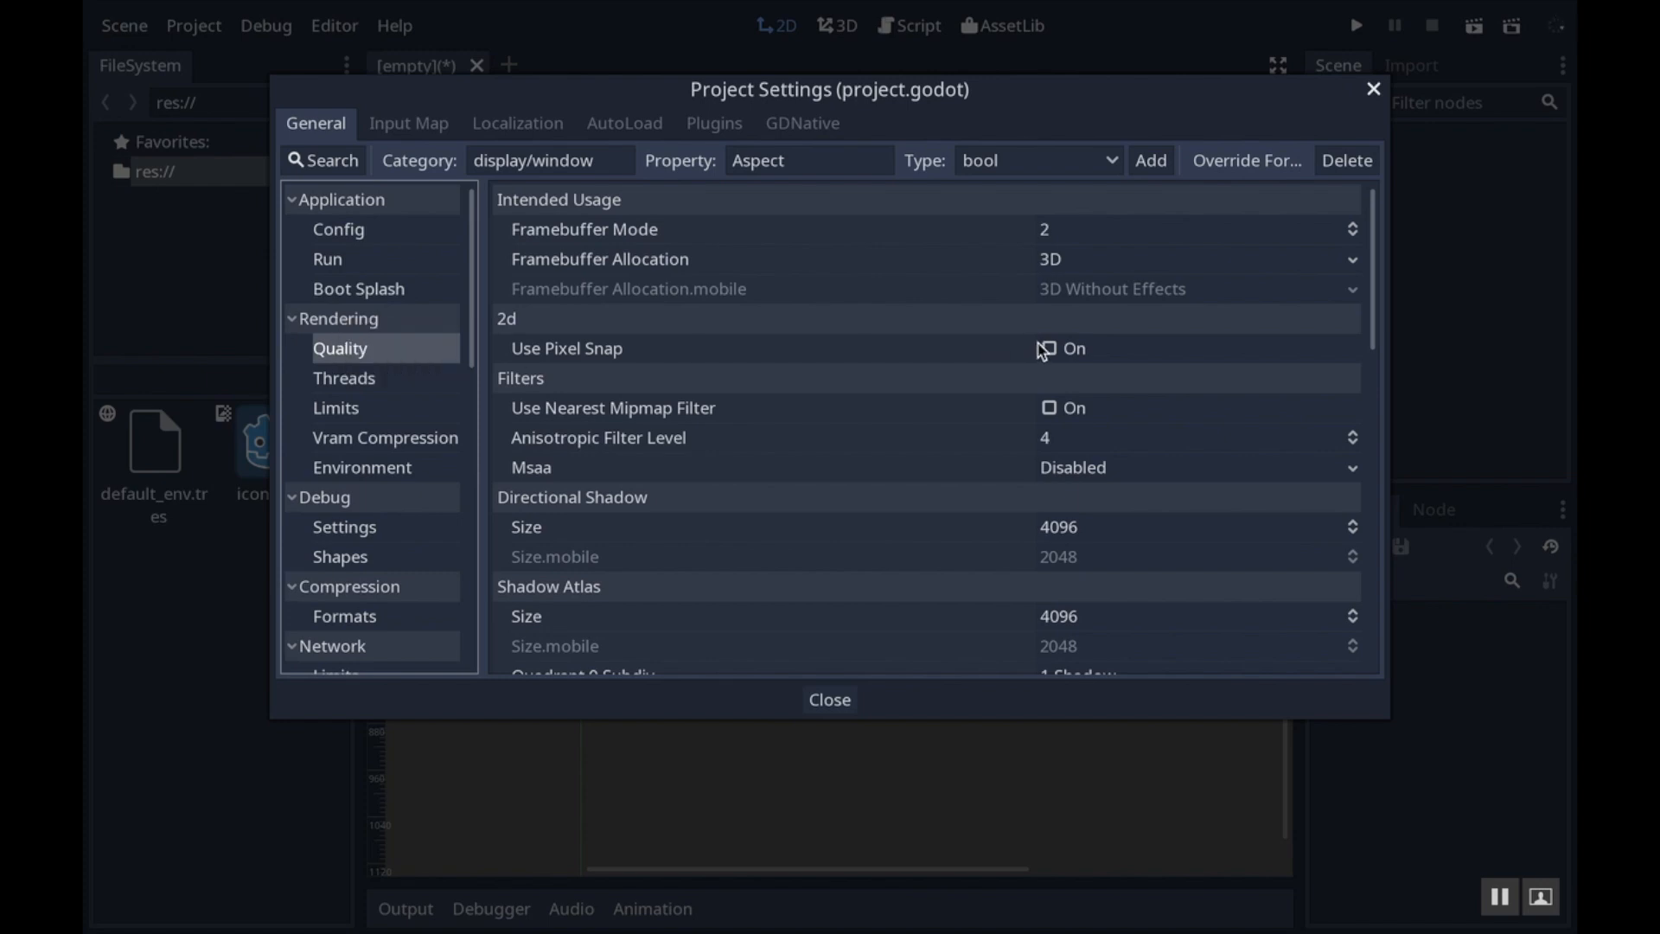
pyautogui.click(1046, 348)
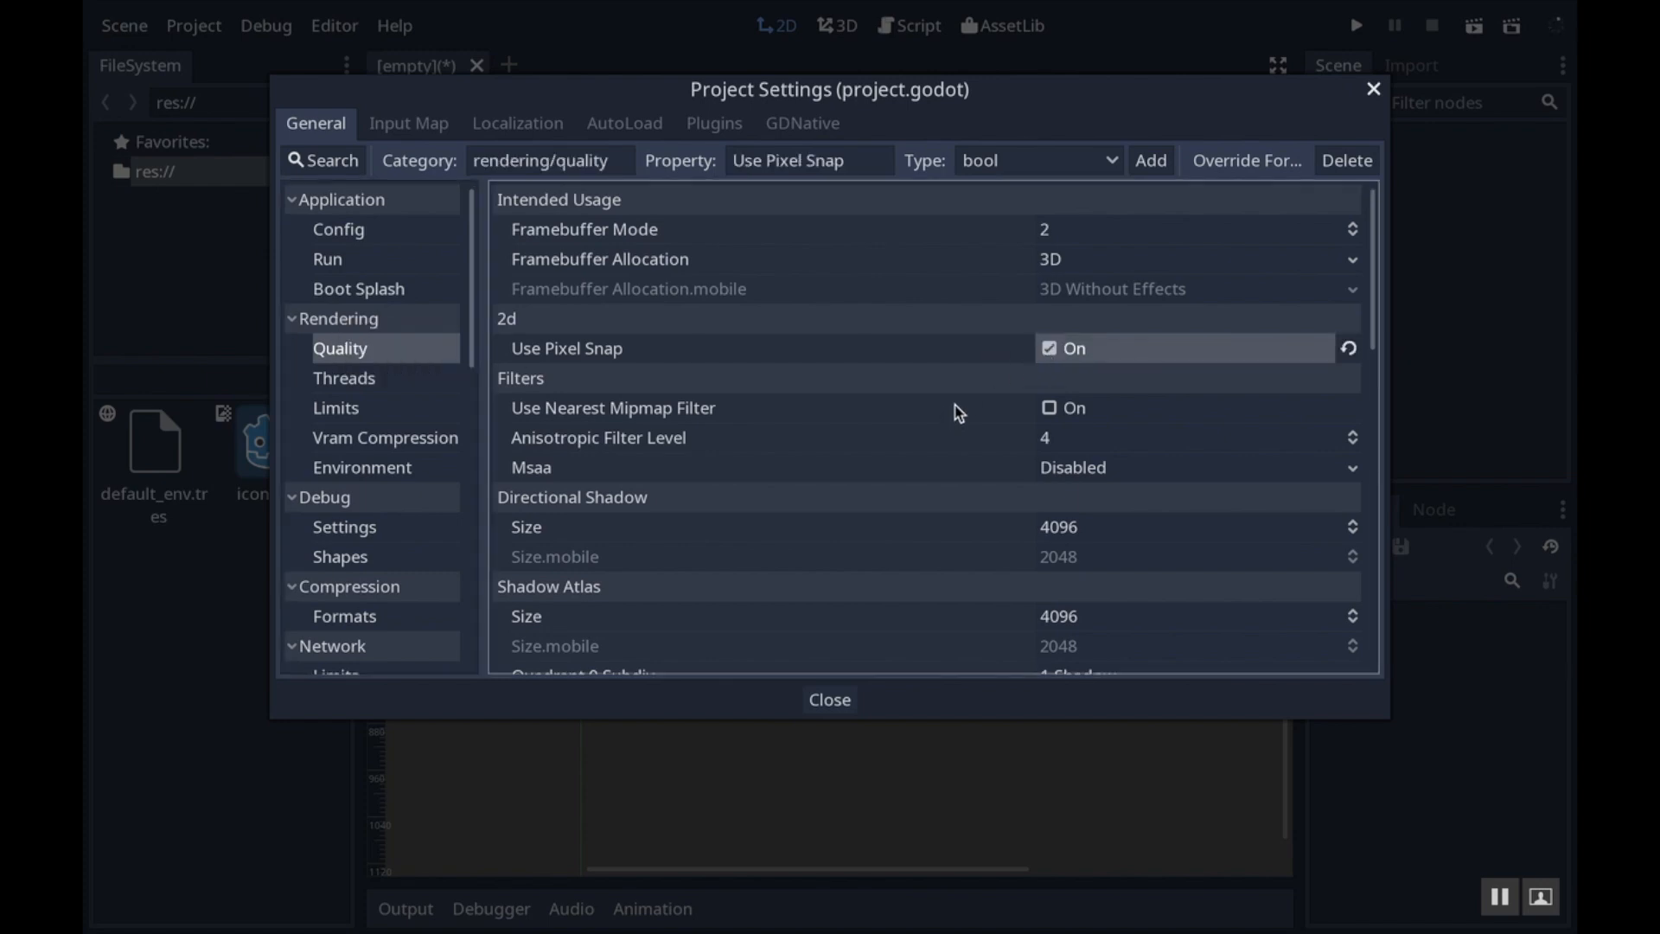
pyautogui.moveTo(948, 407)
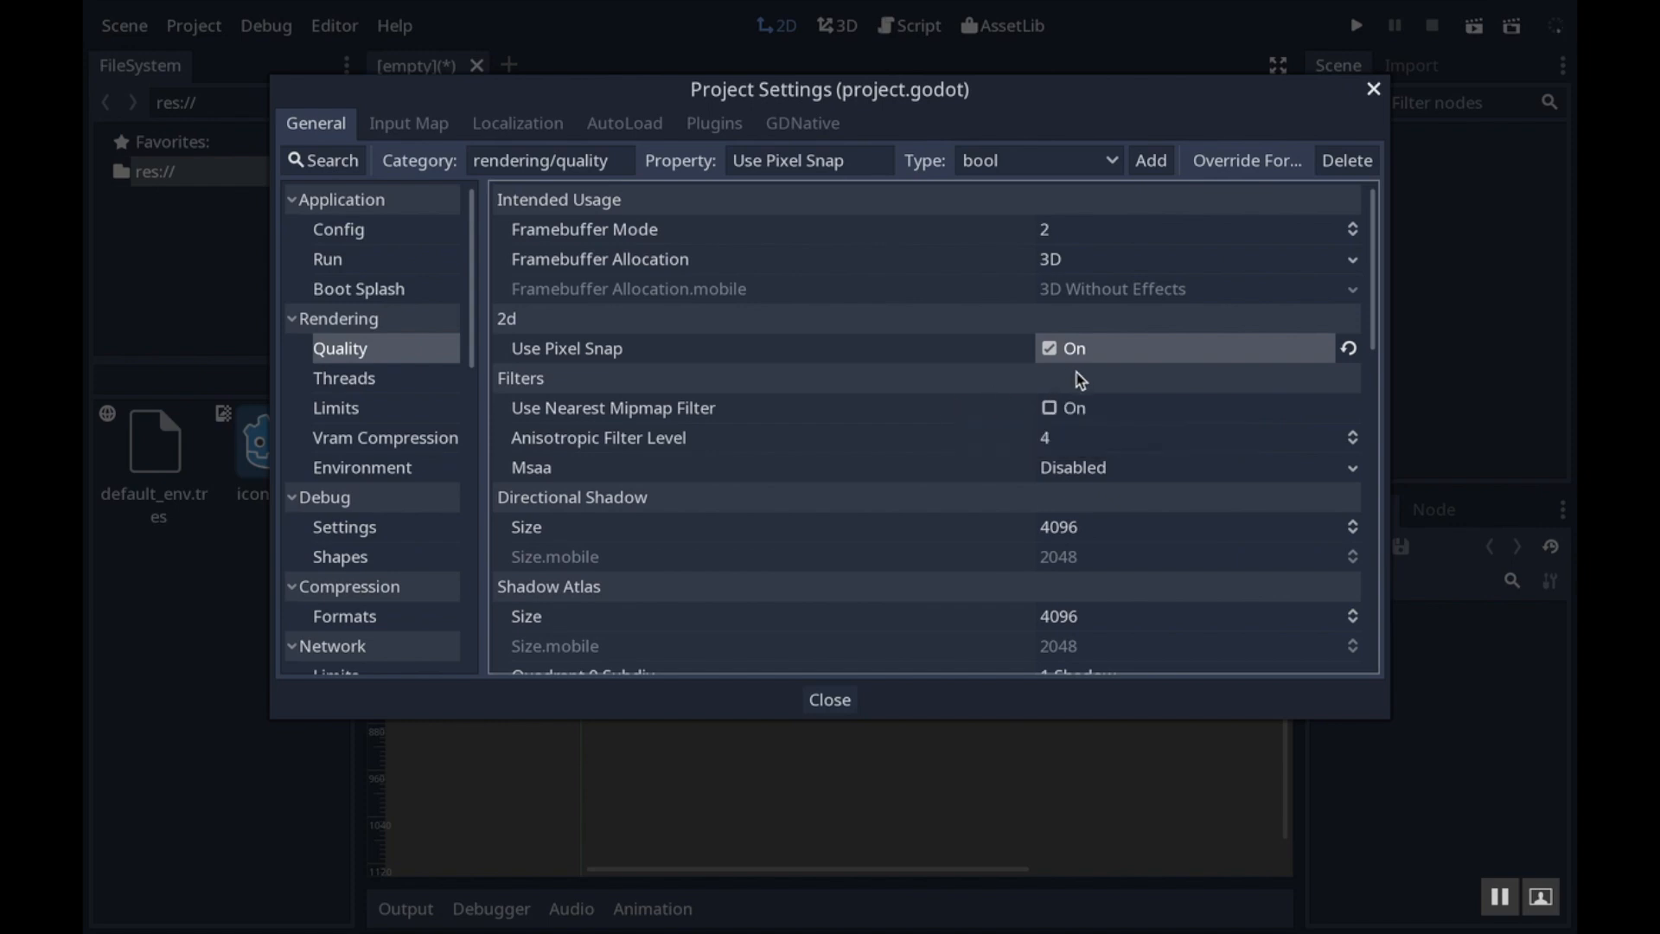
pyautogui.moveTo(1101, 431)
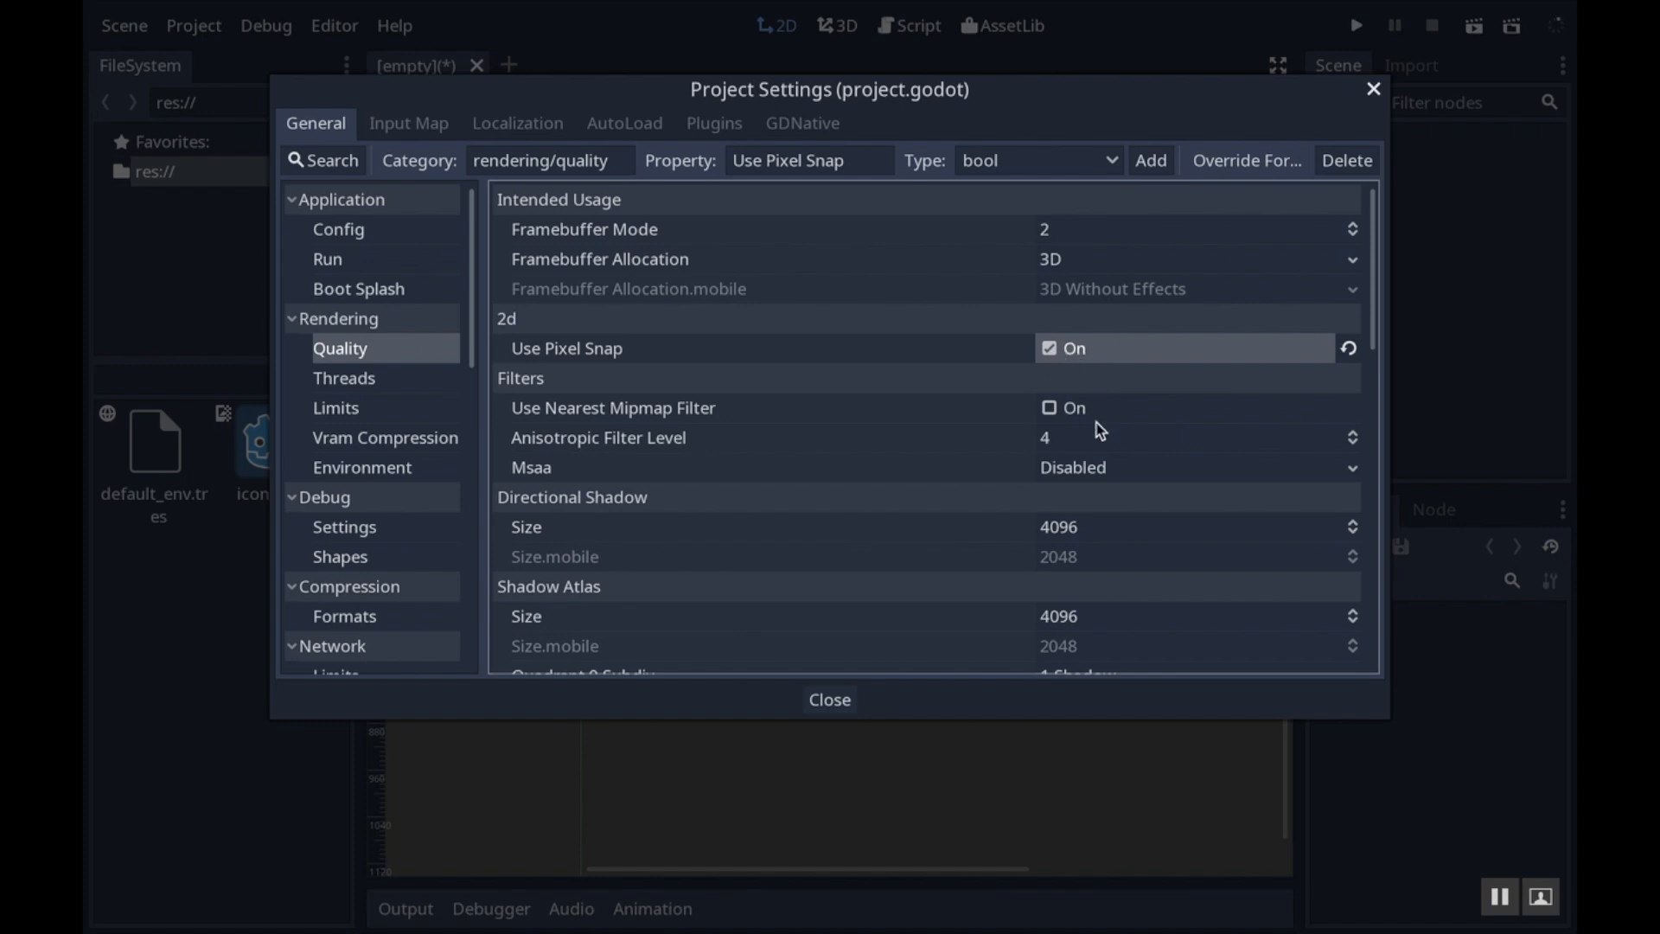
pyautogui.moveTo(1154, 416)
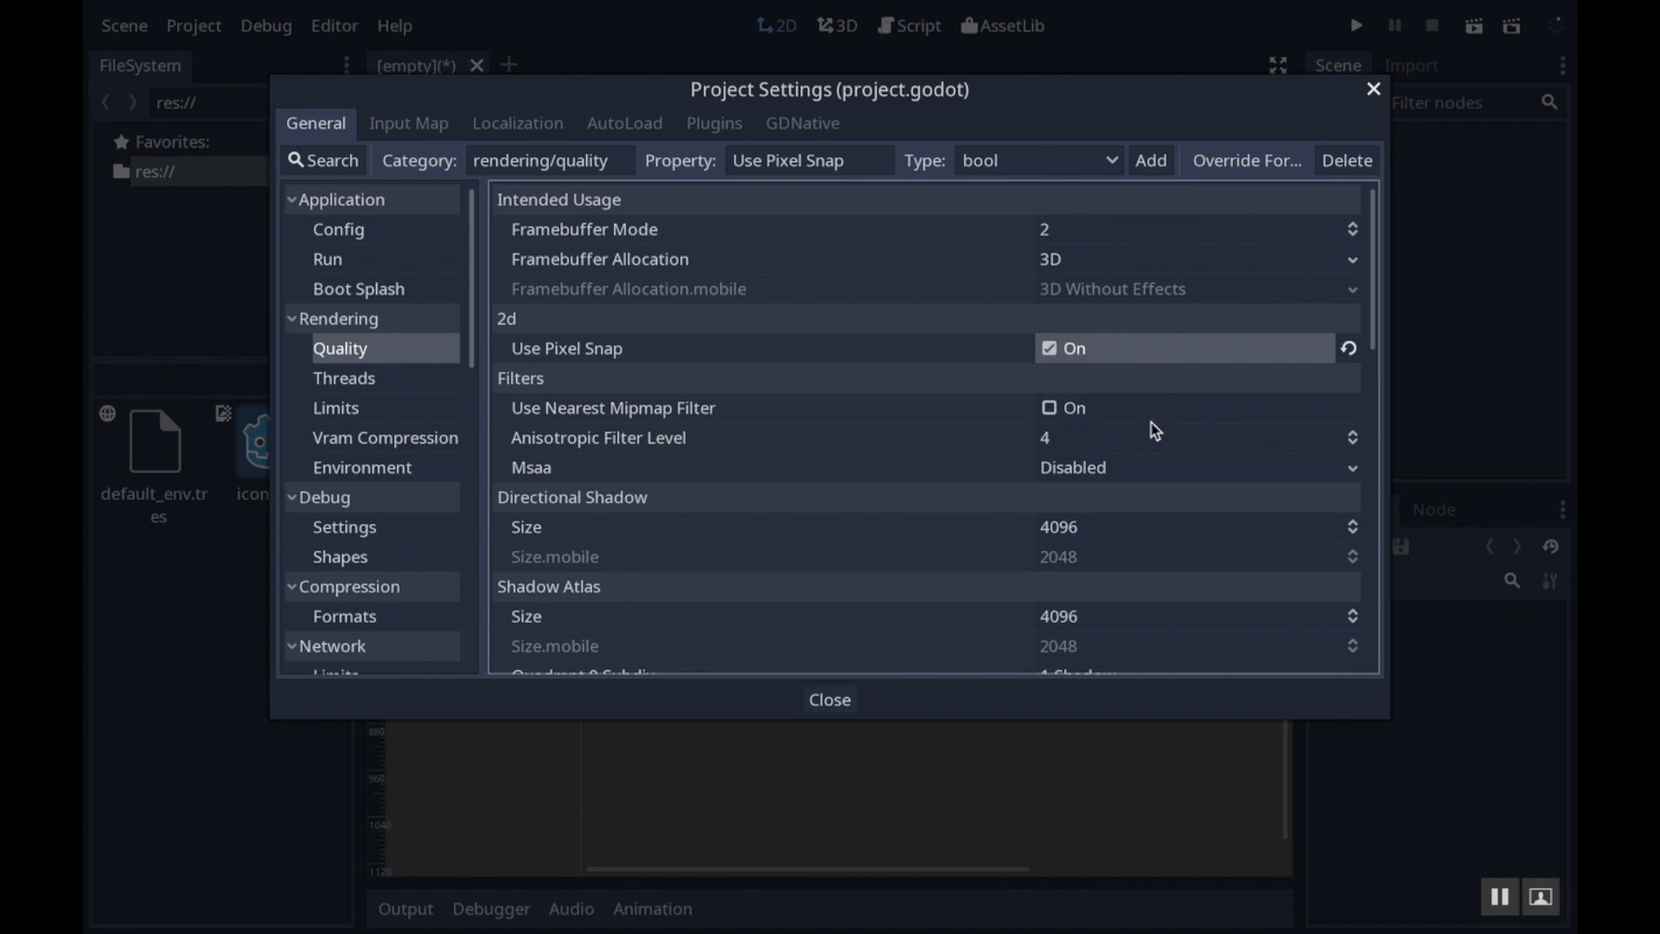
pyautogui.scroll(-3)
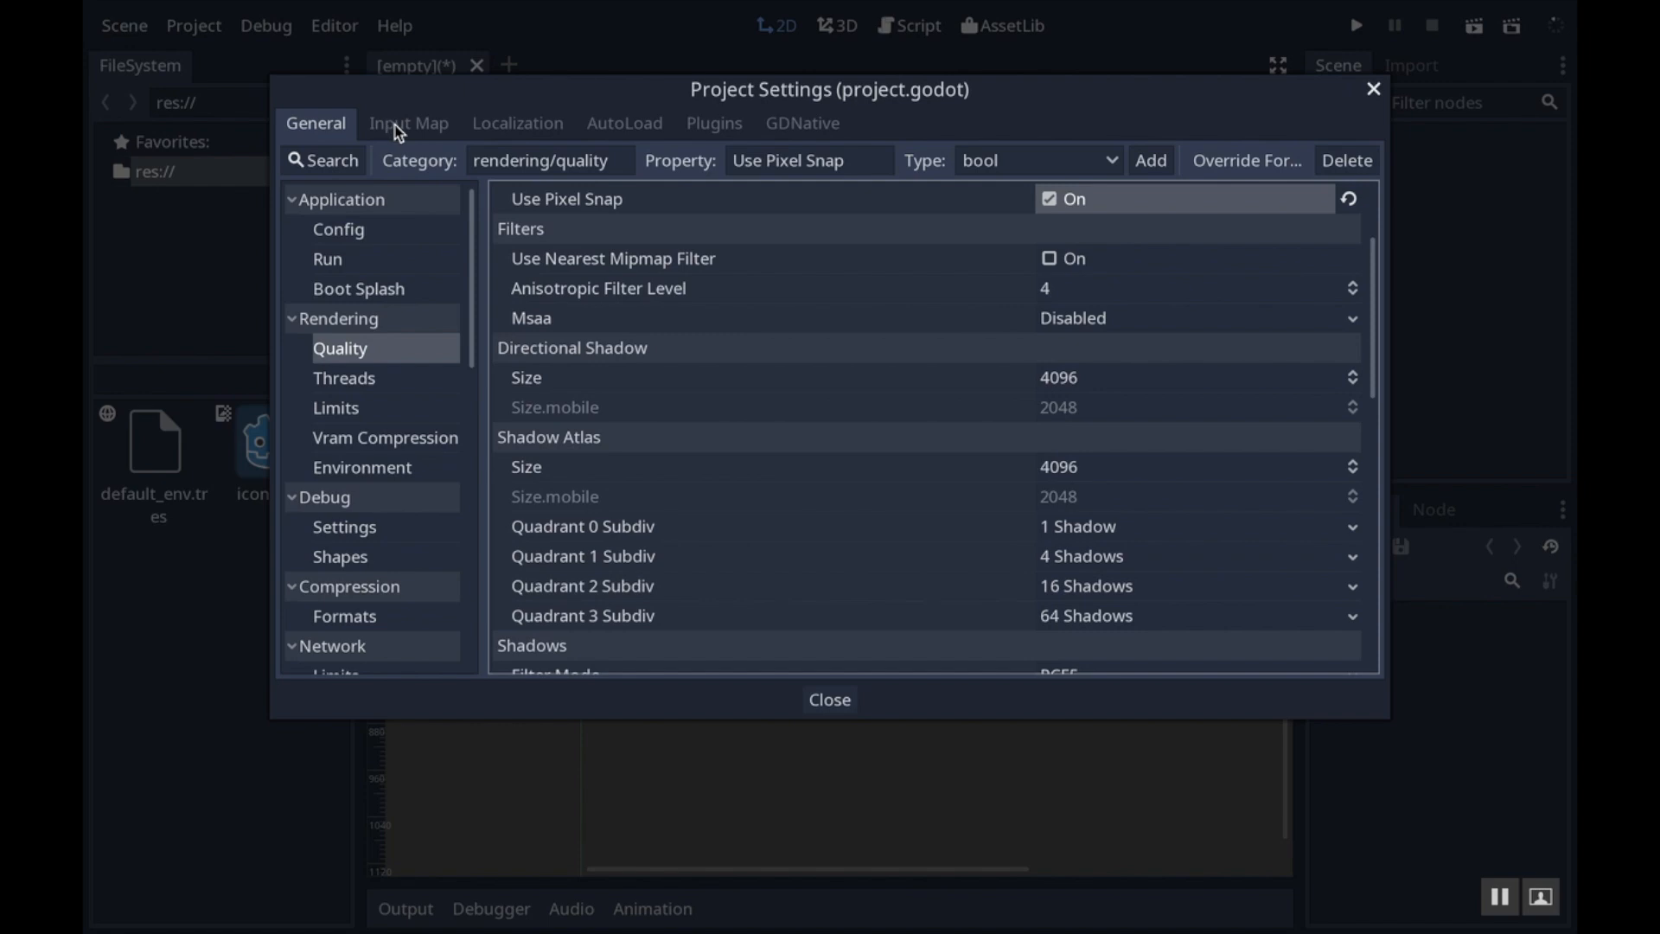
pyautogui.moveTo(331, 141)
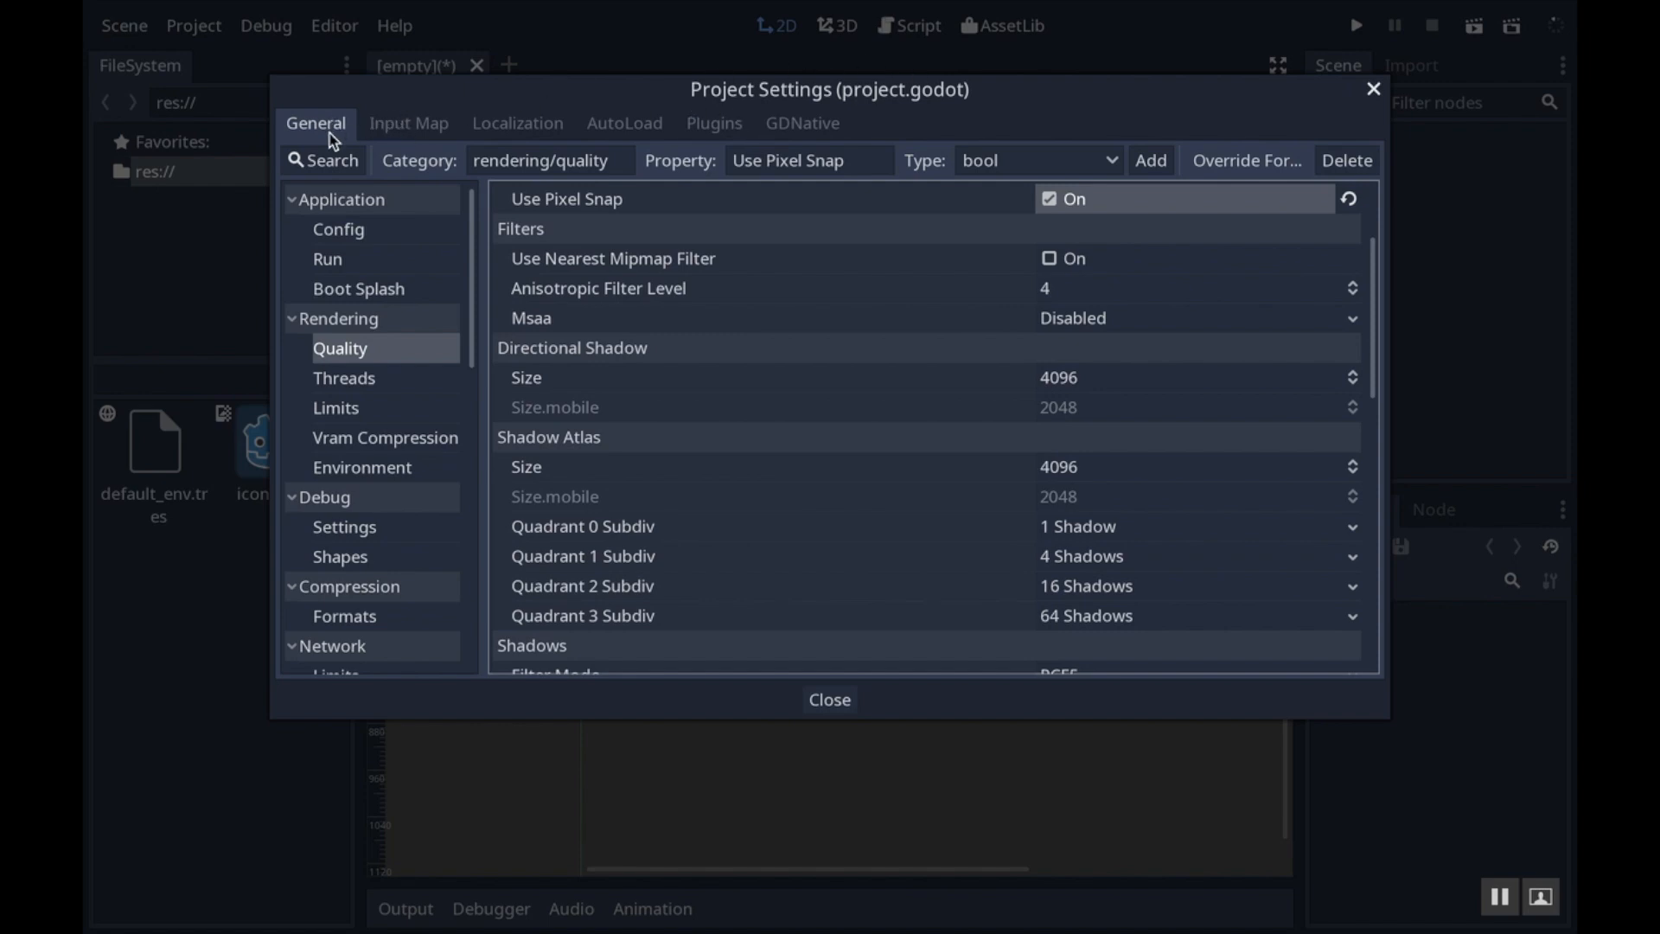
# Add a ui_touch input action mapped to the Left Mouse Button
pyautogui.click(409, 123)
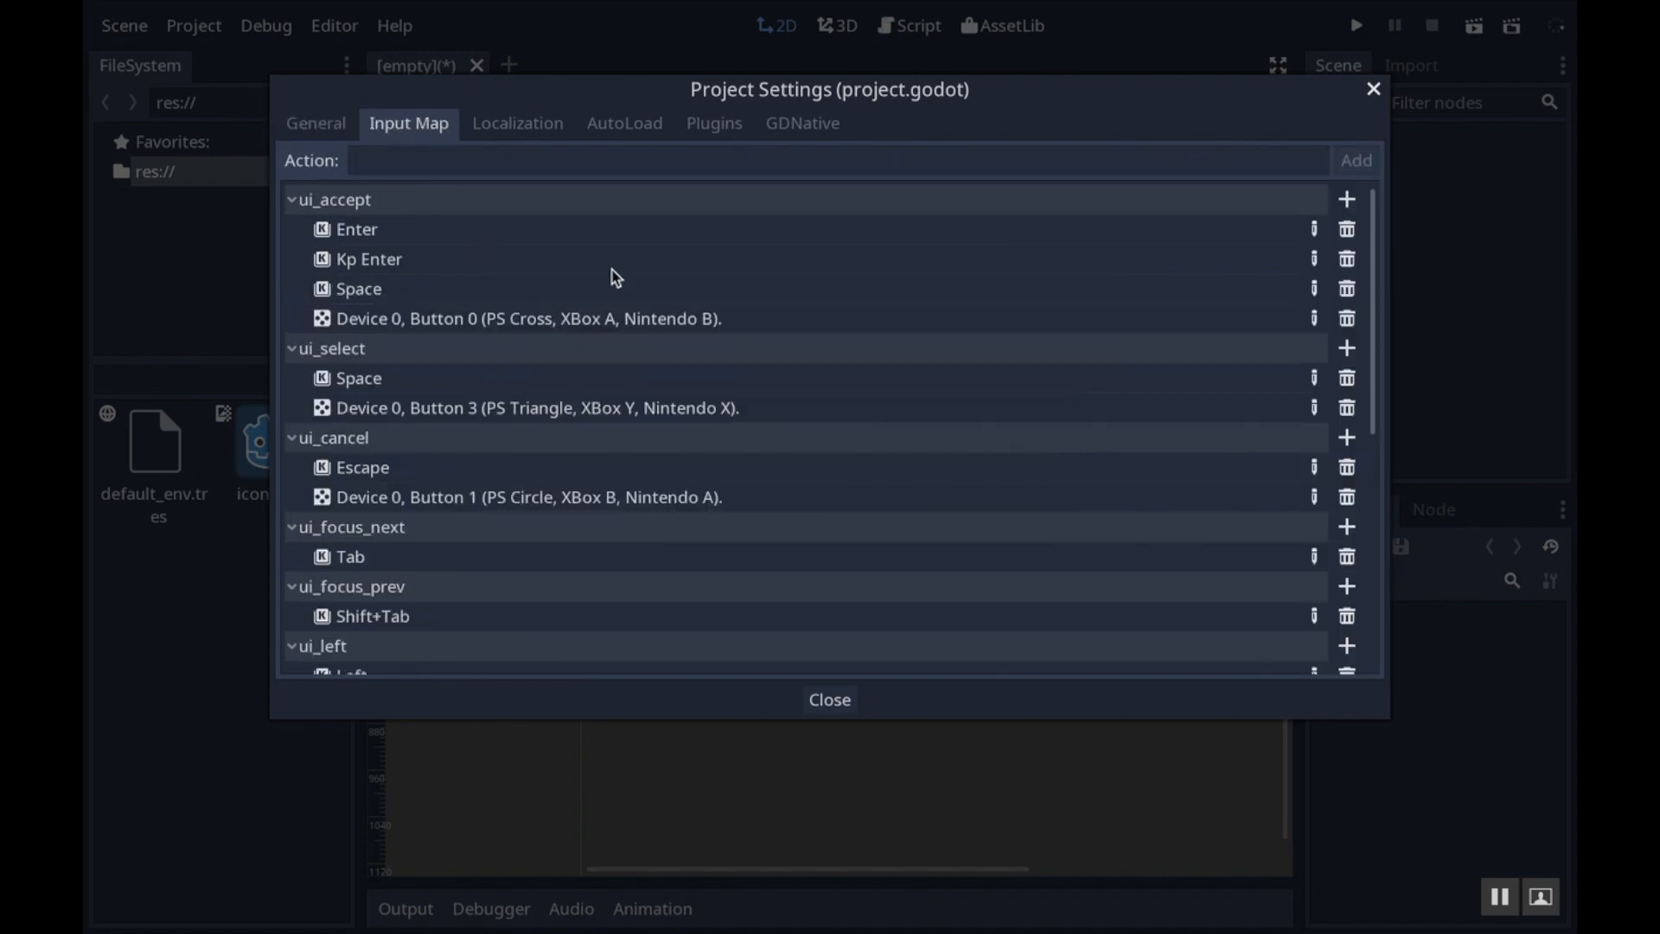
pyautogui.click(836, 160)
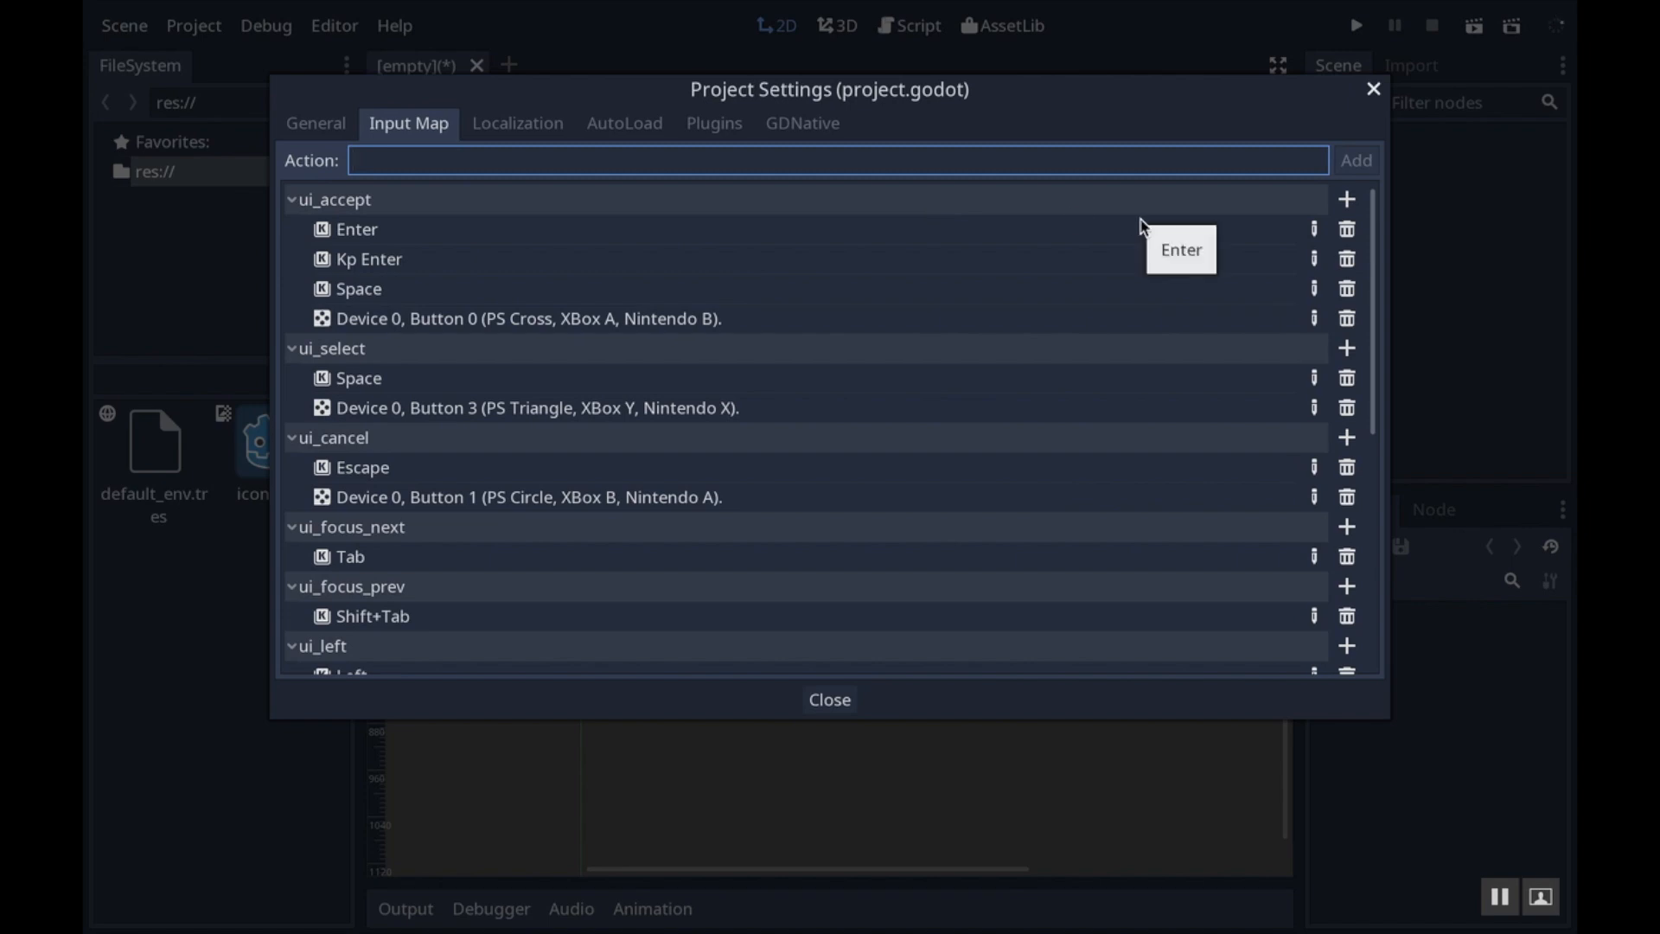
pyautogui.write('ui_')
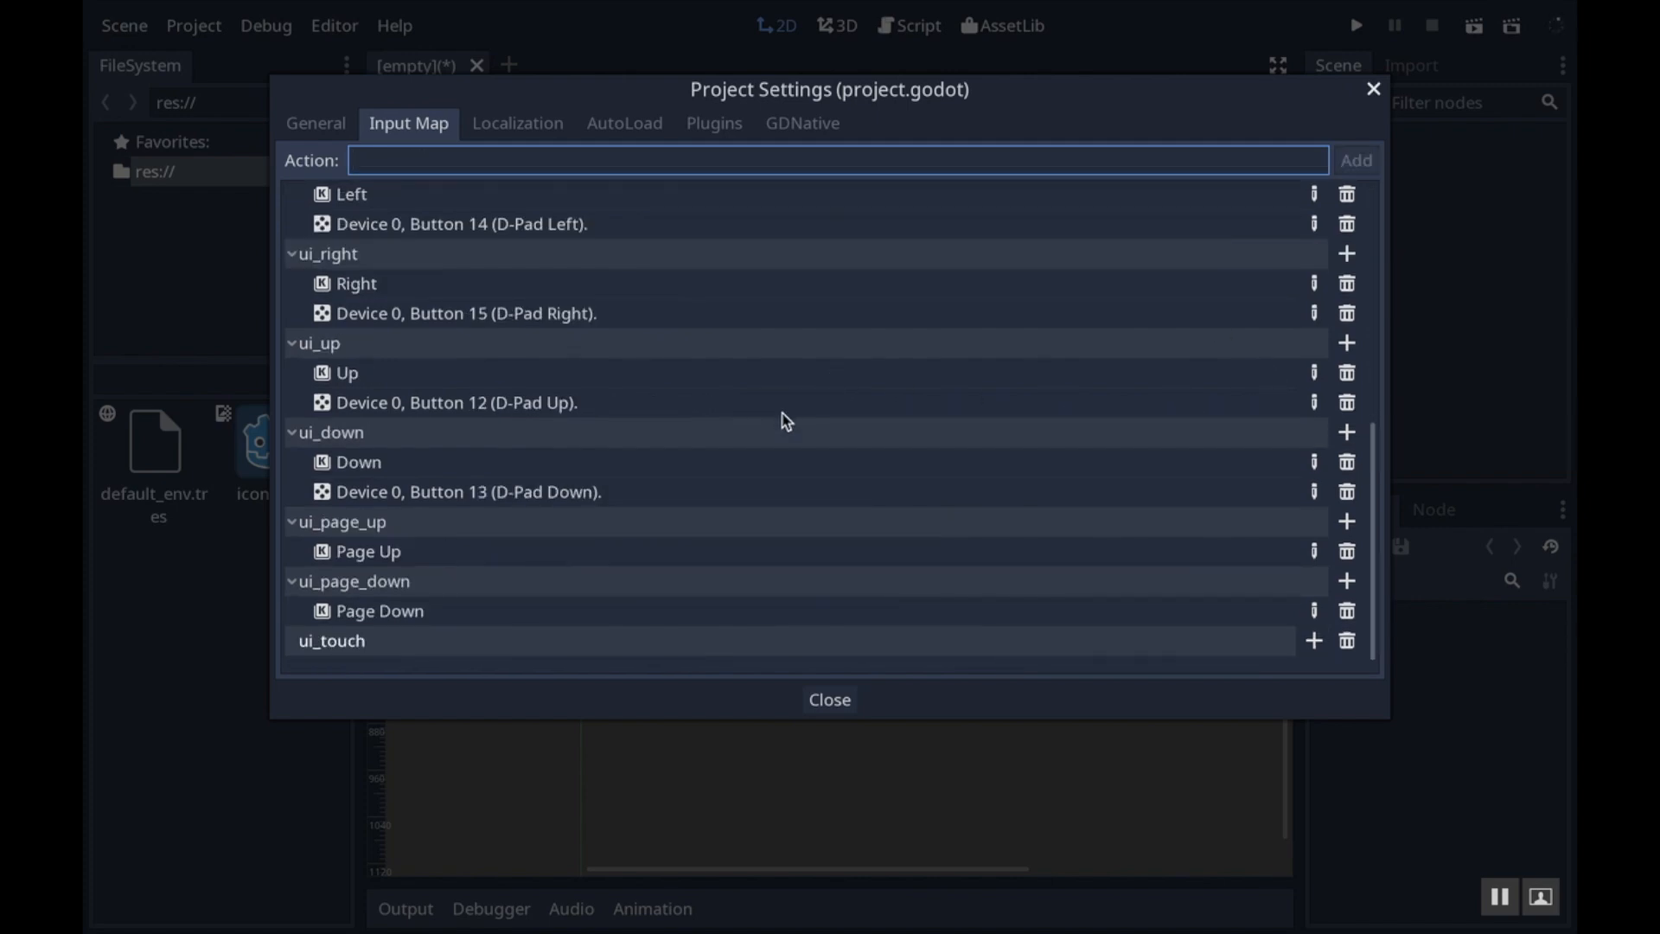
pyautogui.moveTo(1001, 596)
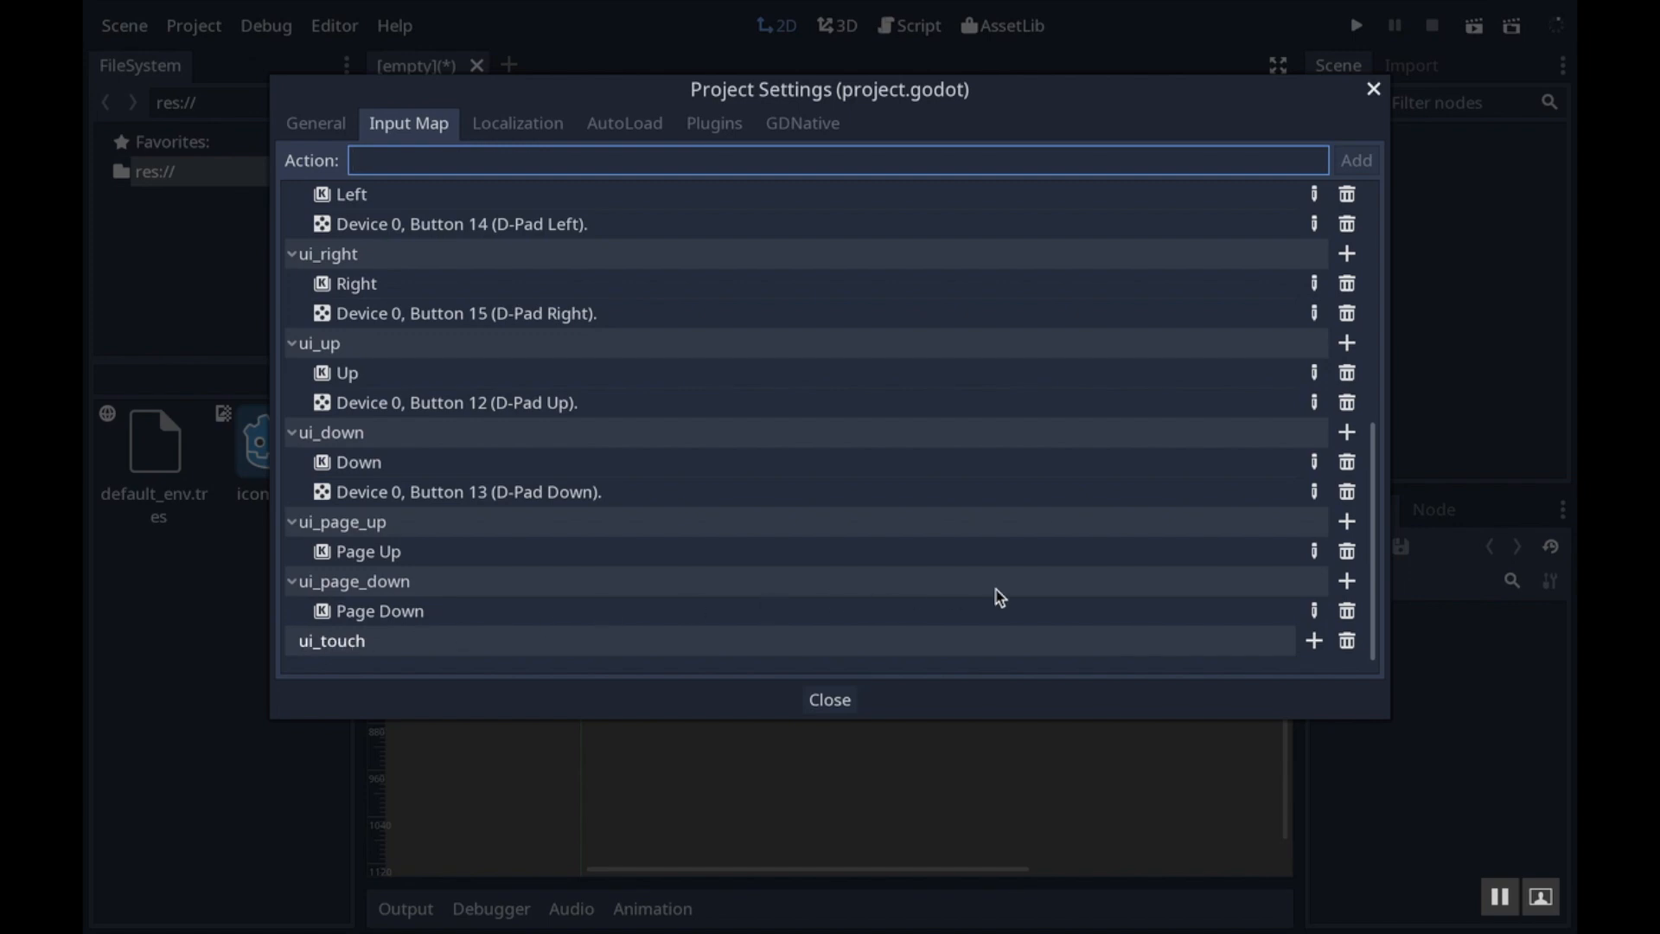
pyautogui.moveTo(1292, 637)
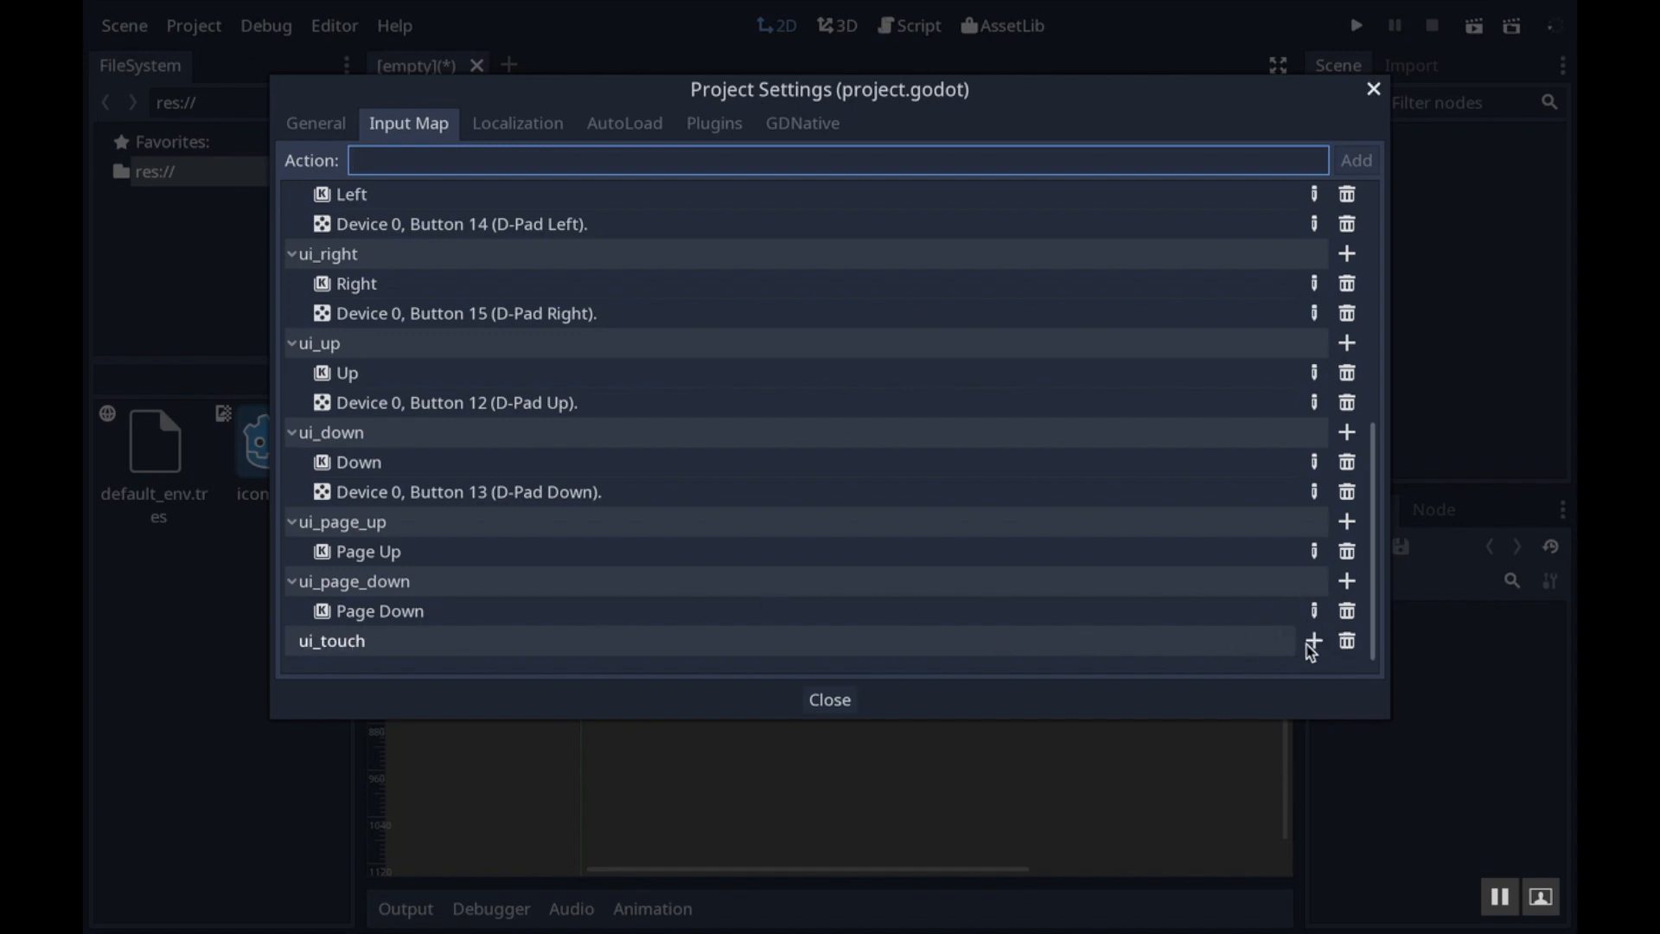
pyautogui.click(1313, 641)
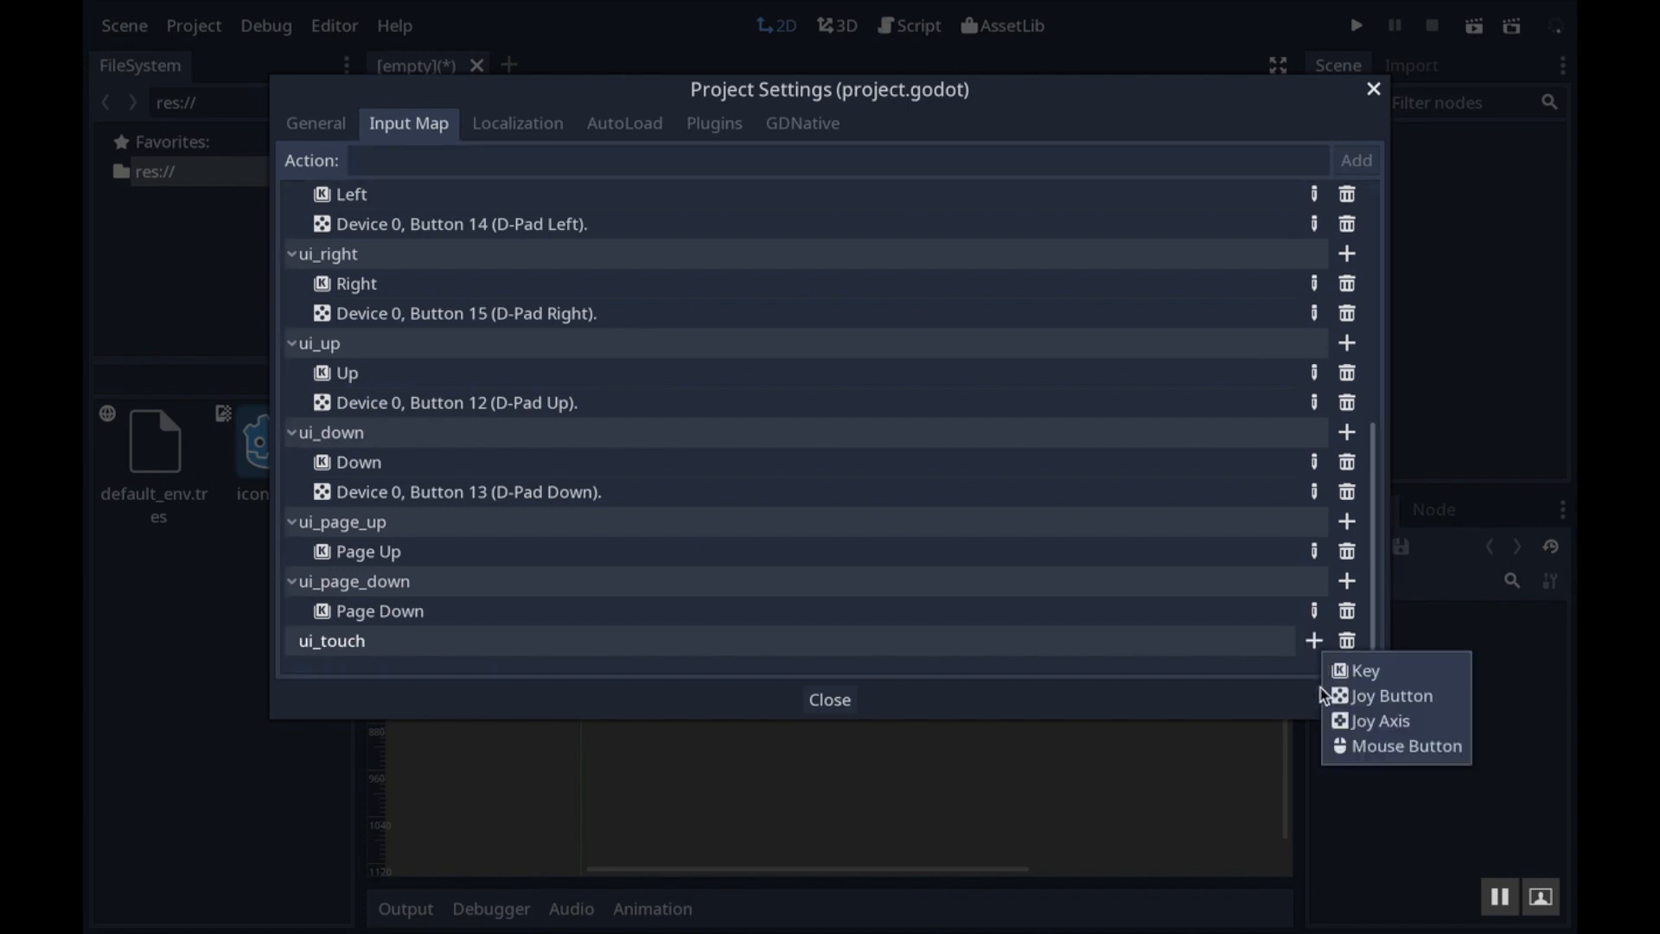
pyautogui.click(1408, 745)
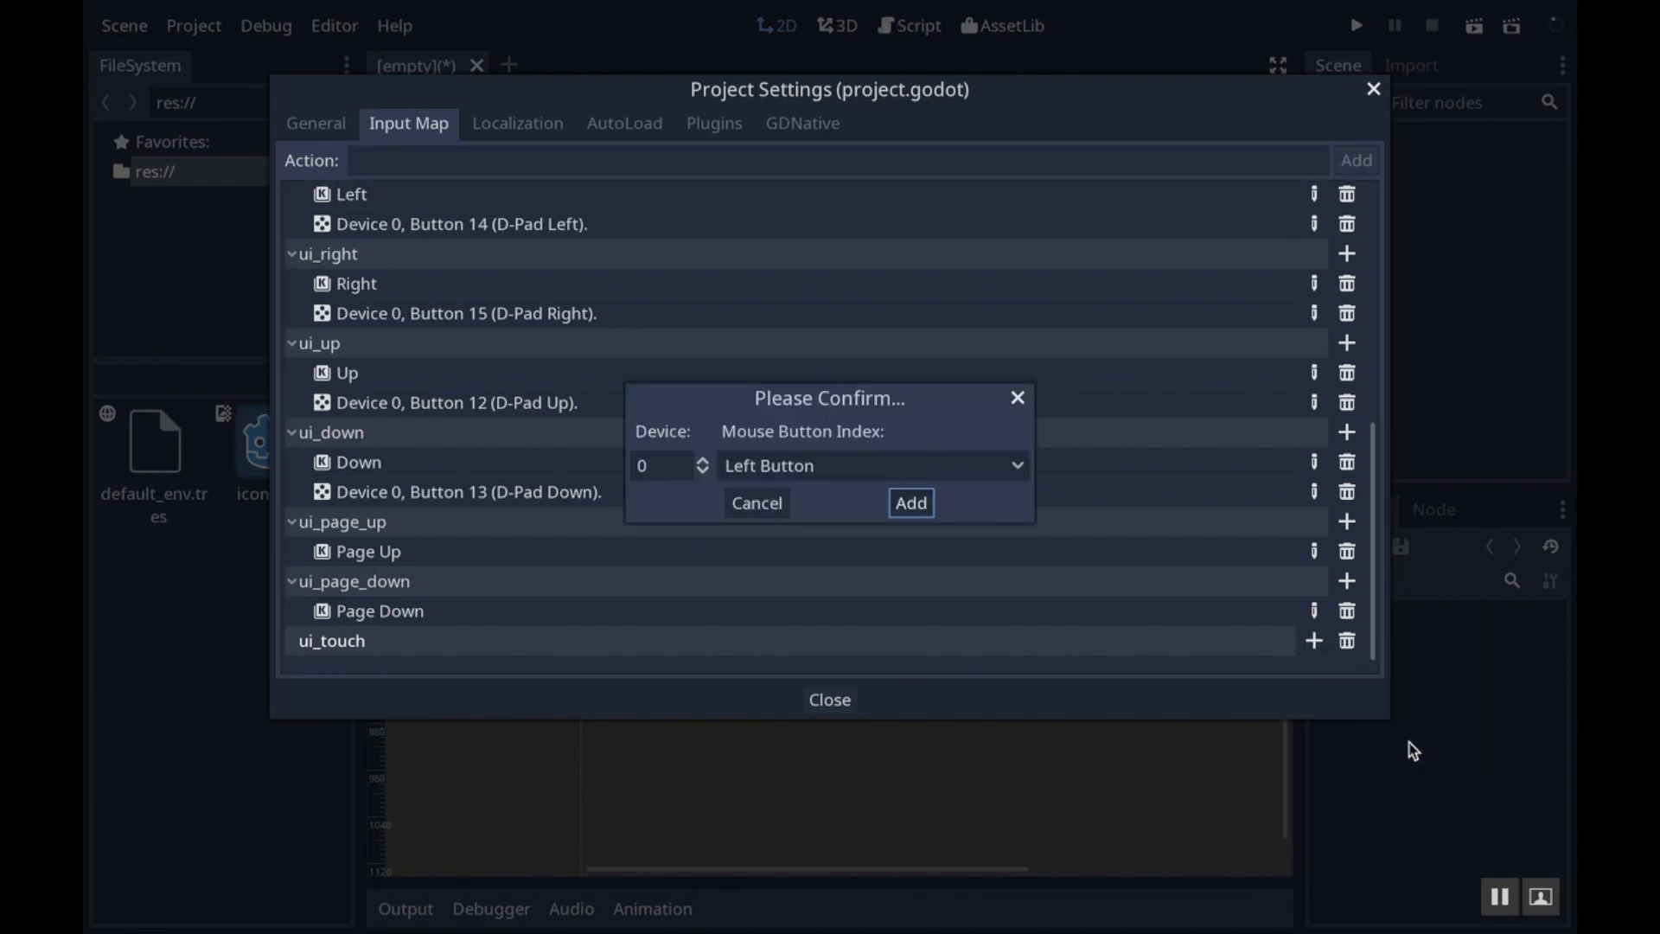
pyautogui.moveTo(830, 466)
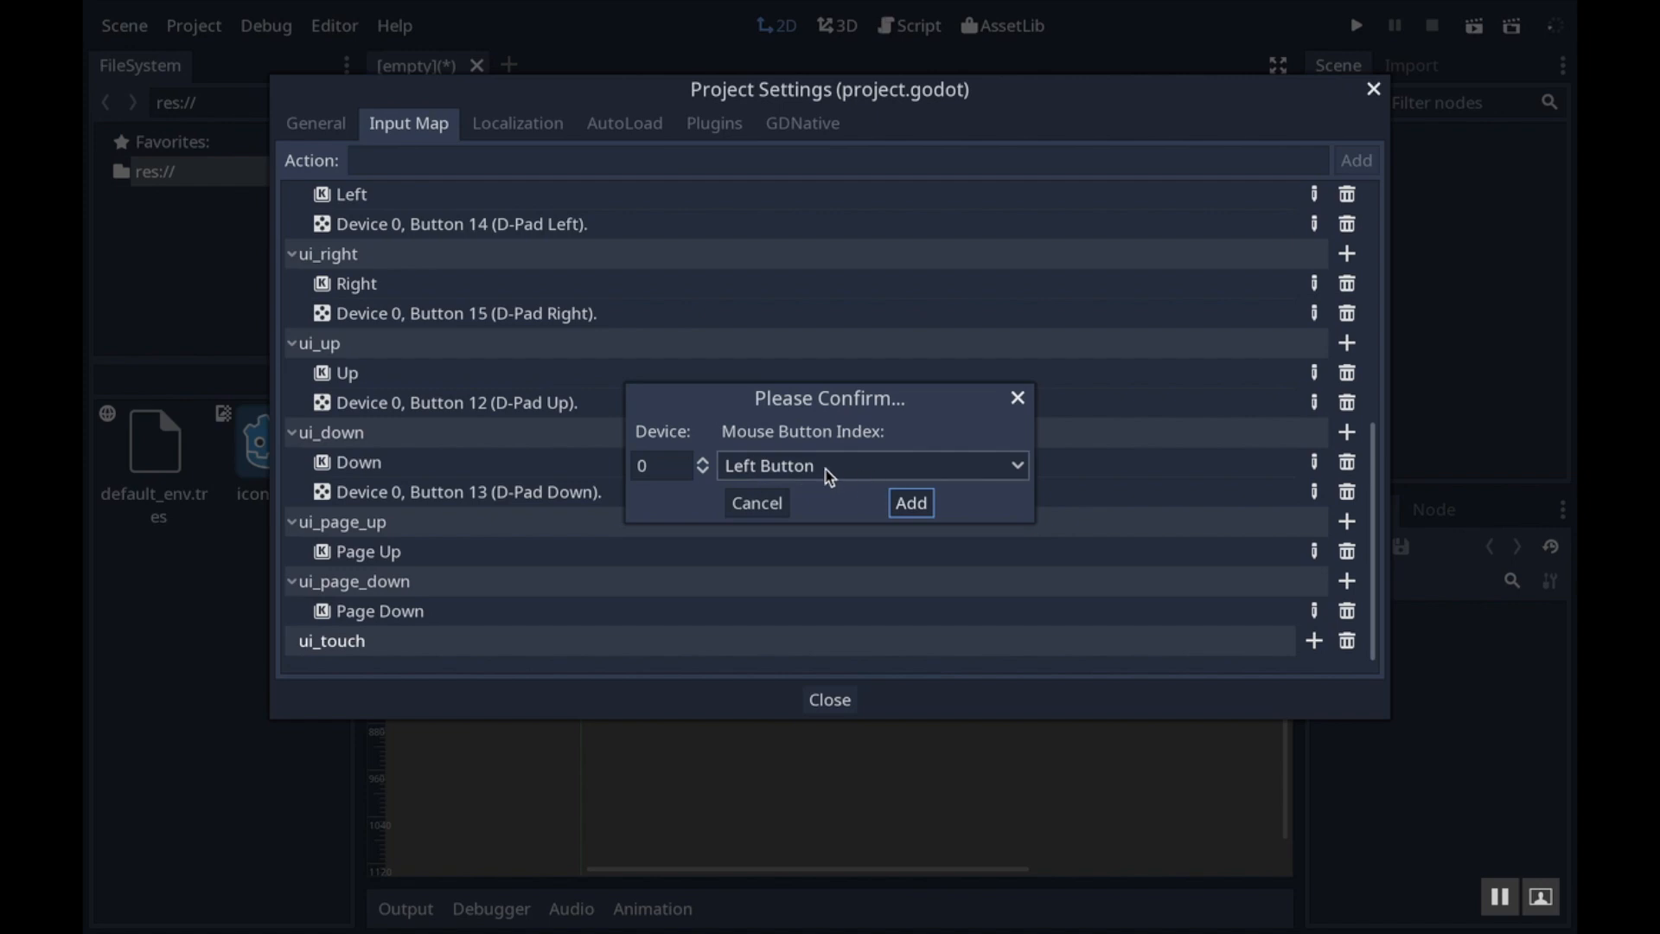
pyautogui.click(910, 503)
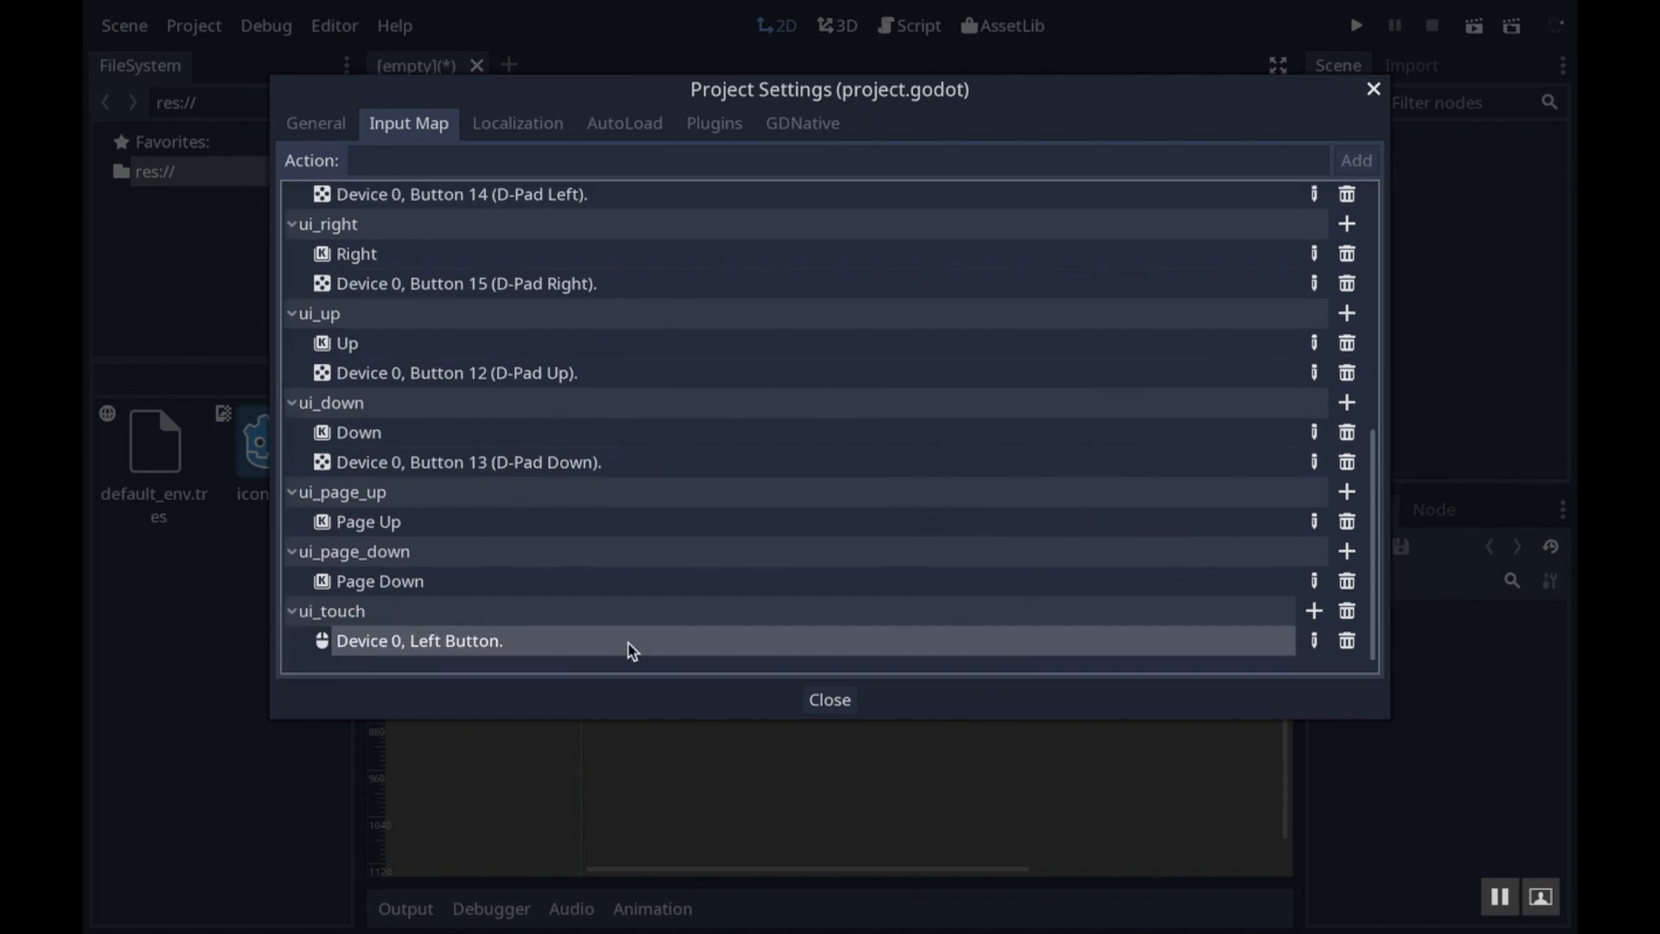
pyautogui.moveTo(829, 700)
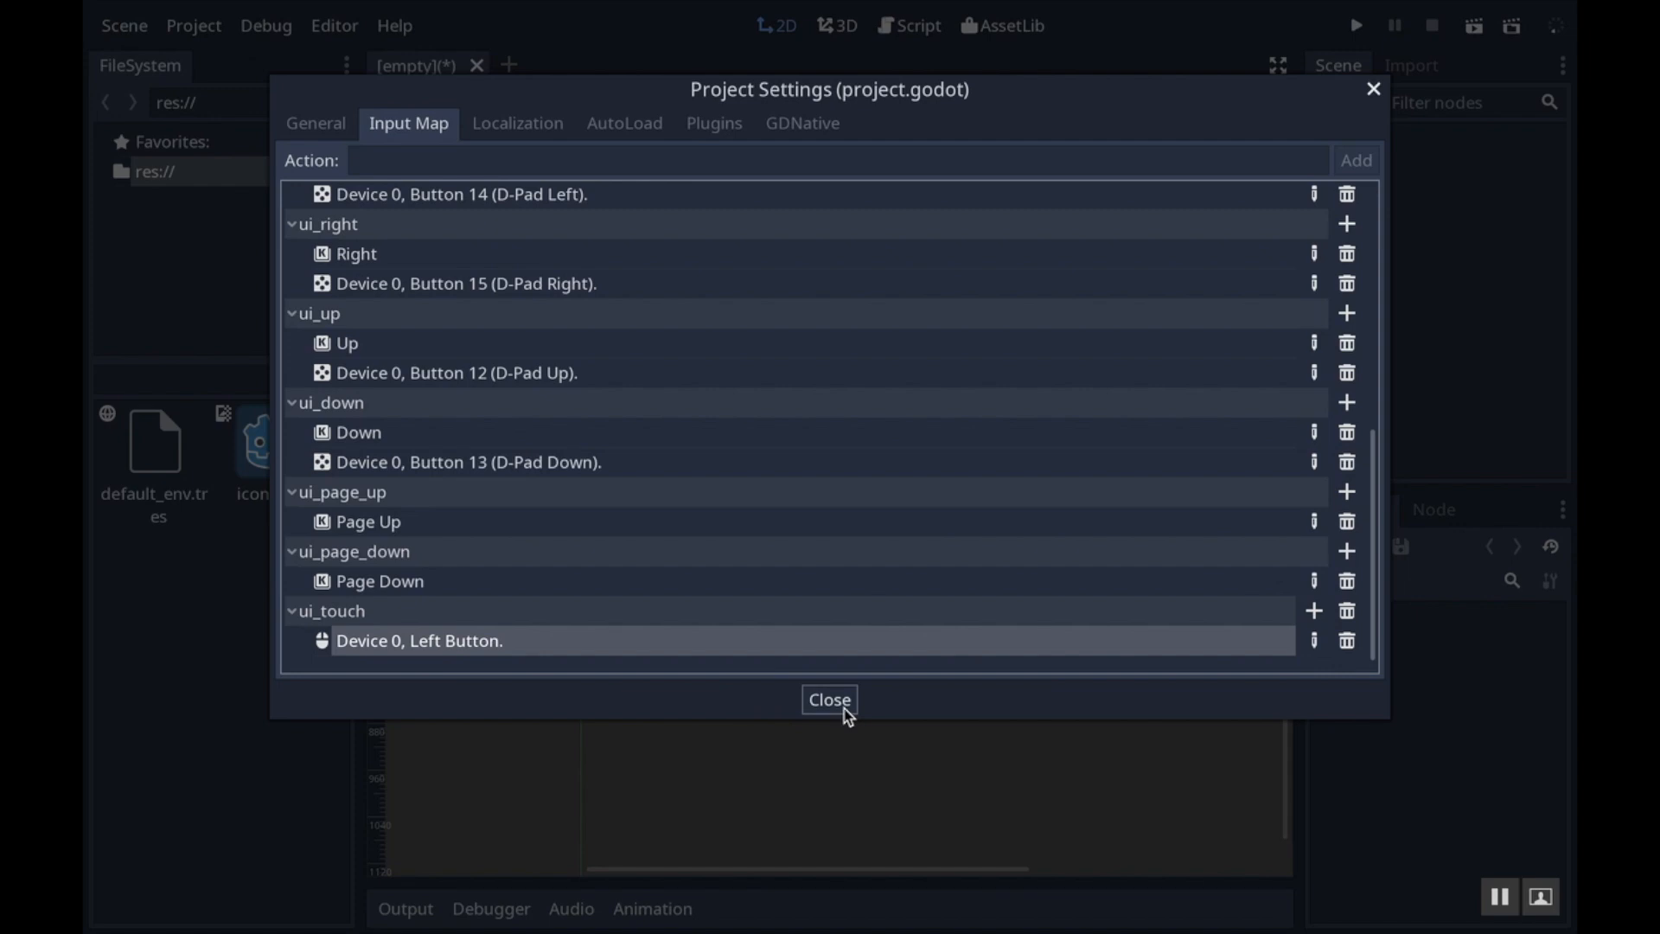
# Close the Project Settings window, keeping the ui_touch mapping
pyautogui.click(830, 699)
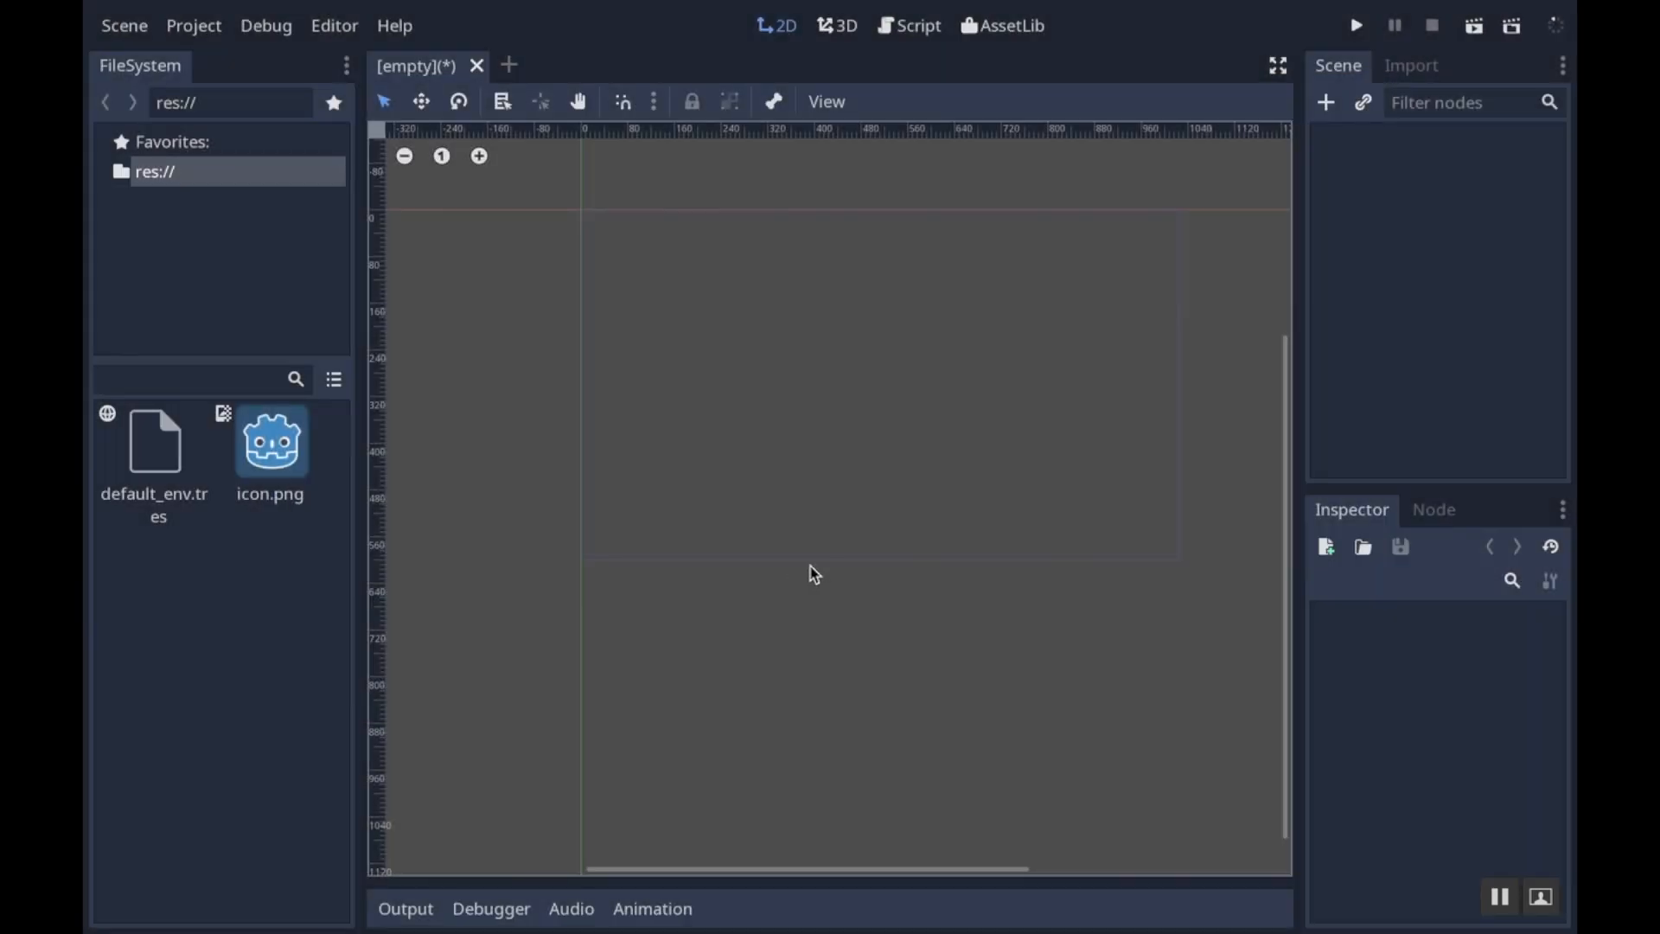
pyautogui.moveTo(626, 400)
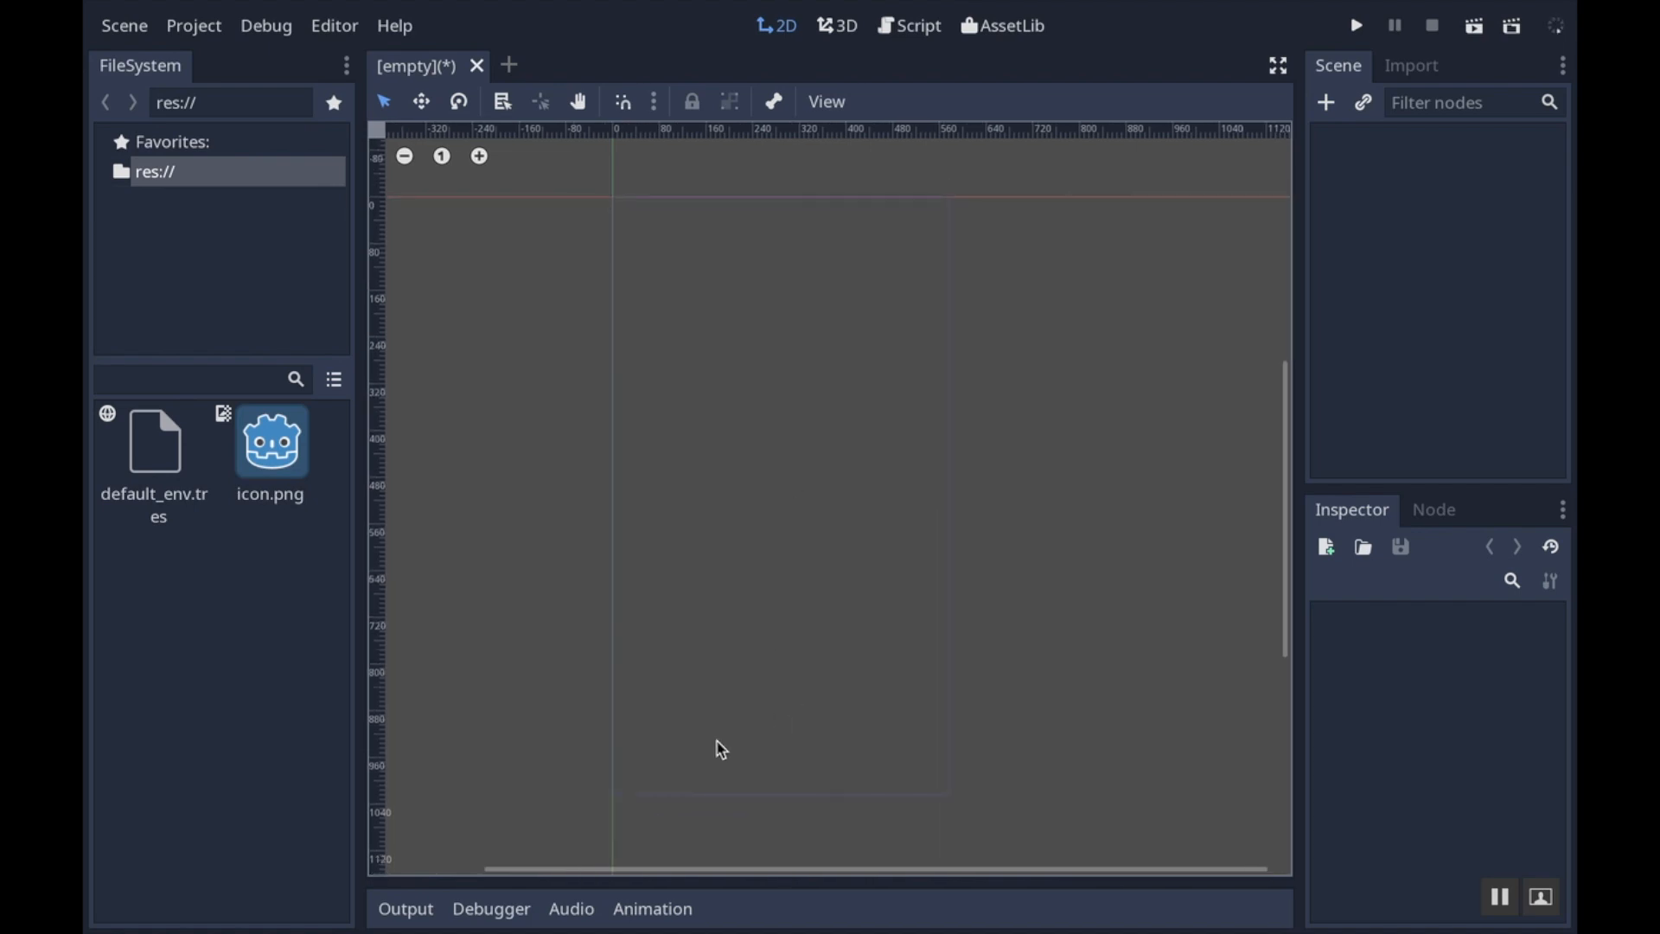
pyautogui.moveTo(980, 770)
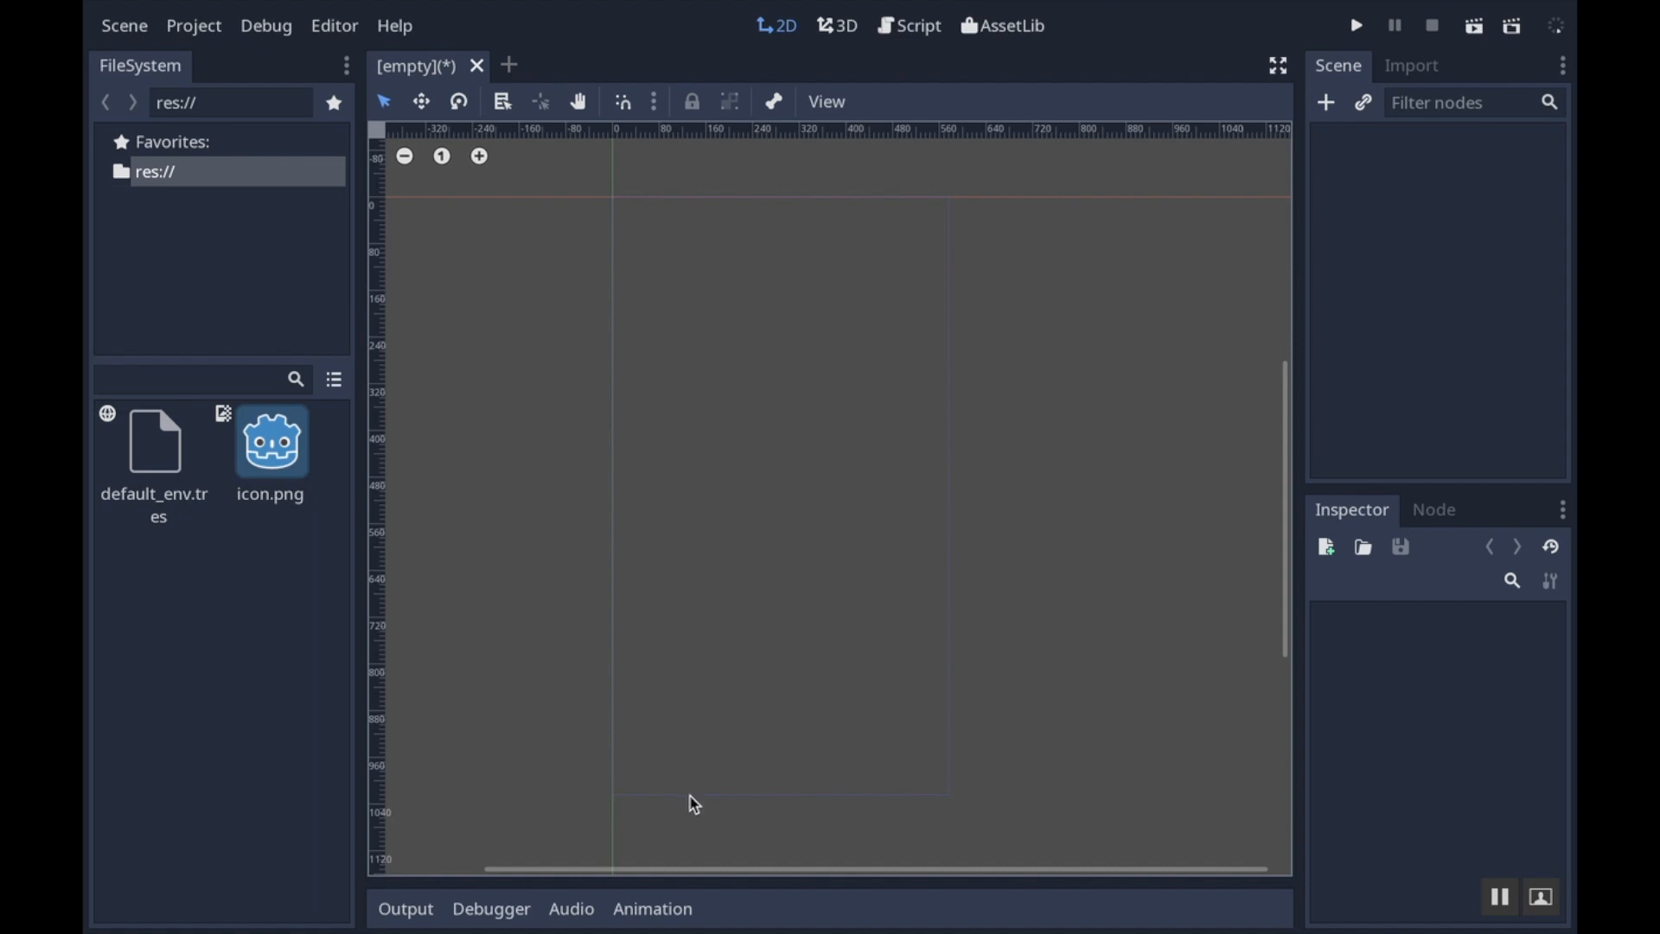
pyautogui.moveTo(739, 767)
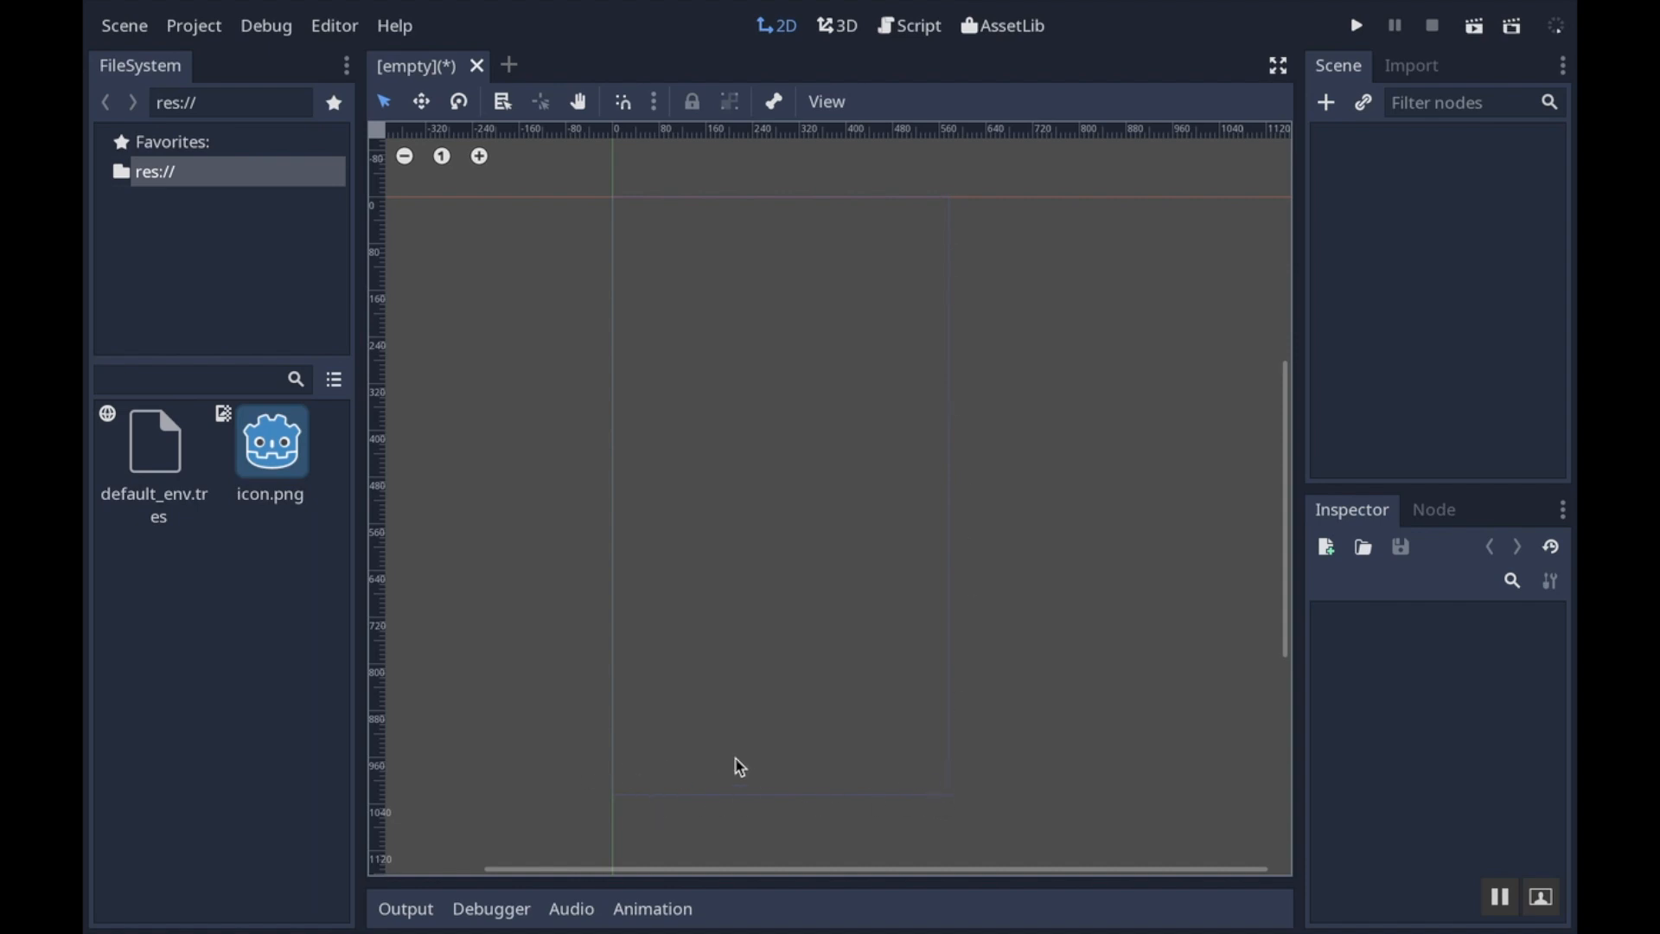
pyautogui.moveTo(773, 730)
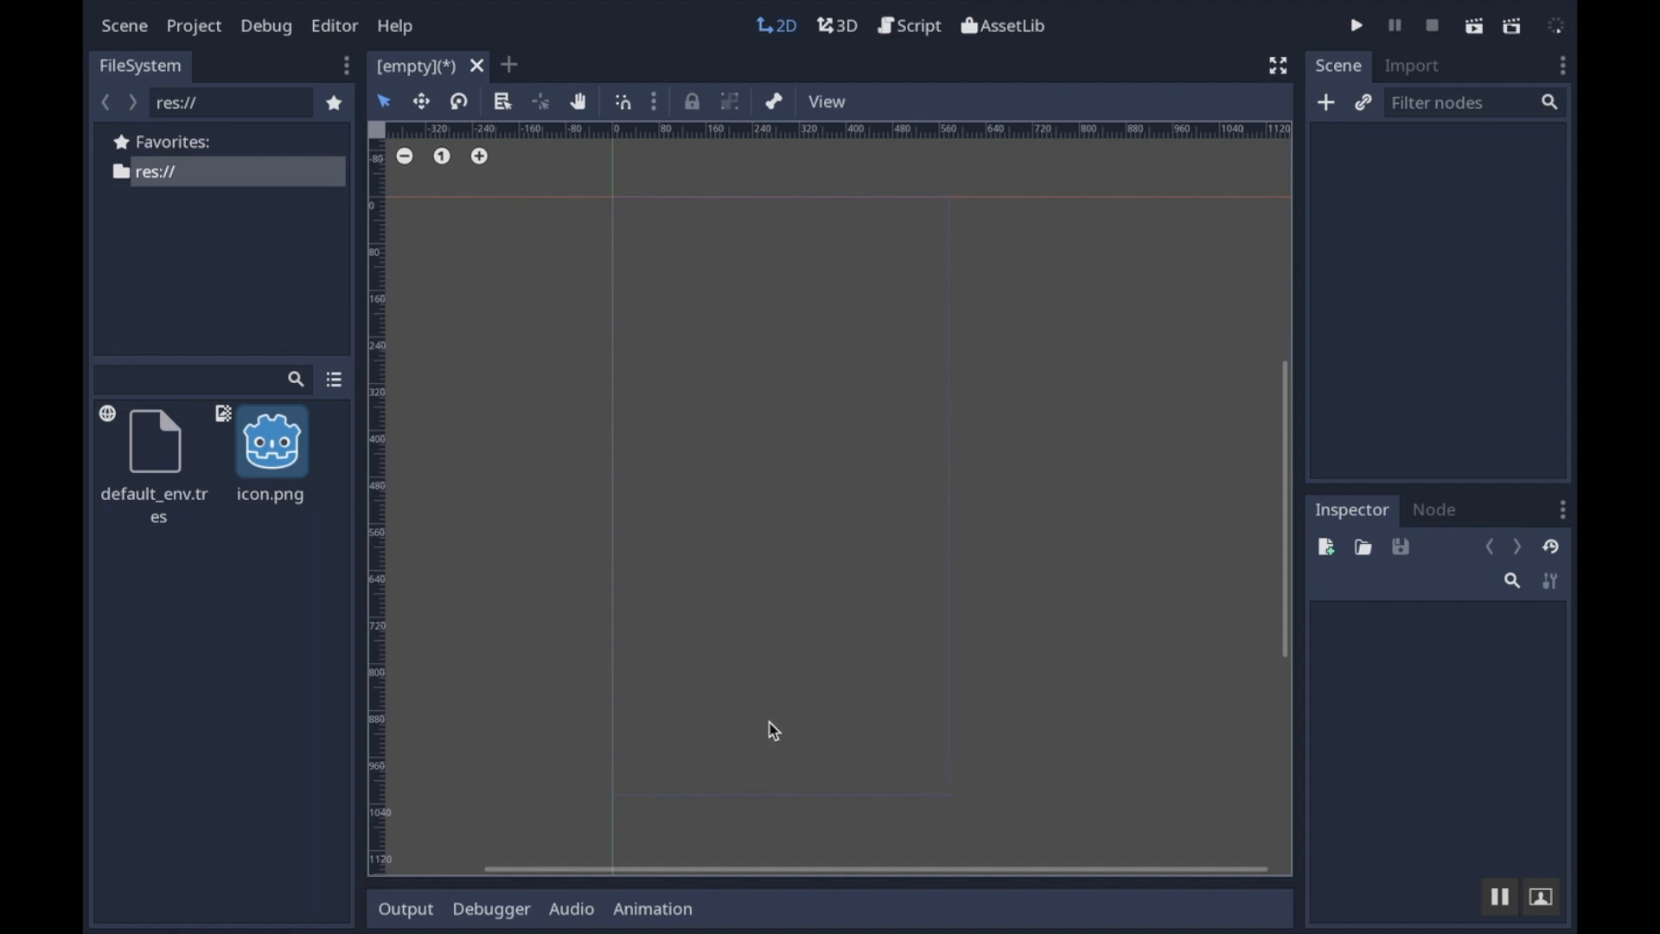
pyautogui.moveTo(837, 664)
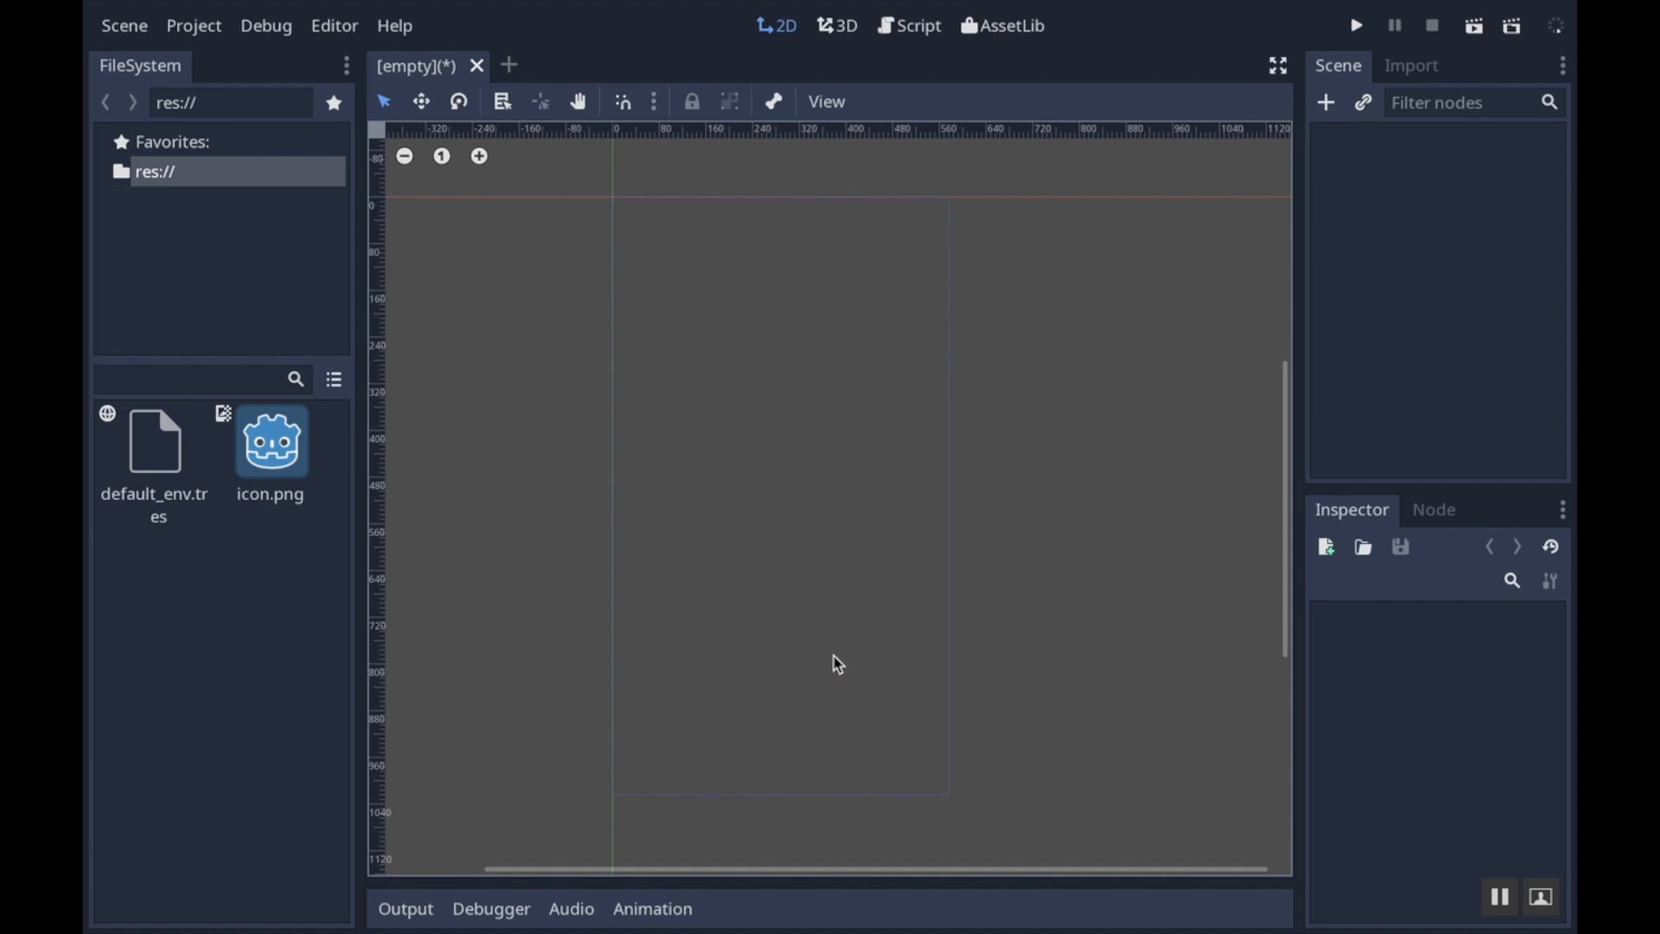
pyautogui.moveTo(763, 396)
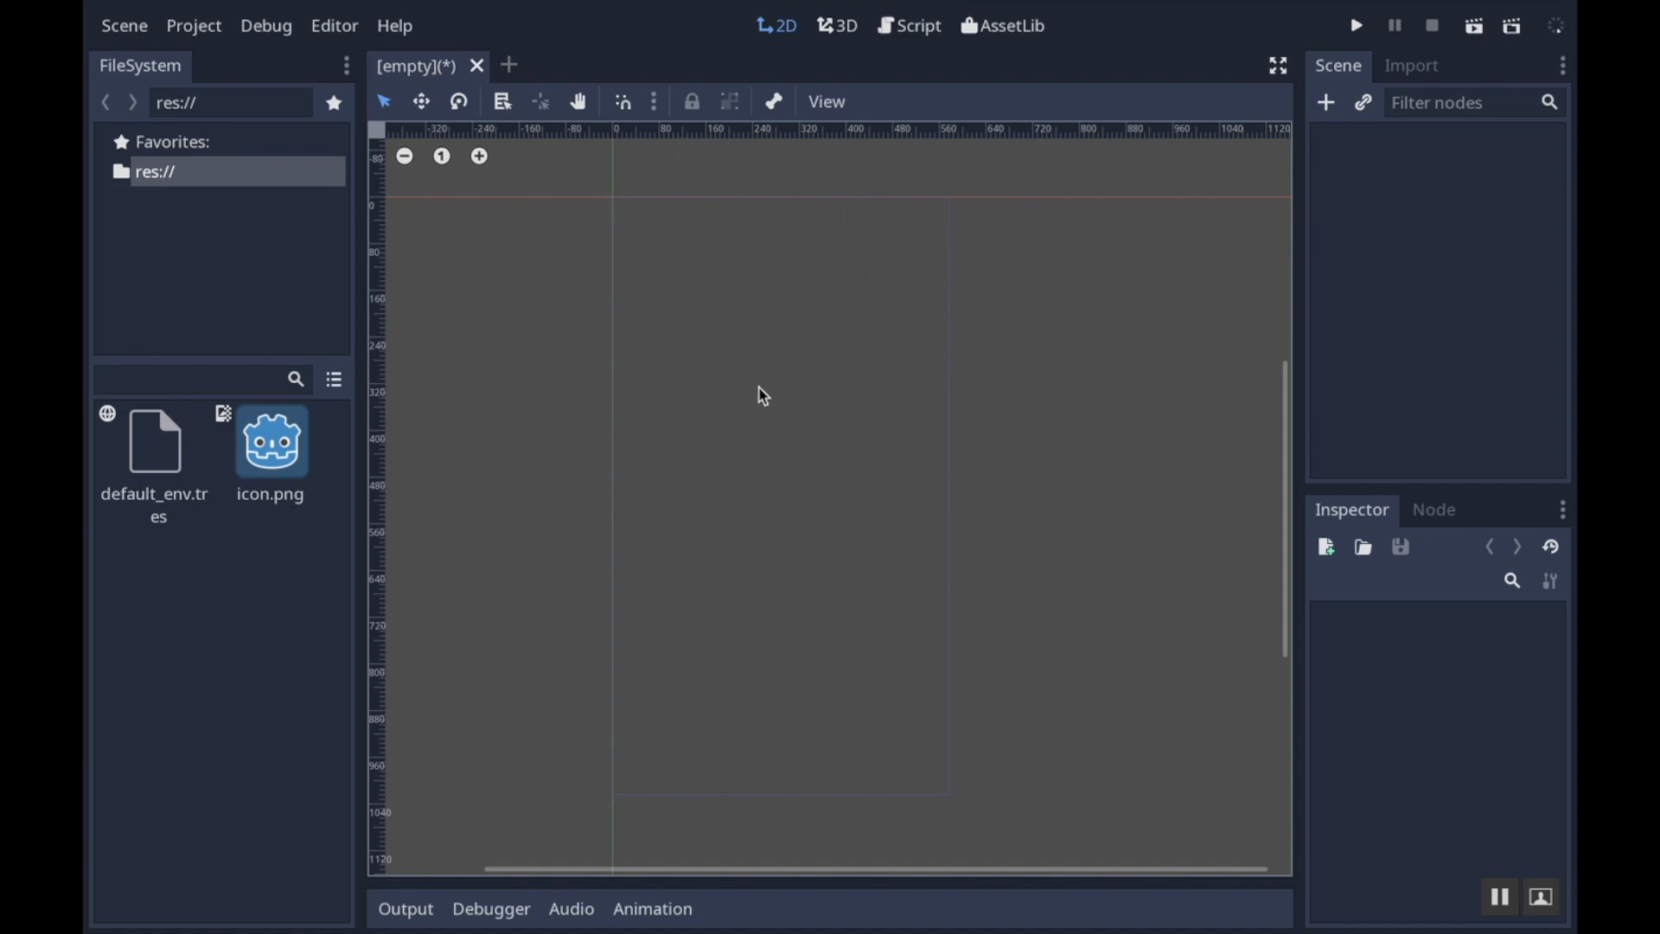
pyautogui.moveTo(701, 401)
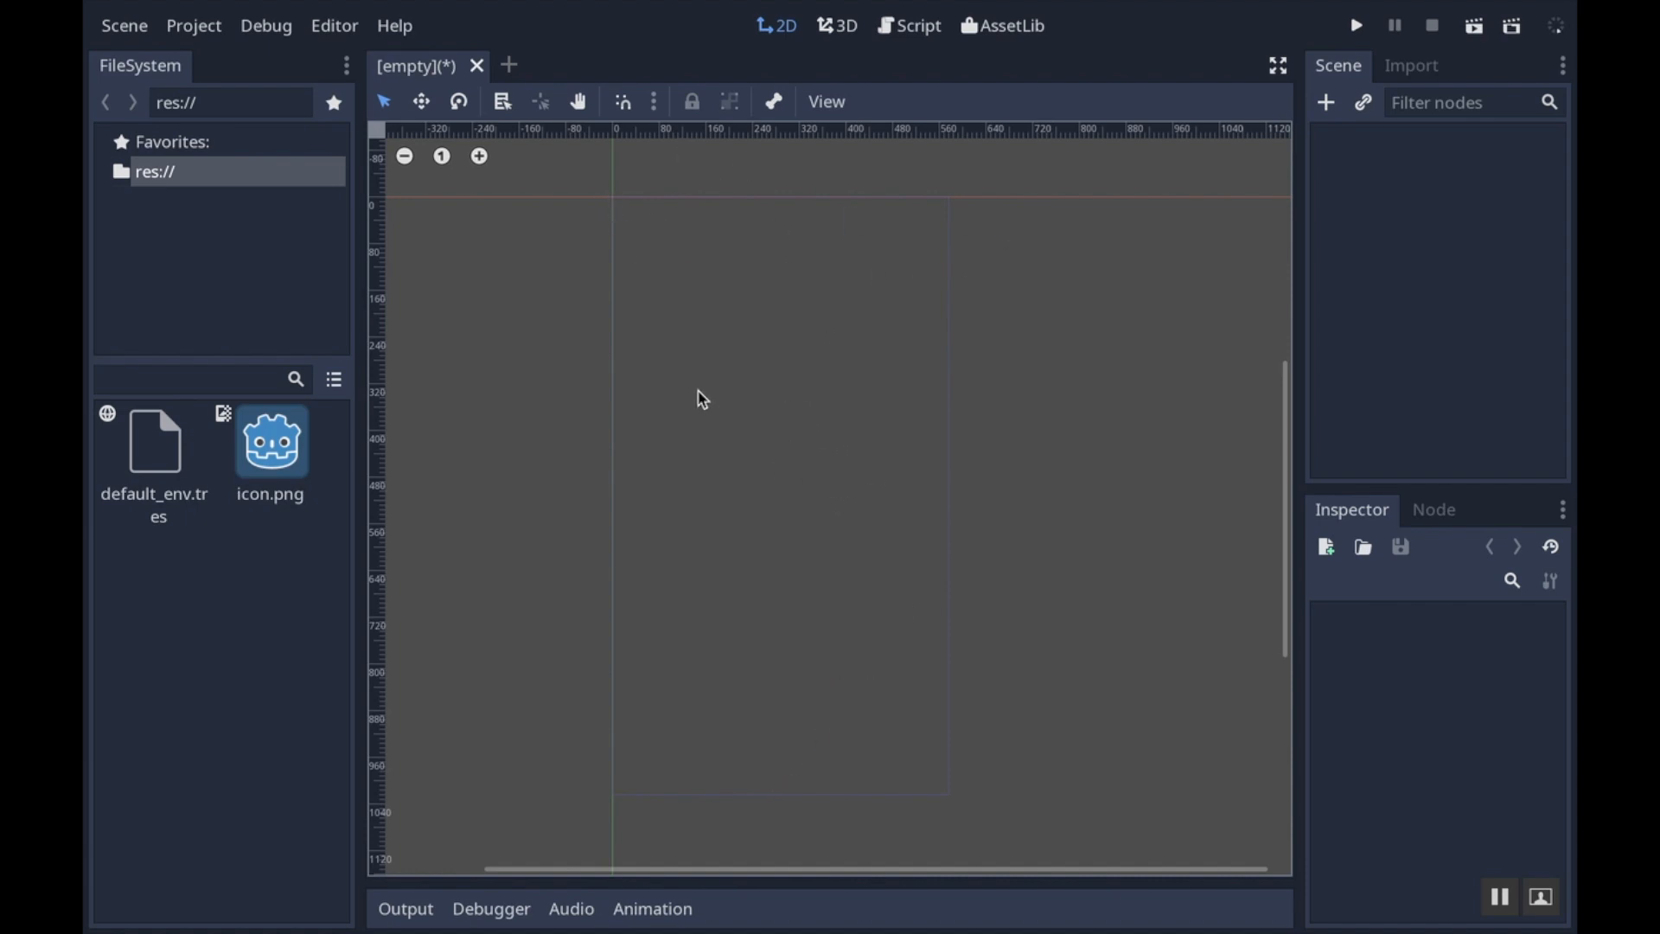
pyautogui.moveTo(1330, 61)
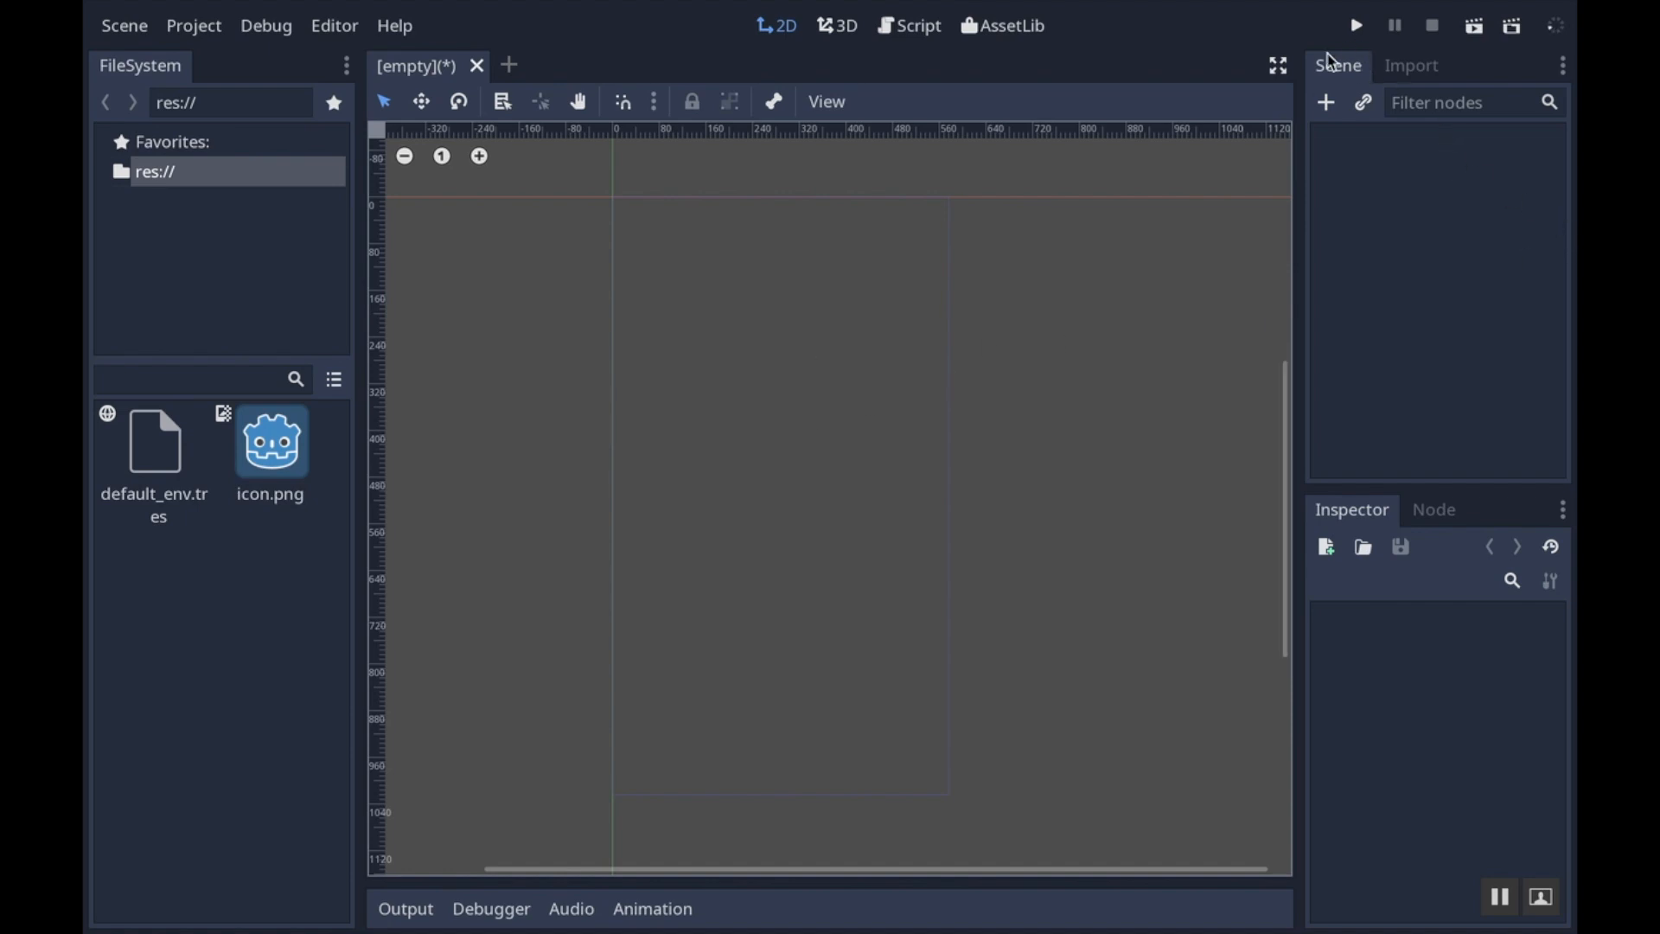
pyautogui.moveTo(1339, 55)
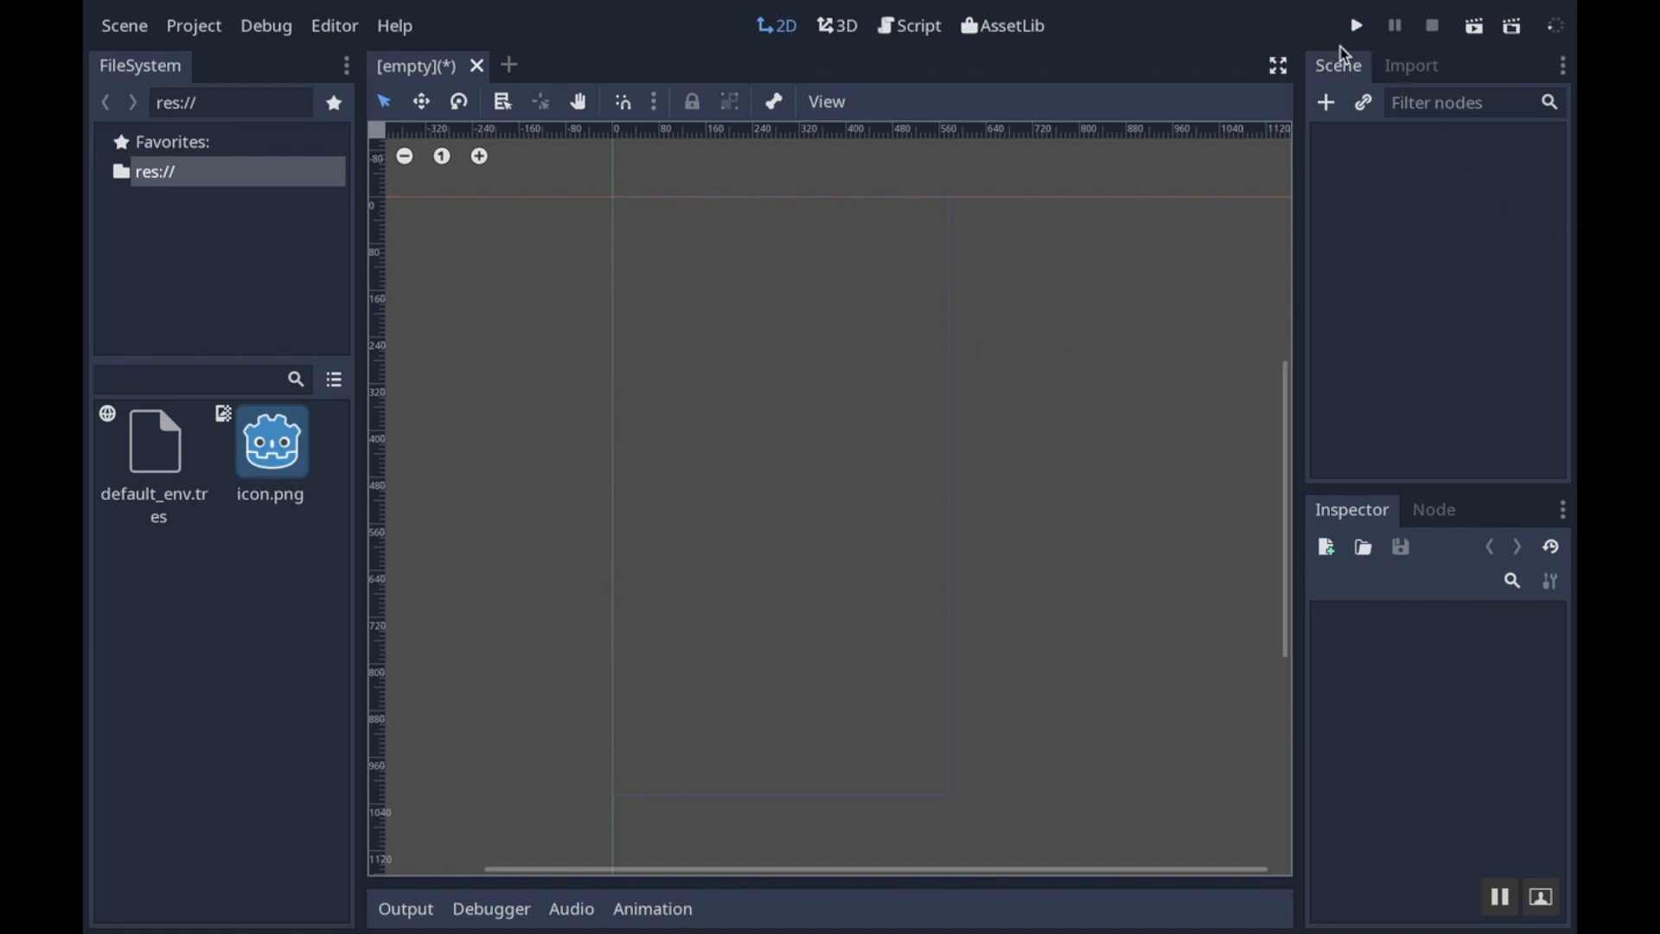
# Create a Node2D scene root and rename it game_window
pyautogui.click(1324, 102)
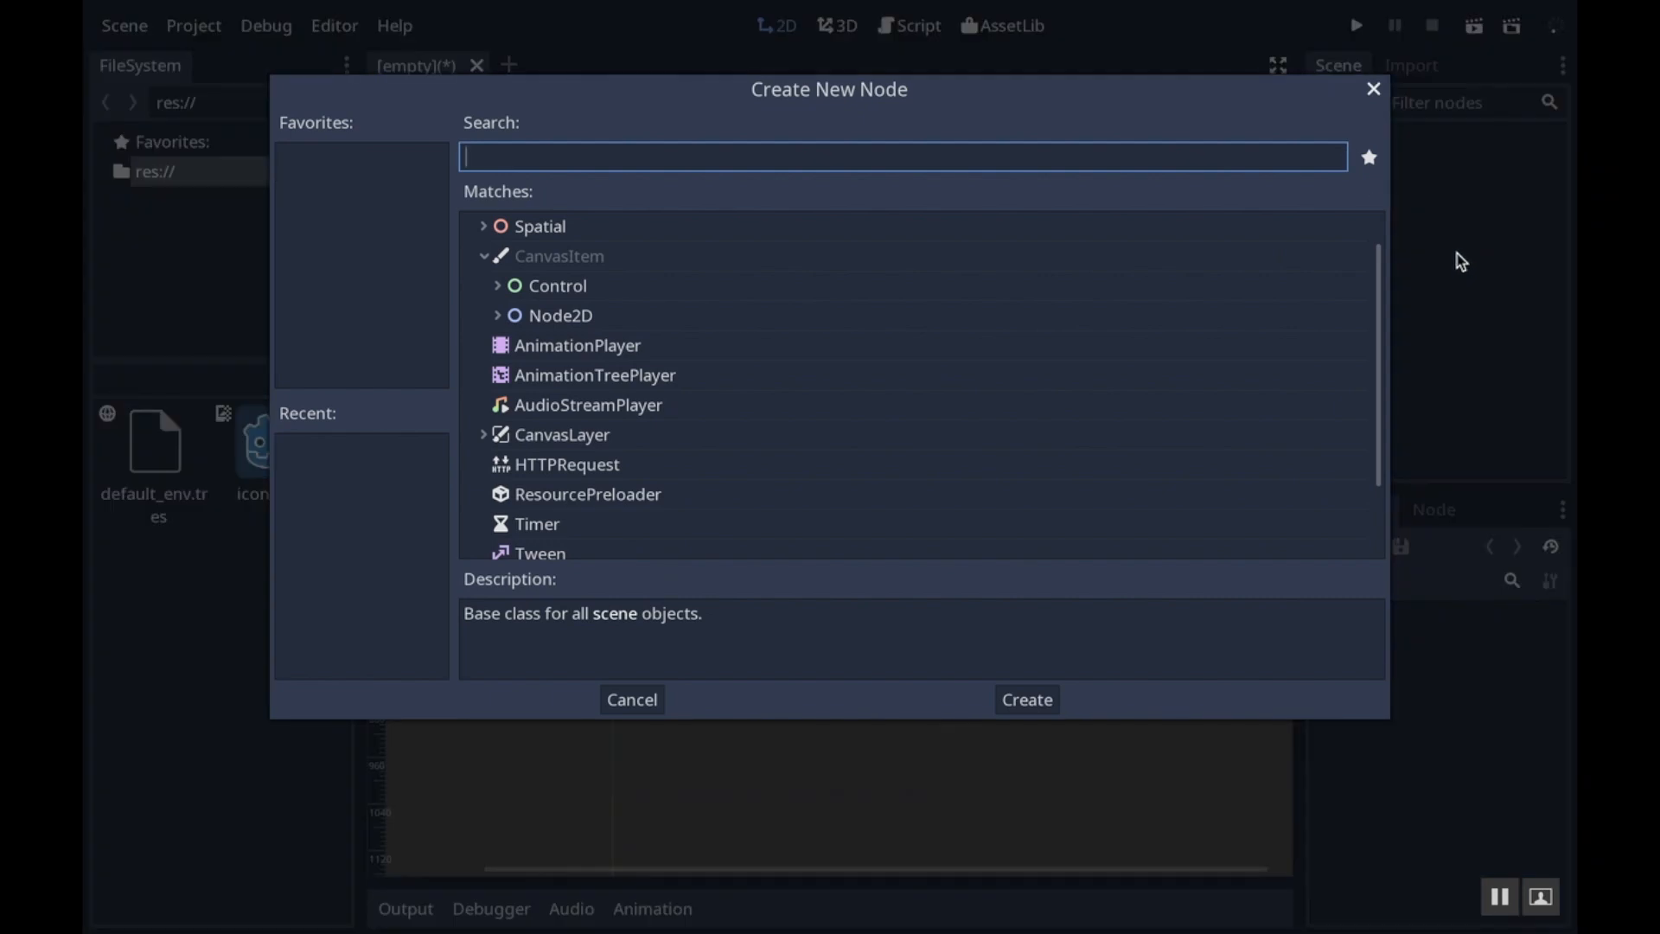
pyautogui.write('node')
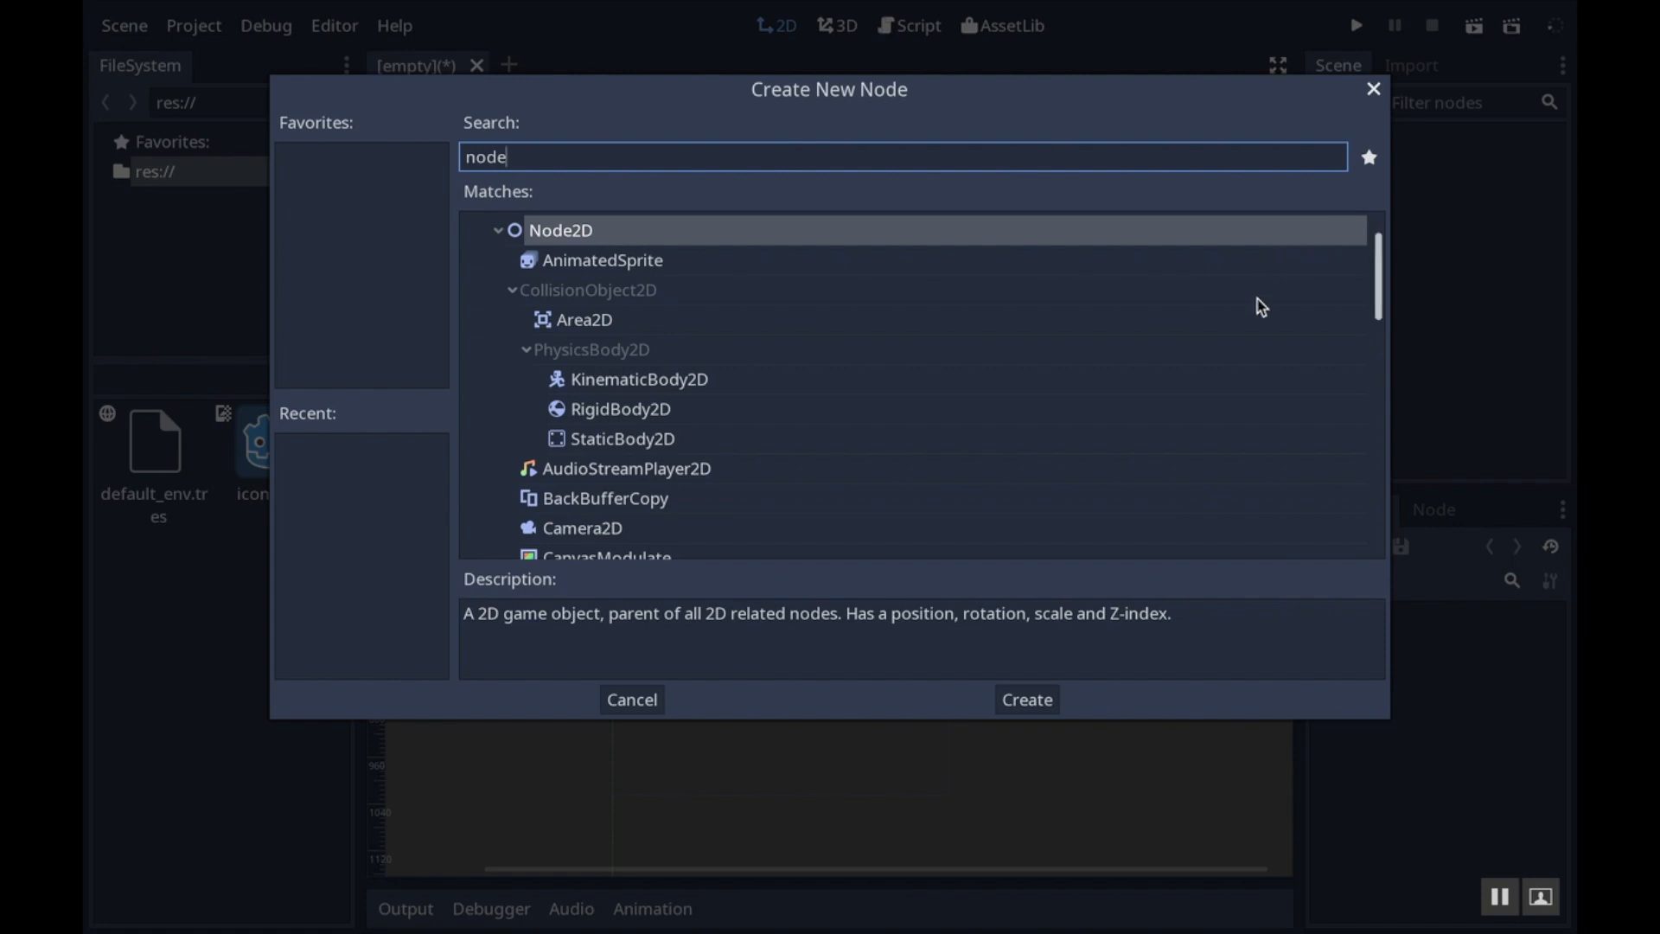
pyautogui.moveTo(543, 250)
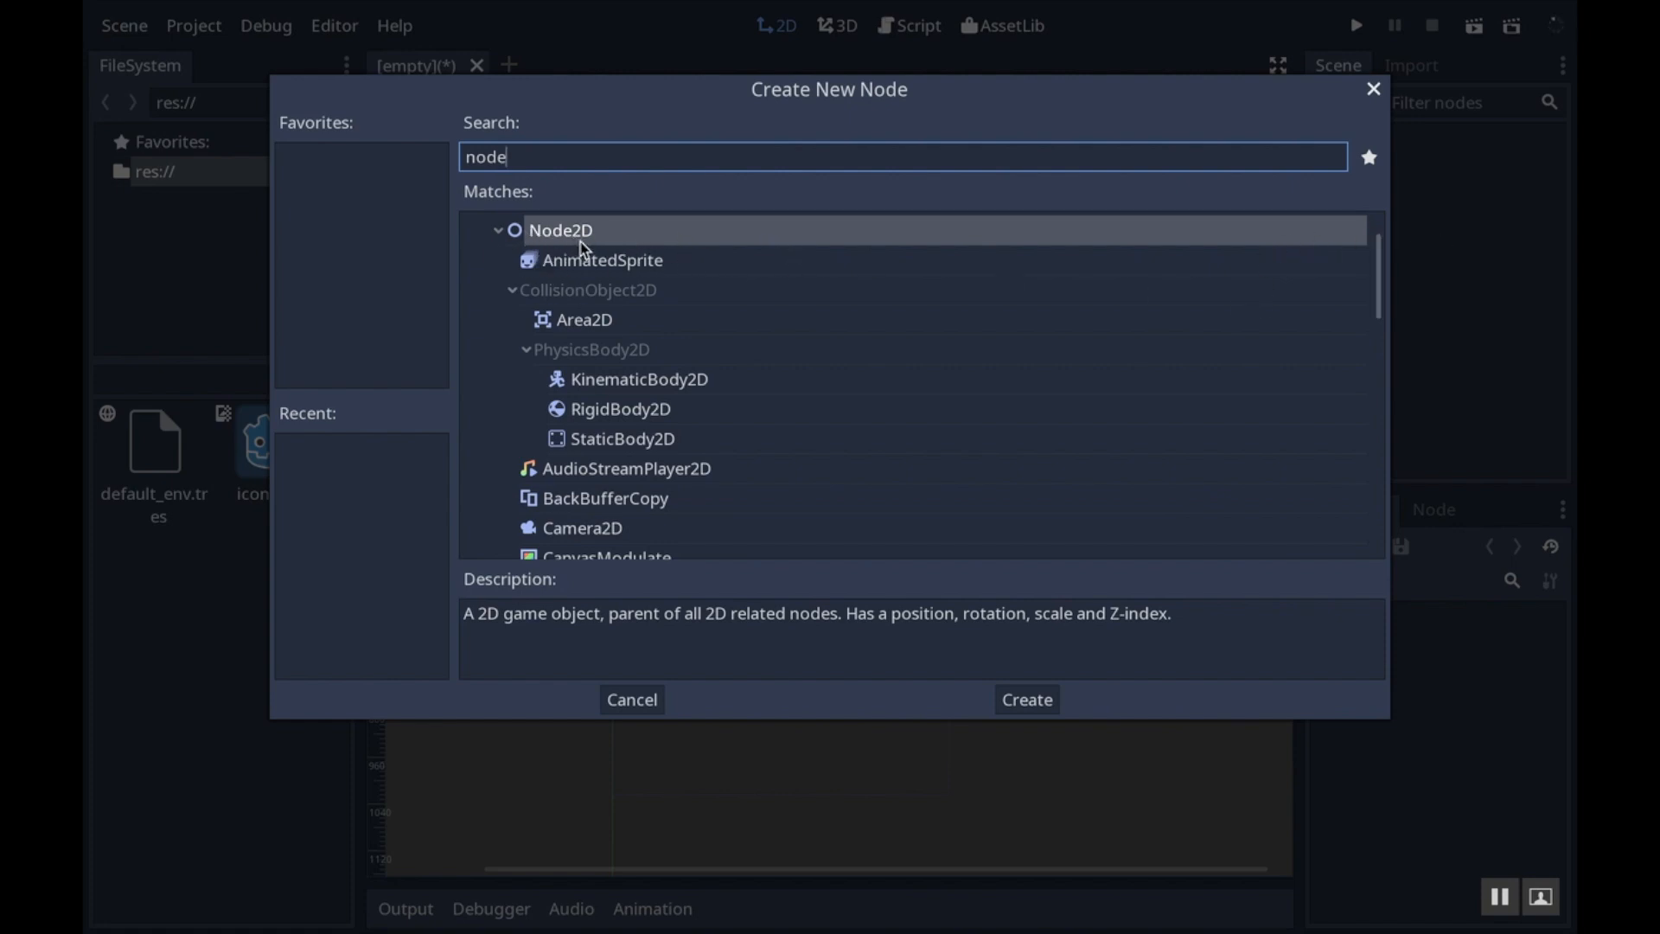
pyautogui.moveTo(581, 247)
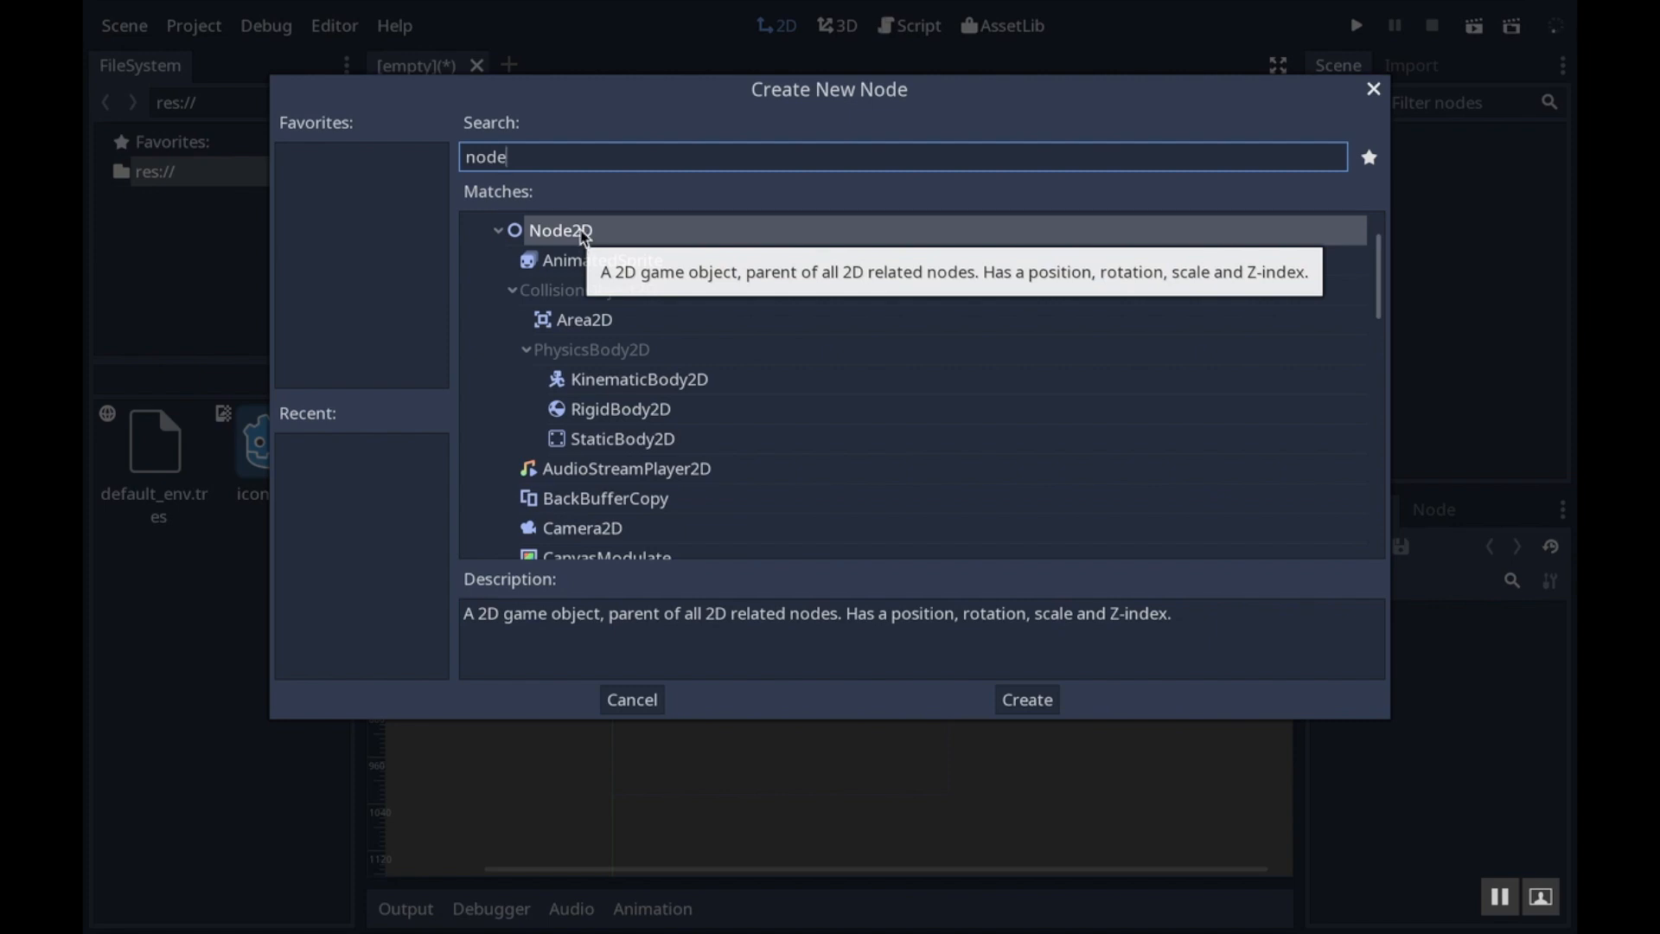
pyautogui.click(1023, 698)
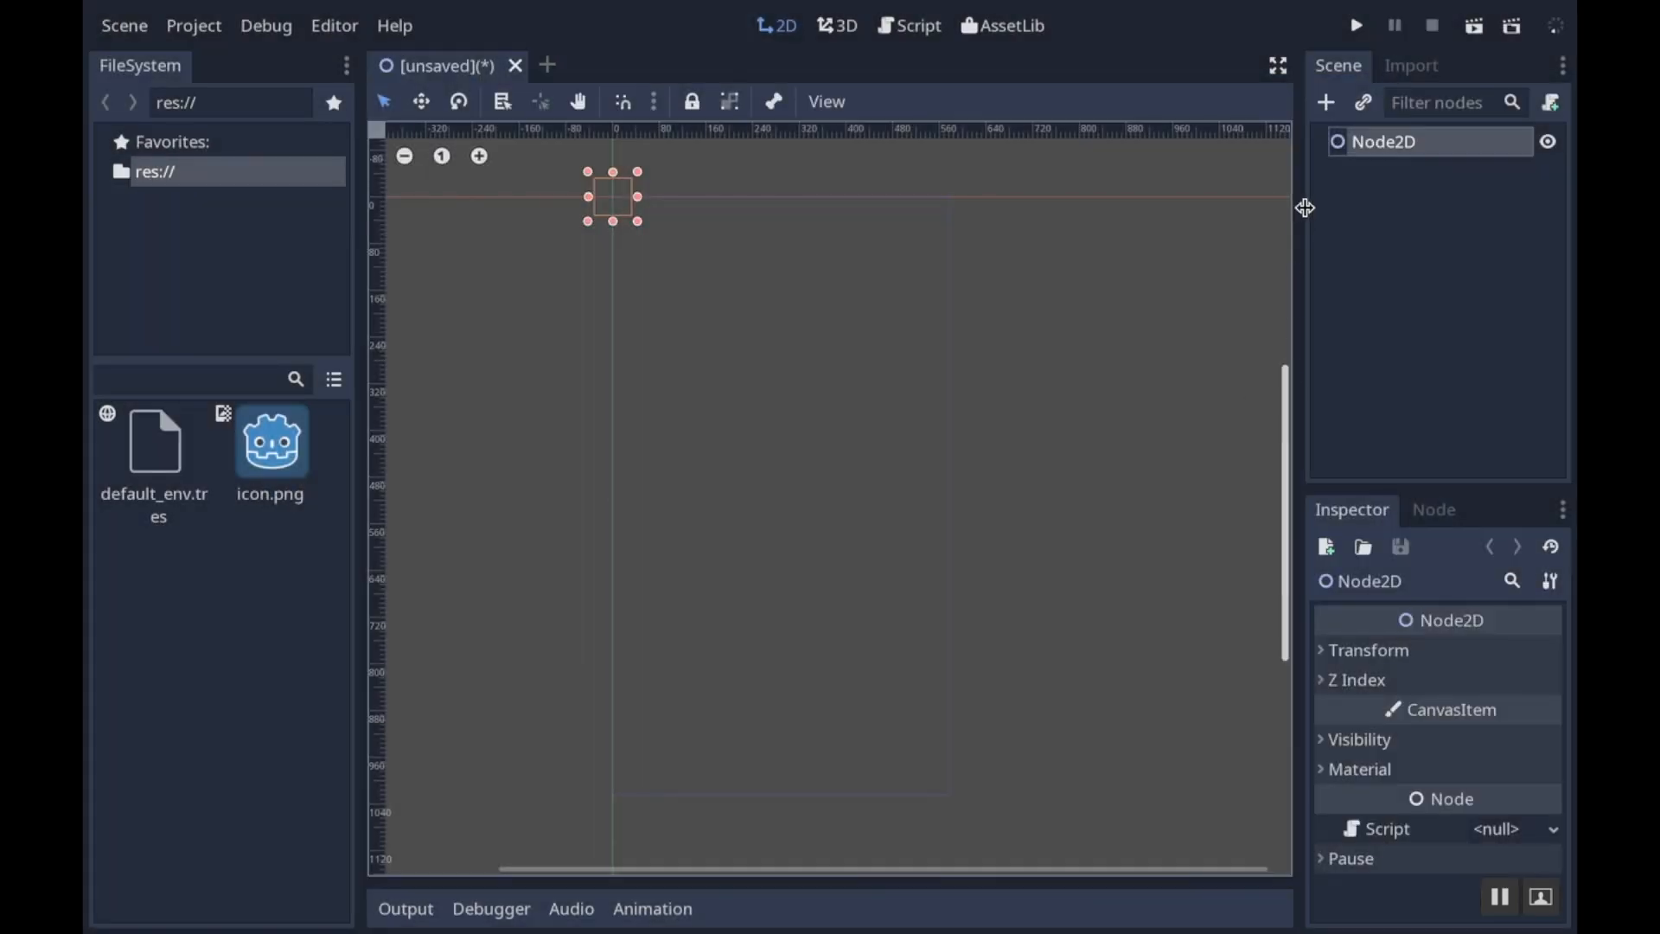
pyautogui.doubleClick(1385, 141)
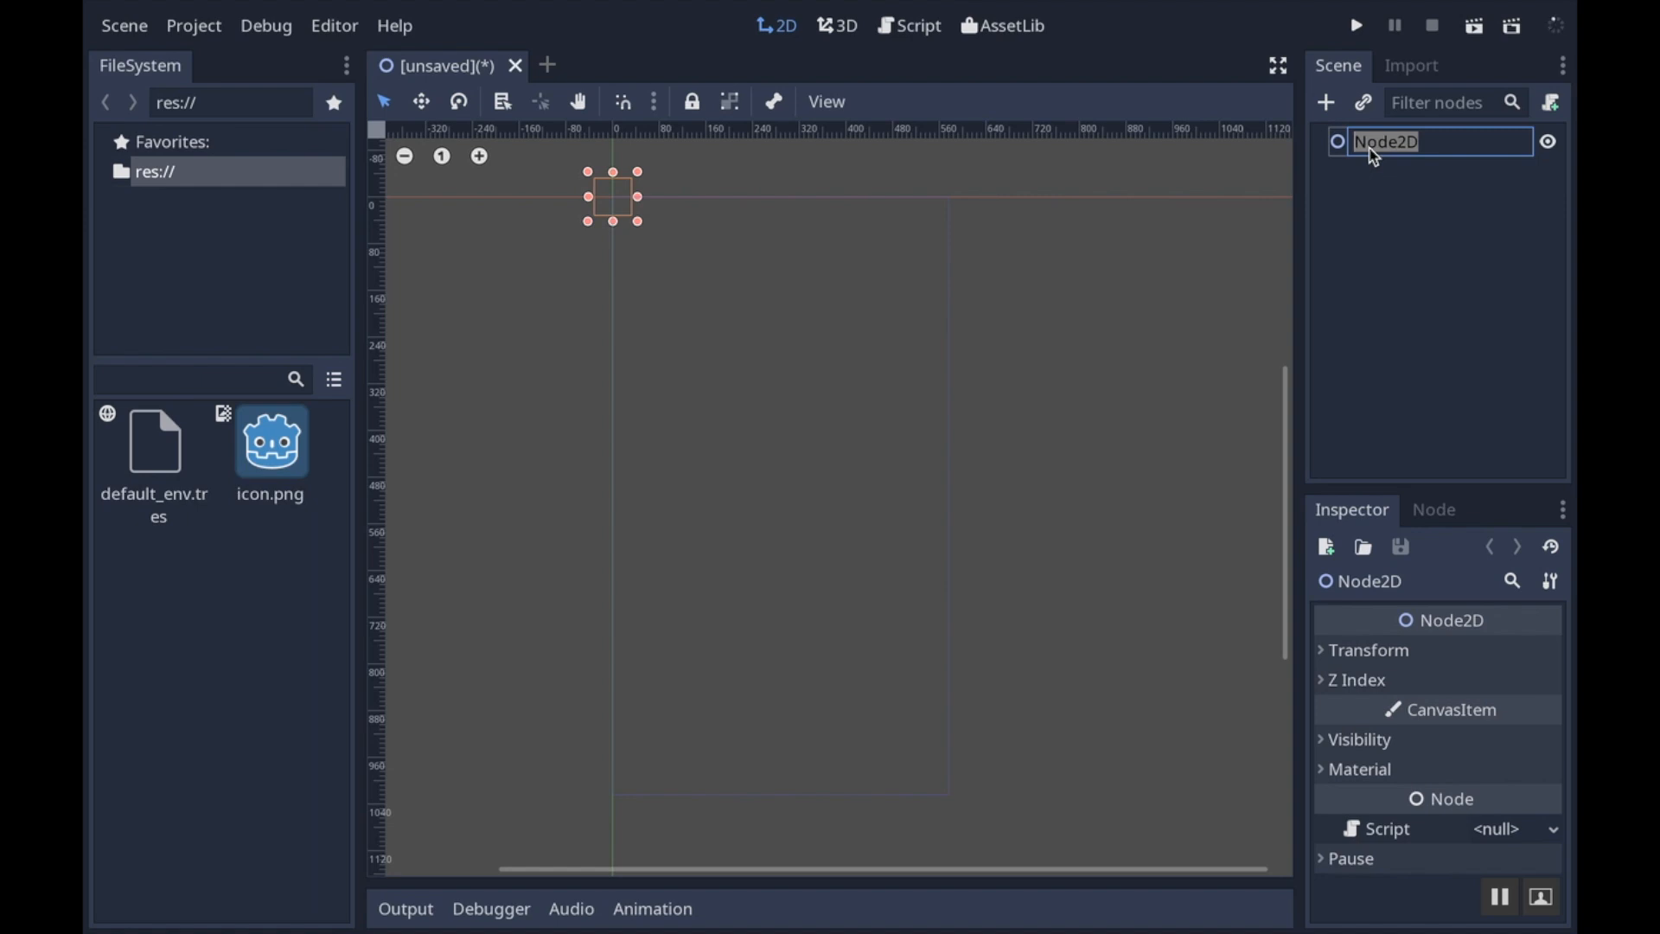
pyautogui.write('Game')
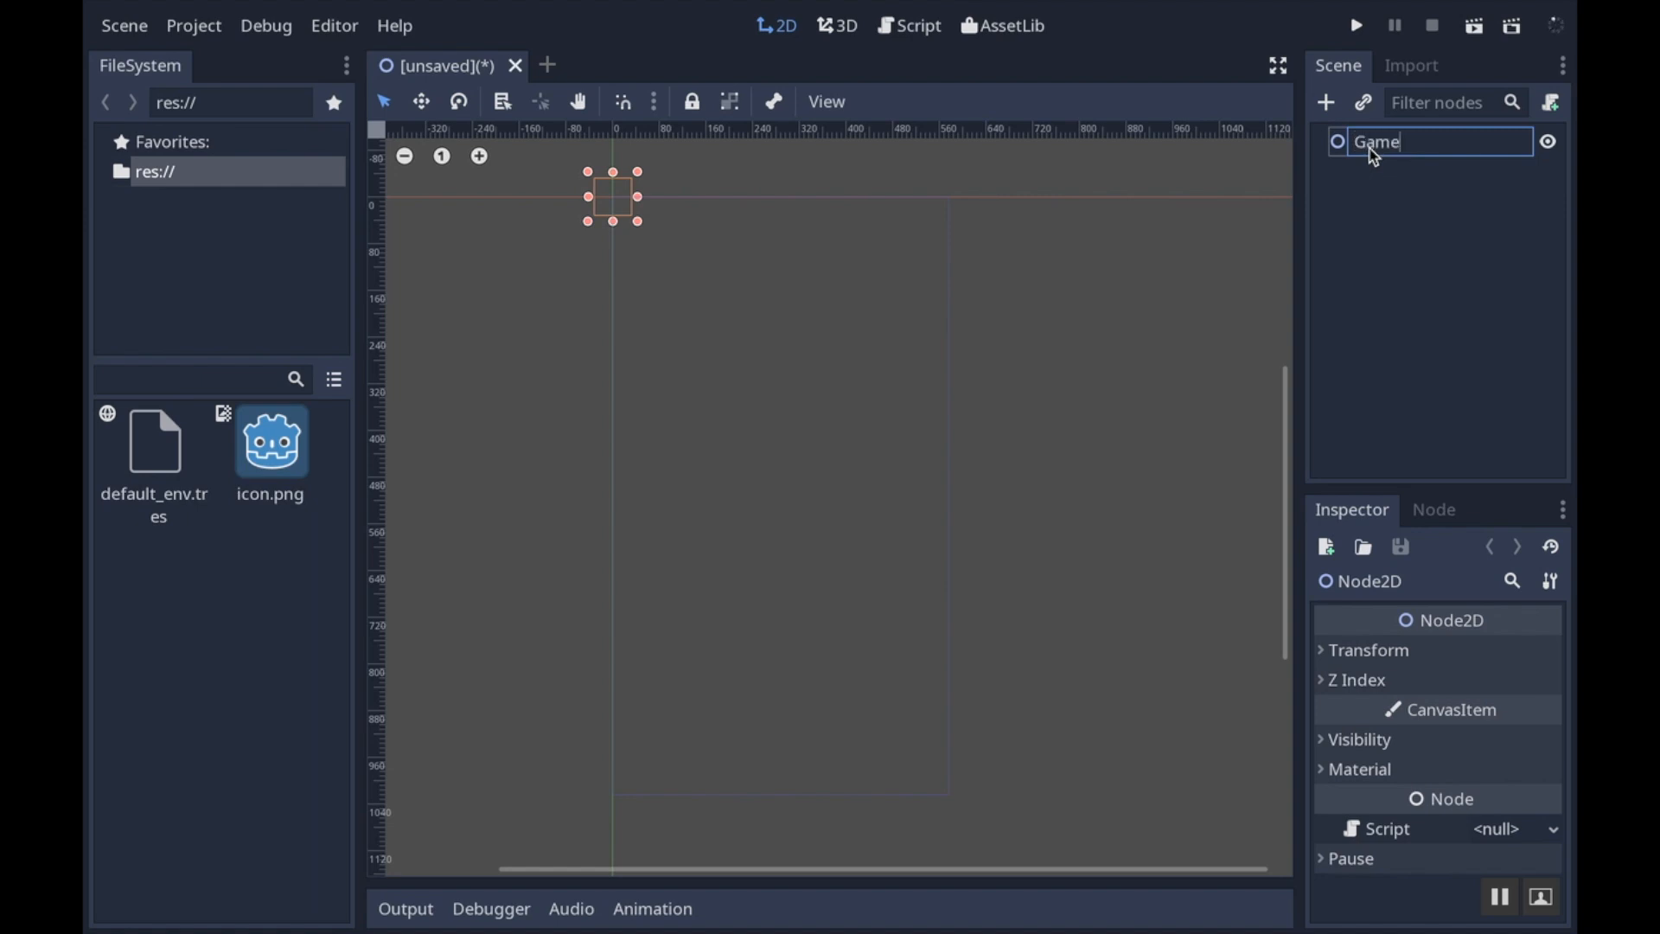
pyautogui.press('BackSpace')
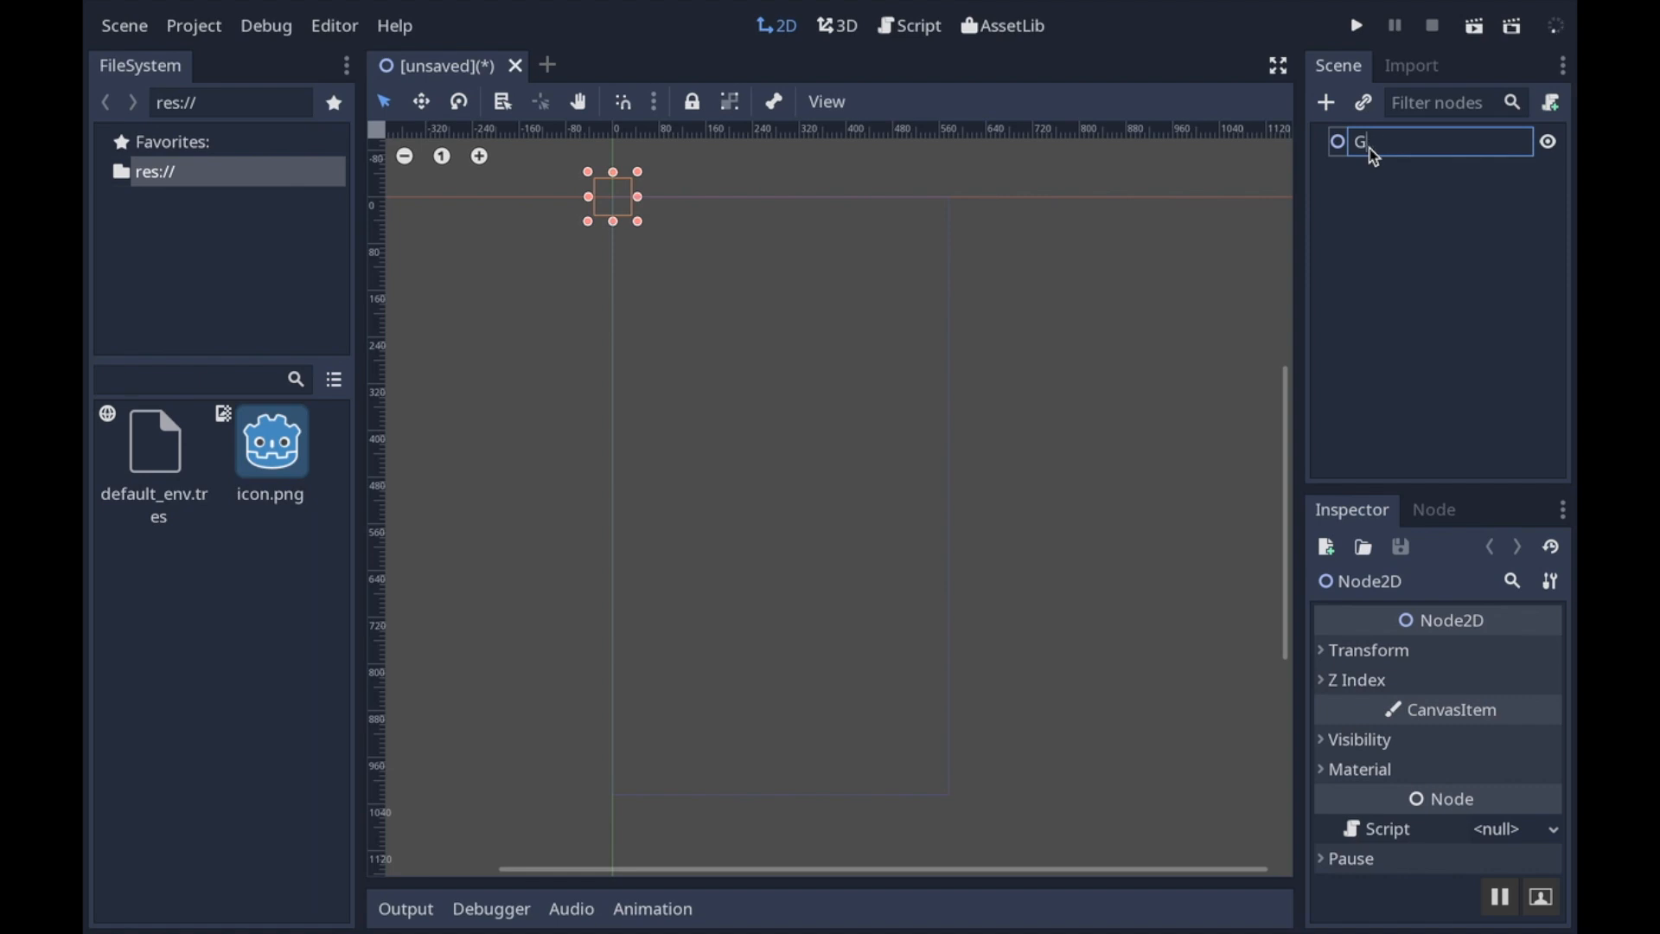
pyautogui.write('ame_window')
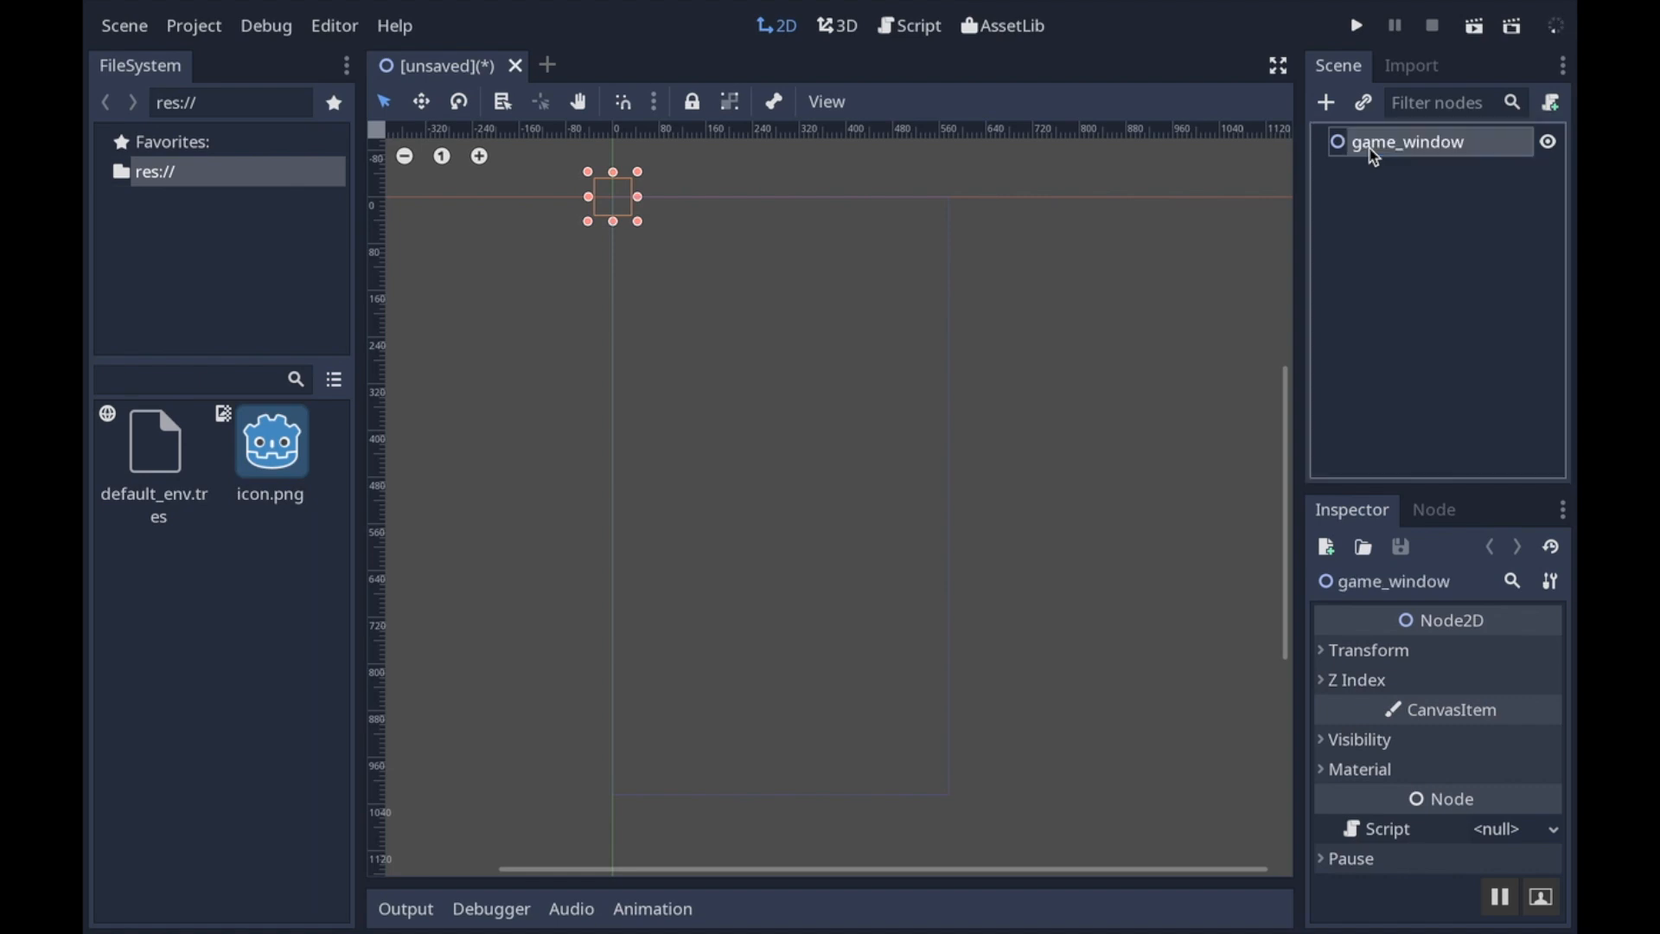
# Add a TextureRect child under game_window and rename it background
pyautogui.rightClick(1407, 141)
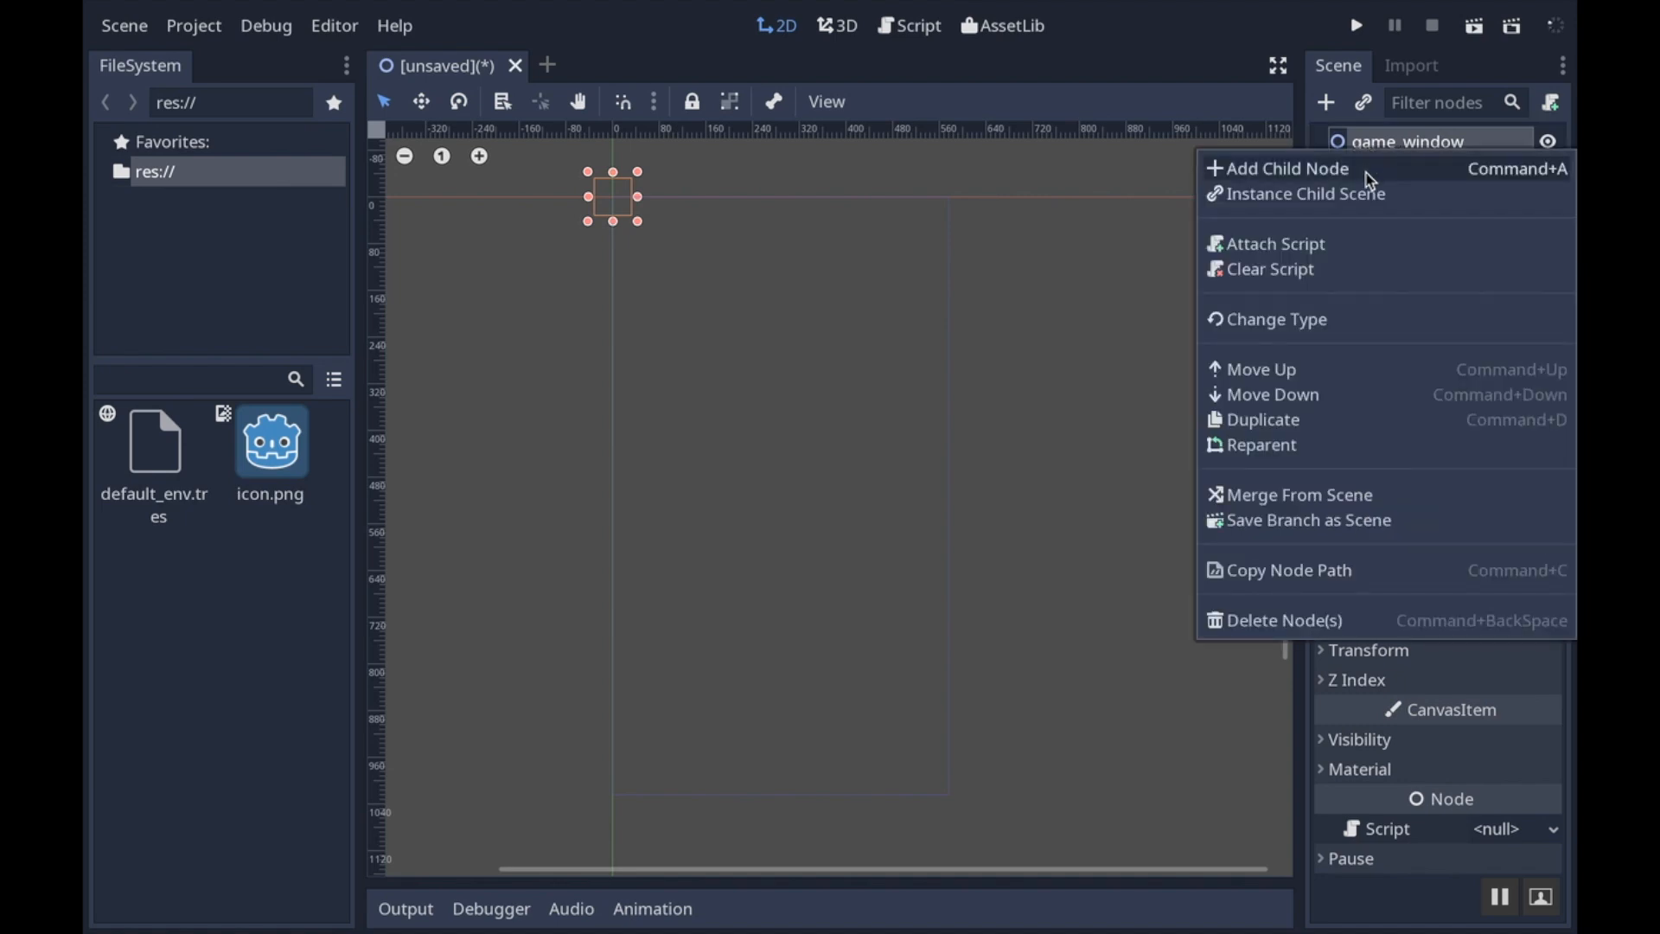
pyautogui.click(1285, 169)
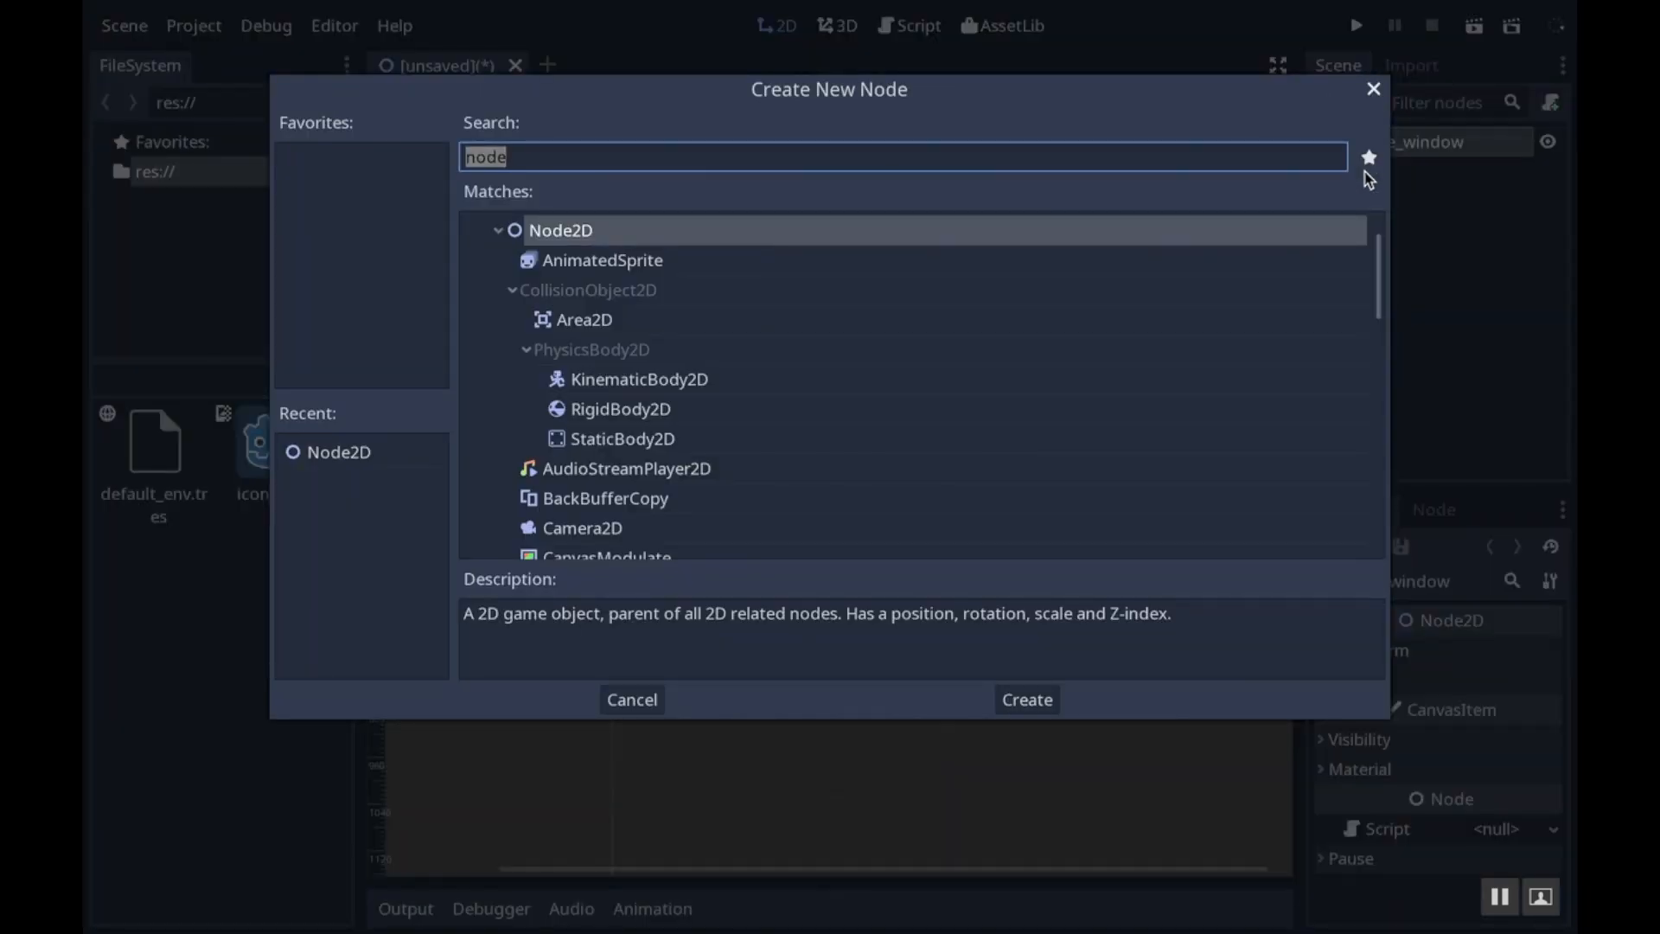
pyautogui.write('tex')
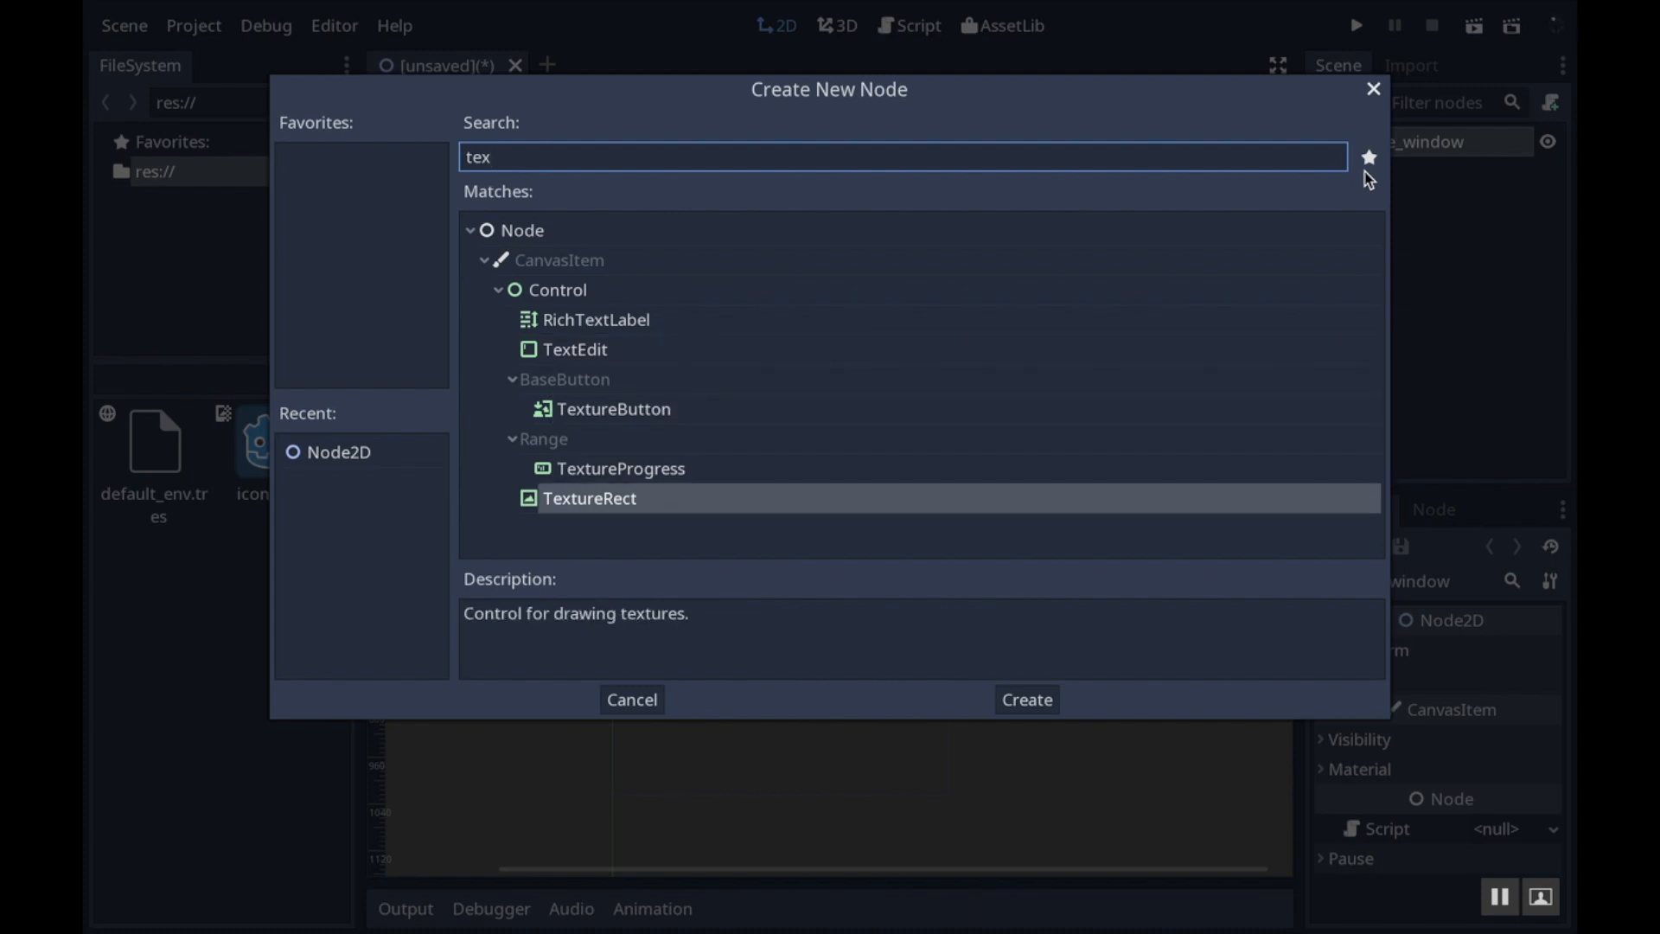
pyautogui.click(1023, 699)
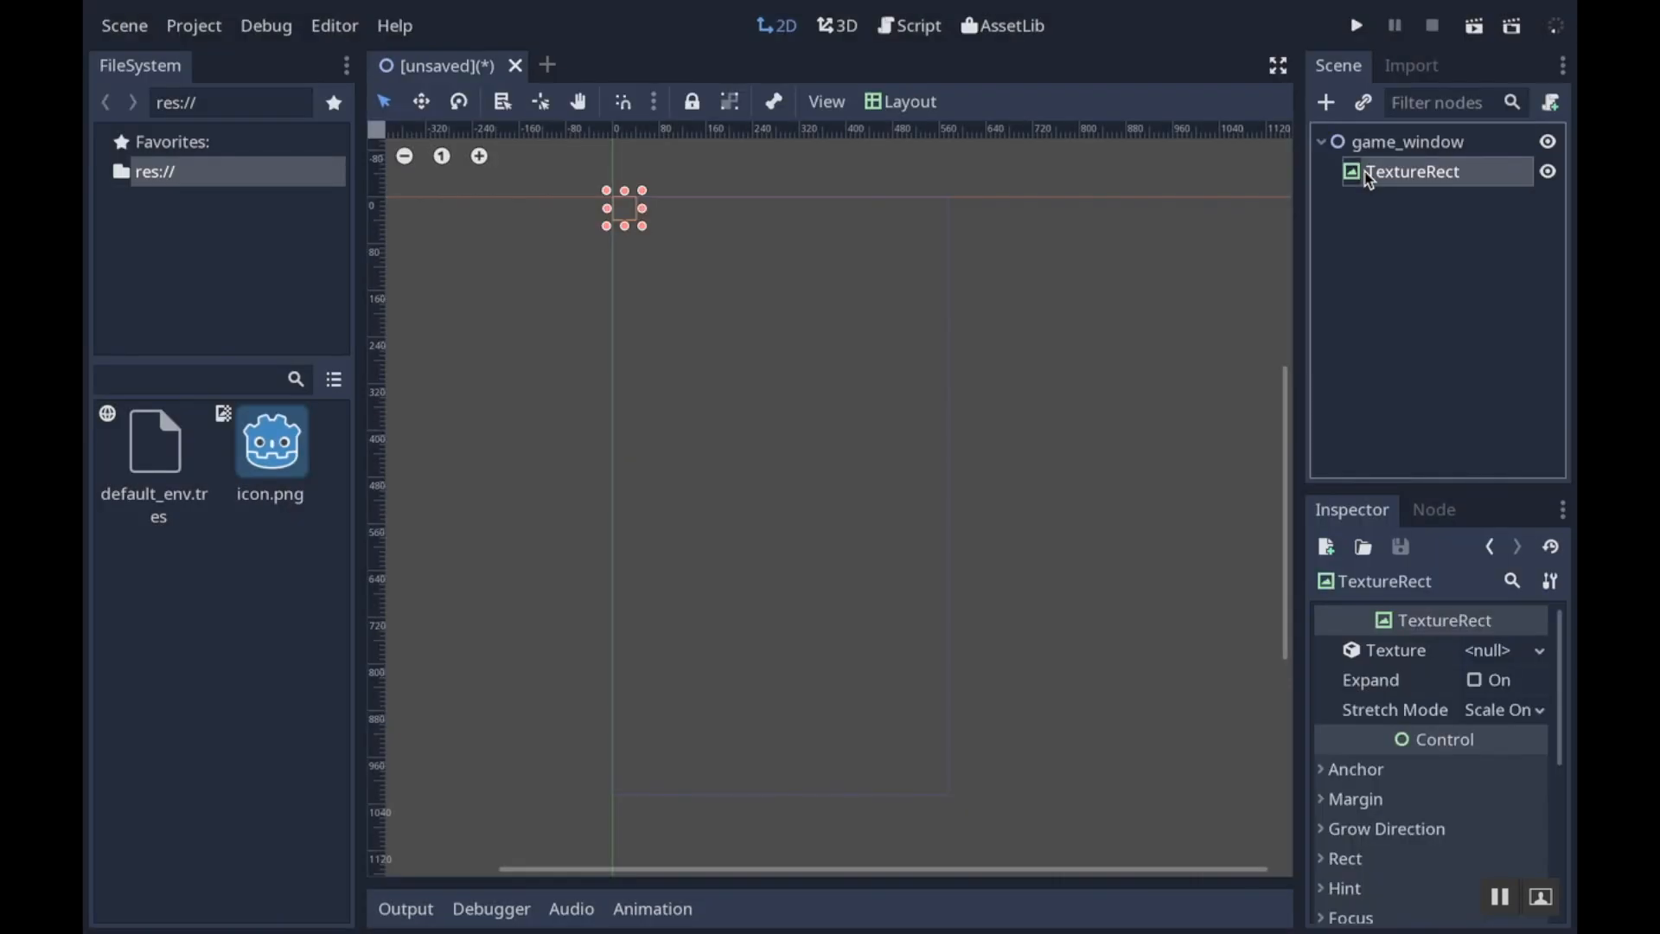
pyautogui.doubleClick(1412, 171)
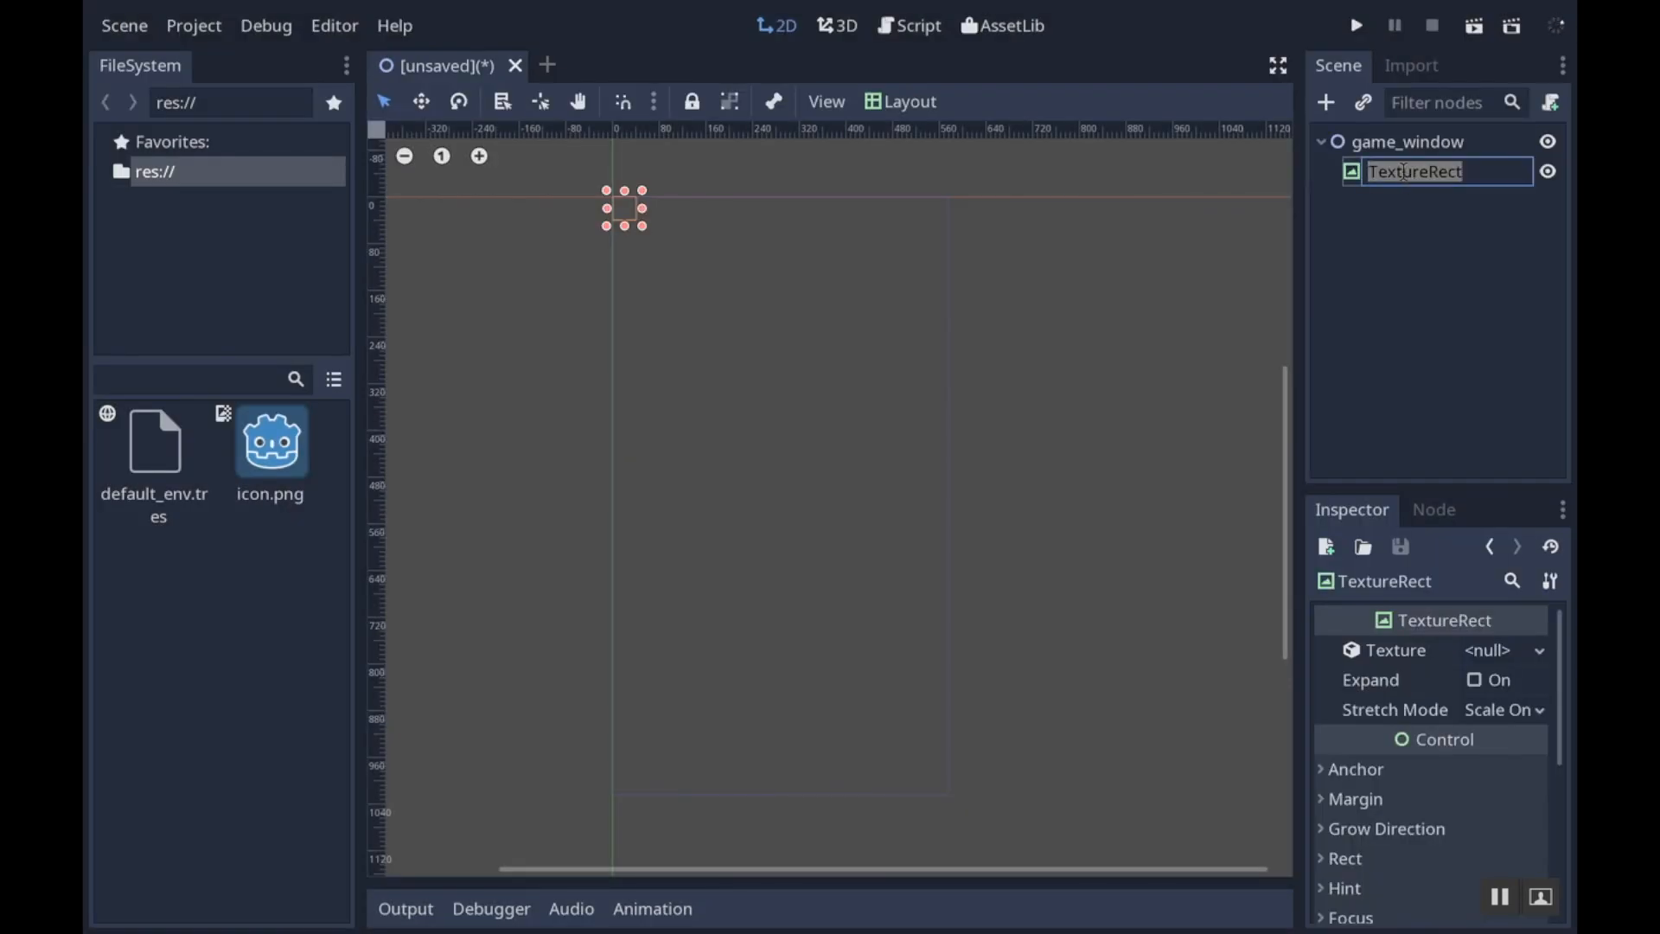
pyautogui.write('background')
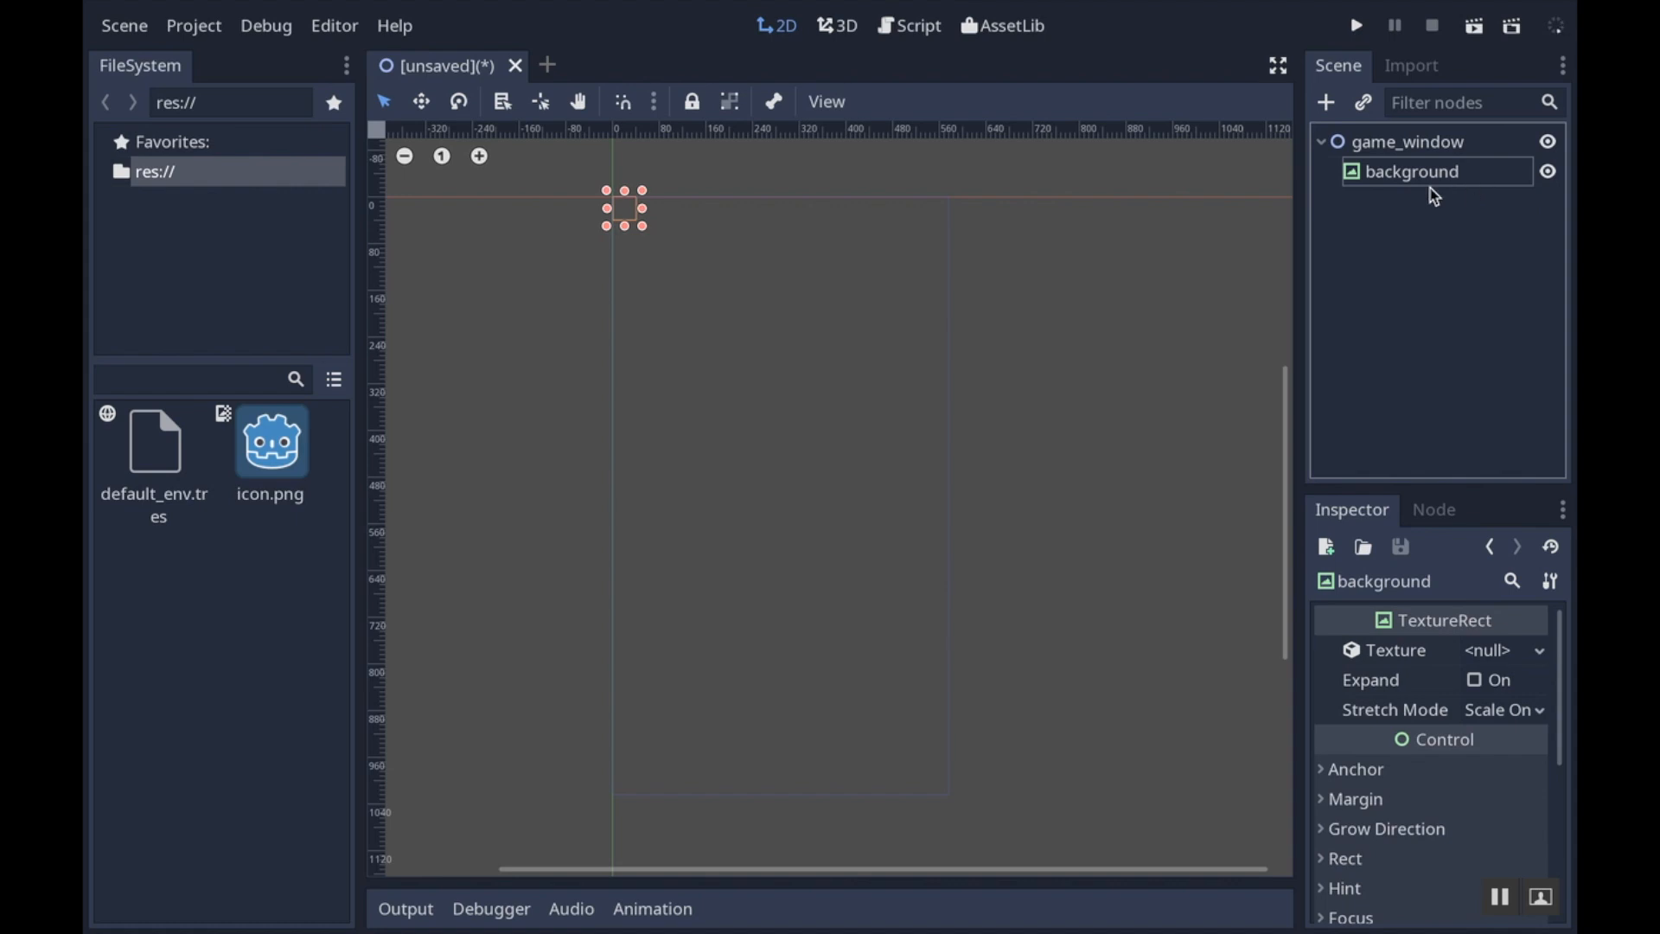
pyautogui.moveTo(341, 652)
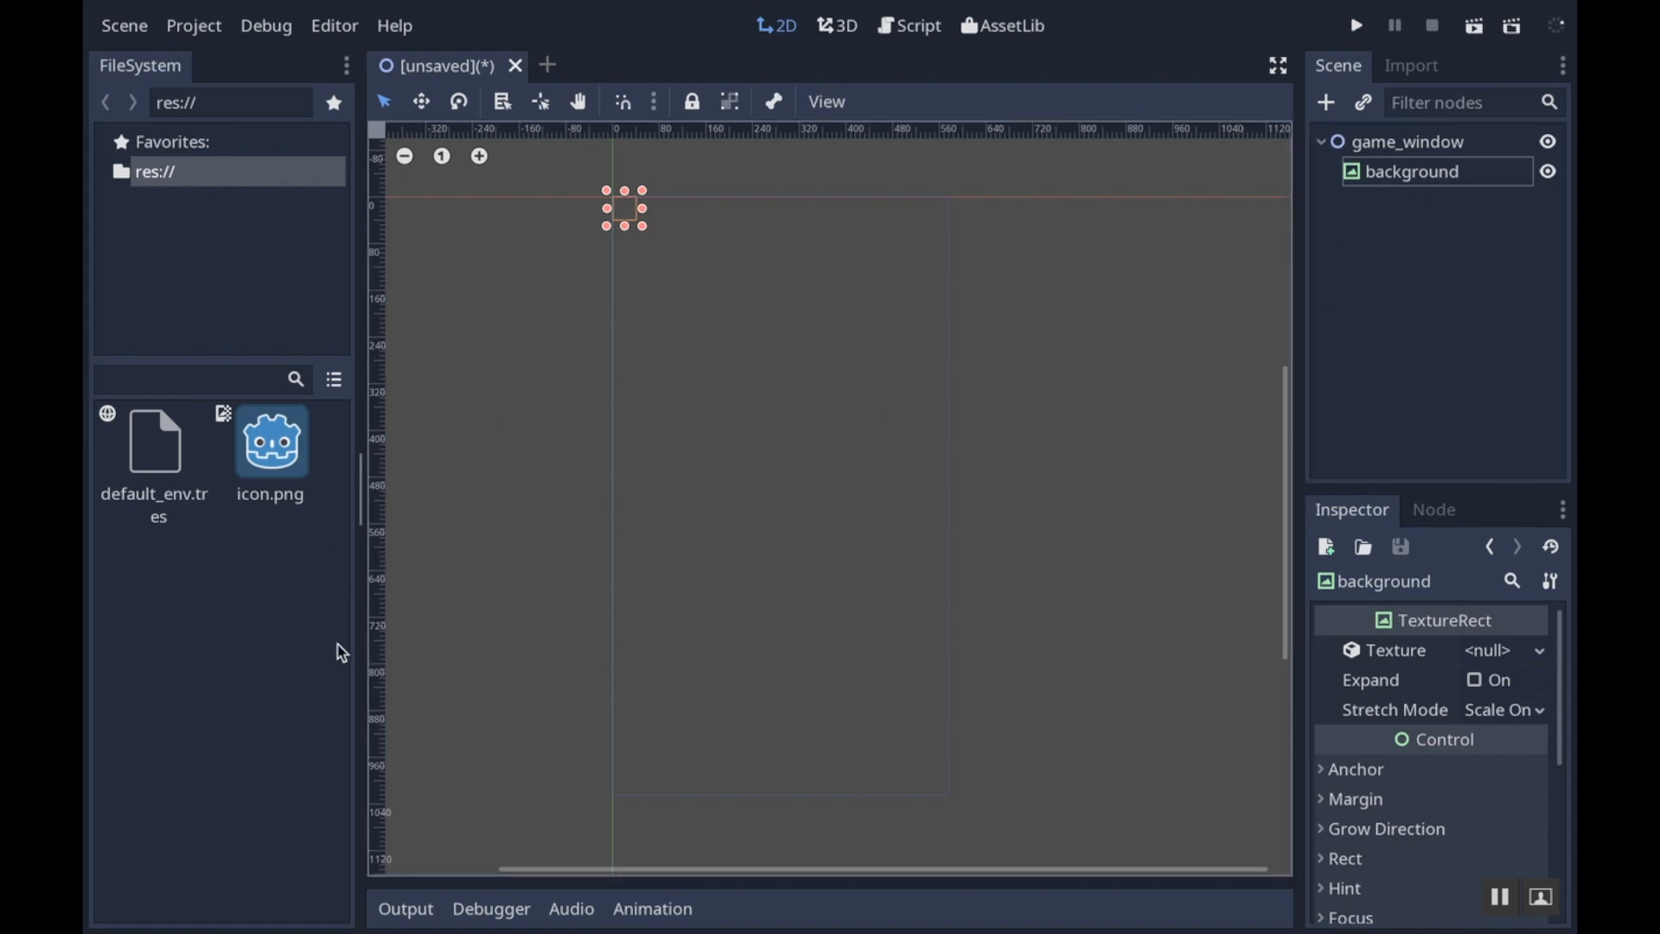
pyautogui.moveTo(122, 9)
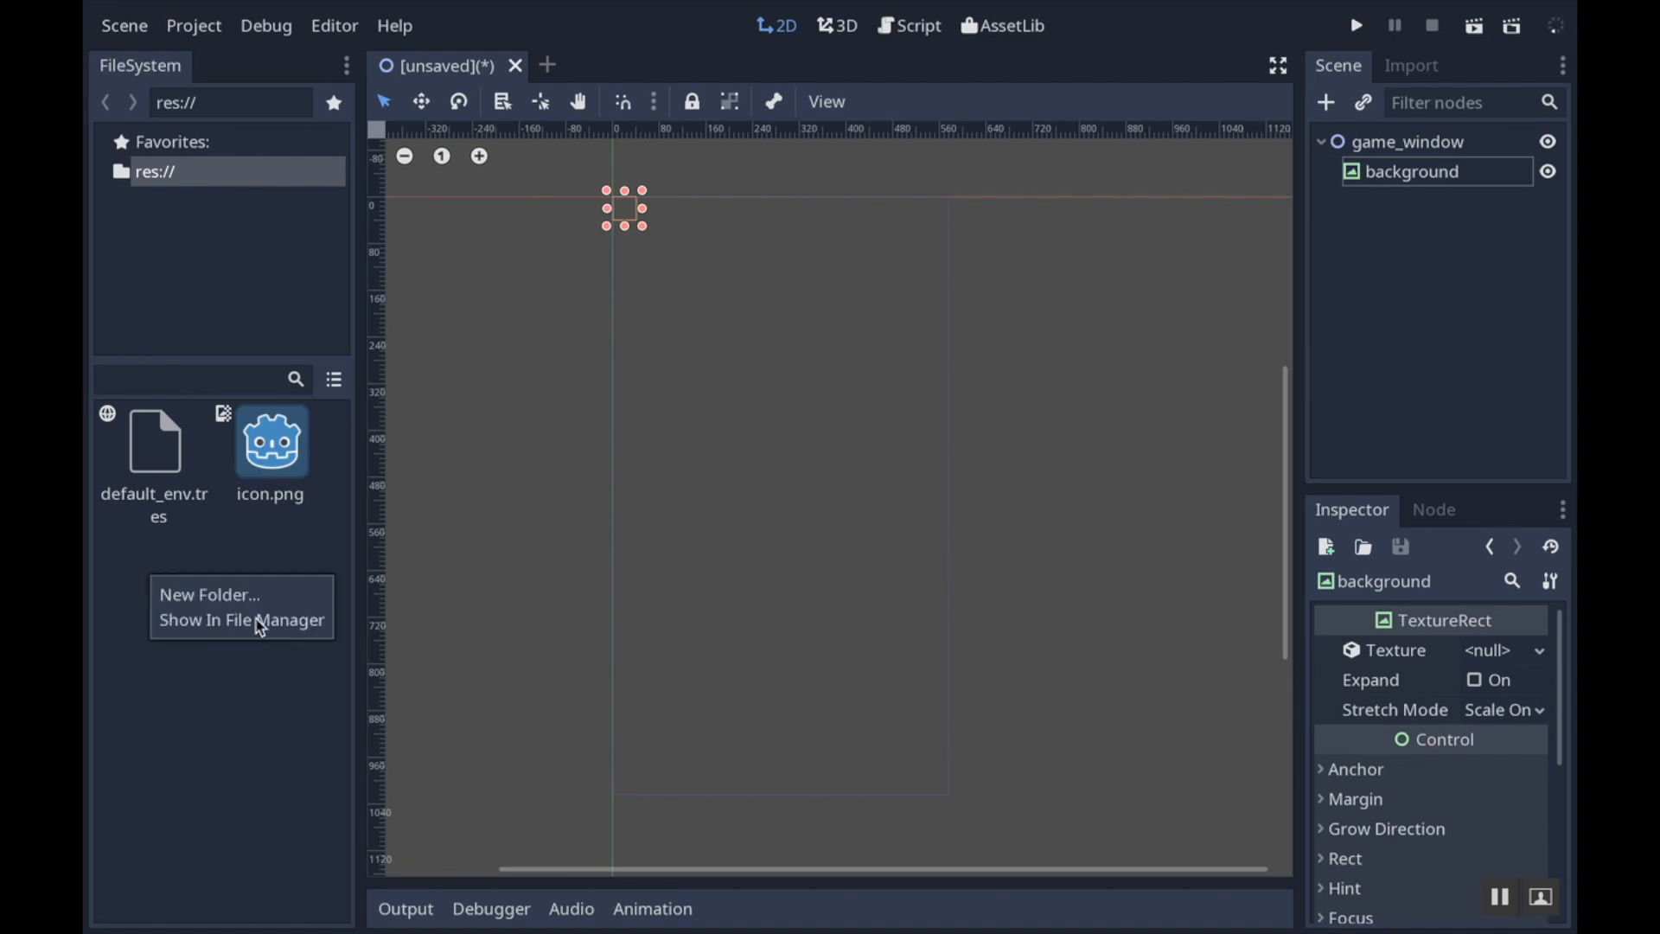
# Create a new art folder in the FileSystem dock and open it
pyautogui.click(209, 594)
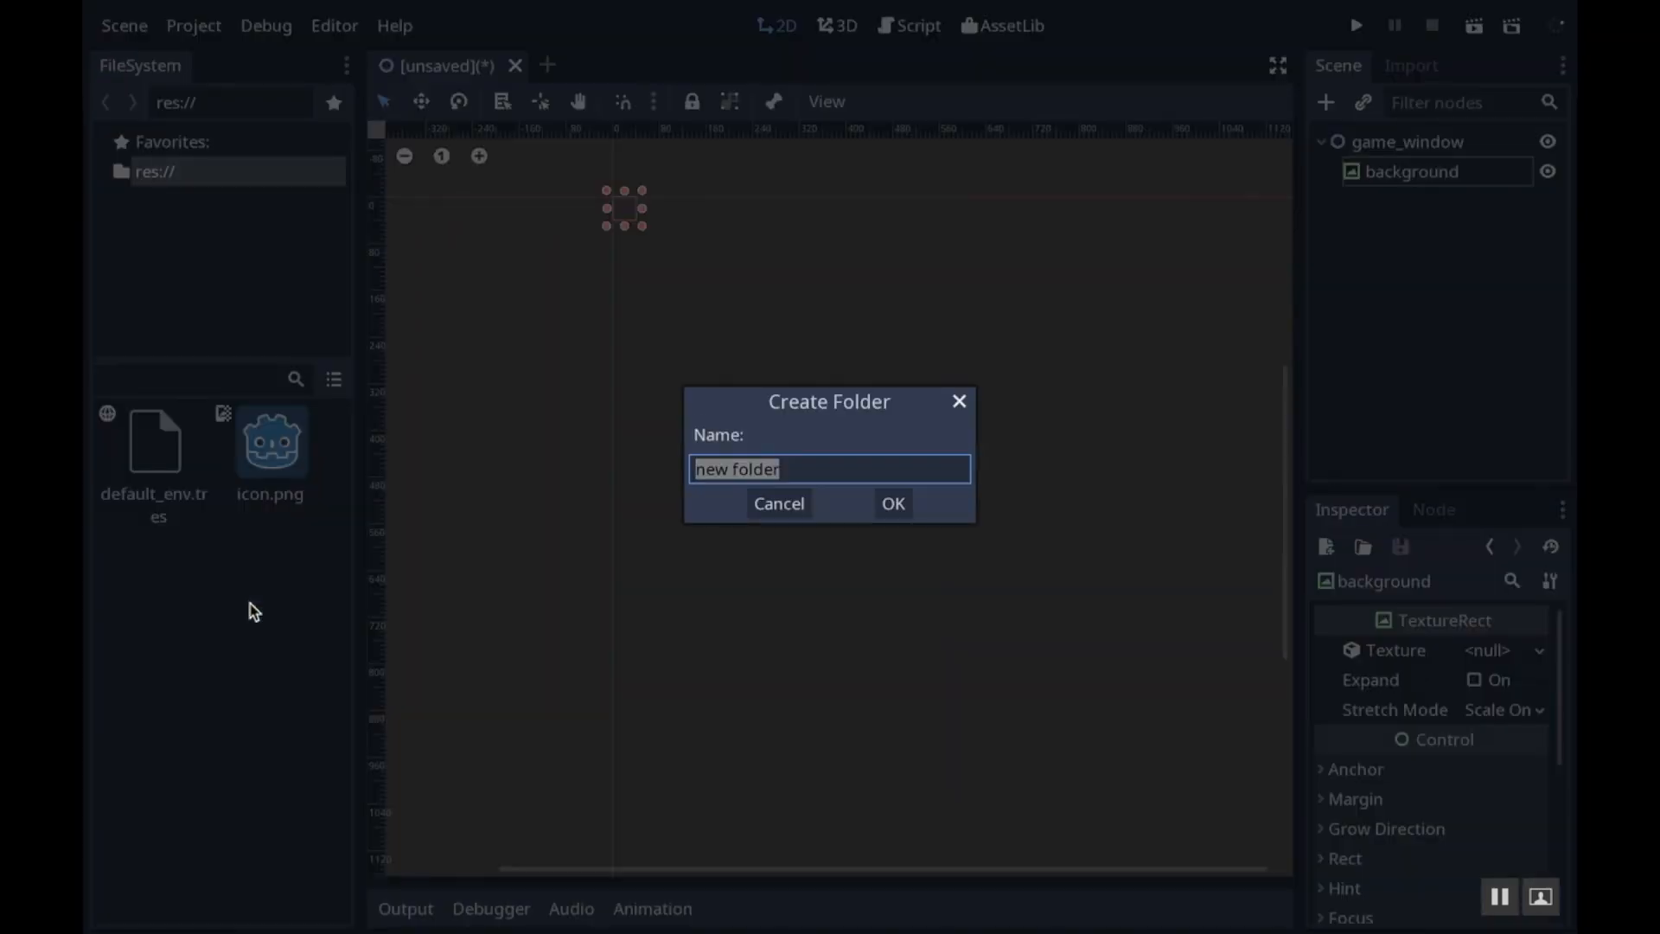
pyautogui.click(892, 503)
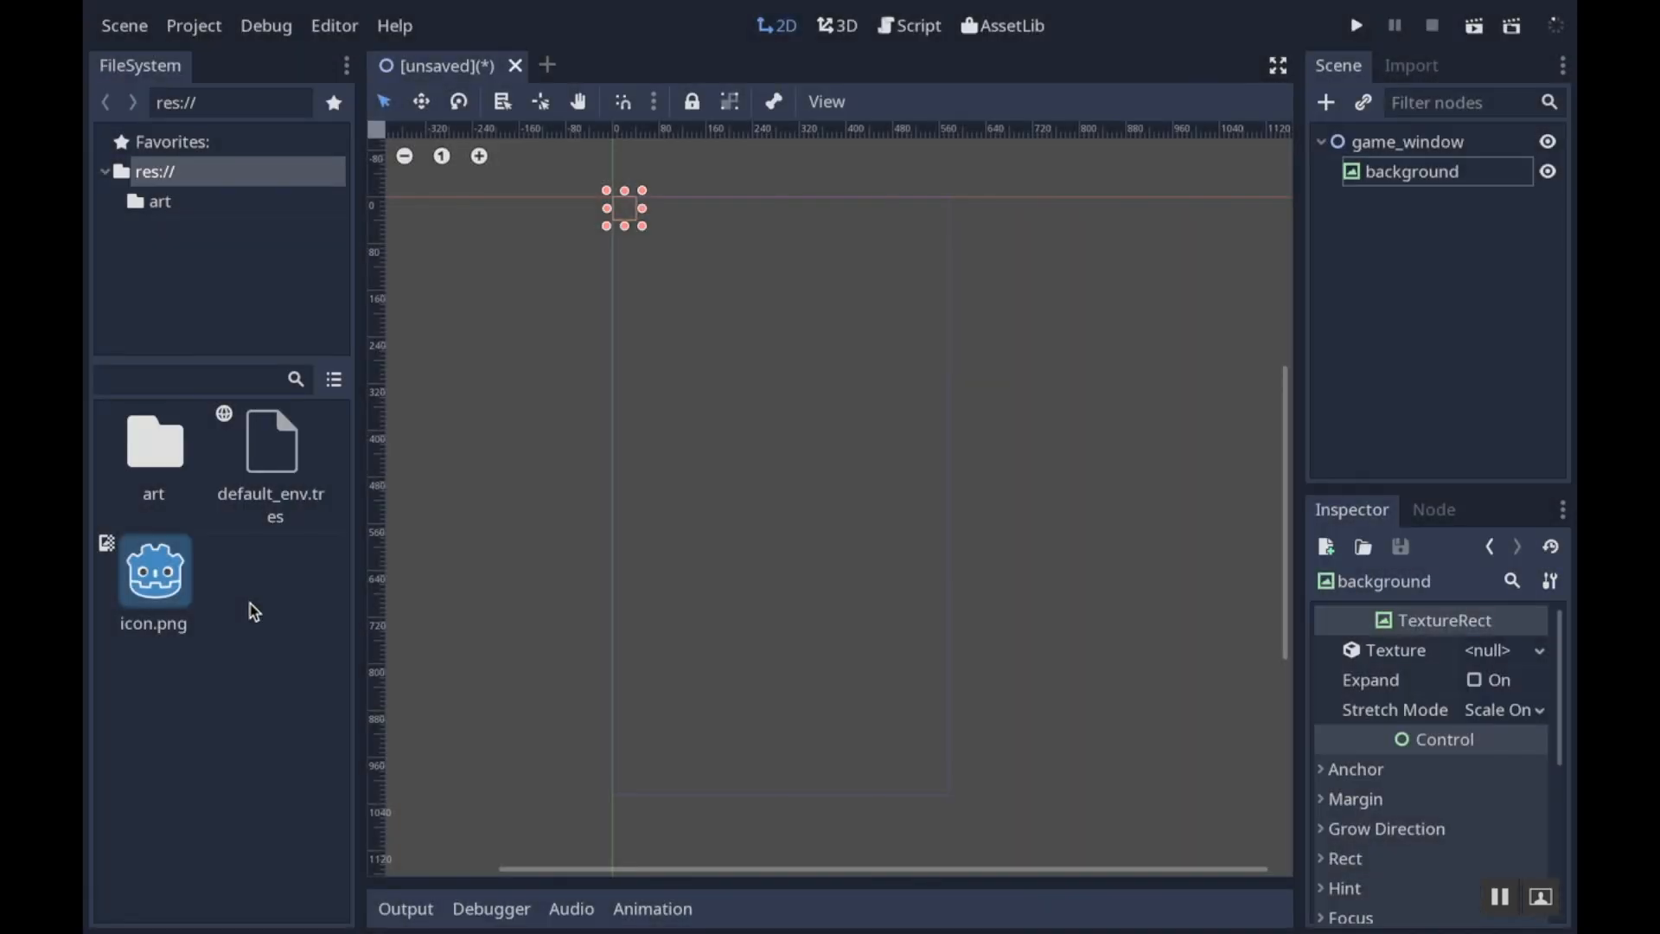
pyautogui.doubleClick(153, 456)
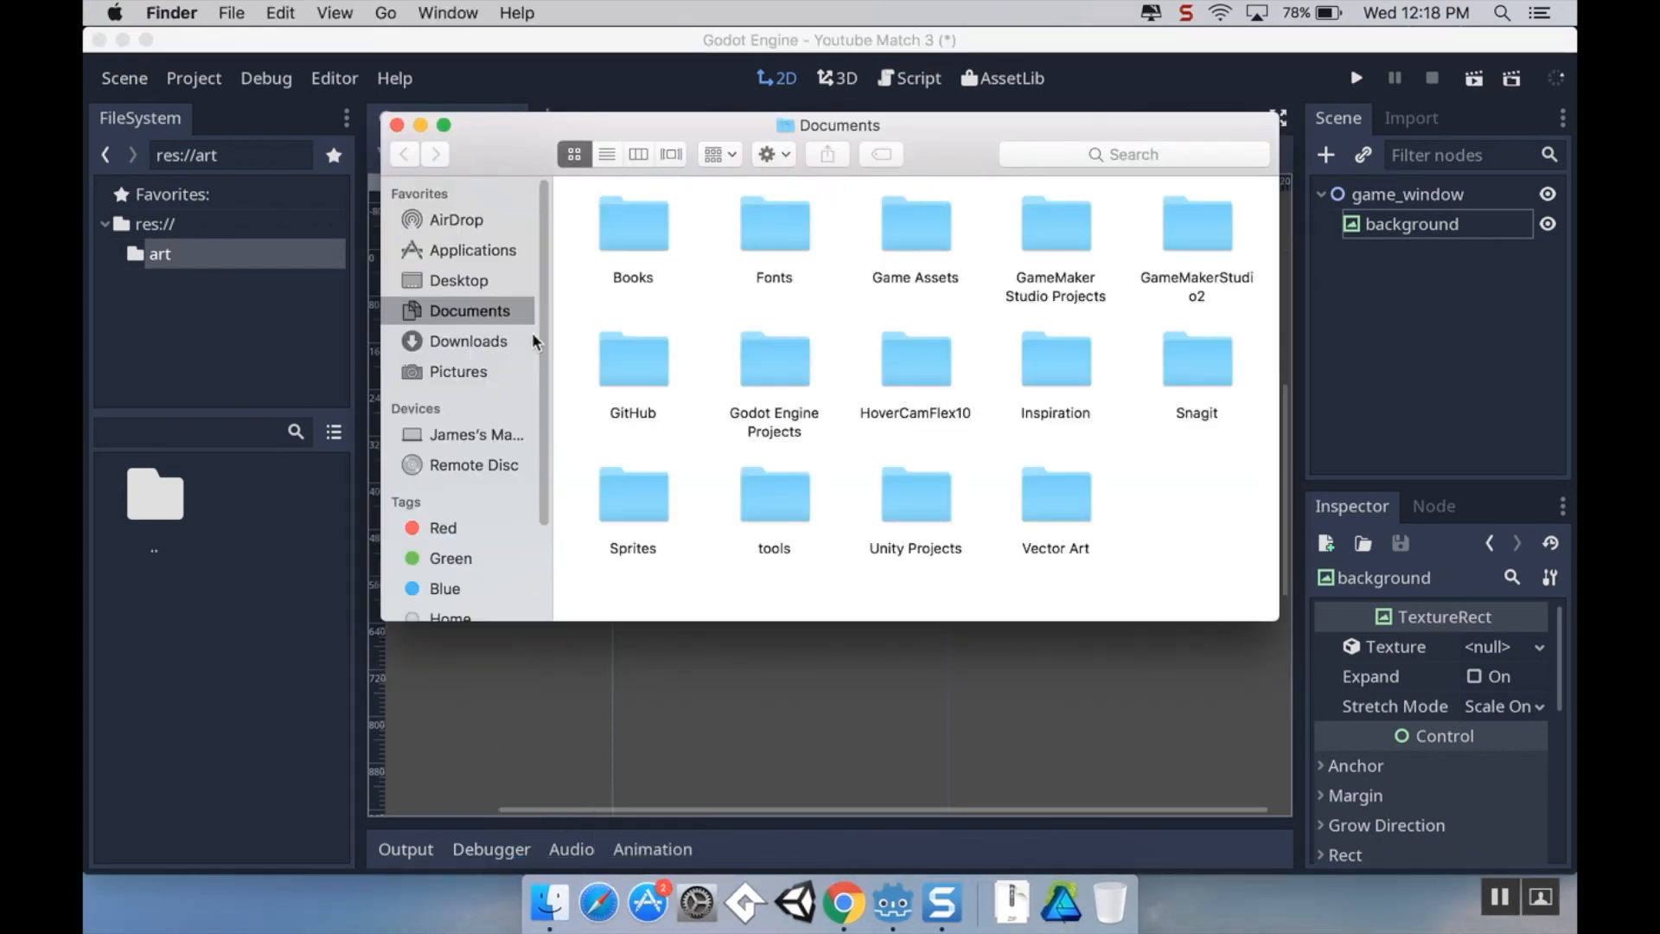
# Browse in Finder to Desktop > Match 3 Assets > UI
pyautogui.click(458, 280)
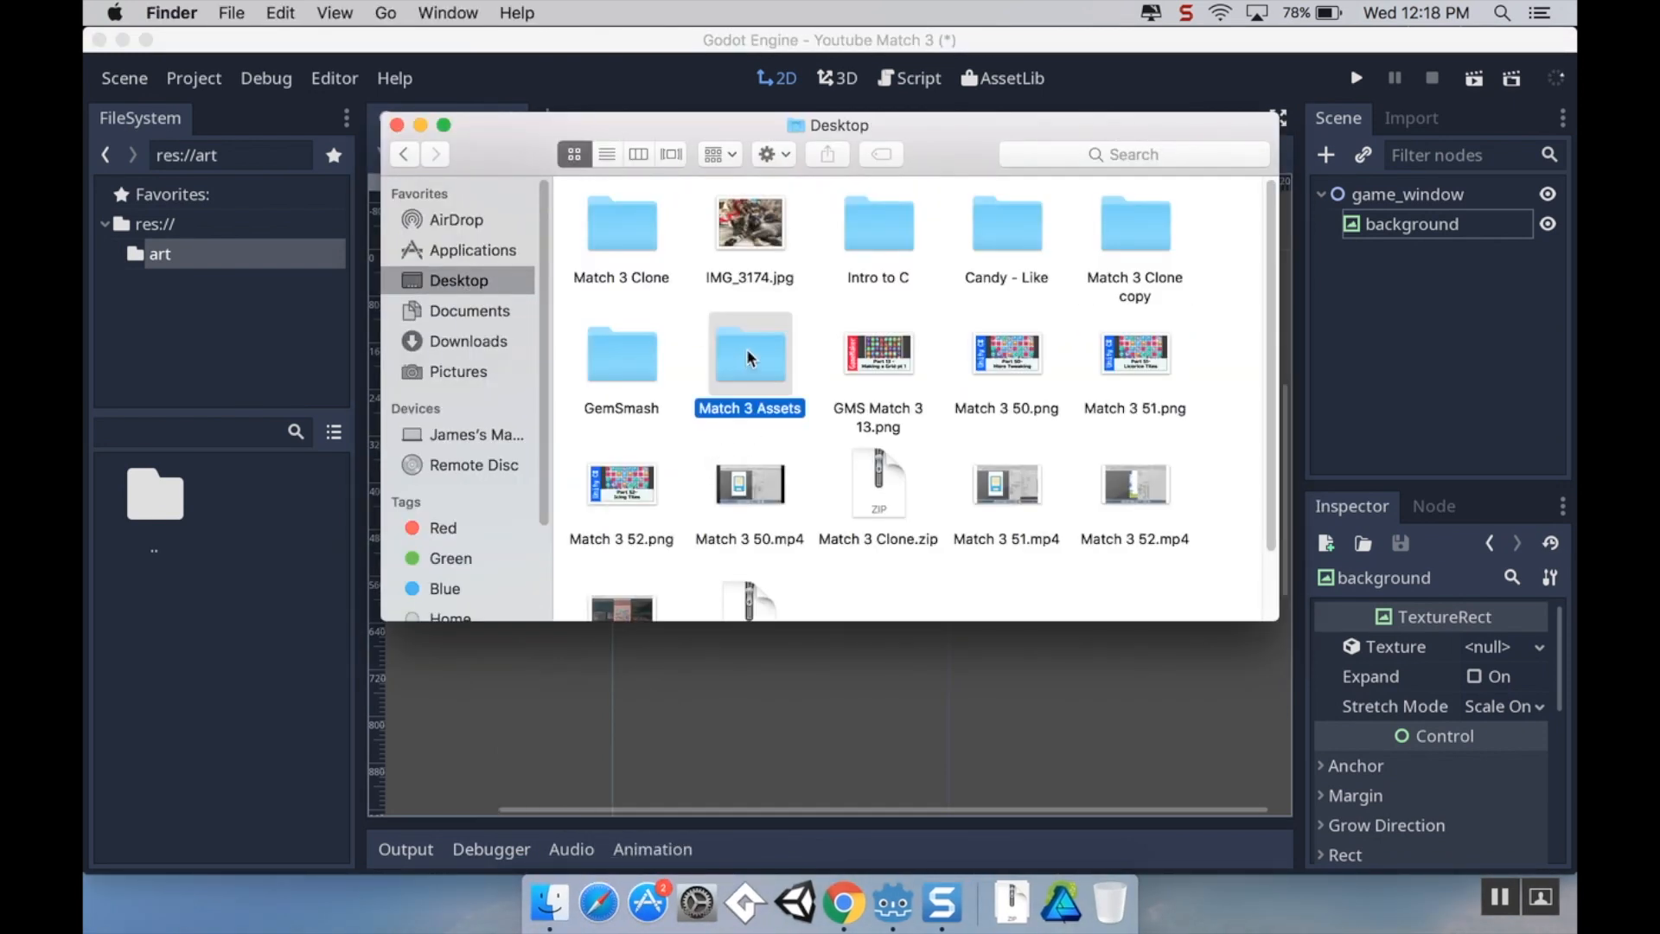
pyautogui.doubleClick(749, 354)
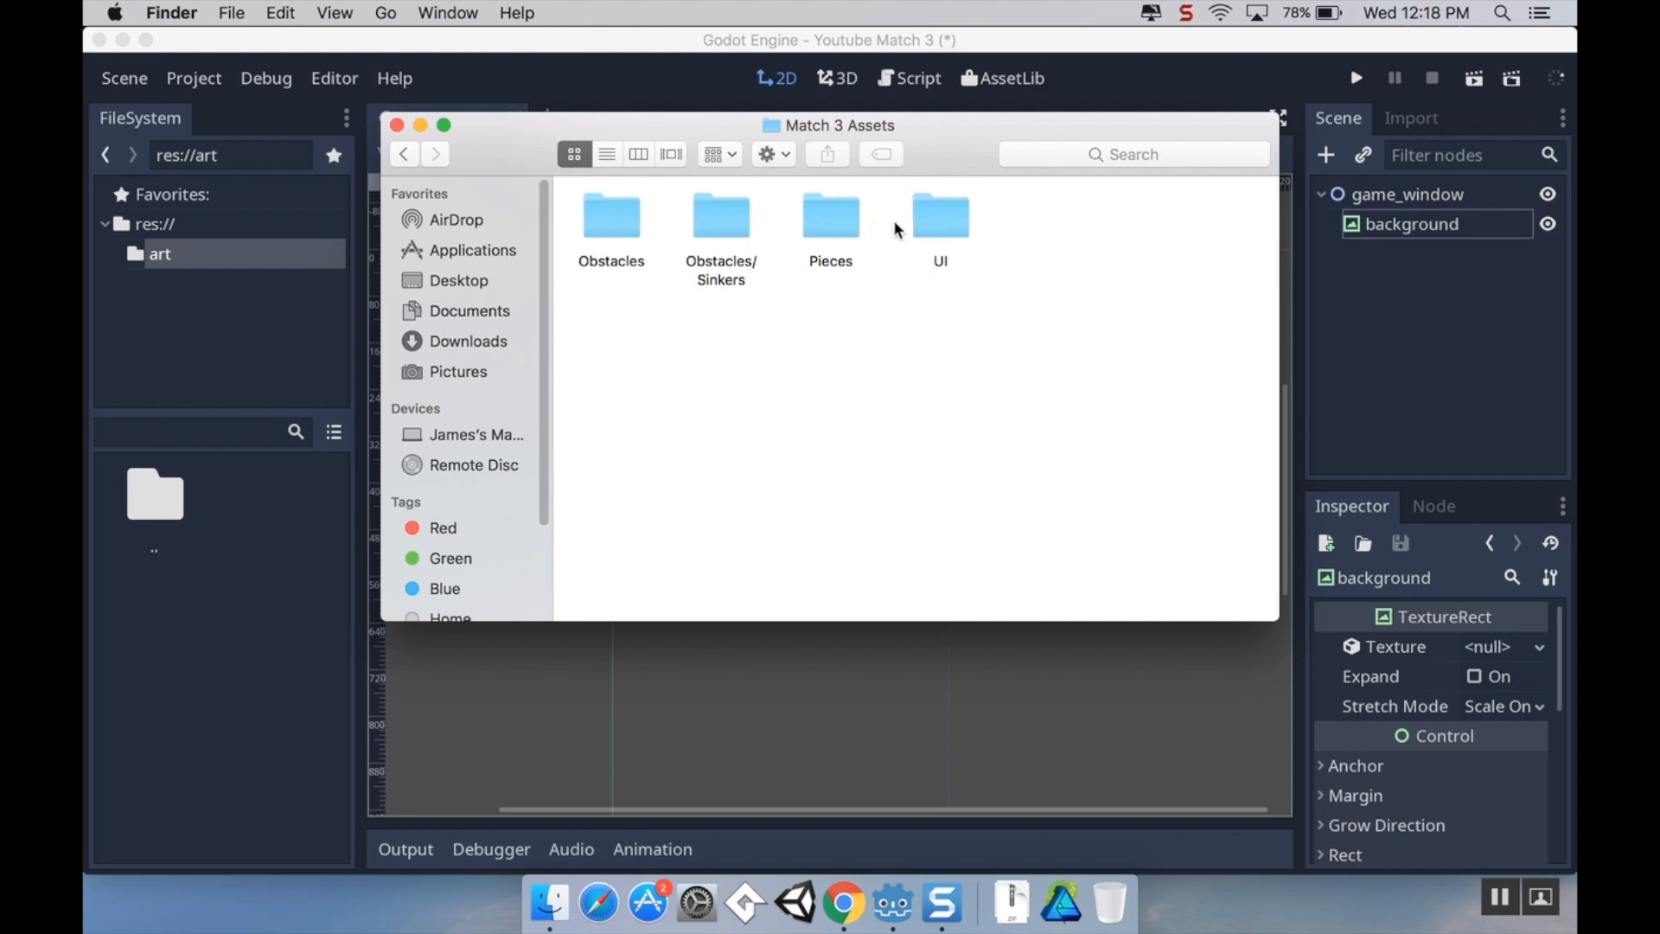
pyautogui.doubleClick(939, 215)
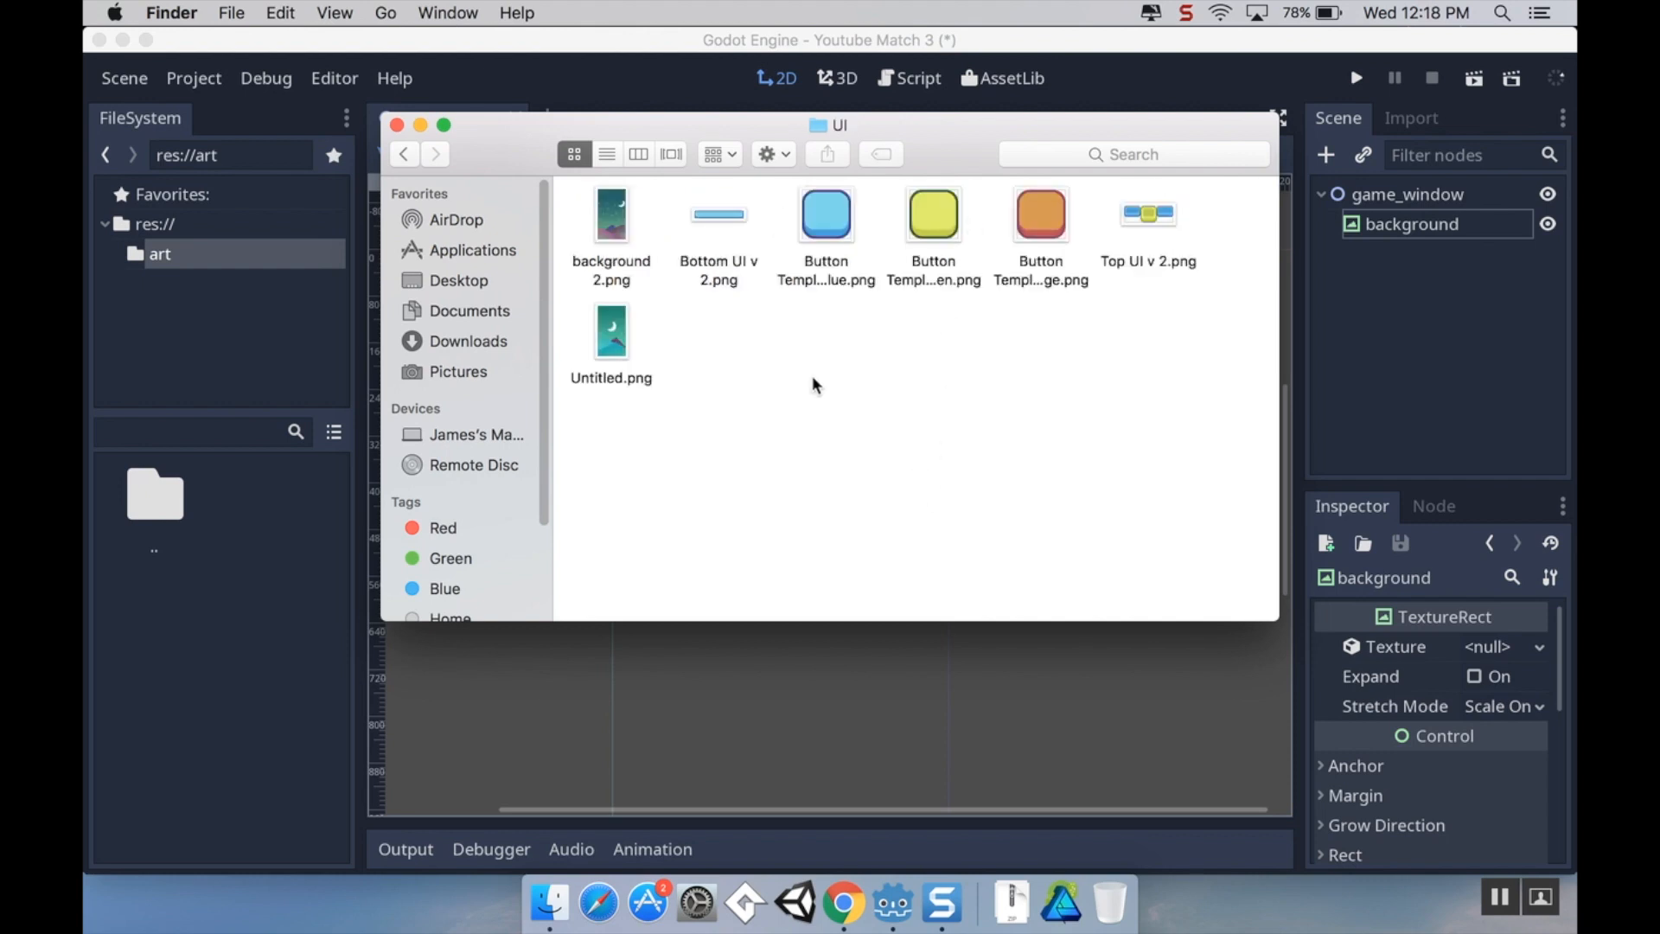
pyautogui.moveTo(623, 370)
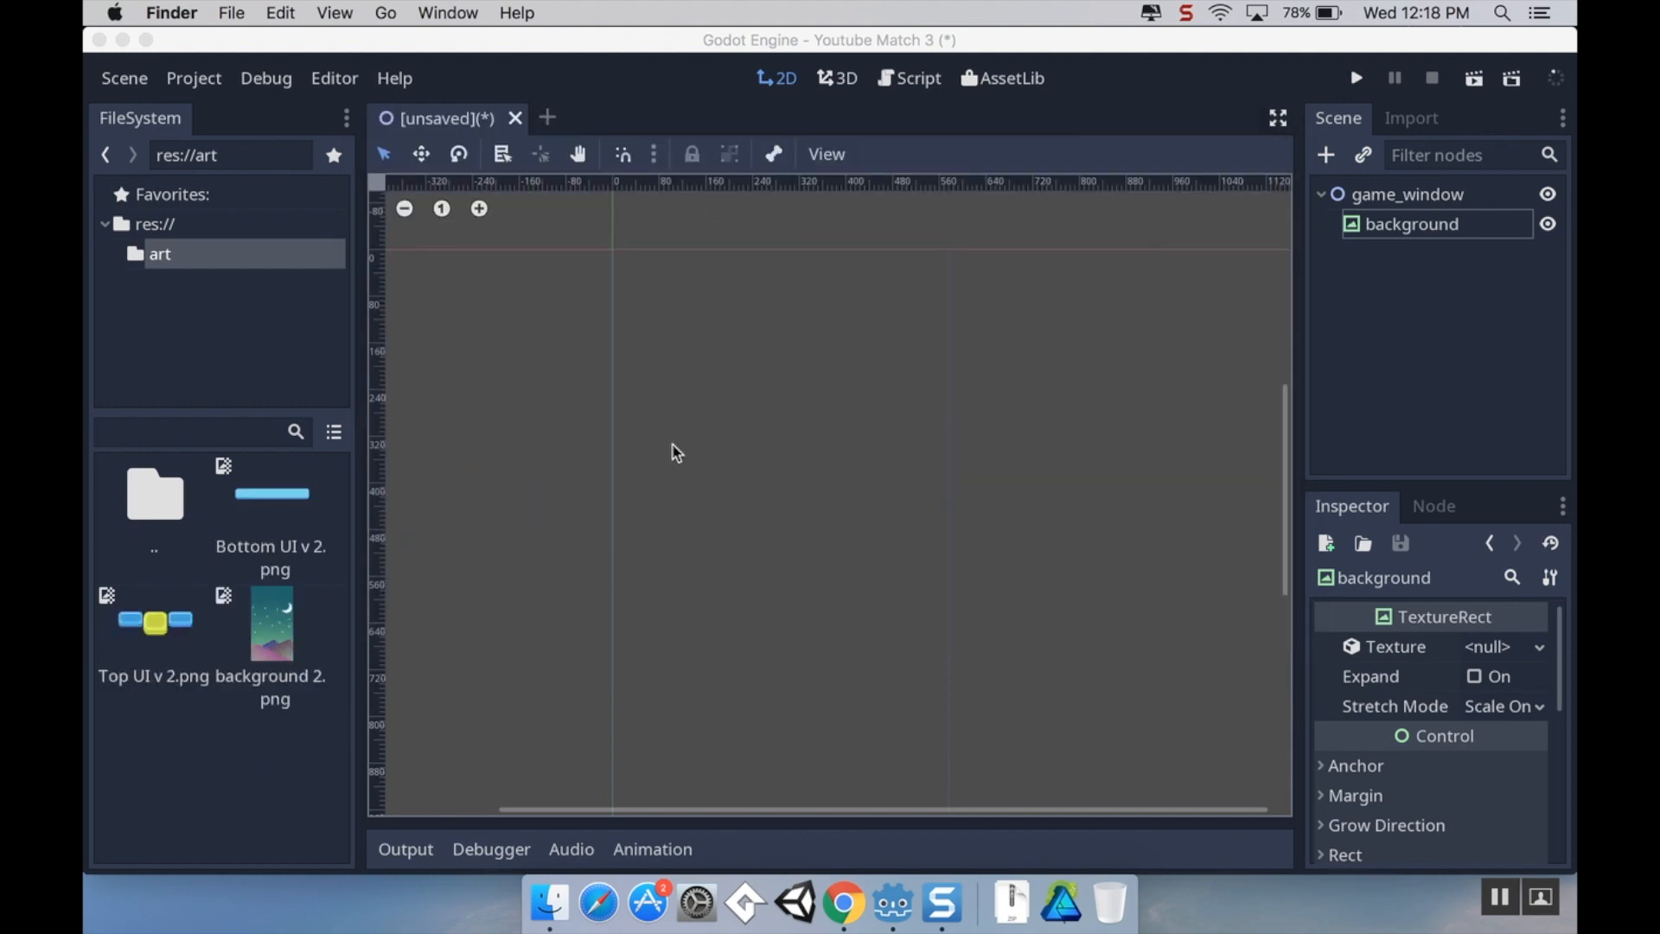
pyautogui.moveTo(721, 553)
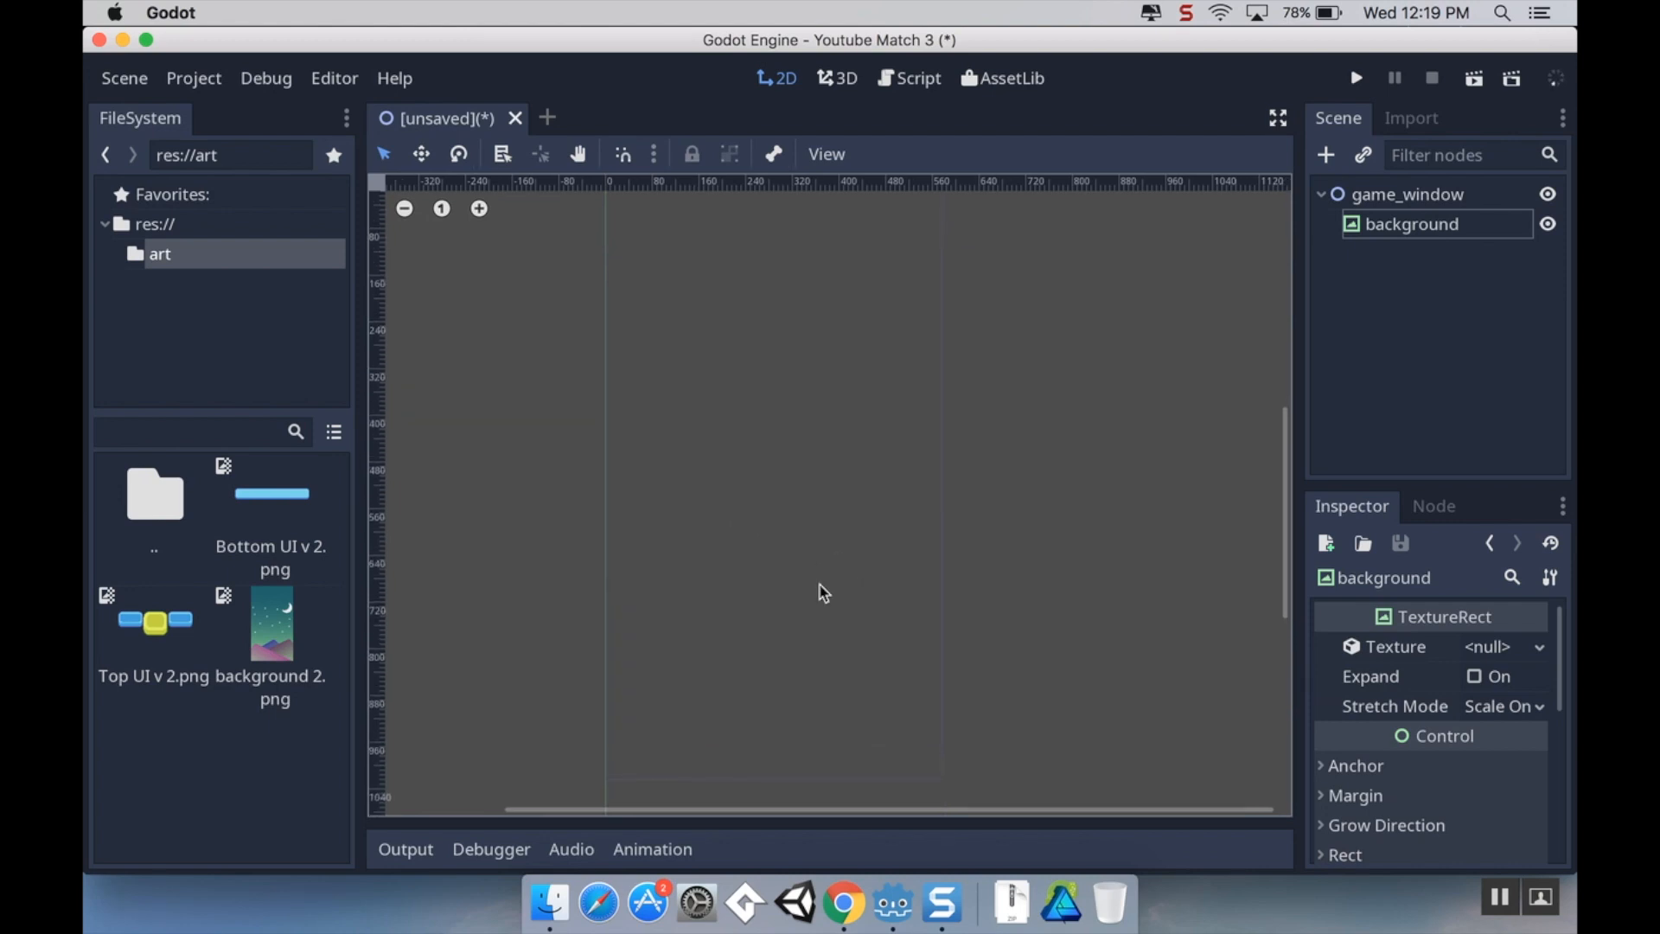
pyautogui.moveTo(1400, 183)
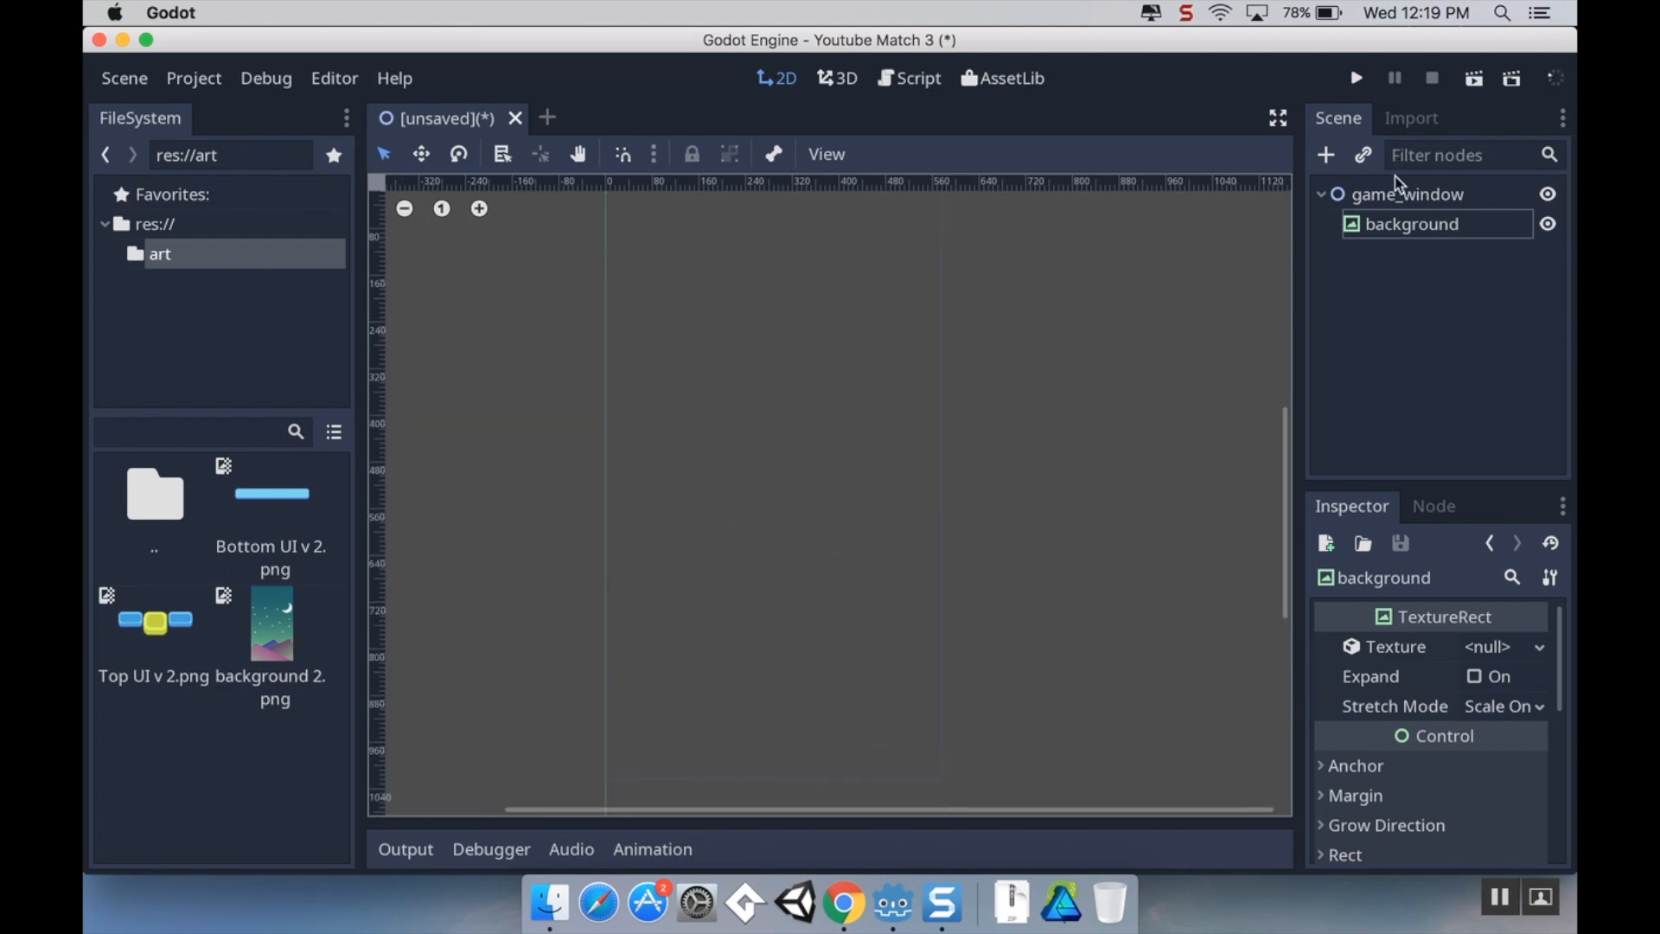
# Drag background 2.png onto the background TextureRect's Texture property
pyautogui.click(1412, 223)
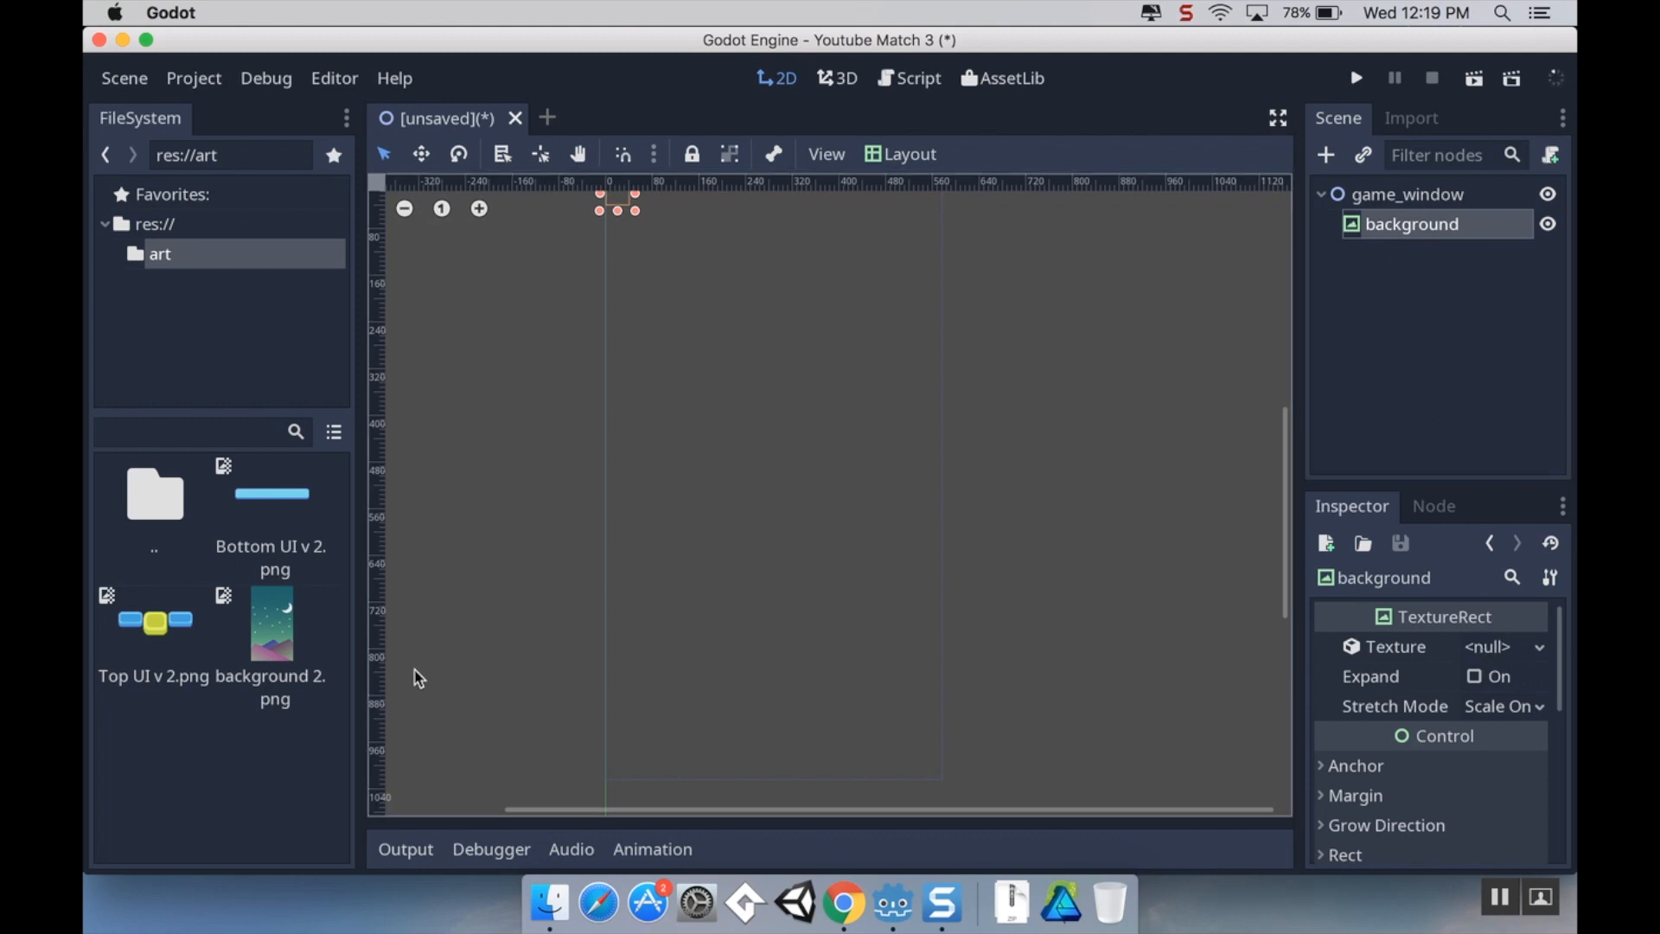
pyautogui.moveTo(287, 662)
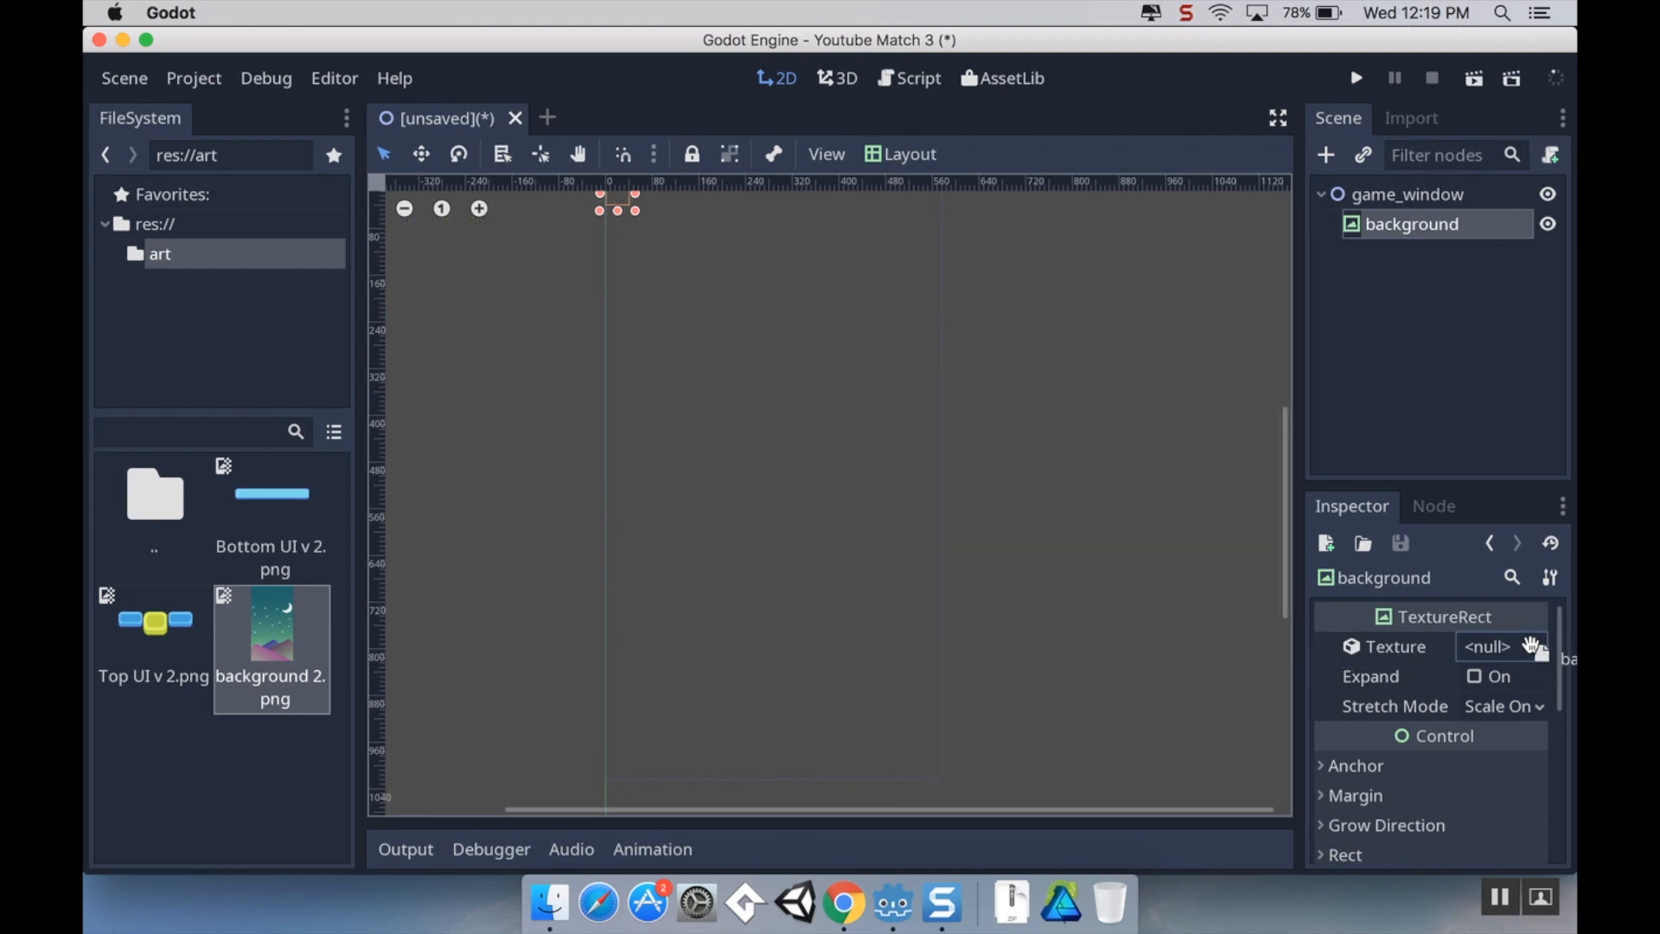
pyautogui.moveTo(270, 624); pyautogui.dragTo(1494, 650)
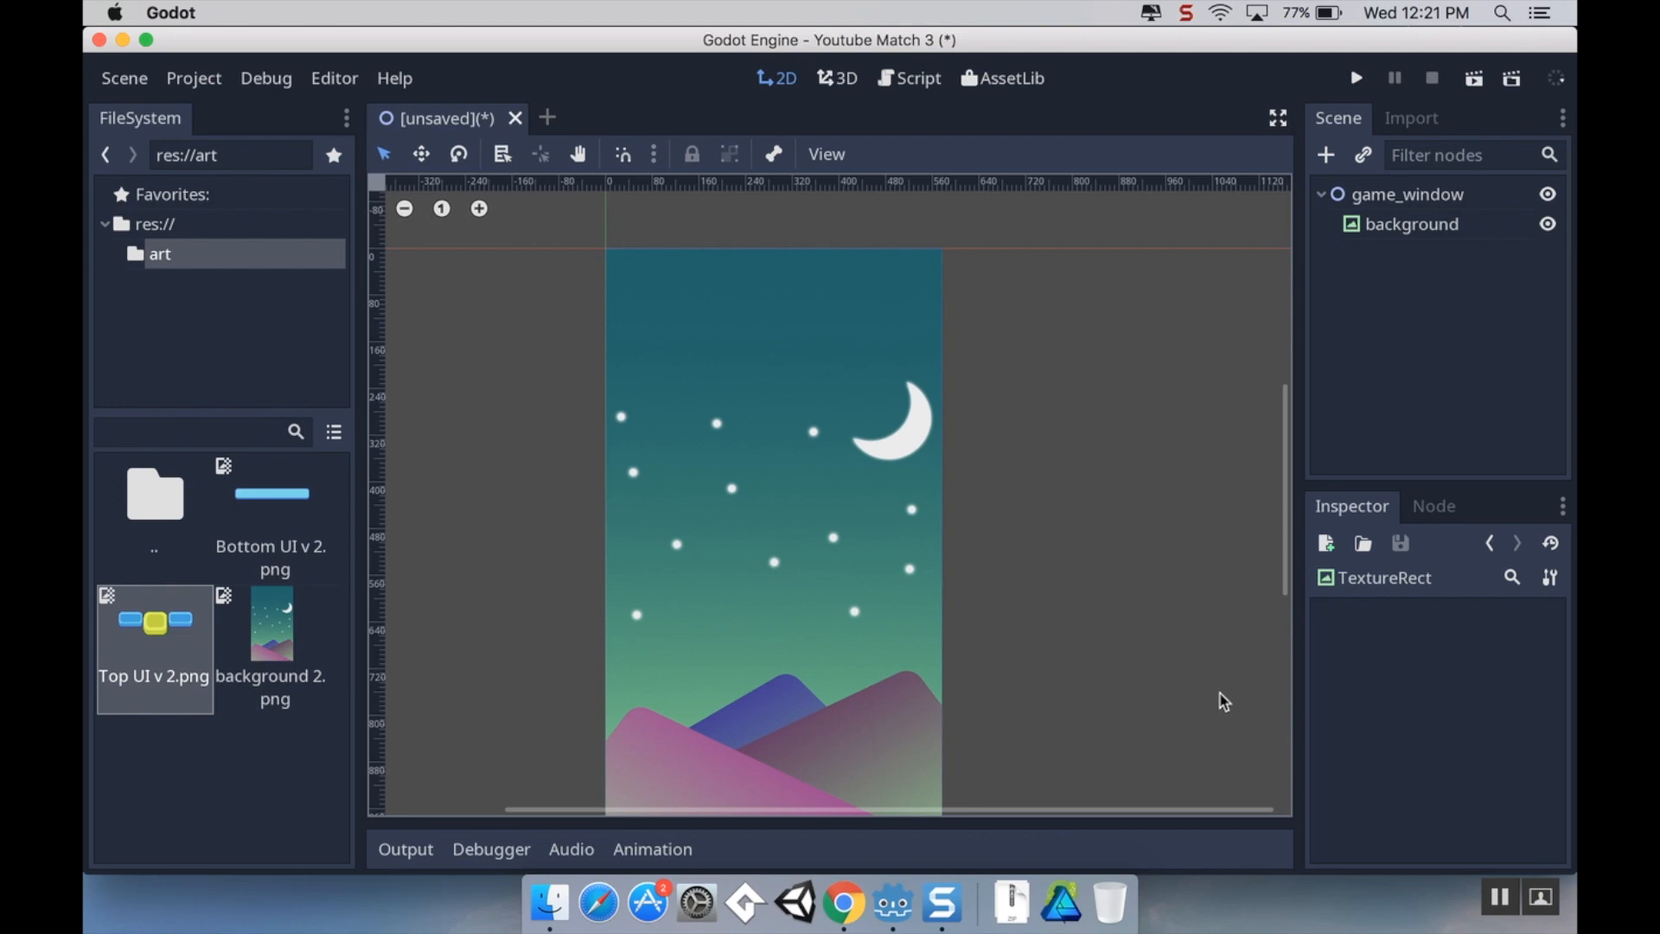
pyautogui.moveTo(1408, 228)
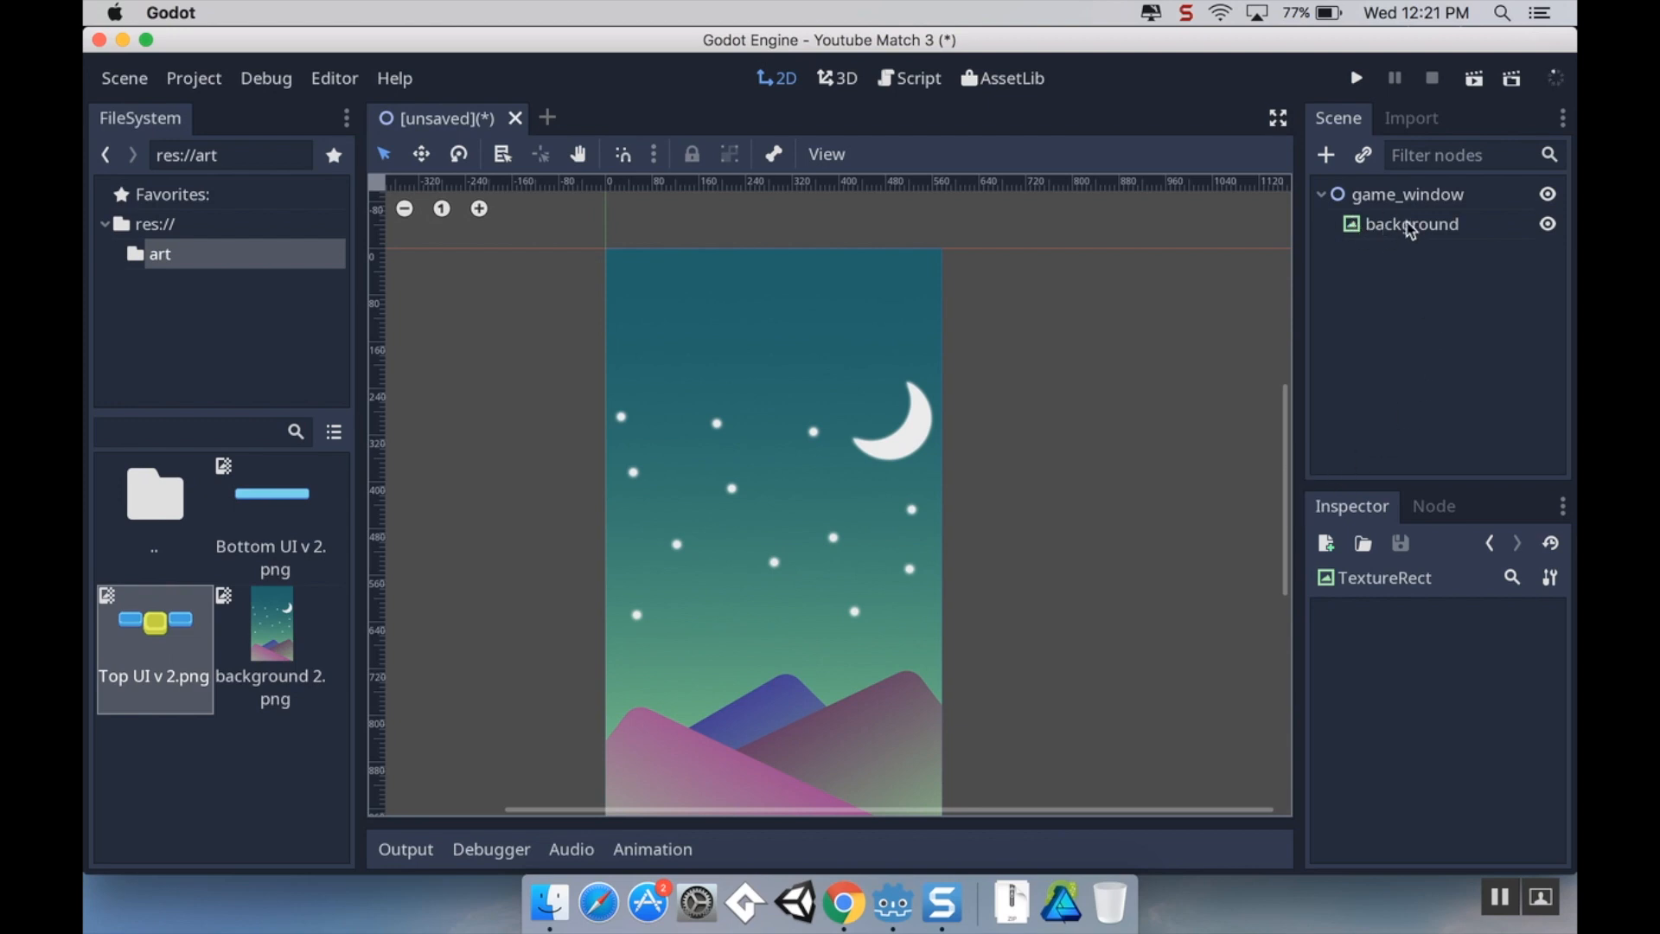
# Add a TextureRect child under game_window named top_ui that shows Top UI v 2.png
pyautogui.click(1407, 193)
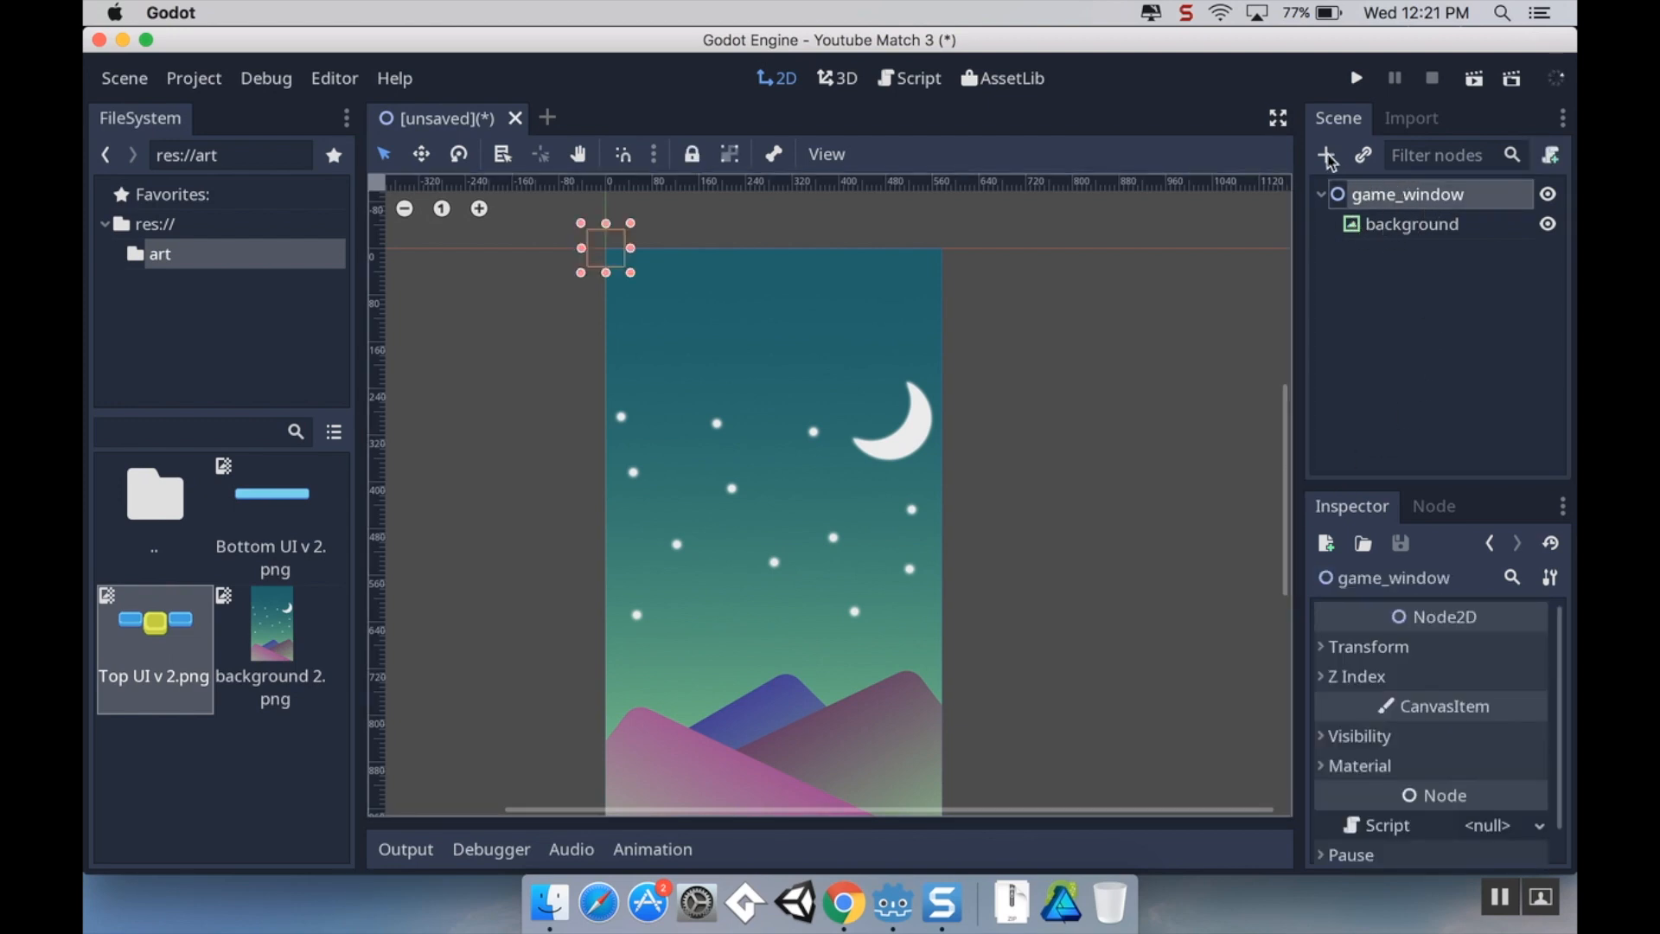
pyautogui.click(1328, 155)
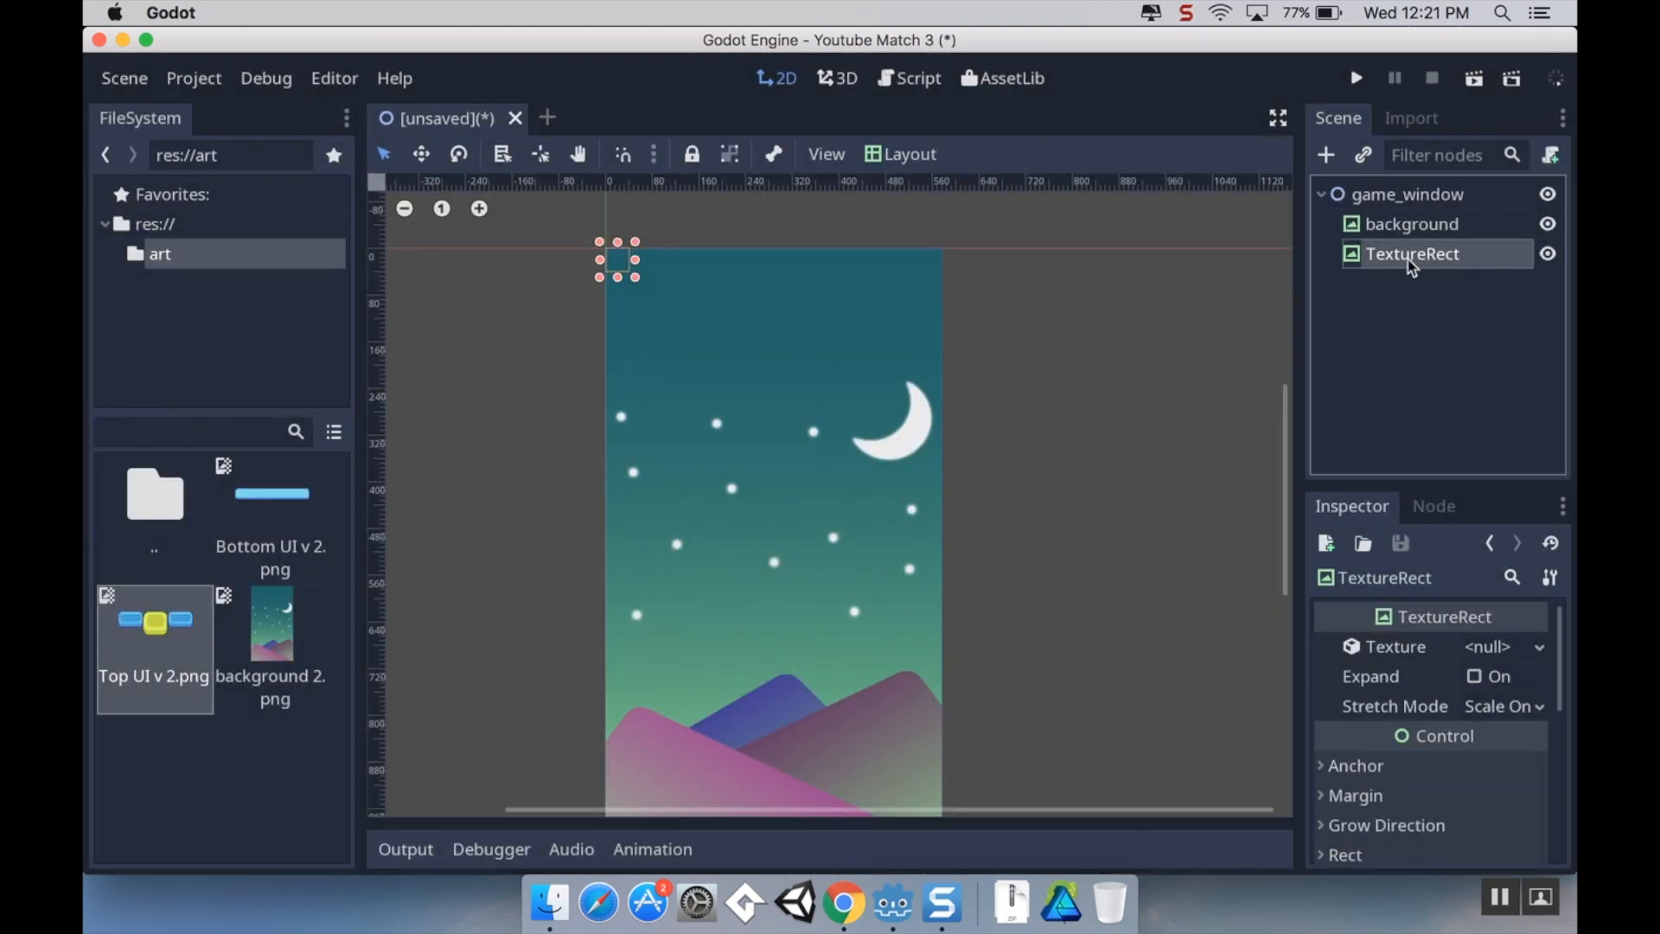
pyautogui.doubleClick(1412, 253)
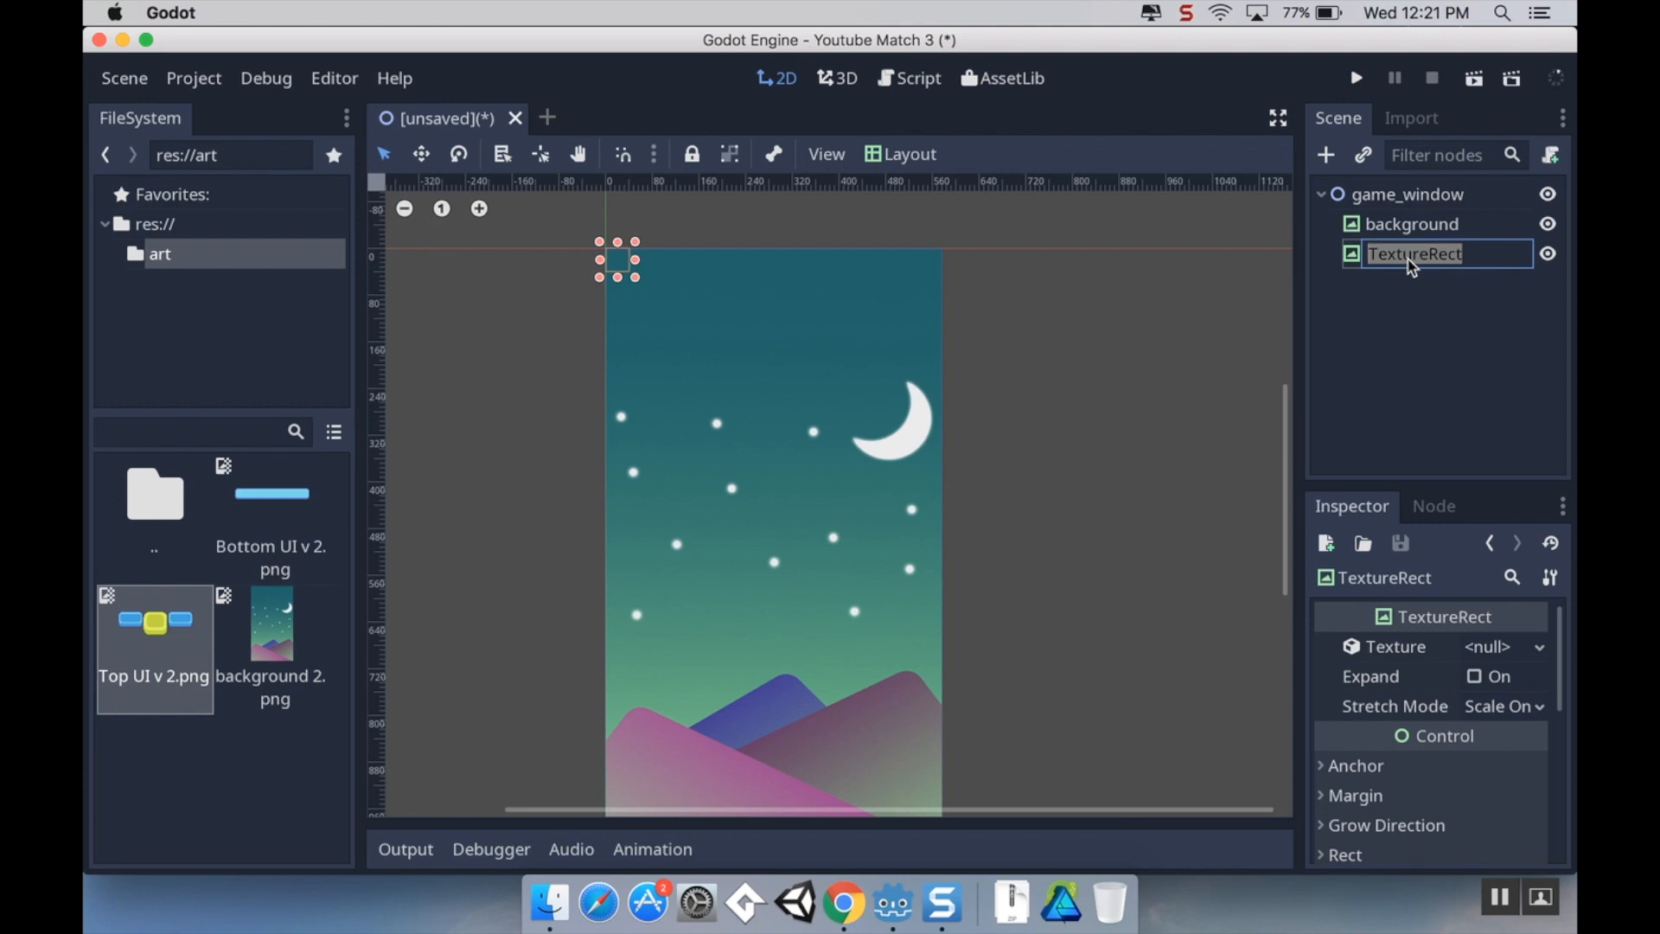
pyautogui.write('top_ui')
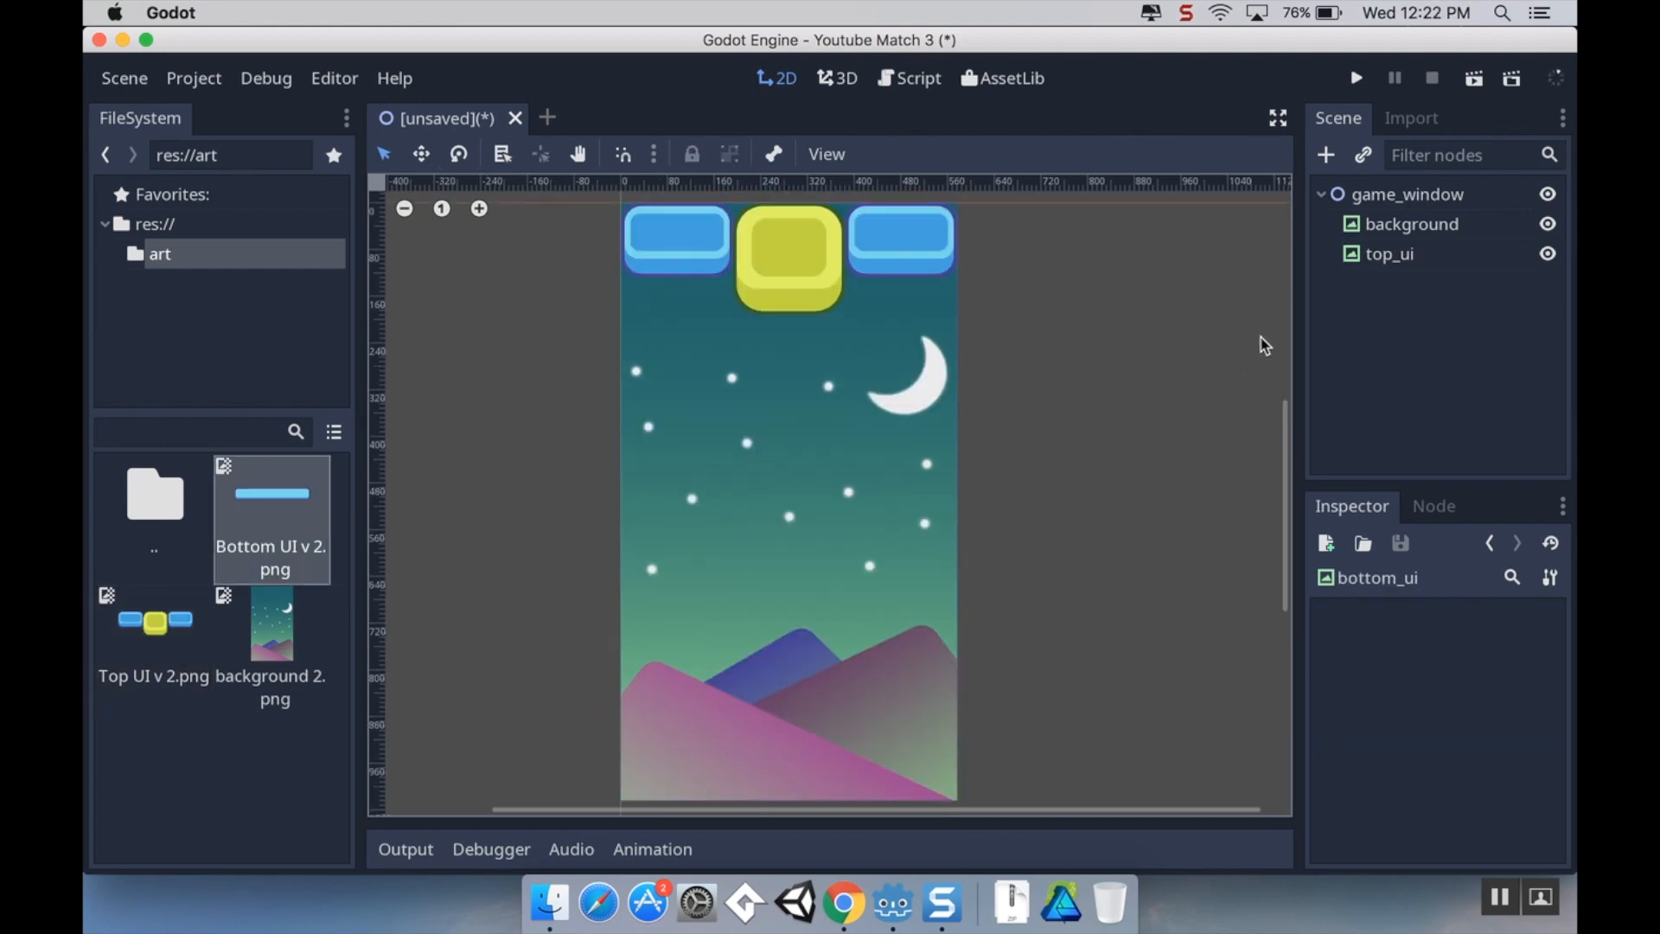
pyautogui.click(1407, 194)
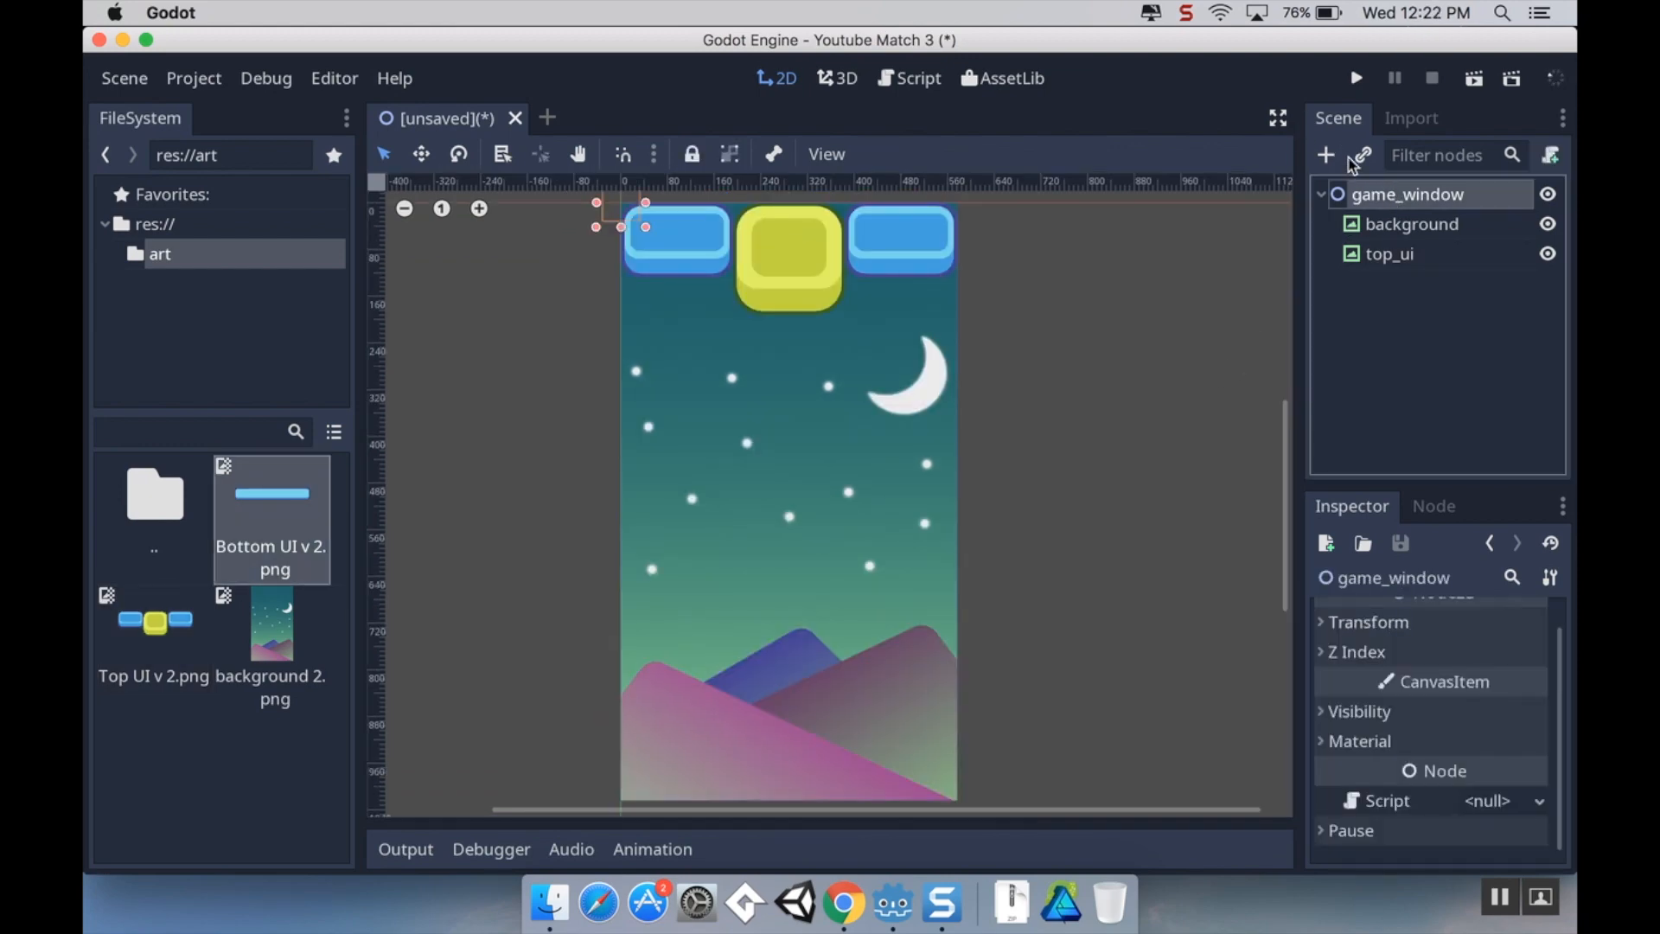
# Add a TextureRect named bottom_ui showing Bottom UI v 2.png at position y 928
pyautogui.click(1325, 155)
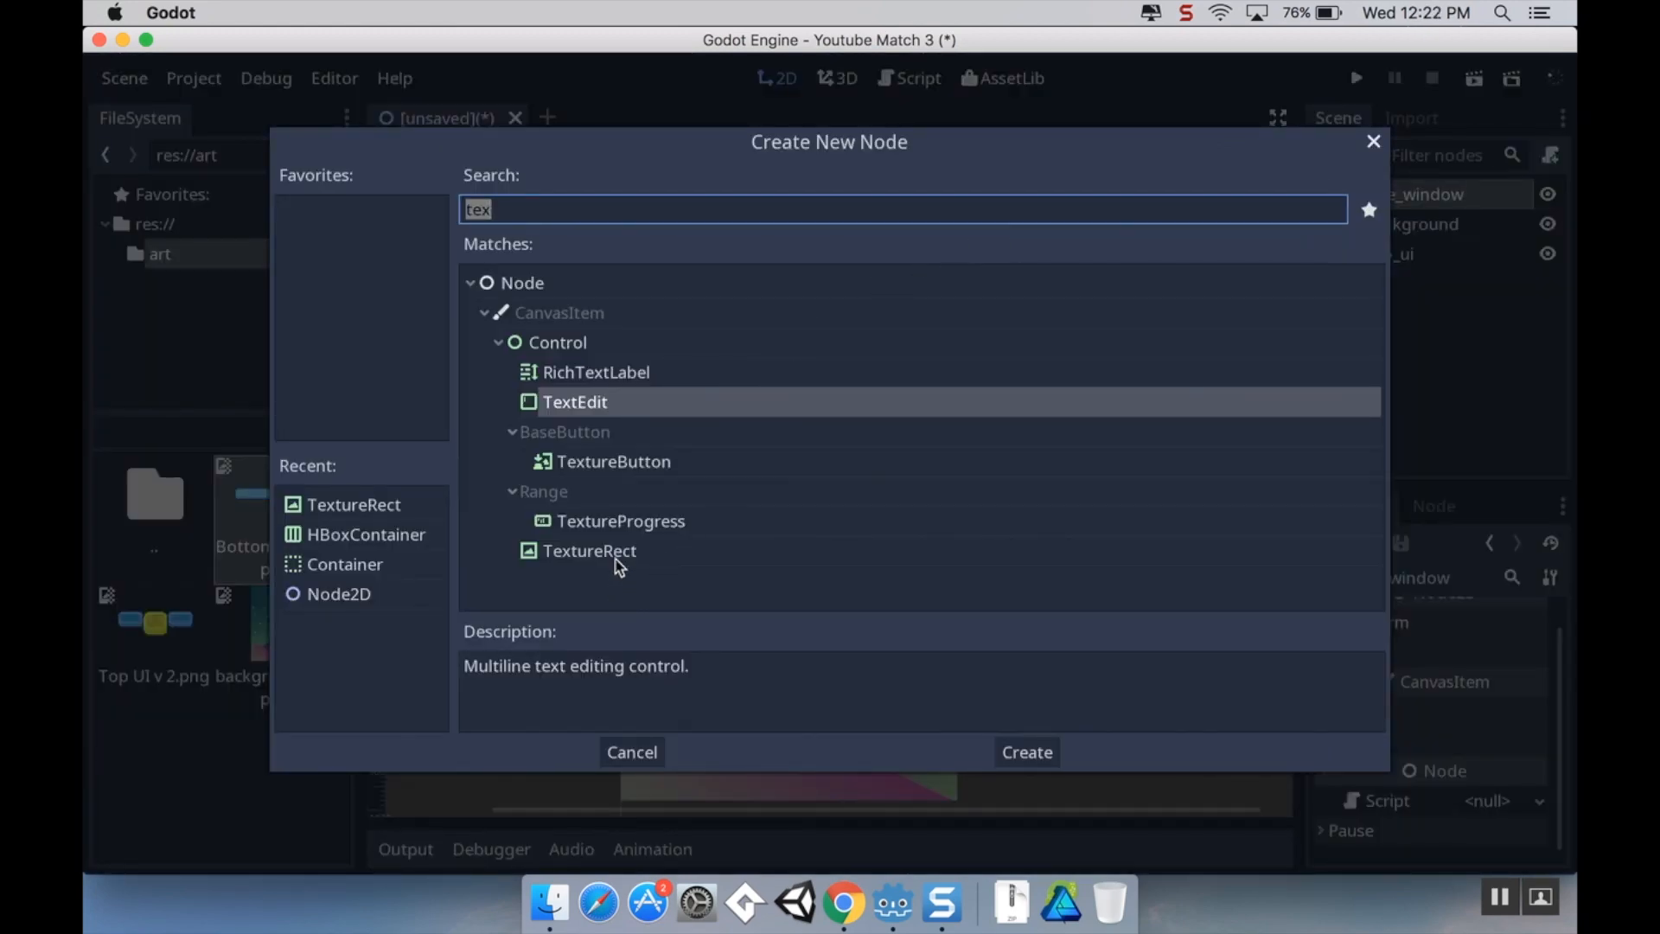
pyautogui.click(1024, 751)
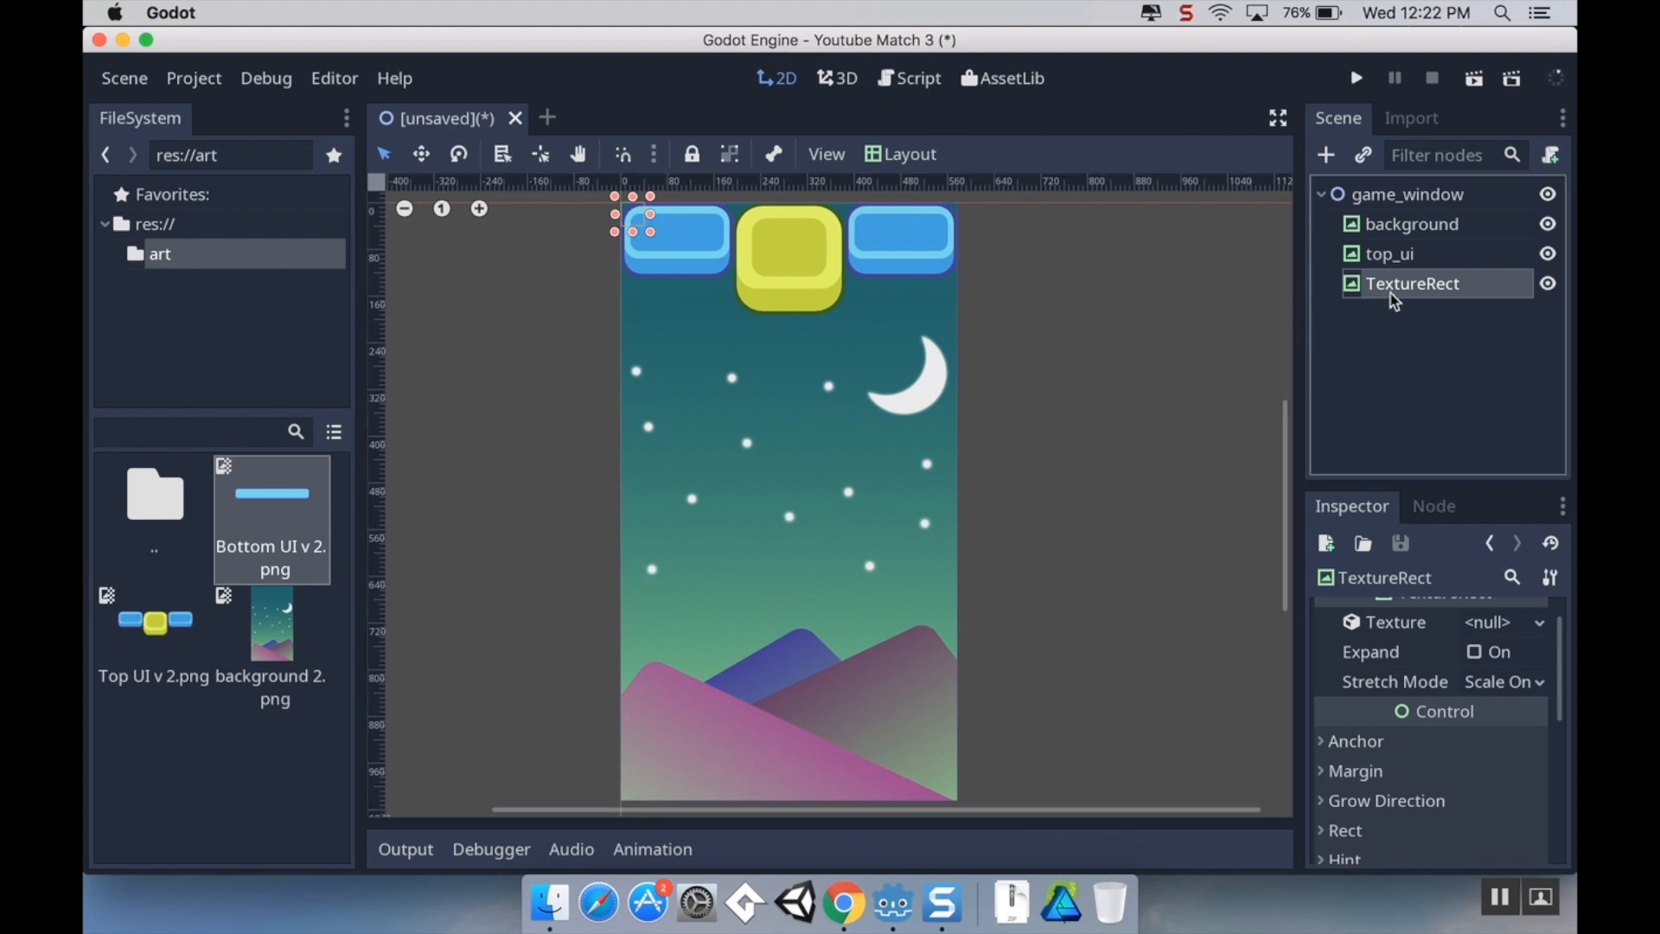
pyautogui.write('bottom_ui')
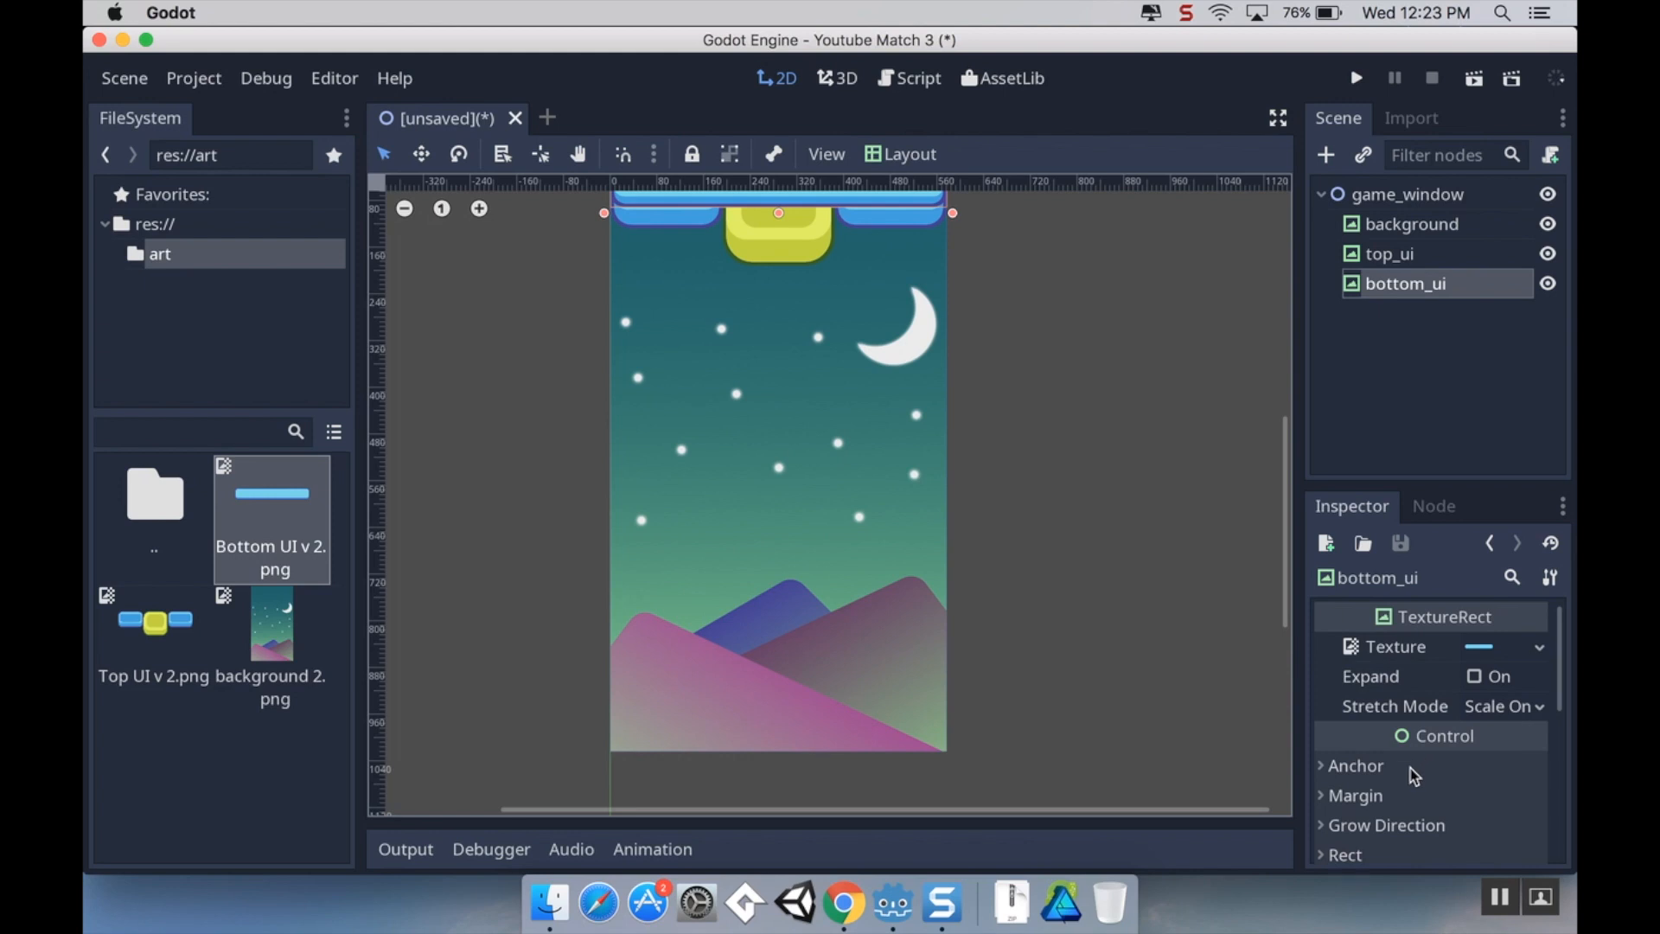
pyautogui.scroll(-3)
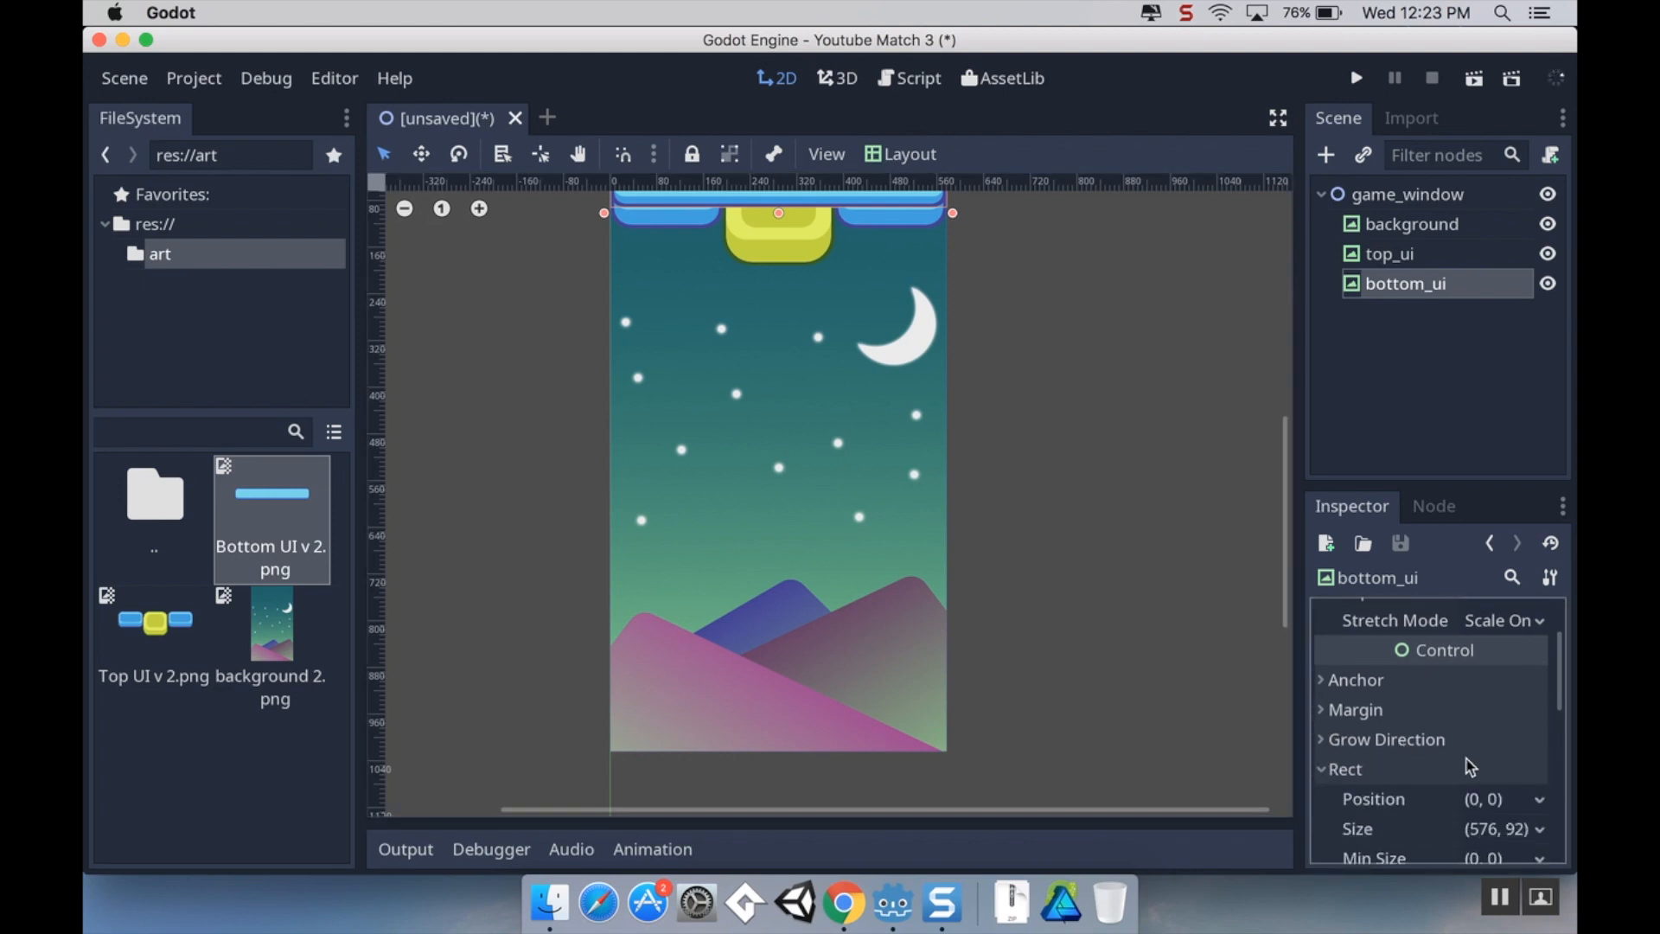
pyautogui.scroll(-3)
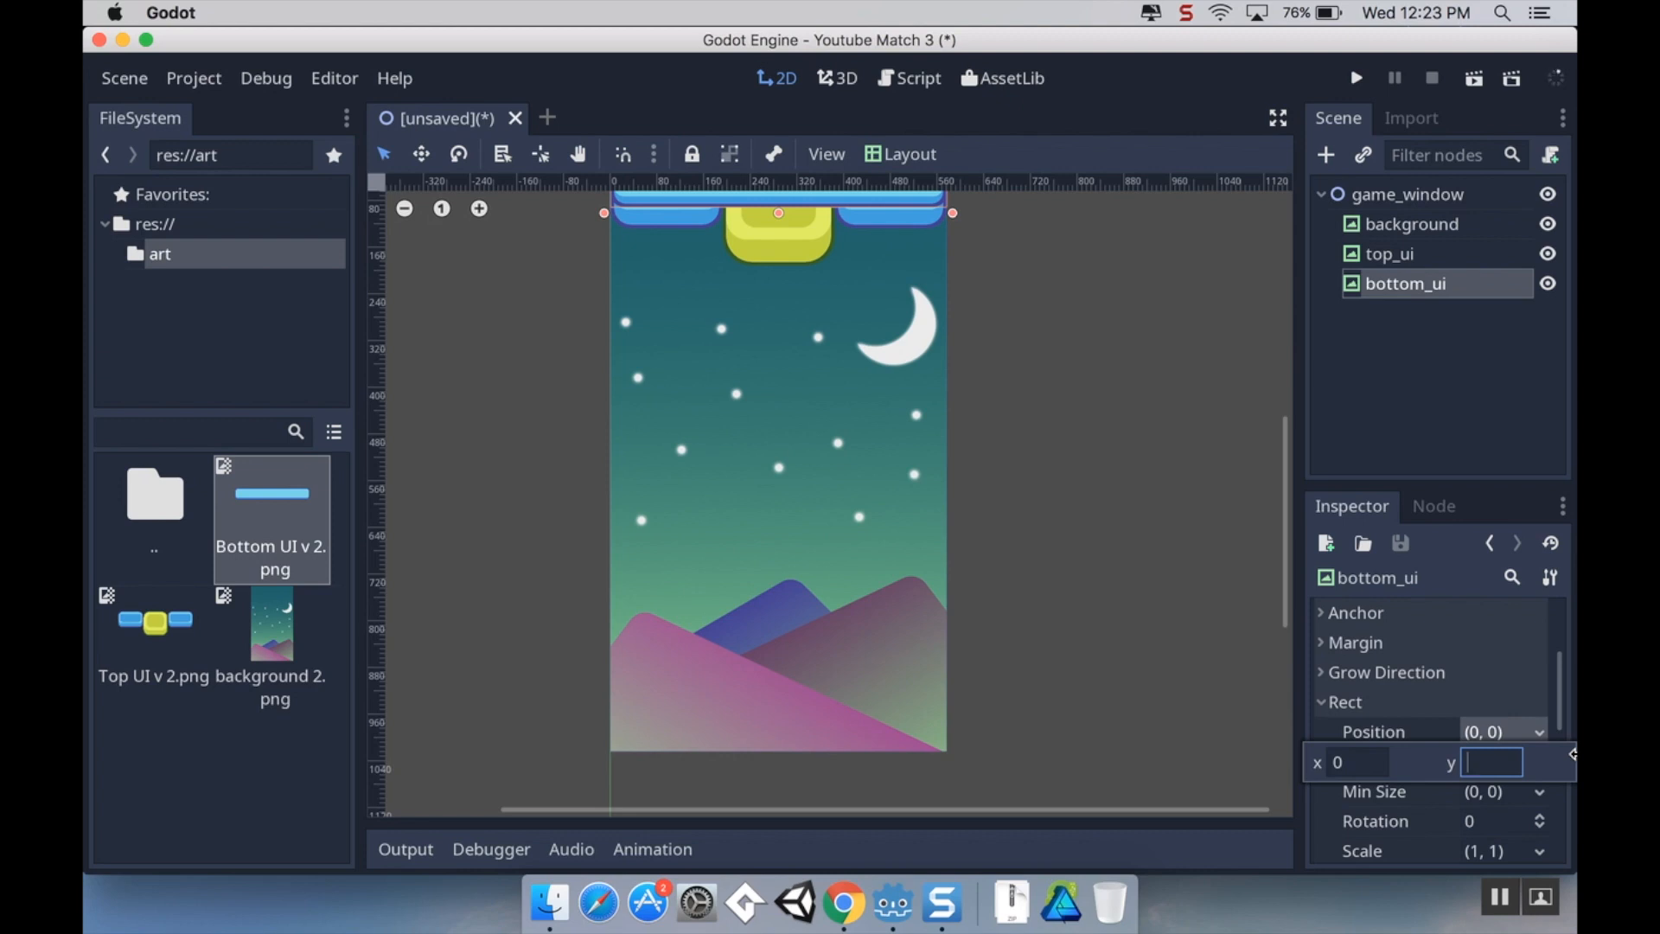
pyautogui.write('928')
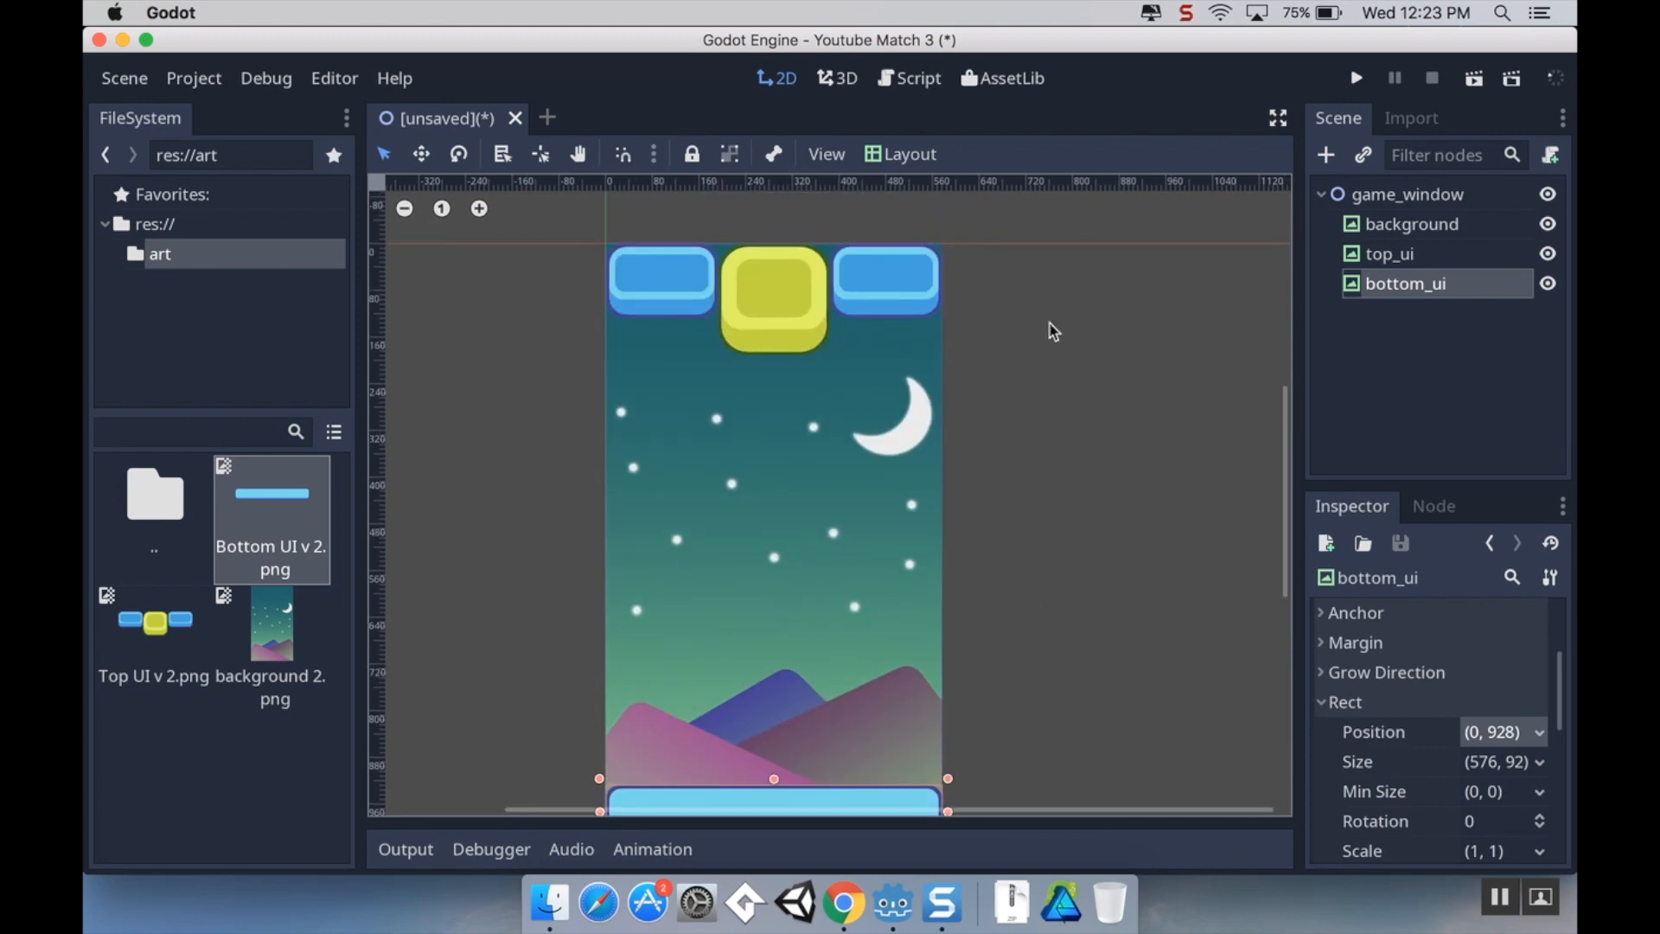
pyautogui.moveTo(411, 188)
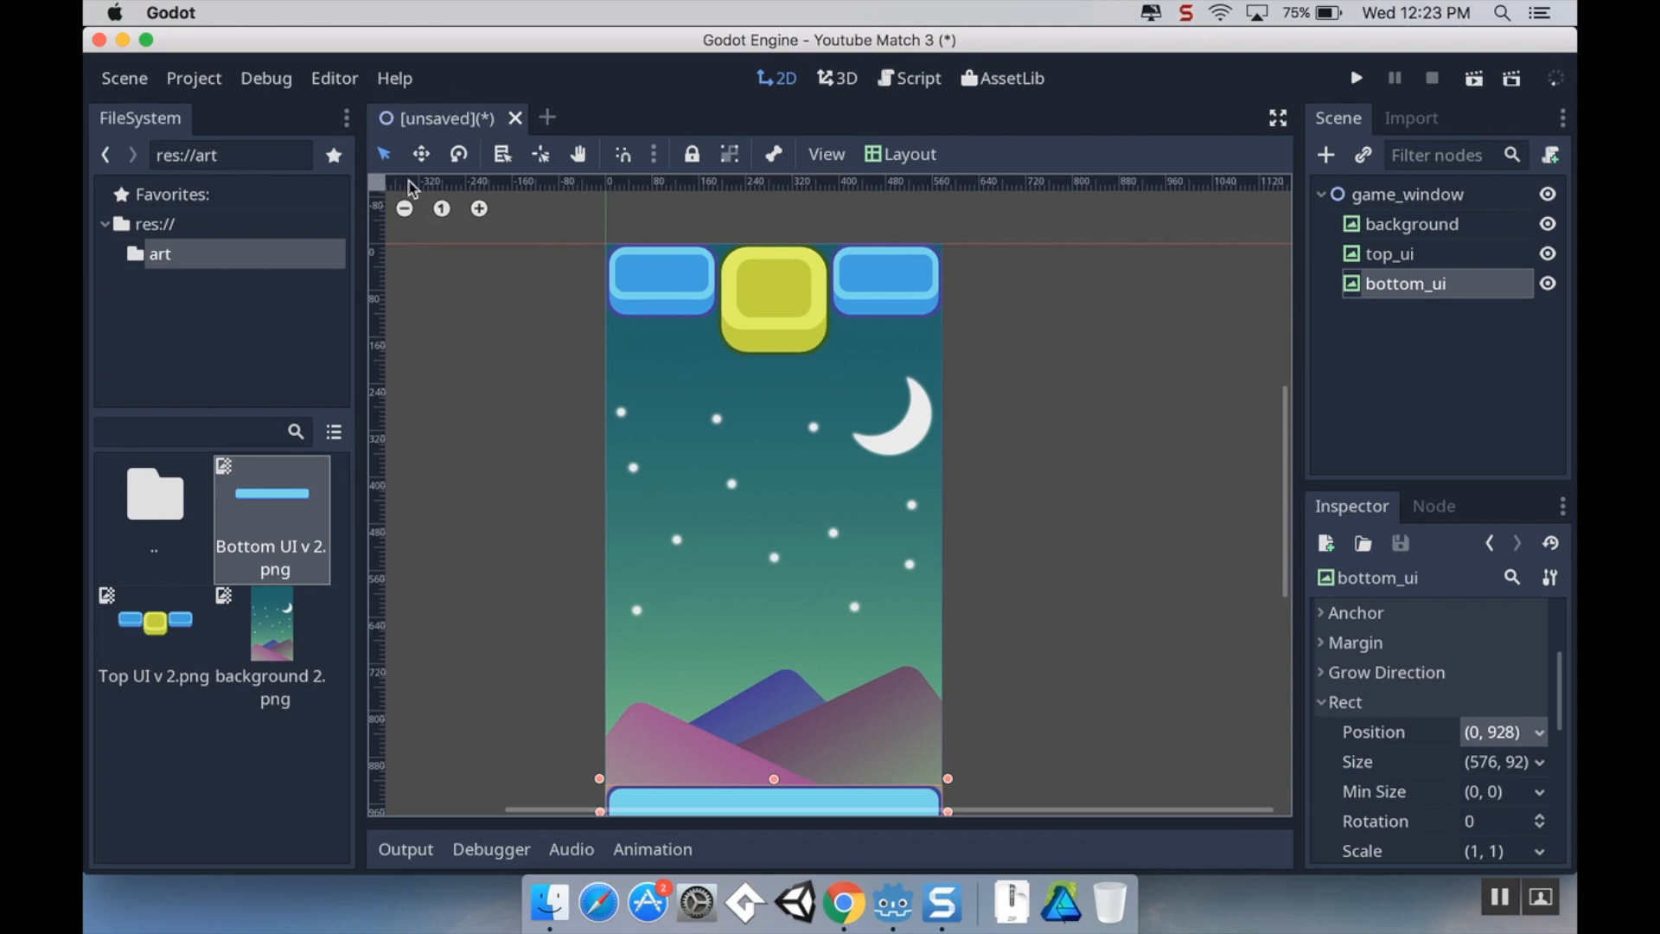
# Create a Scenes folder and save the scene there as game_window.tscn
pyautogui.click(123, 77)
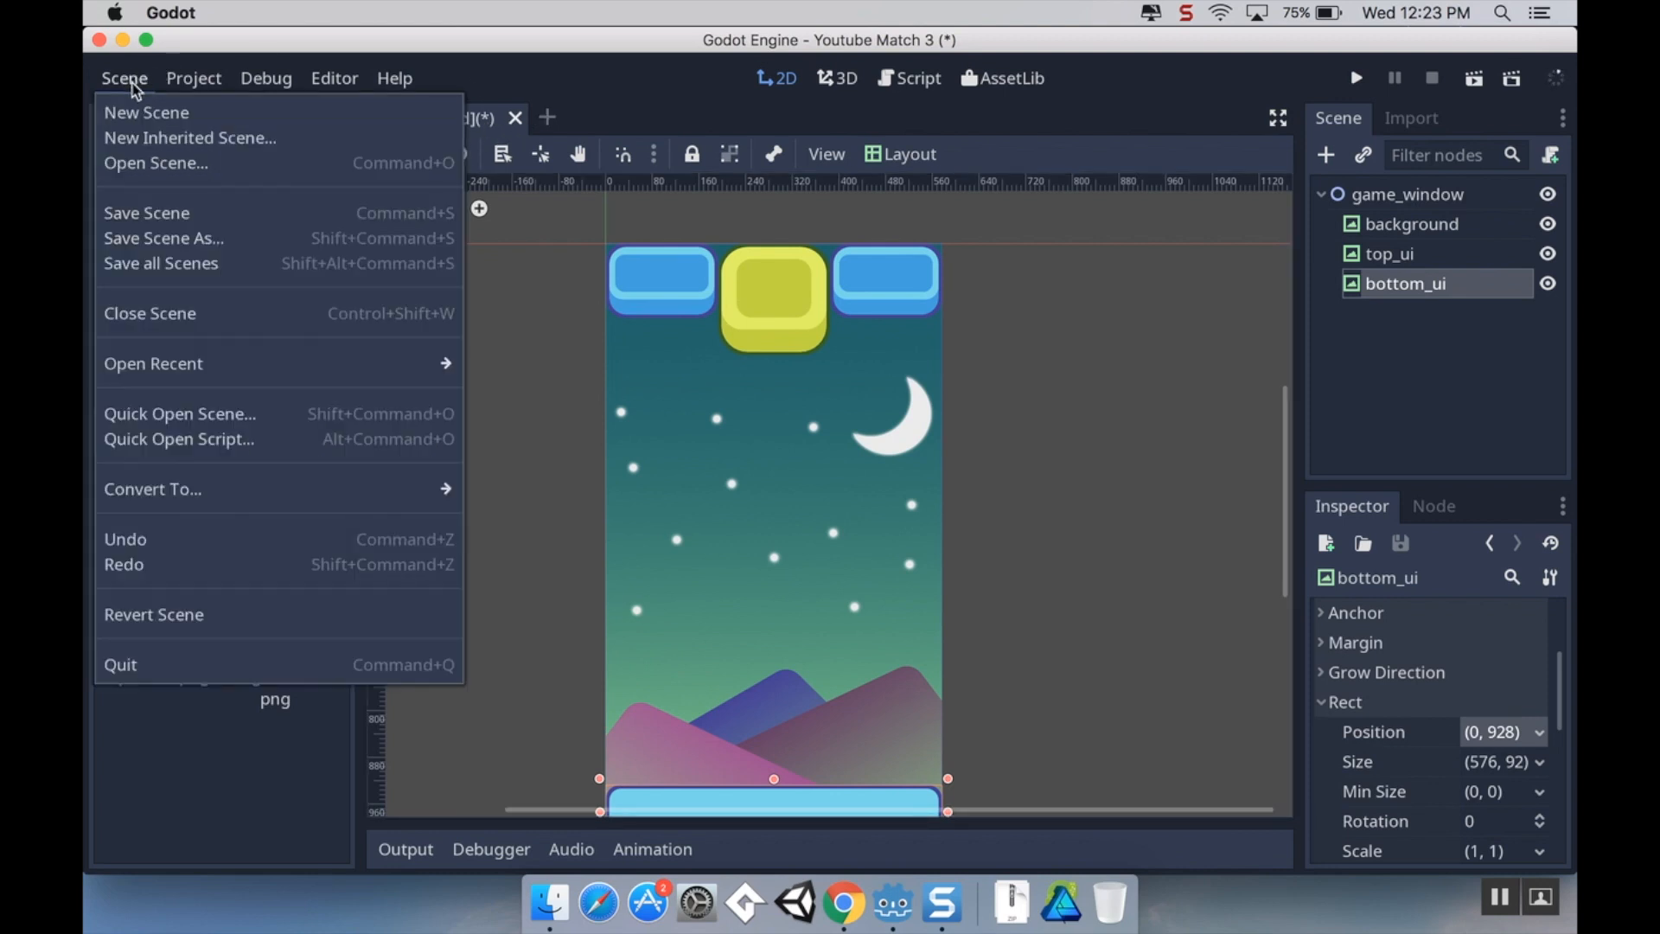
pyautogui.click(164, 237)
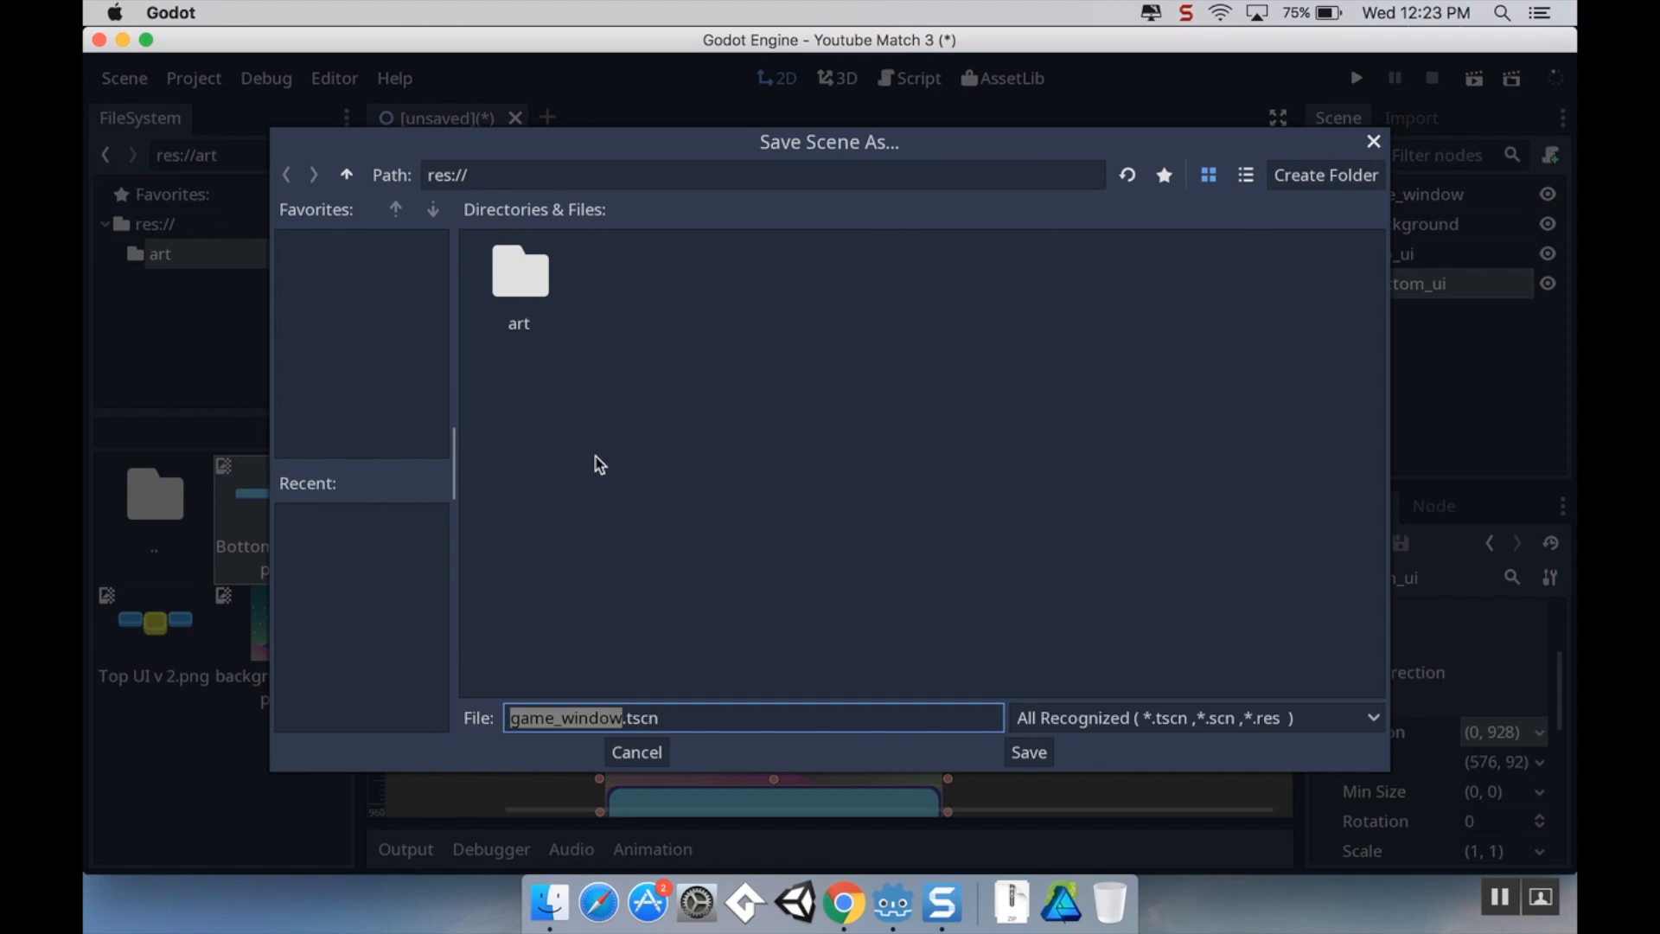
pyautogui.moveTo(1331, 187)
pyautogui.write('Sc')
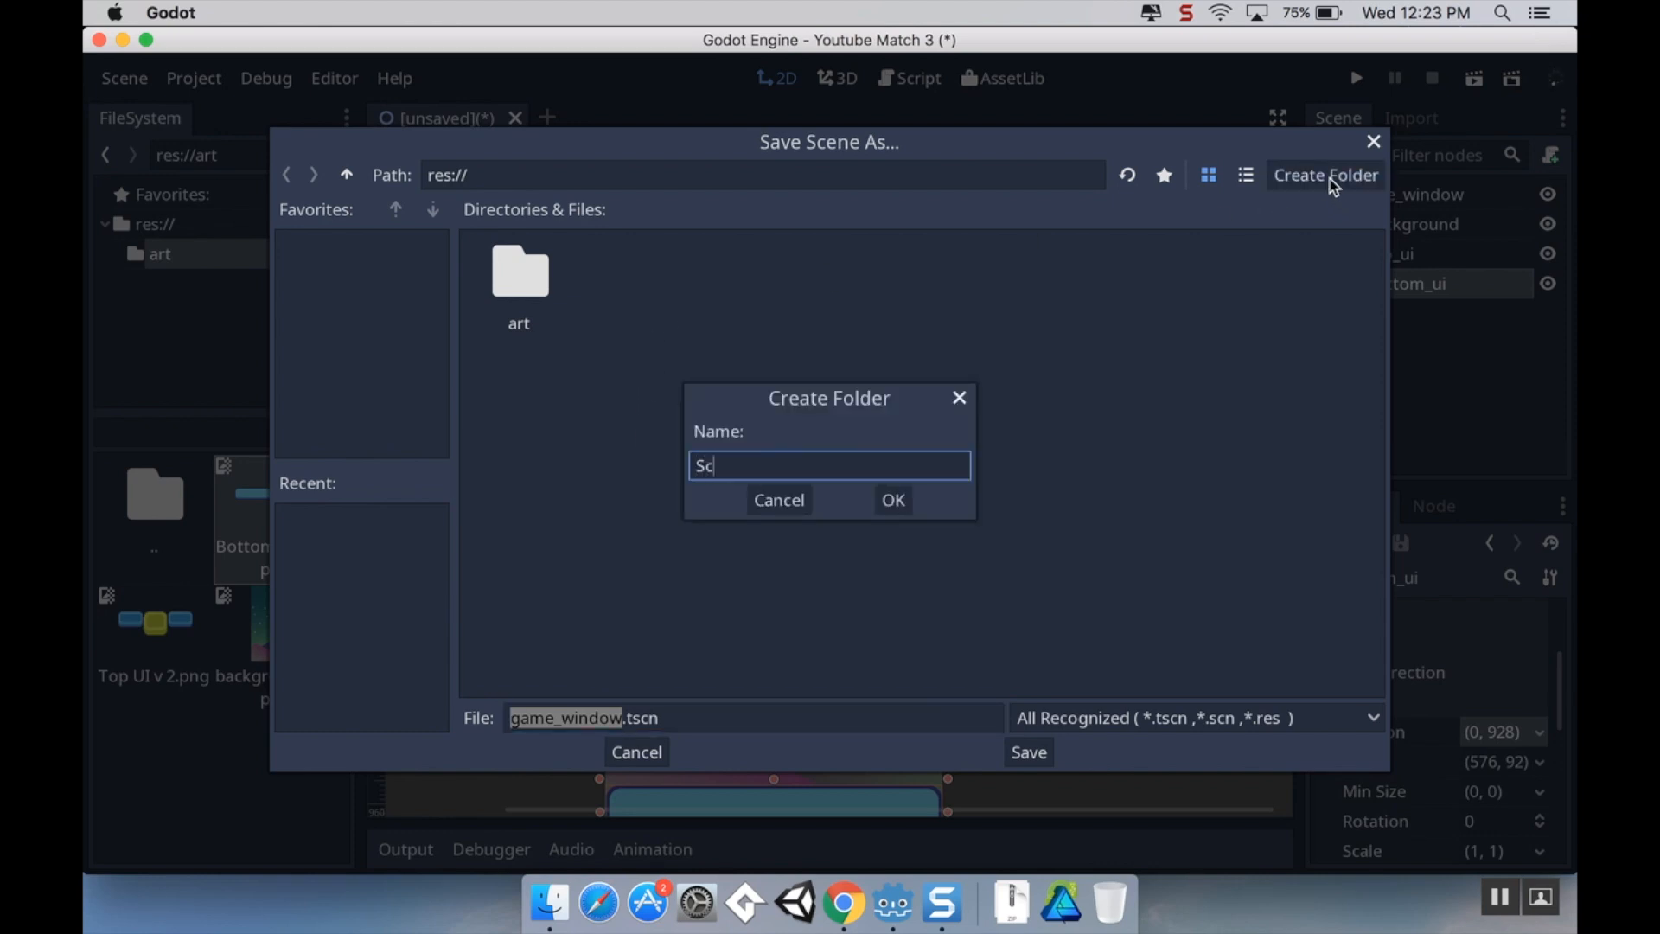
pyautogui.click(892, 500)
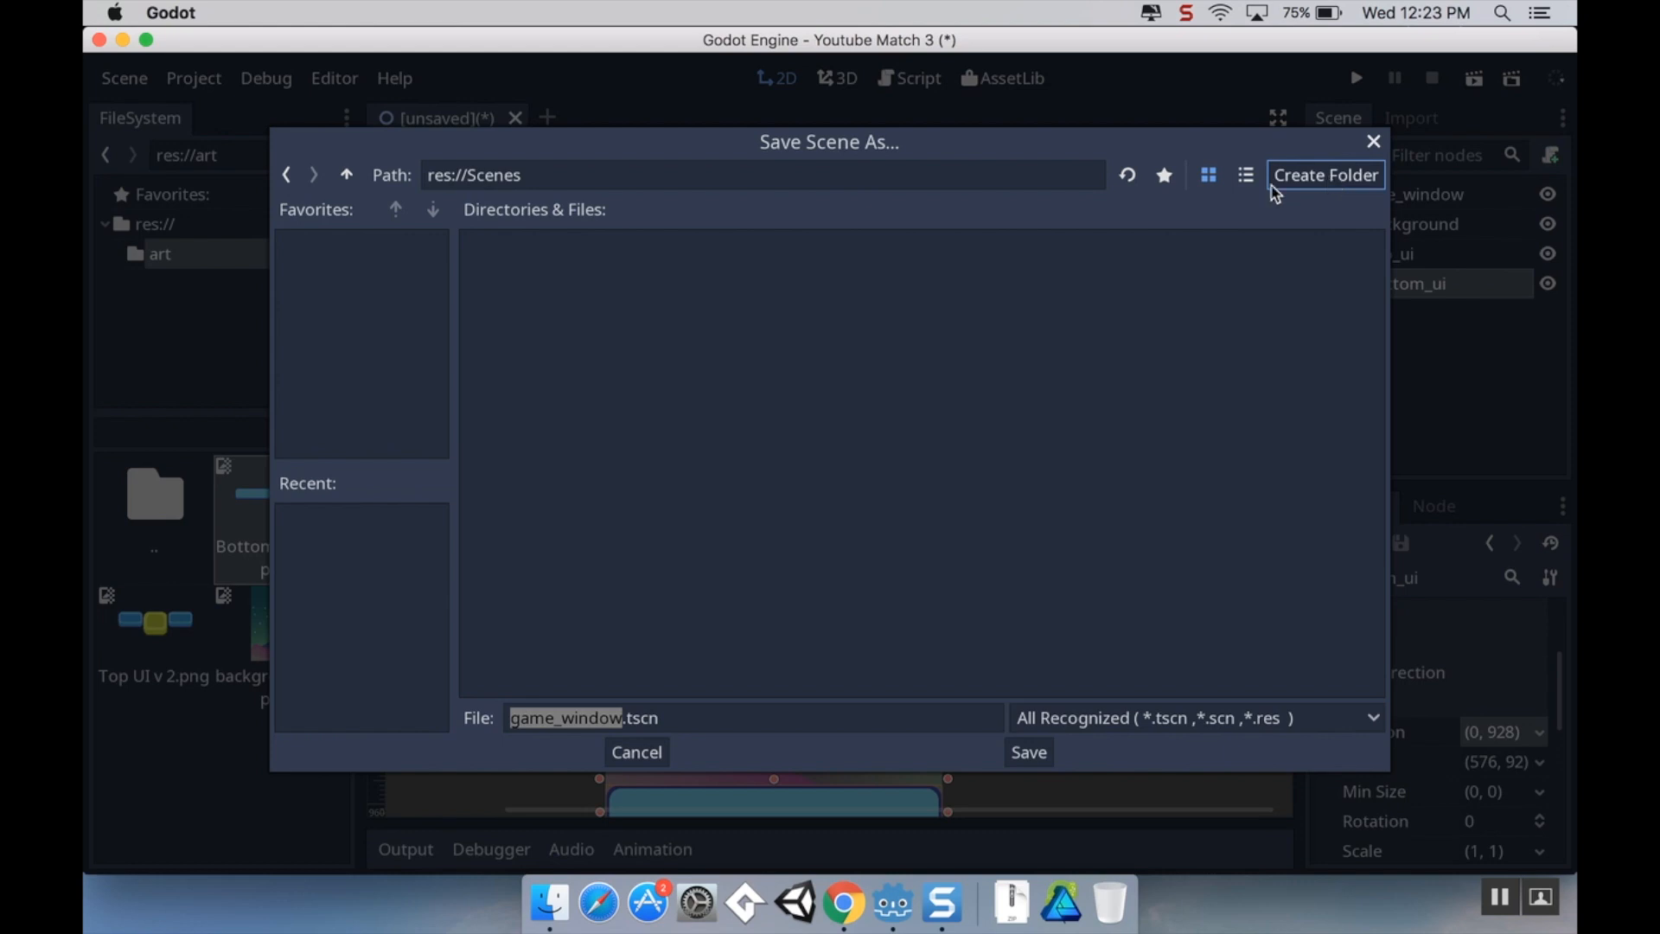
pyautogui.moveTo(1028, 752)
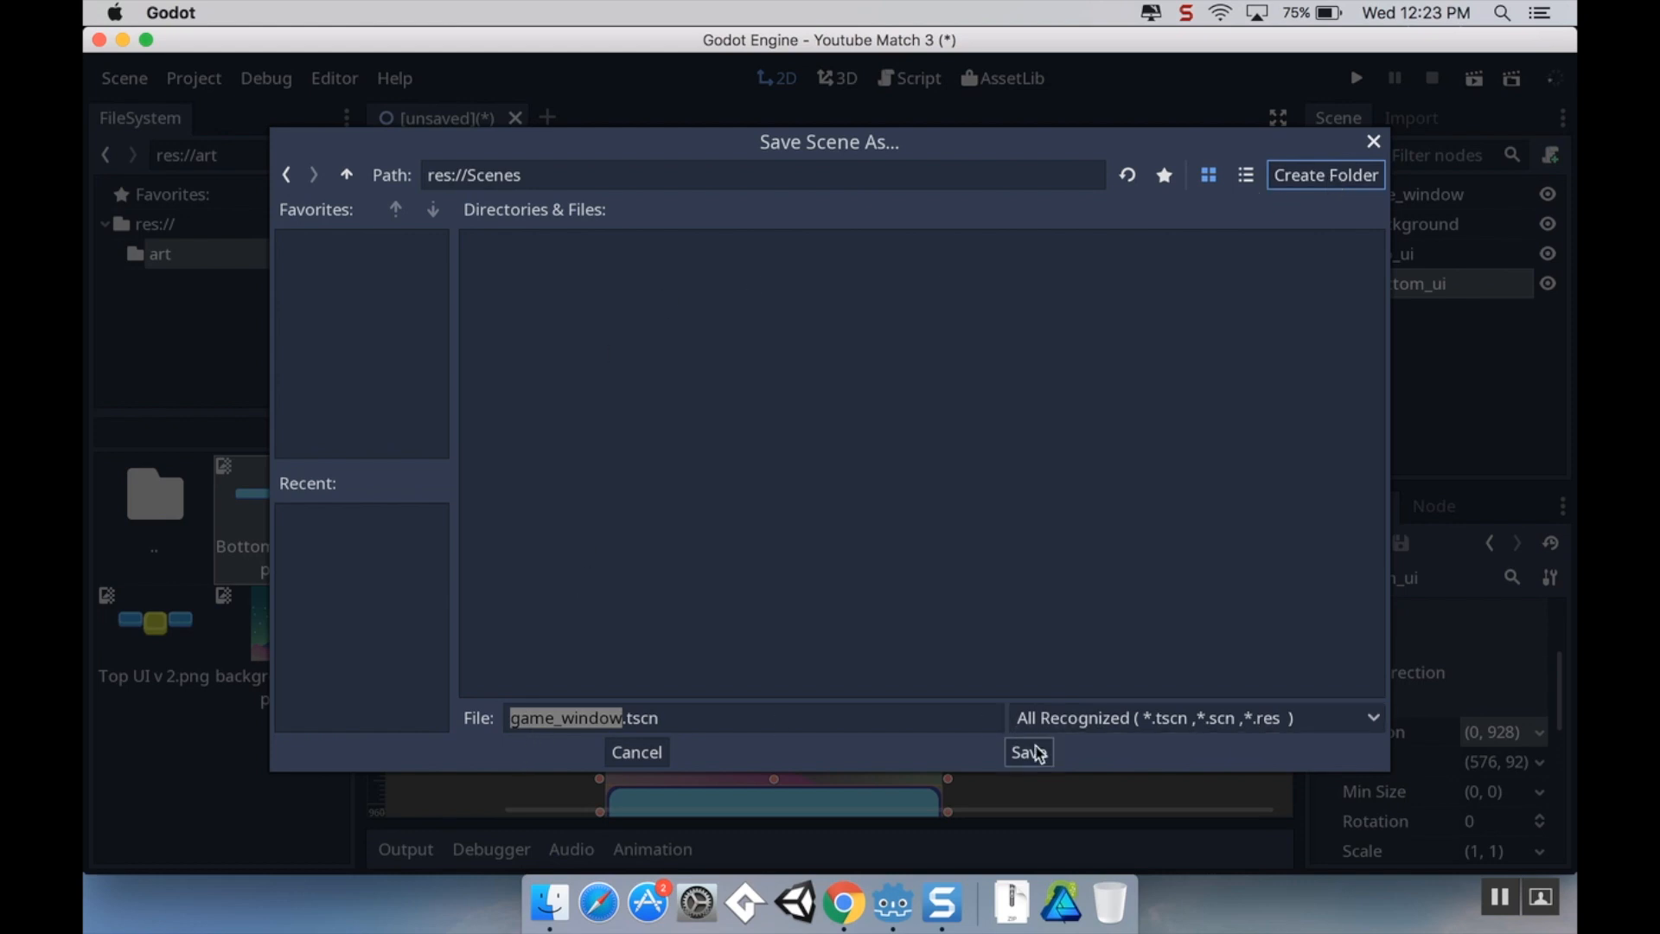
pyautogui.click(1027, 752)
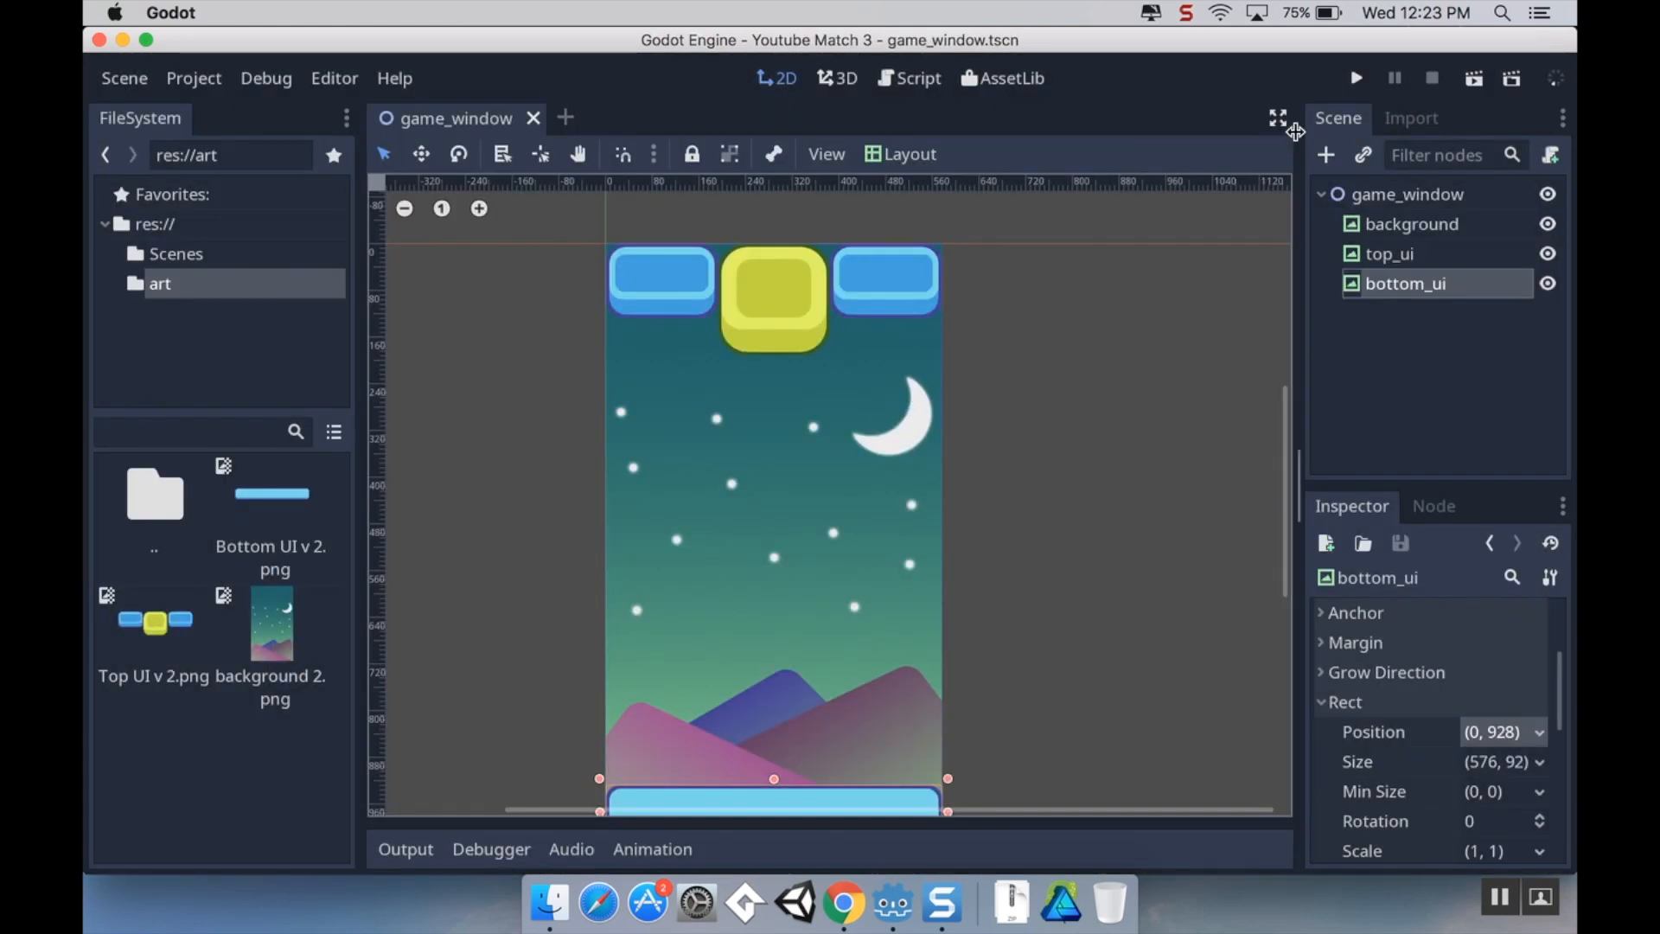